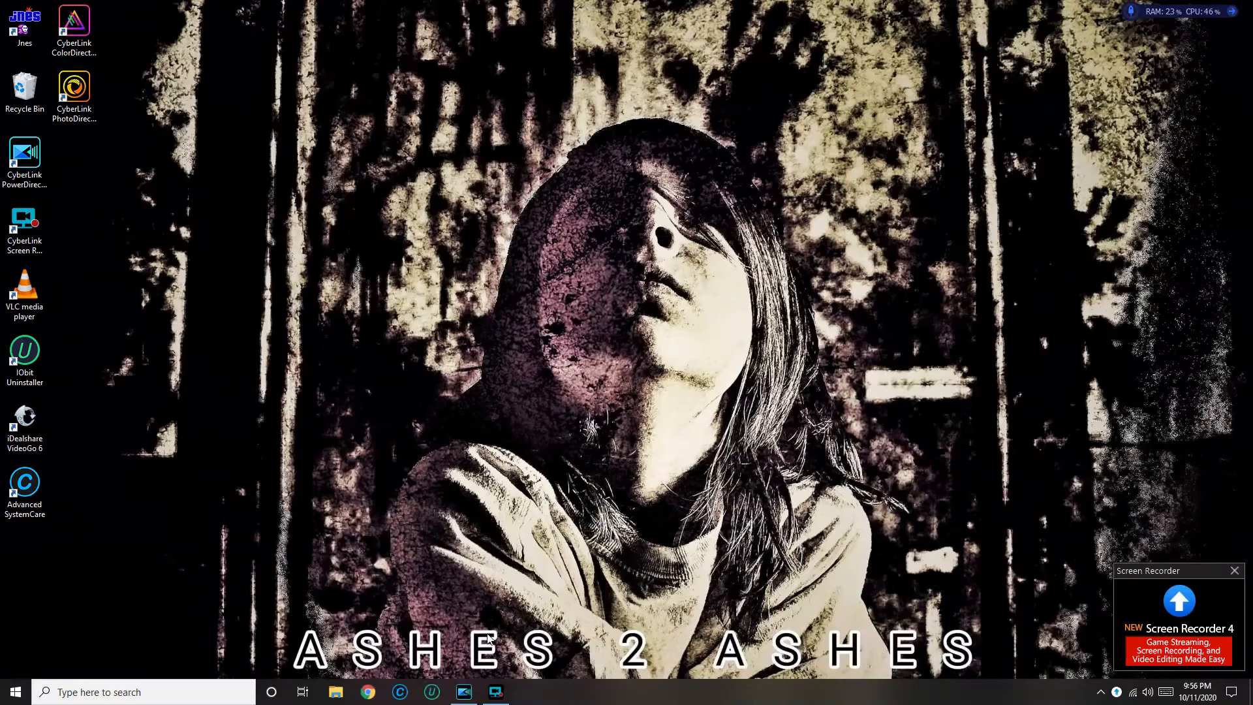
{"action": "mouse_move", "coordinate": [463, 692]}
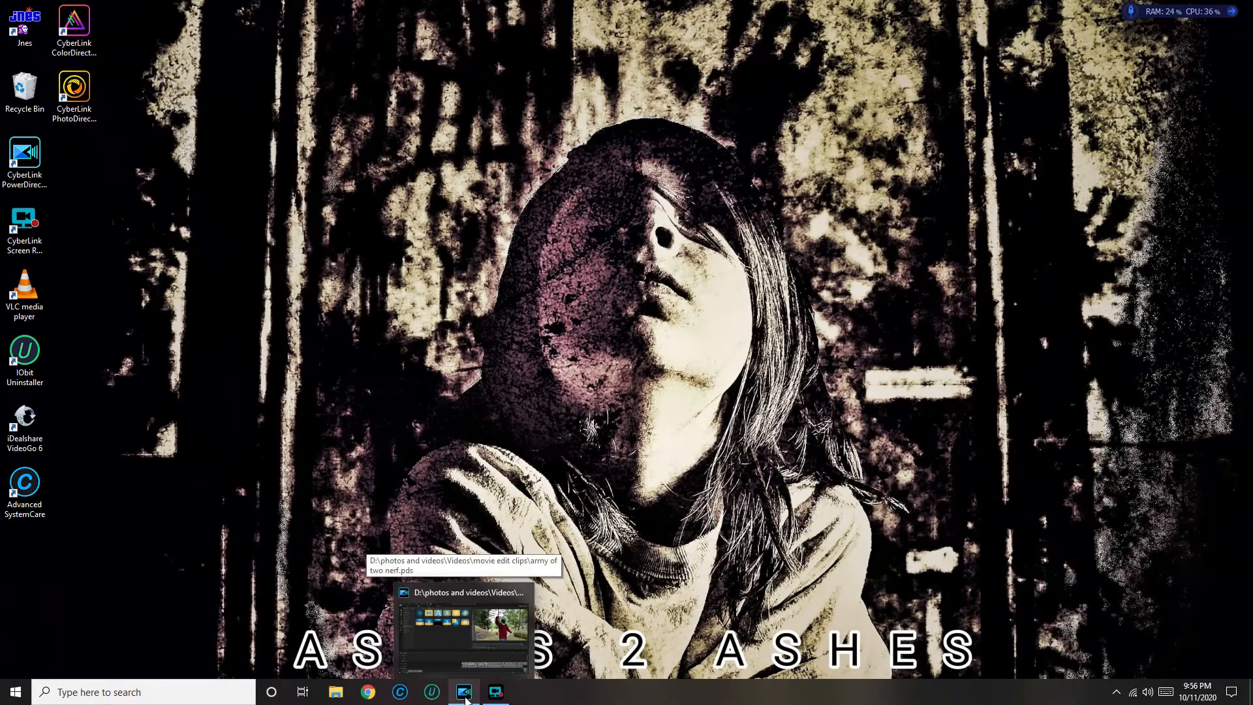
Step: Bring up the army of two nerf project and pause near 27;23 as the figure raises his arm
{"action": "left_click", "coordinate": [463, 629]}
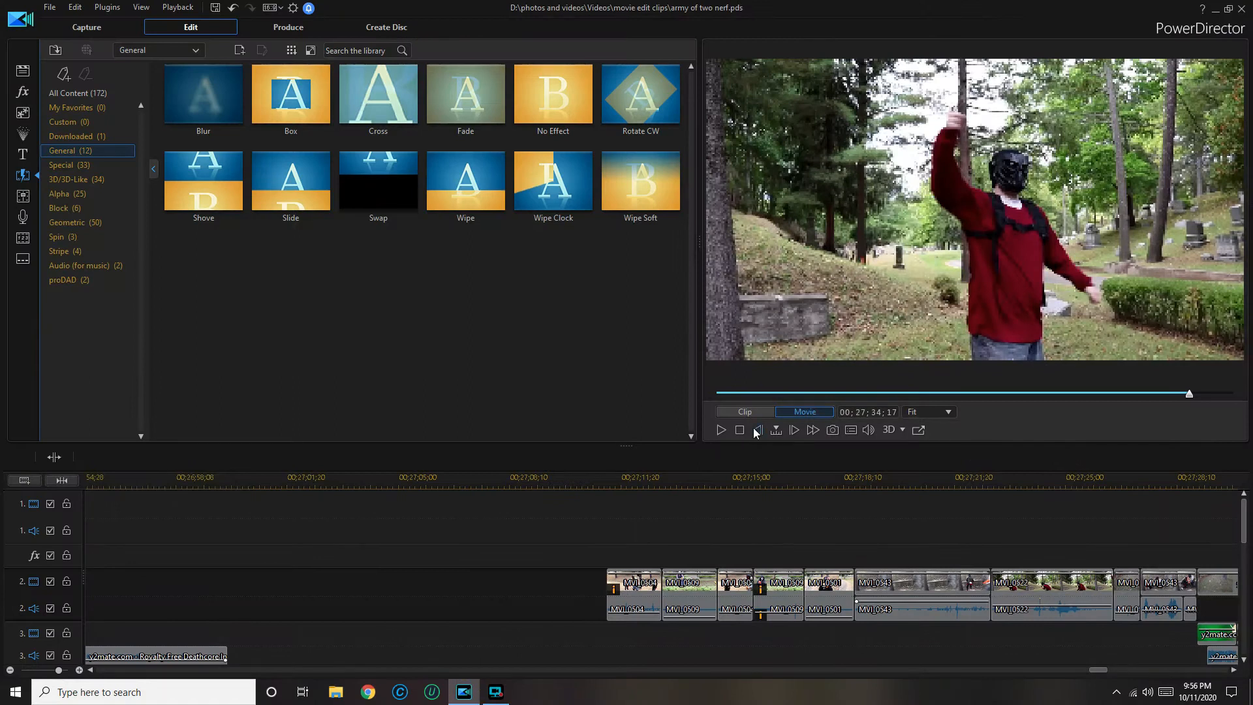
{"action": "mouse_move", "coordinate": [893, 558]}
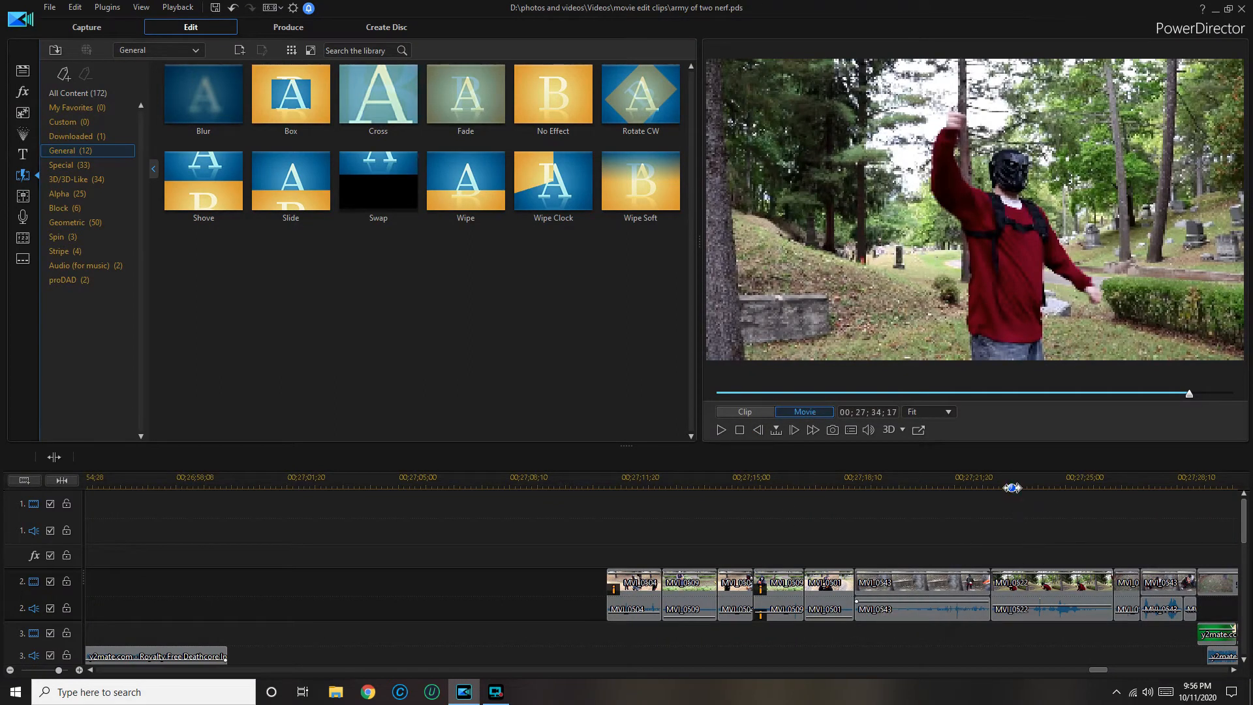
{"action": "left_click", "coordinate": [1010, 483]}
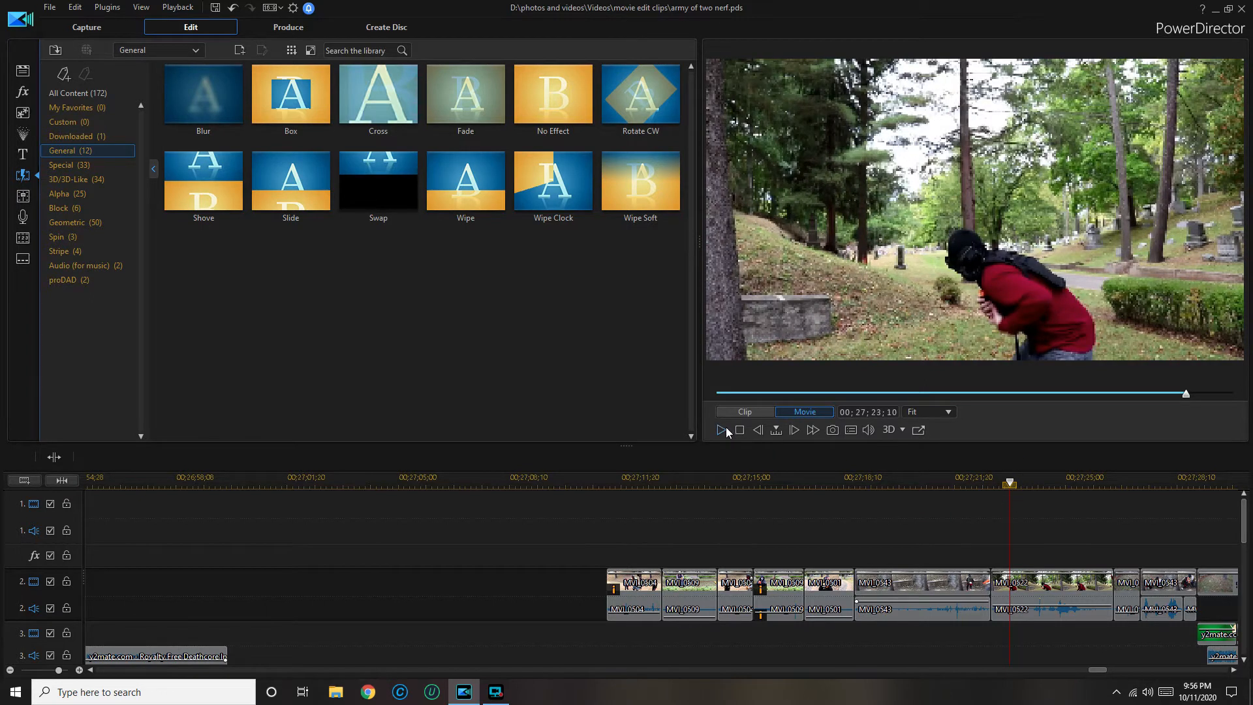
{"action": "left_click", "coordinate": [722, 430]}
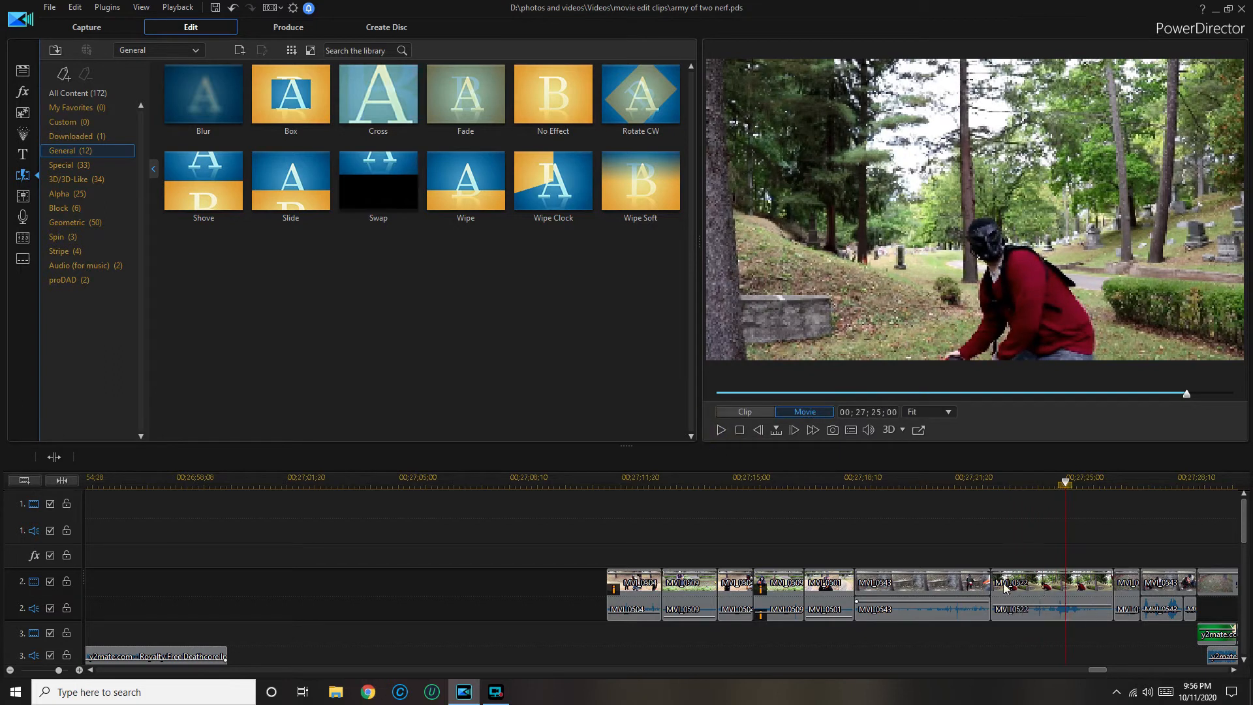
{"action": "left_click", "coordinate": [1050, 595]}
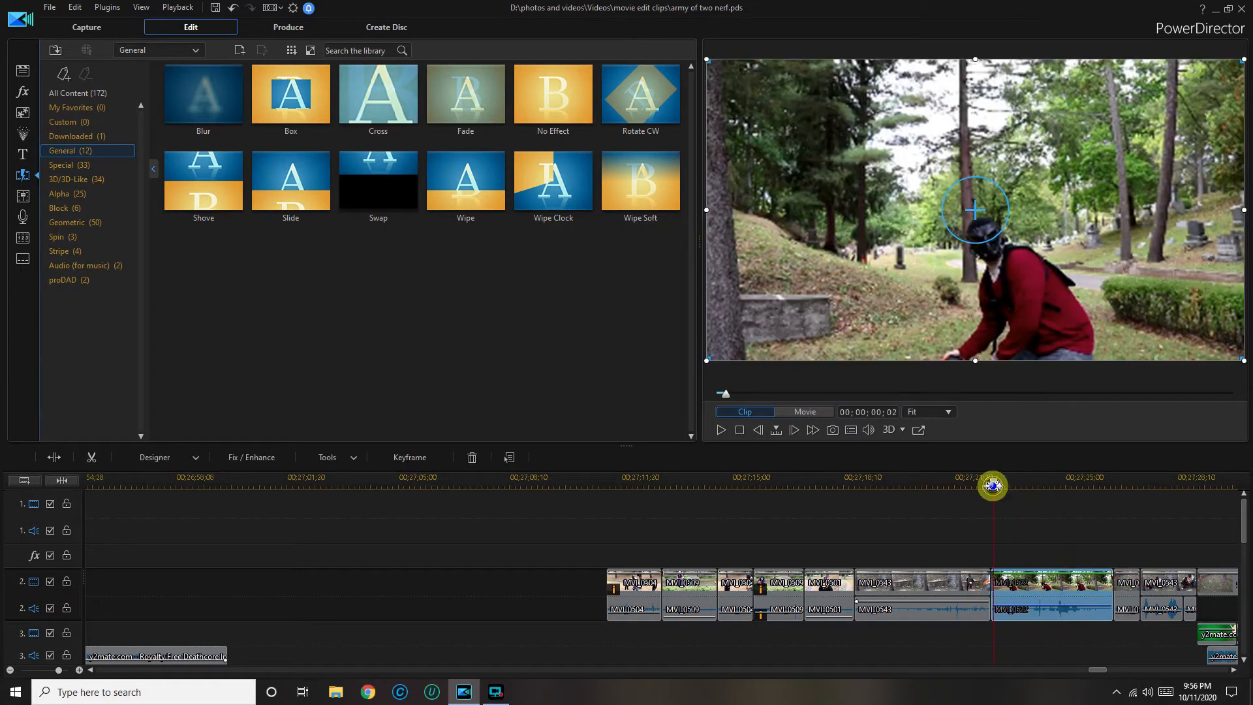
{"action": "left_click", "coordinate": [720, 430]}
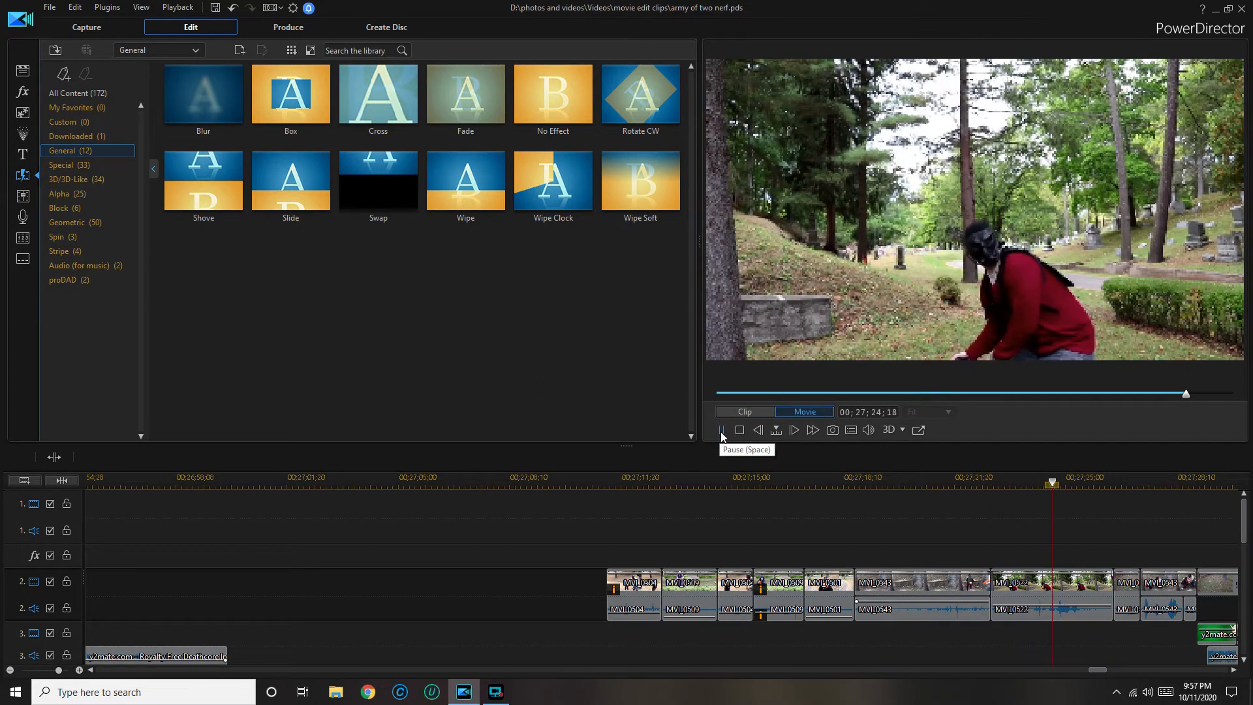
{"action": "left_click", "coordinate": [720, 430]}
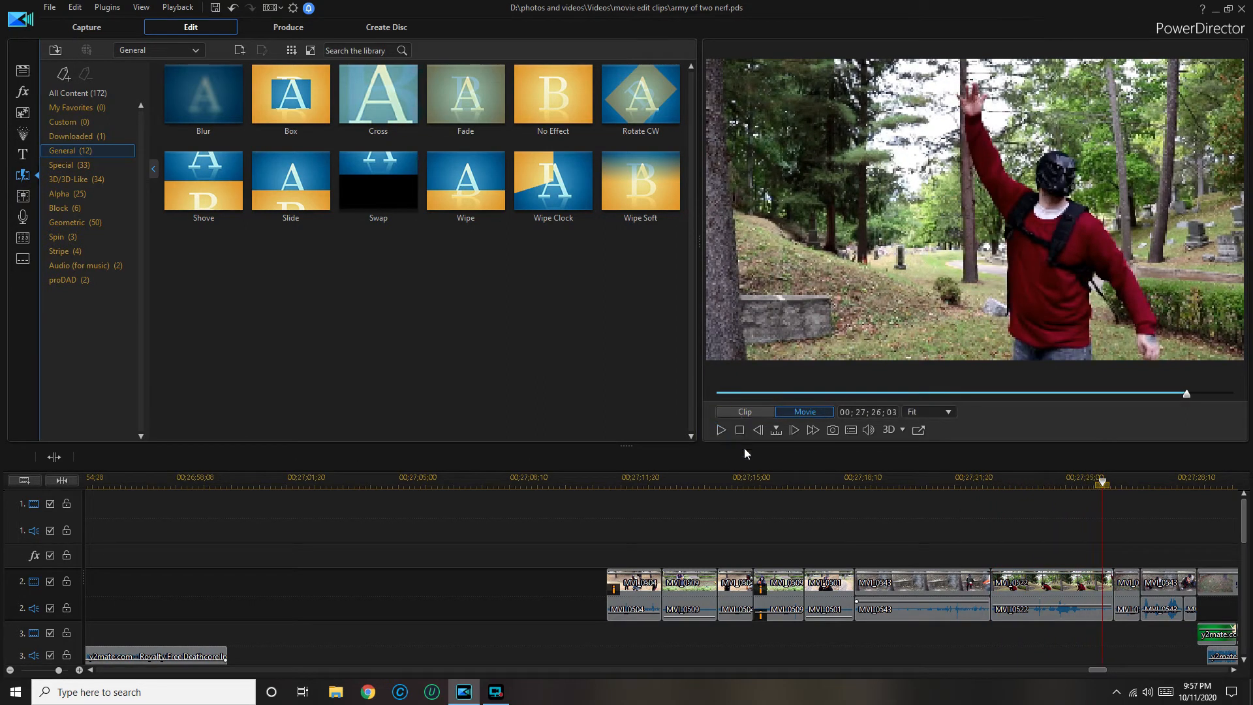
{"action": "mouse_move", "coordinate": [1101, 605]}
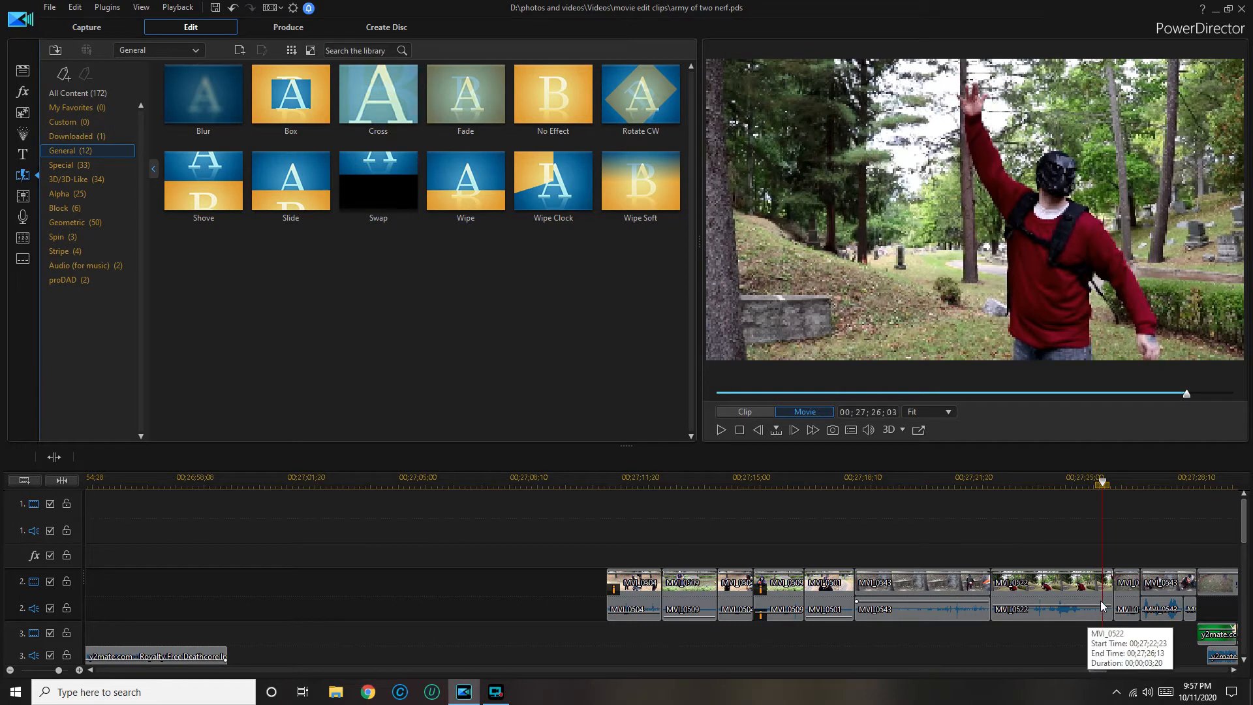
Step: Snapshot the arm-raised frame as JPEG 'gern' in D:\photos and videos\2020-09-20
{"action": "right_click", "coordinate": [1051, 609]}
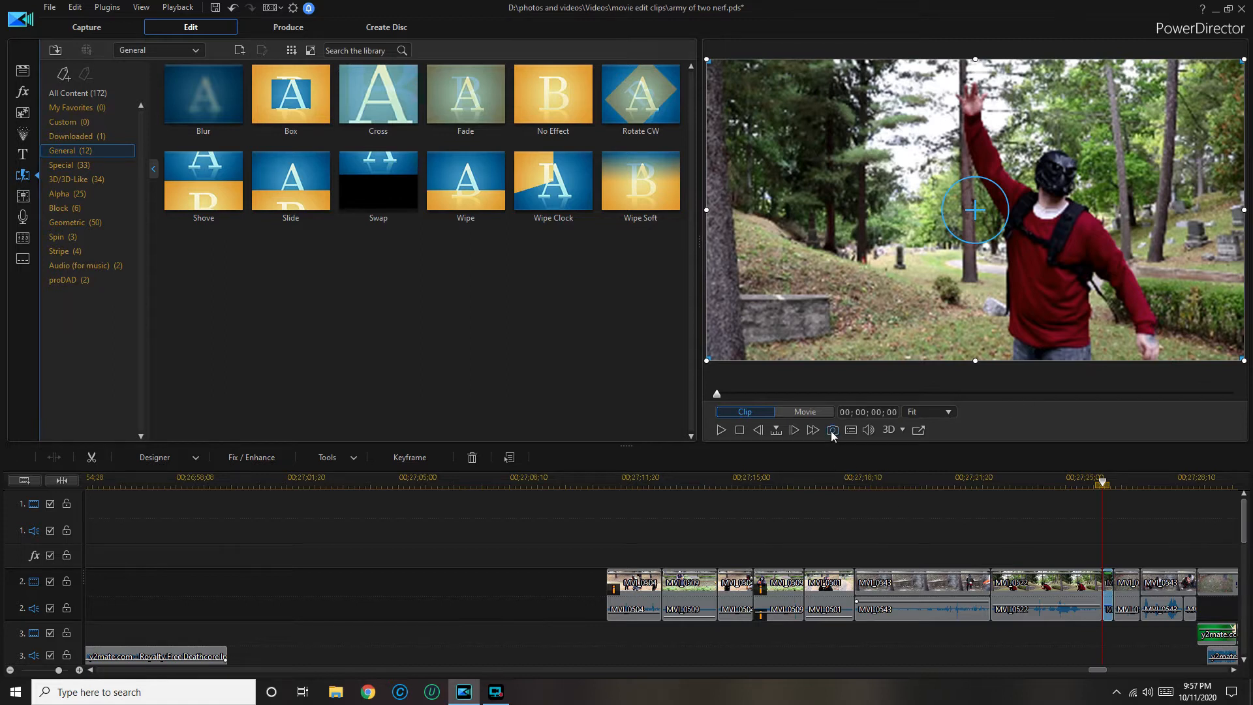
{"action": "mouse_move", "coordinate": [832, 431]}
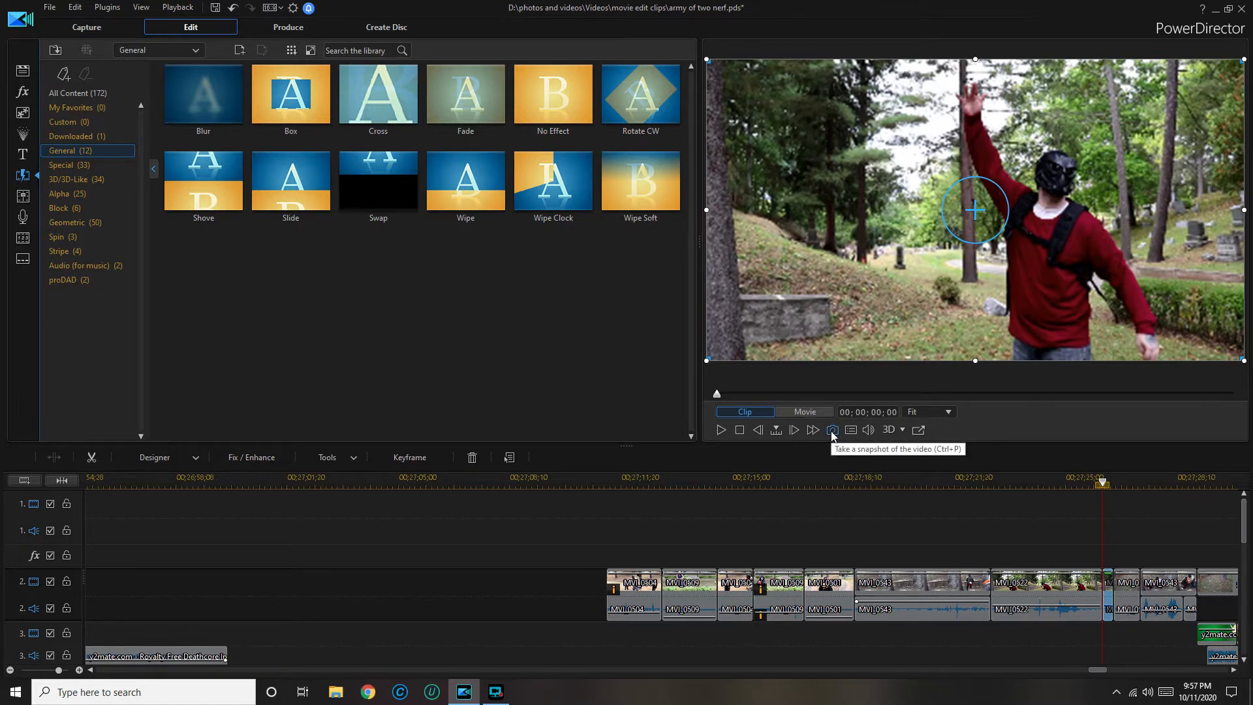
{"action": "left_click", "coordinate": [831, 430]}
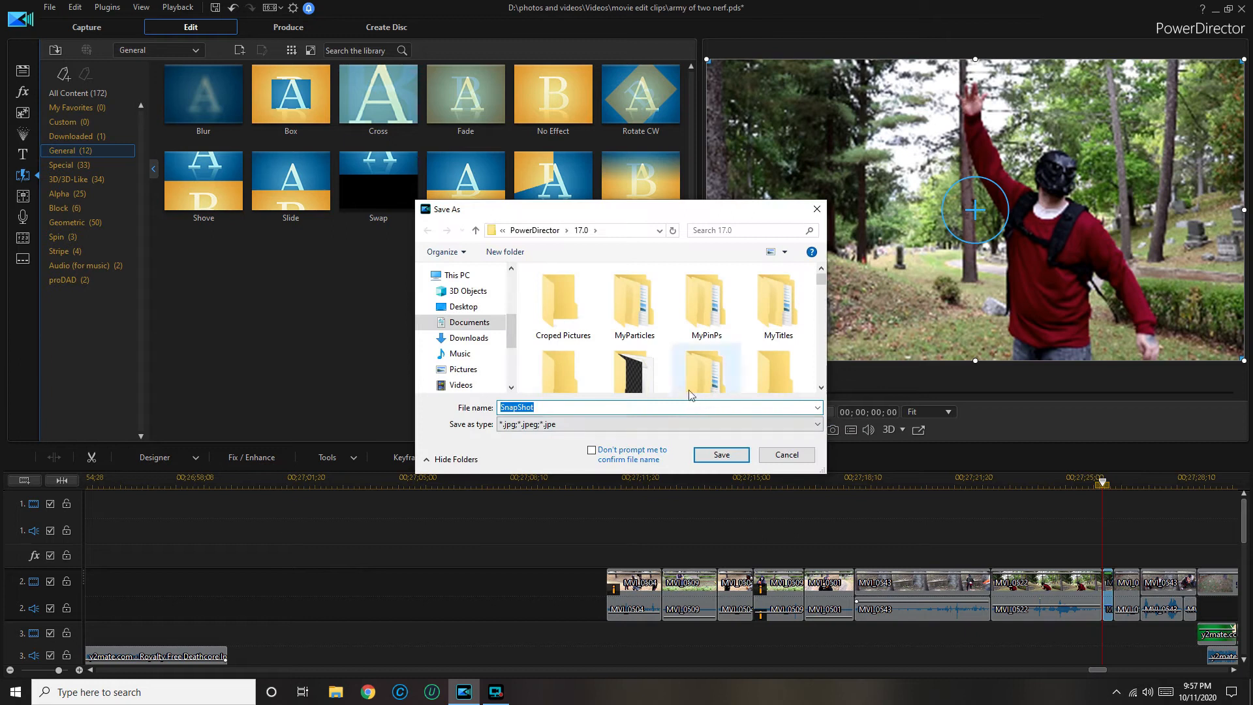
{"action": "mouse_move", "coordinate": [512, 335]}
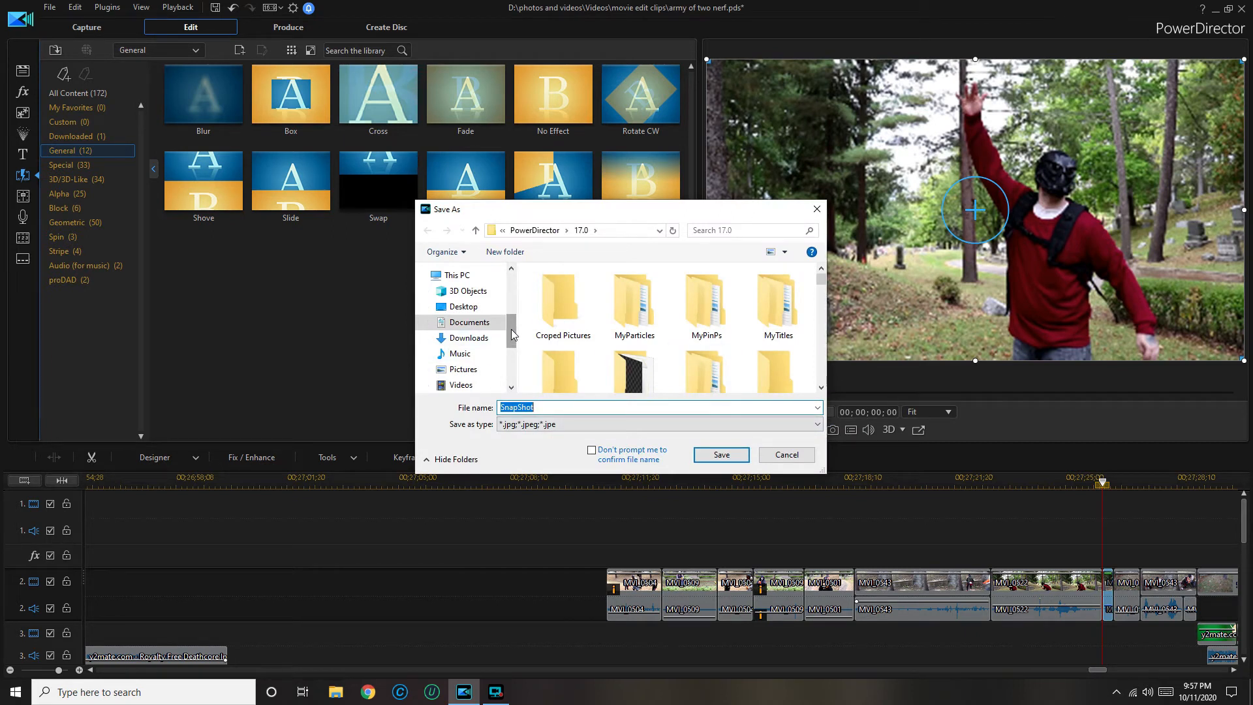
{"action": "scroll", "scroll_direction": "down", "scroll_amount": 3}
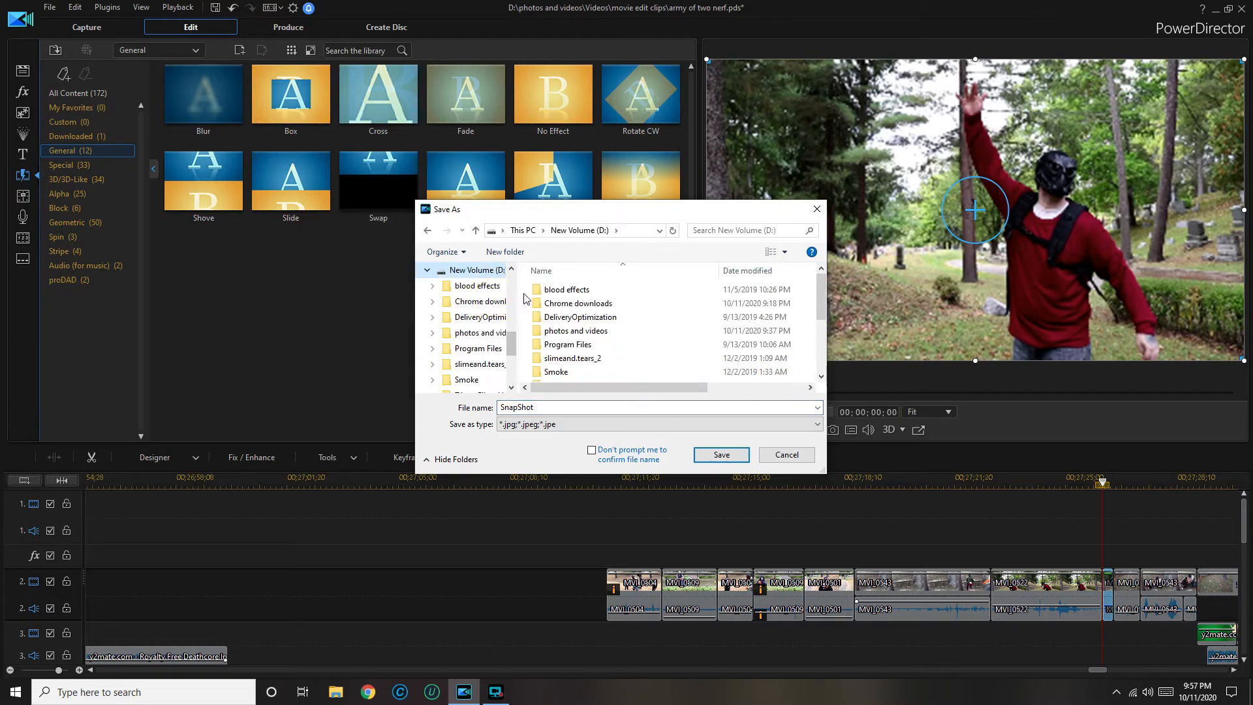
{"action": "double_click", "coordinate": [576, 330]}
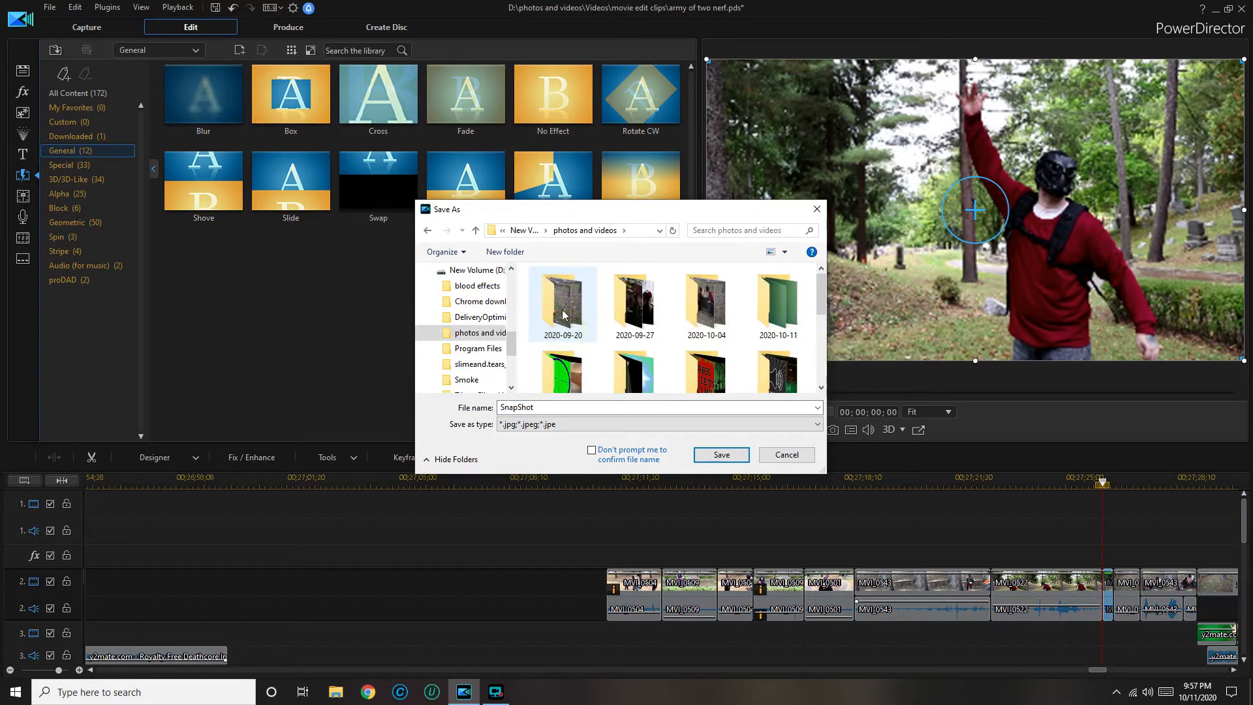
{"action": "double_click", "coordinate": [563, 303]}
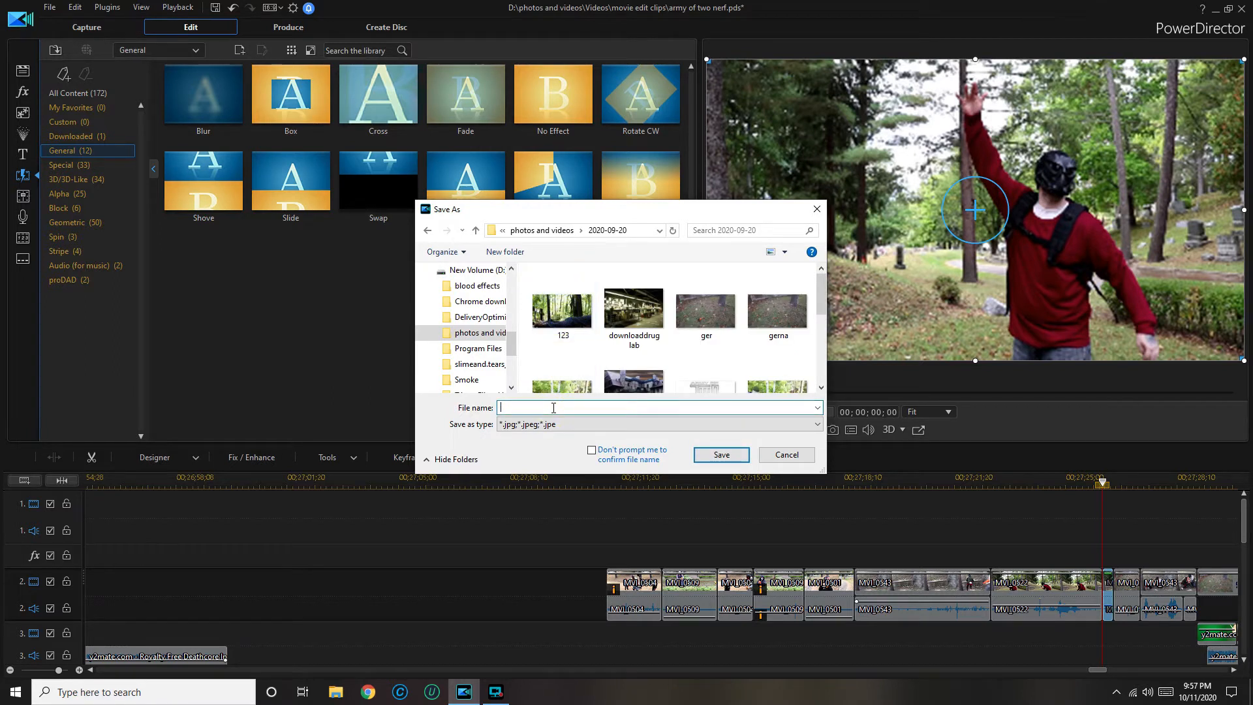
{"action": "type", "text": "gern"}
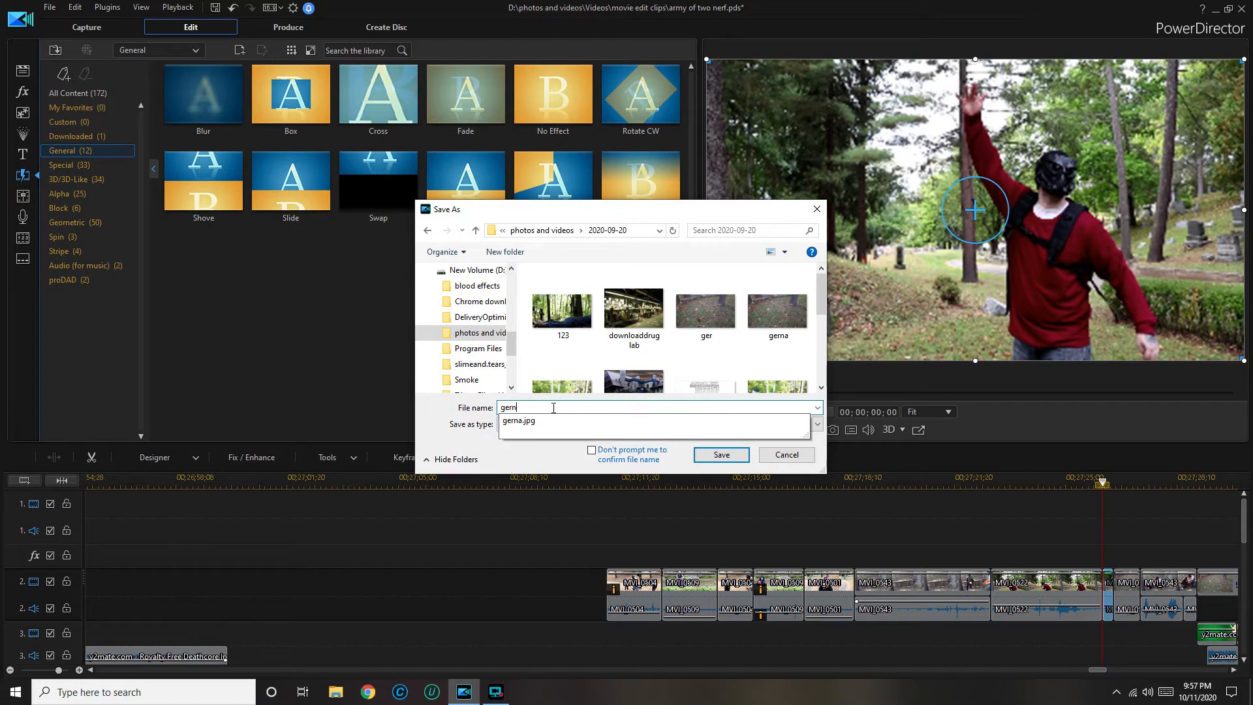
{"action": "left_click", "coordinate": [719, 454]}
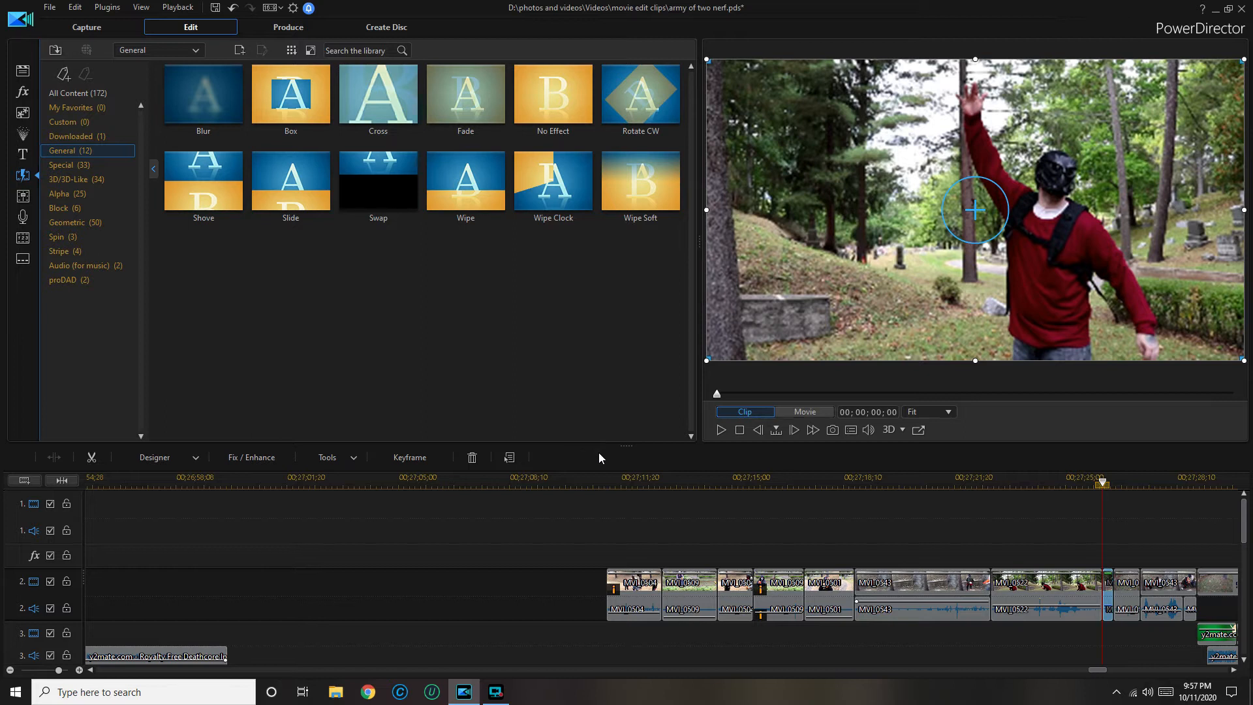
{"action": "mouse_move", "coordinate": [596, 427]}
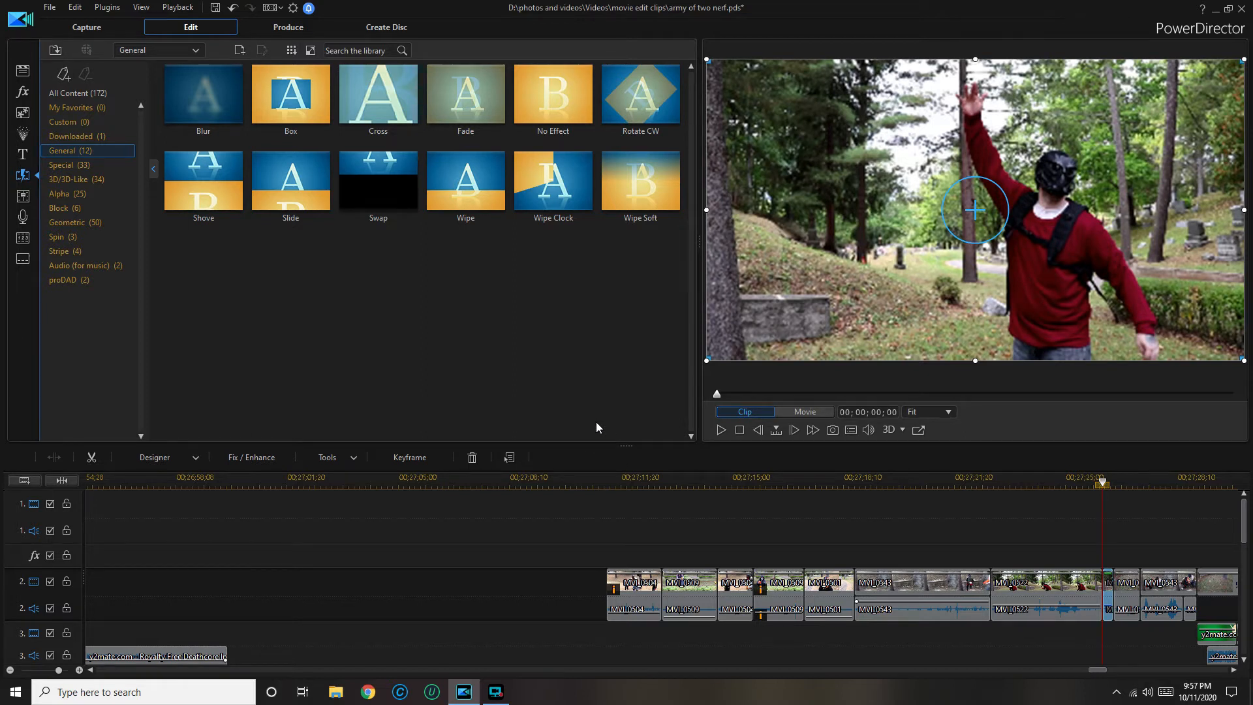
{"action": "mouse_move", "coordinate": [358, 234]}
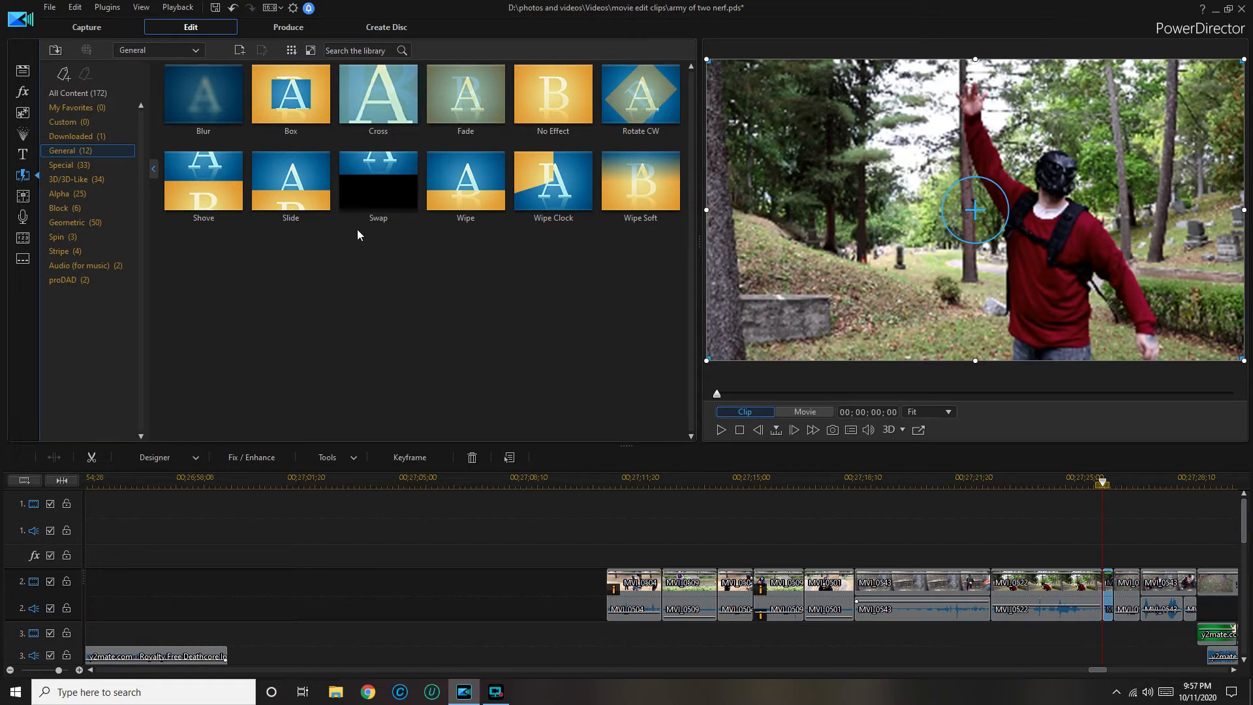
{"action": "mouse_move", "coordinate": [56, 15]}
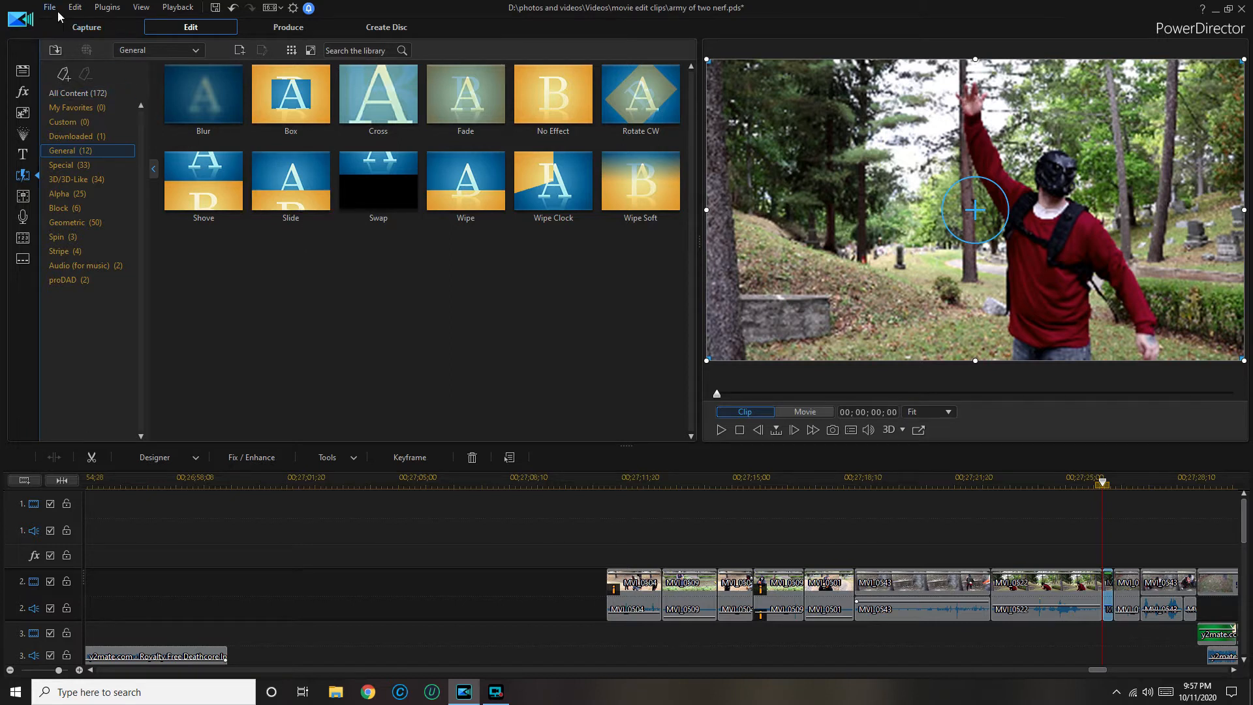
{"action": "mouse_move", "coordinate": [50, 7]}
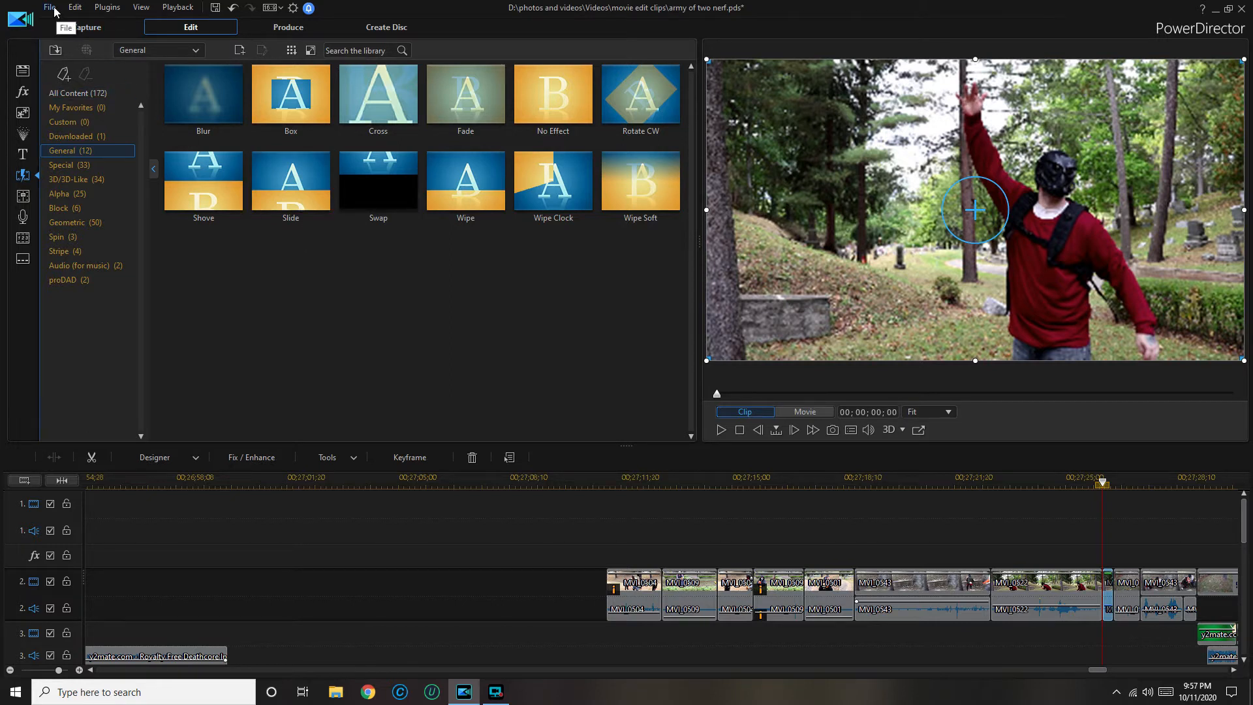
Step: Save the army of two nerf project with File > Save Project, then minimize PowerDirector
{"action": "left_click", "coordinate": [50, 8]}
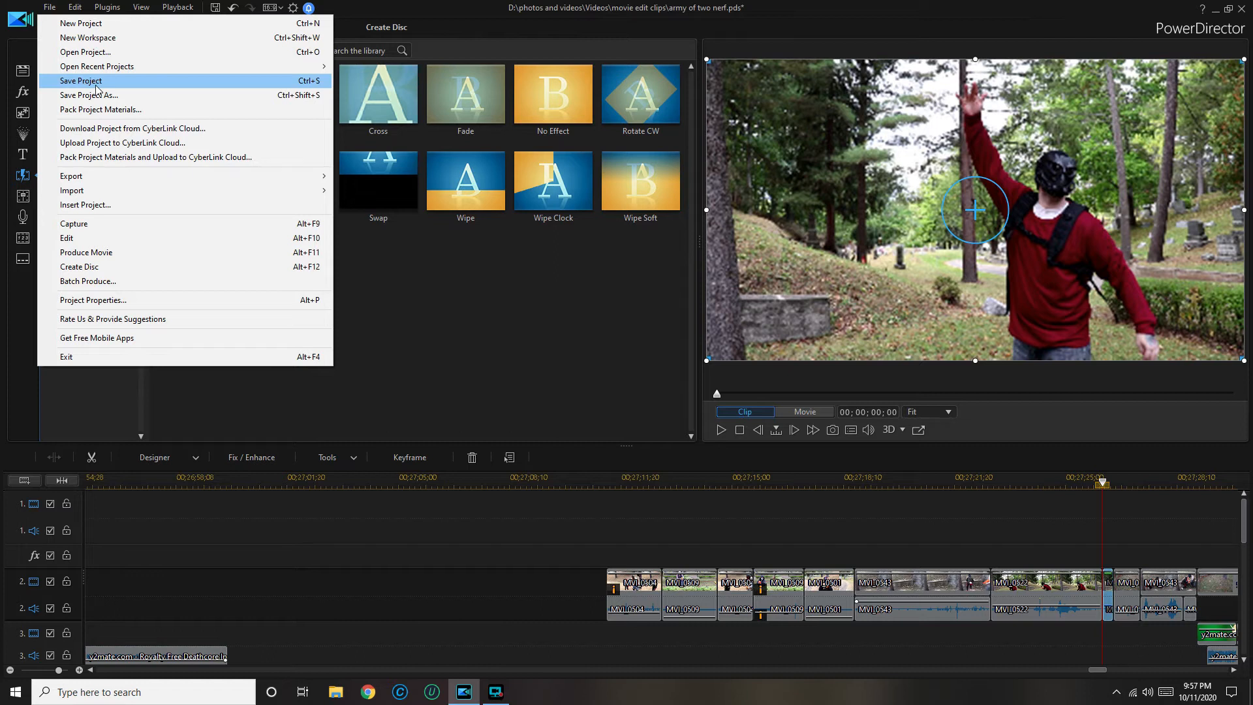
{"action": "left_click", "coordinate": [80, 81]}
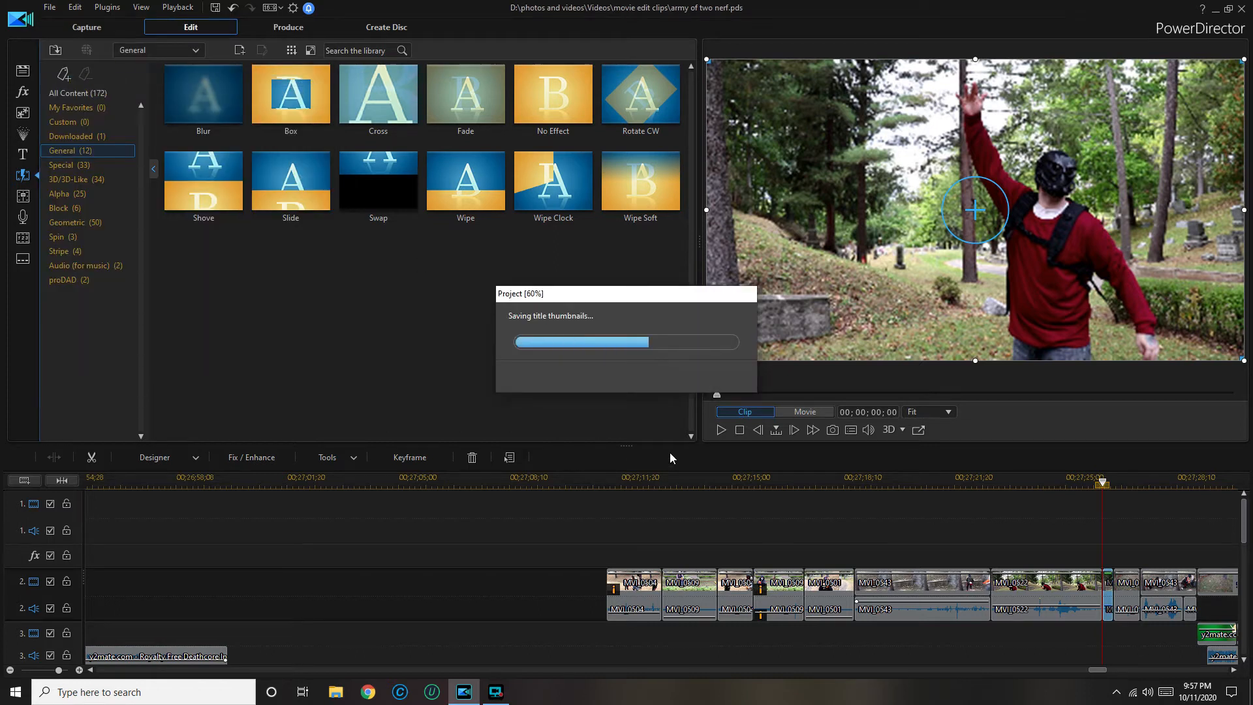
{"action": "mouse_move", "coordinate": [844, 464]}
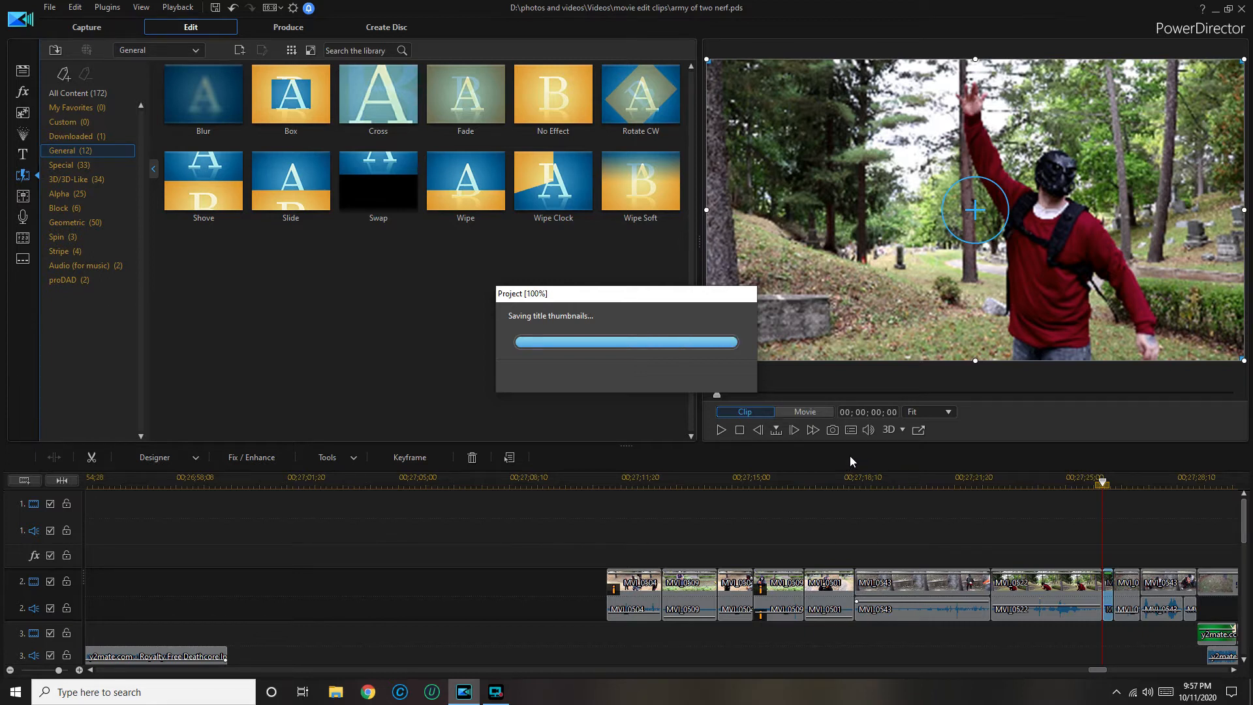
{"action": "mouse_move", "coordinate": [903, 397]}
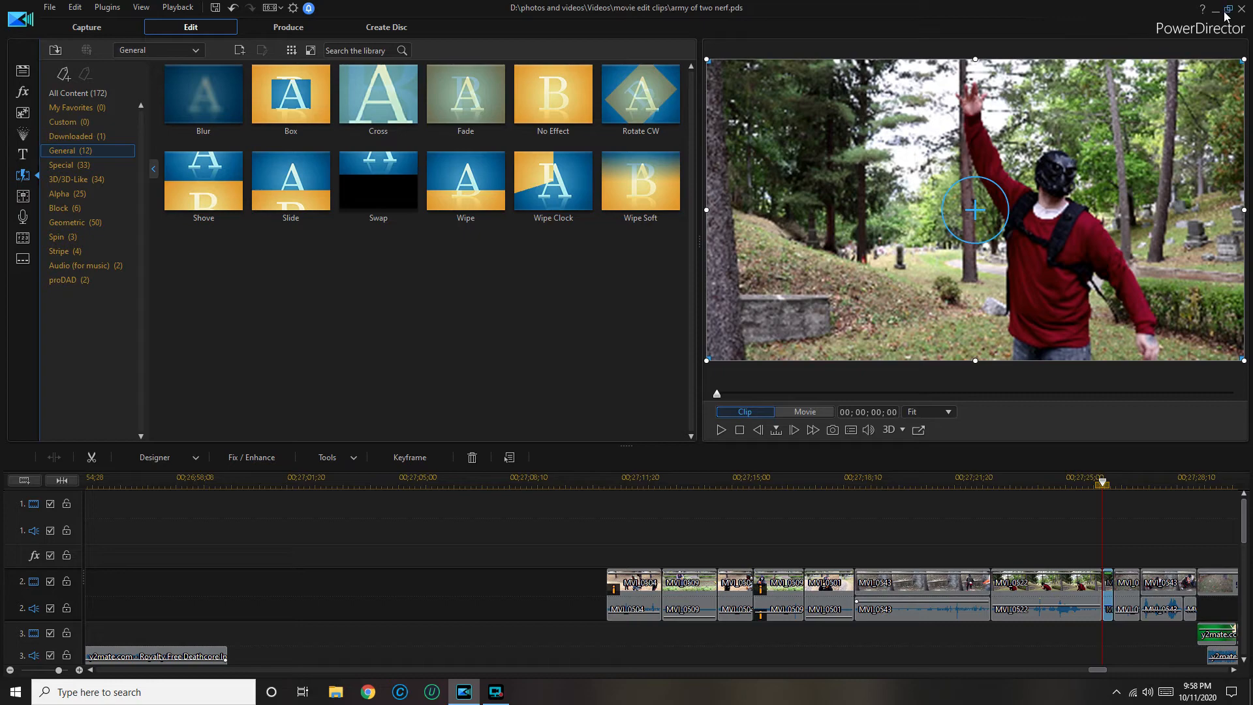
{"action": "left_click", "coordinate": [1214, 8]}
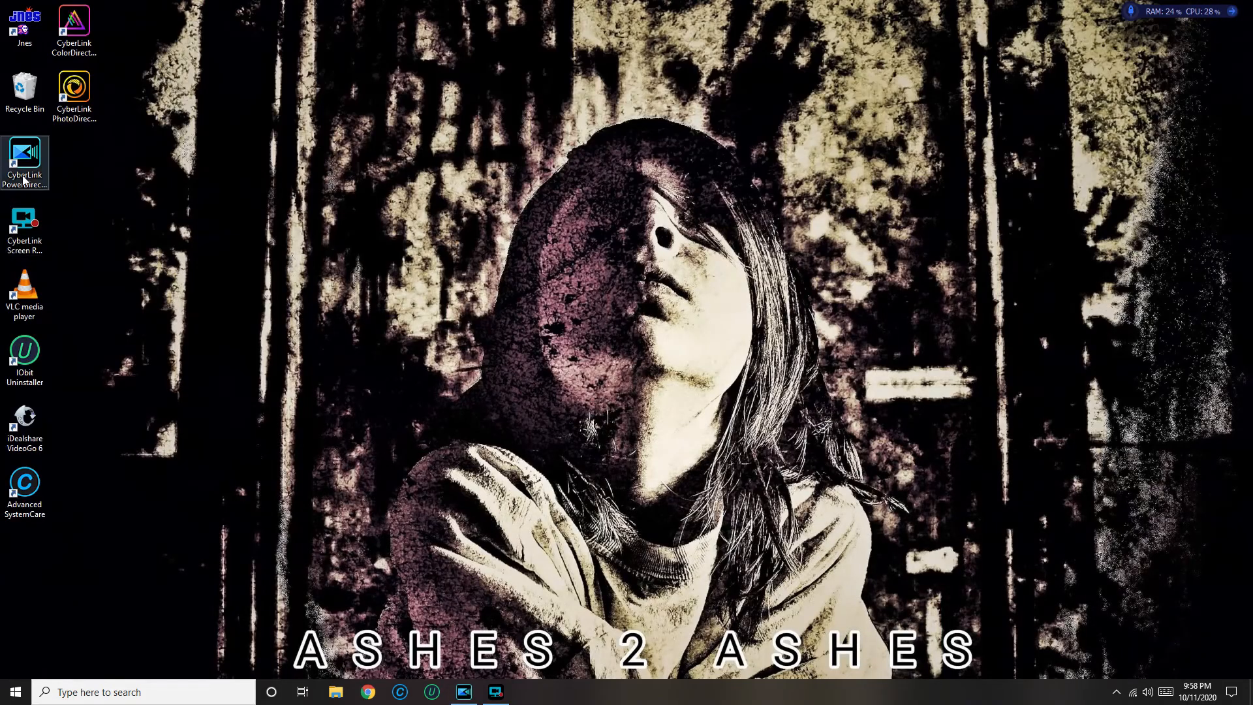
Step: In a new PowerDirector session, replace the track-2 riley gr intro clip with gernad.jpg
{"action": "double_click", "coordinate": [24, 163]}
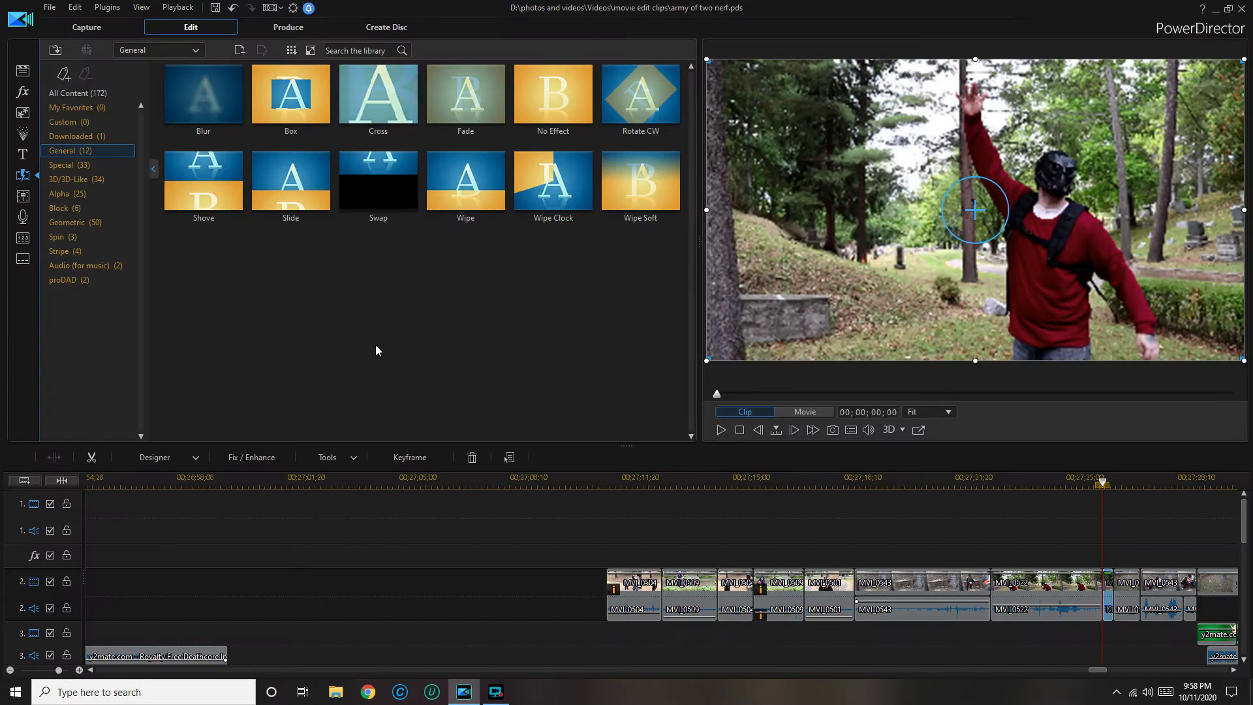
{"action": "mouse_move", "coordinate": [535, 690]}
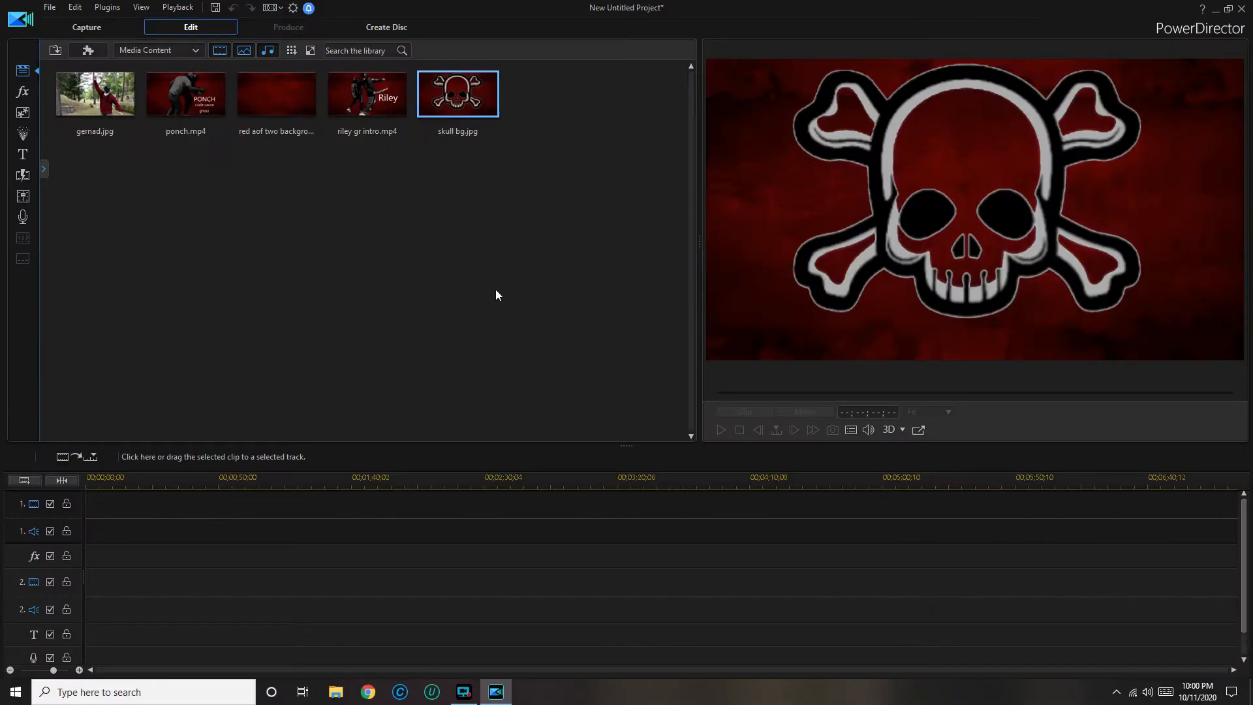
{"action": "left_click", "coordinate": [367, 93]}
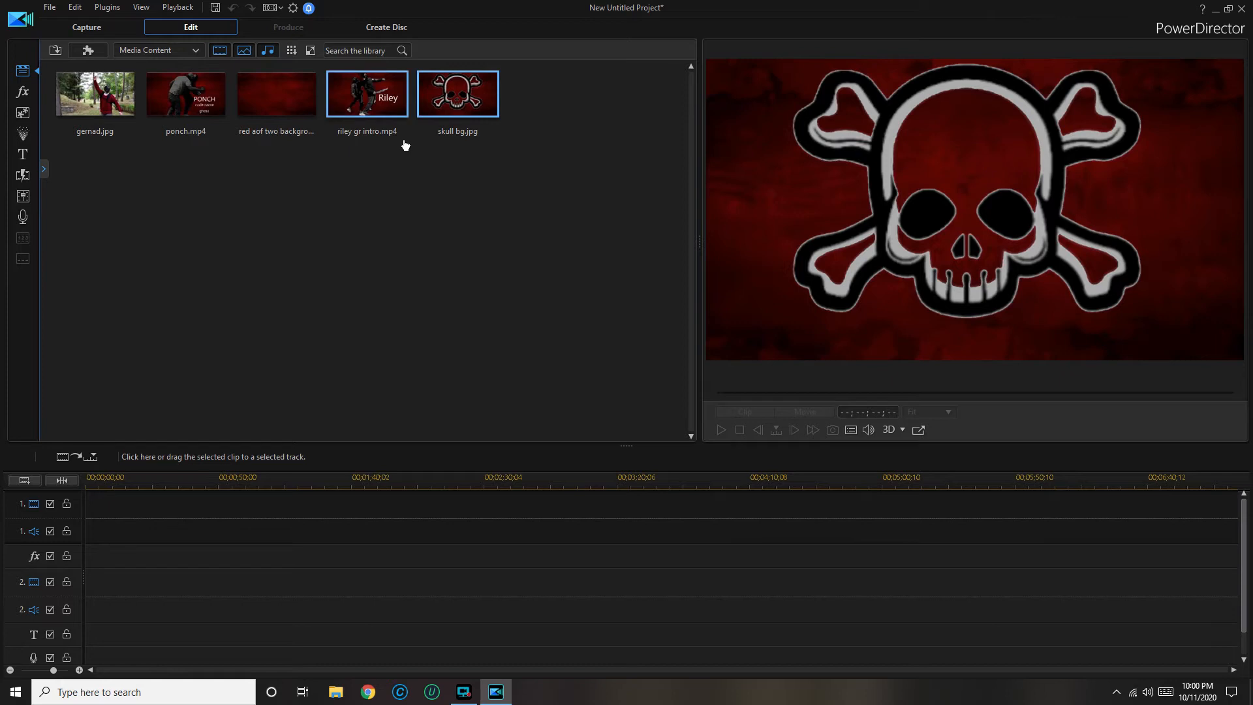
{"action": "mouse_move", "coordinate": [325, 129]}
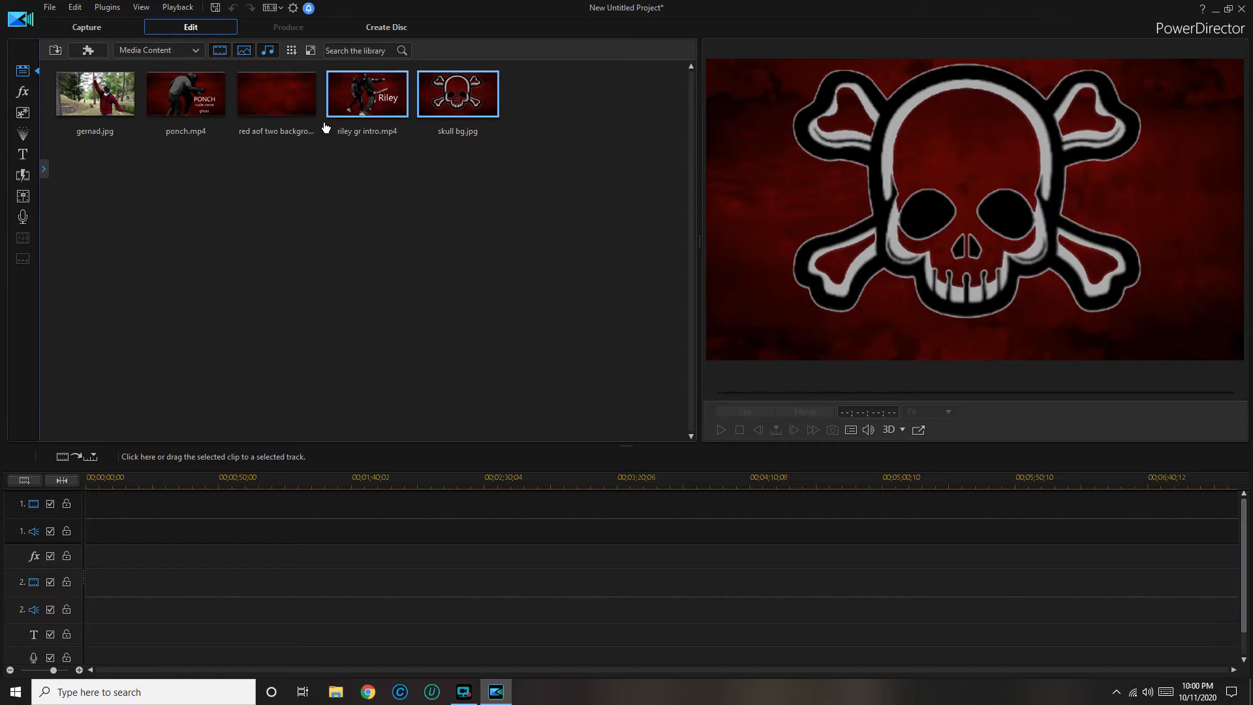
{"action": "left_click", "coordinate": [457, 93]}
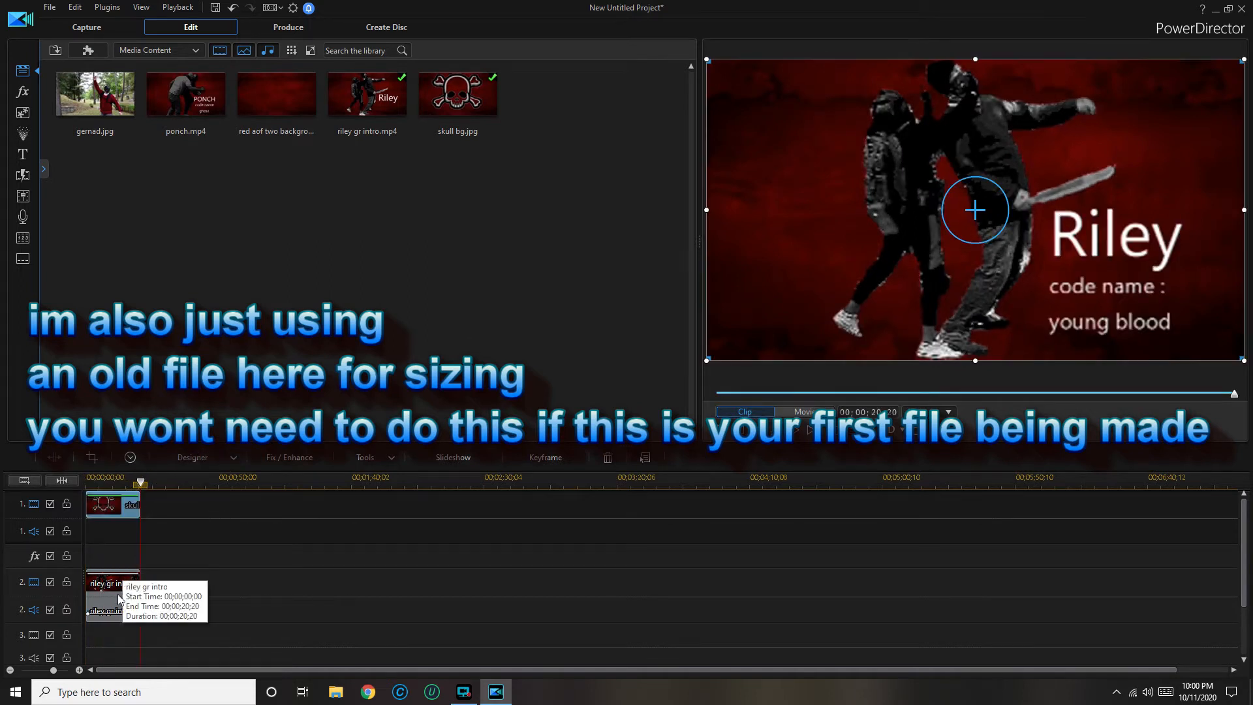
{"action": "right_click", "coordinate": [111, 603]}
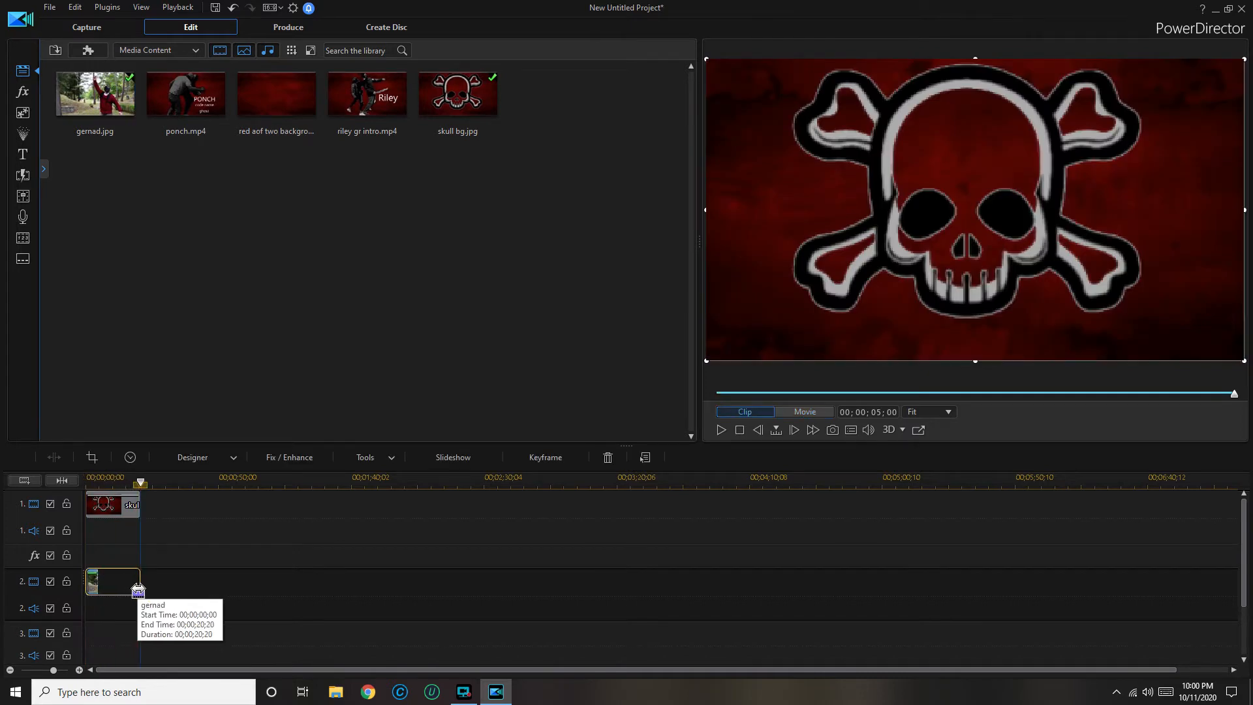
Step: Select the gernad photo clip and send it to PhotoDirector via Fix / Enhance
{"action": "left_click", "coordinate": [112, 581]}
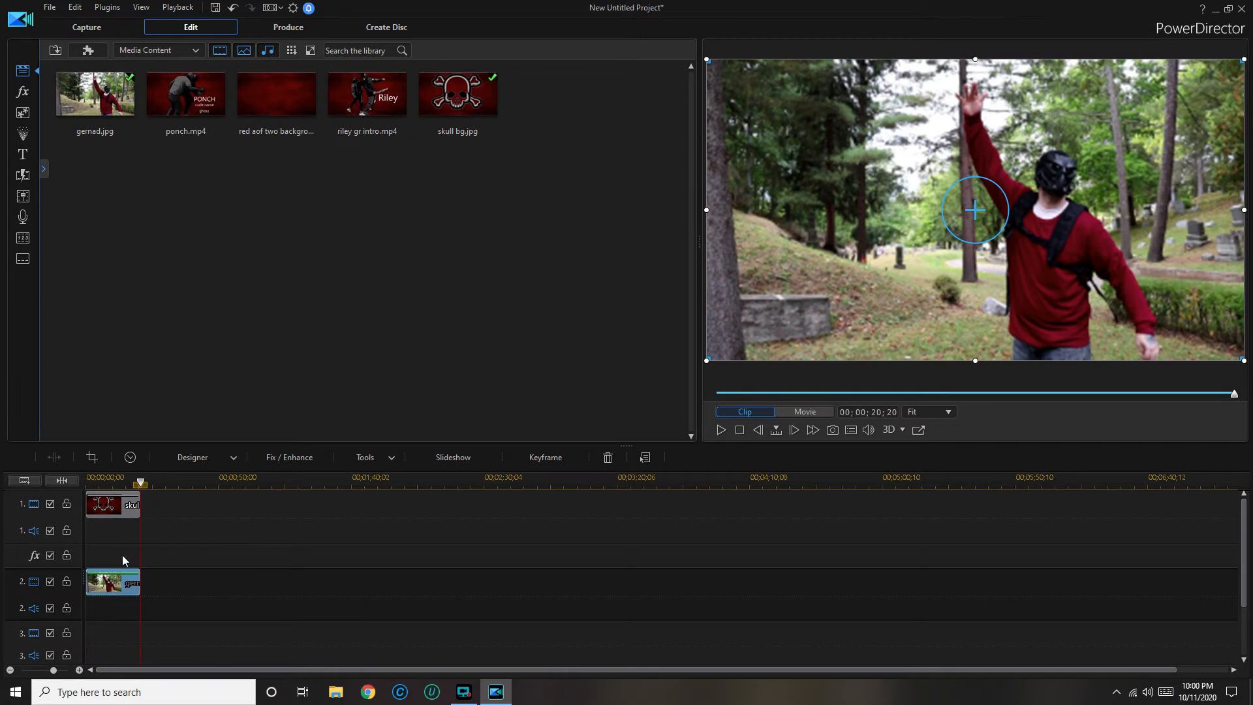
{"action": "mouse_move", "coordinate": [293, 472]}
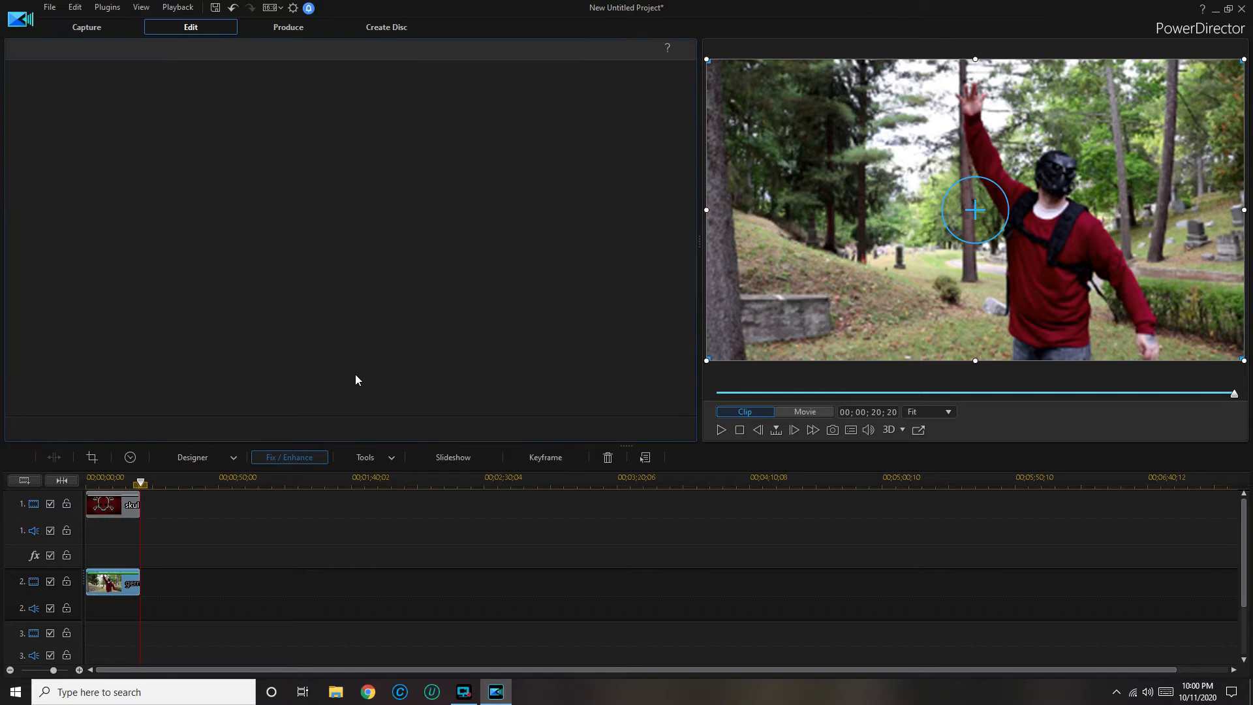
{"action": "left_click", "coordinate": [289, 457]}
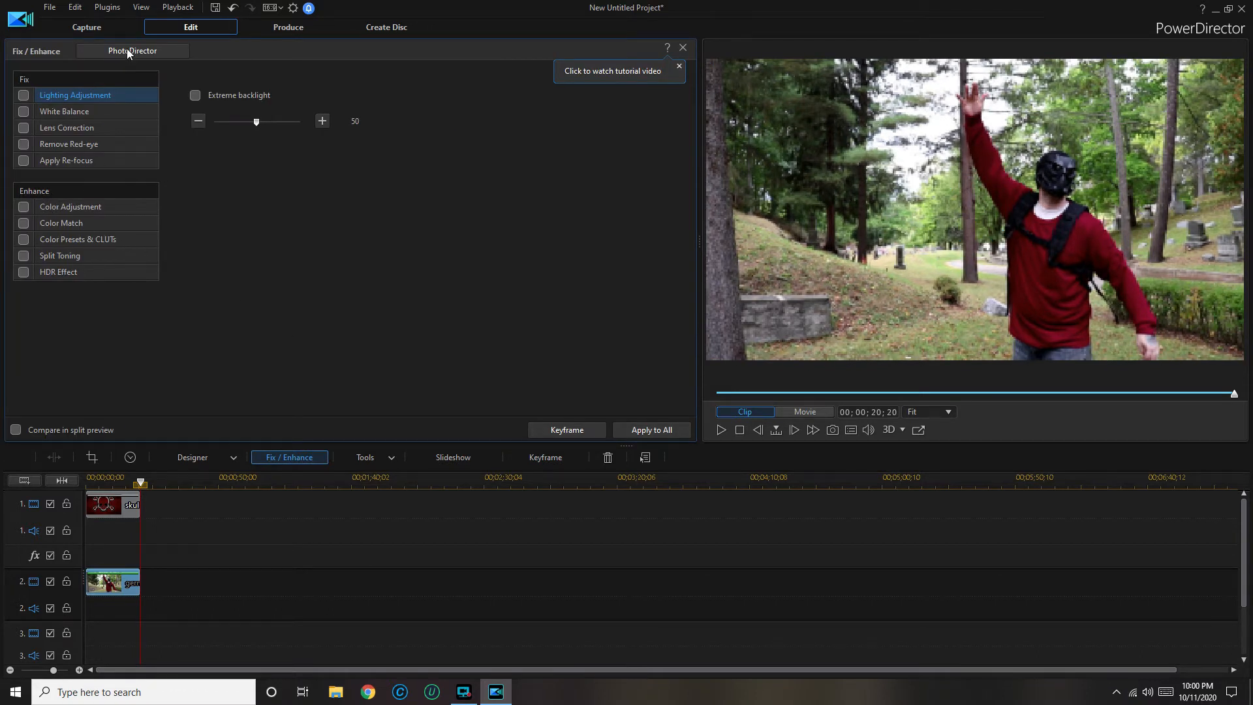
{"action": "left_click", "coordinate": [132, 50]}
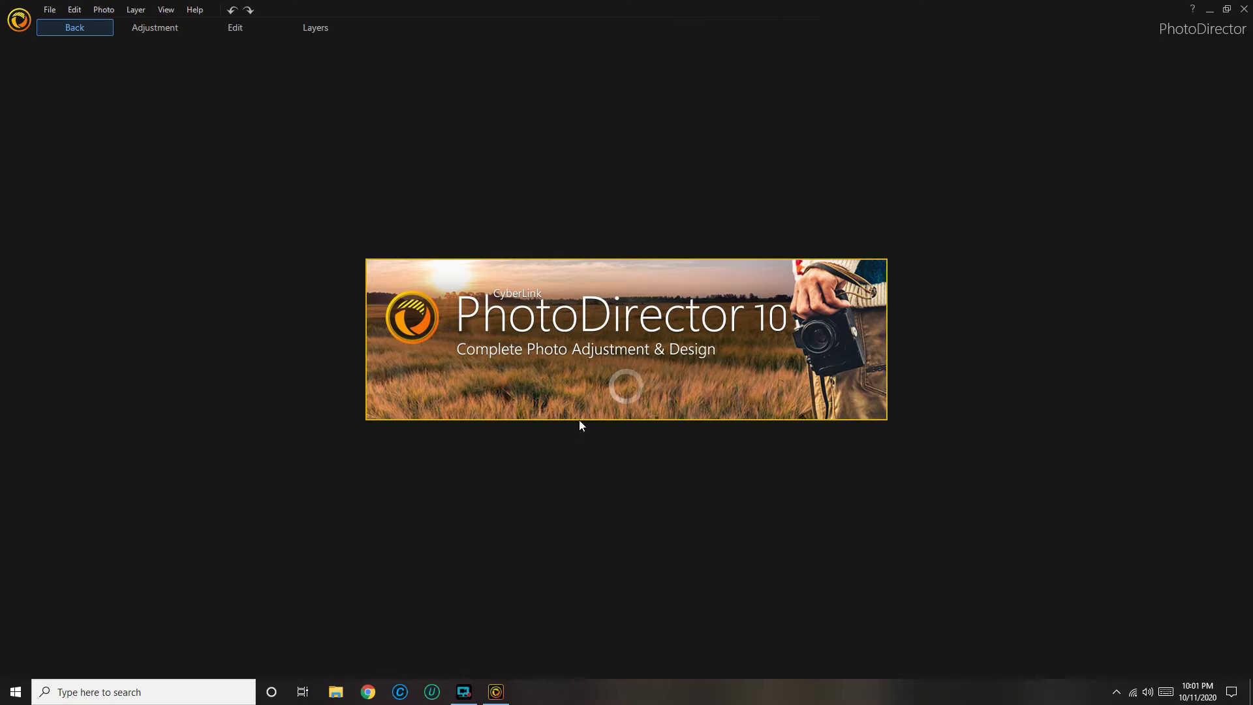
Step: Brush the man with Background Removal's Intelligent brush and apply 'Remove unselected area'
{"action": "left_click", "coordinate": [235, 27]}
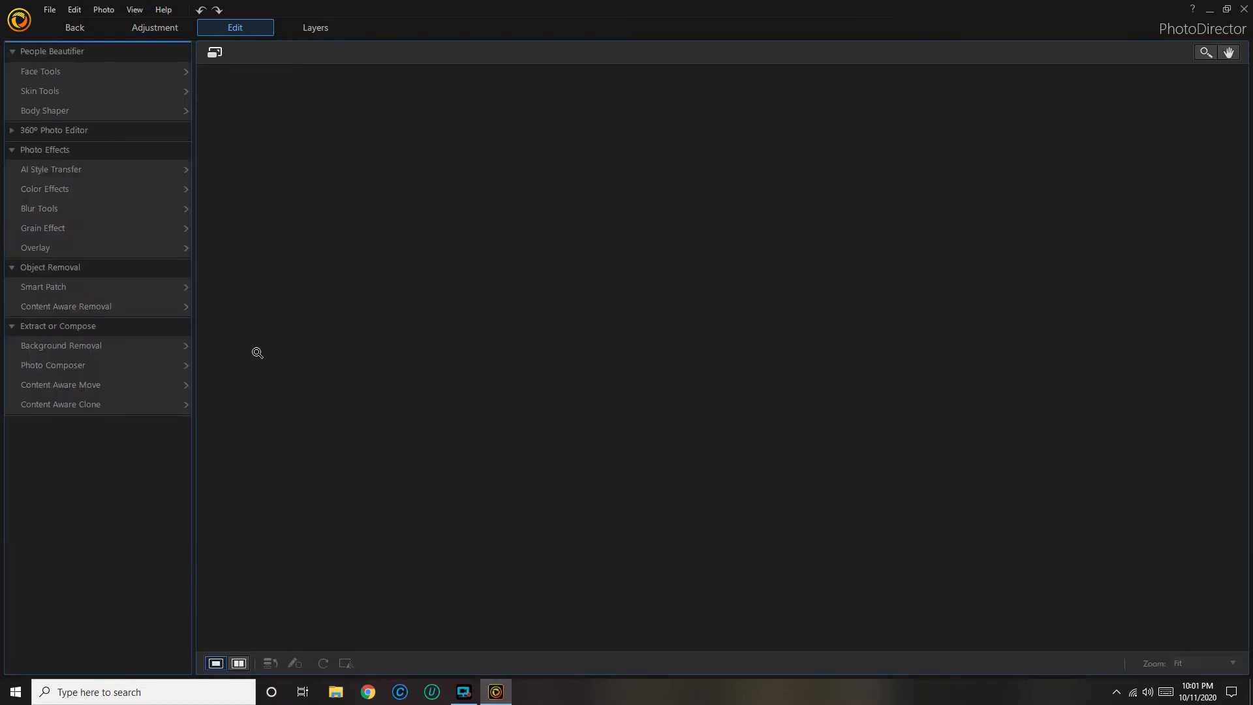
{"action": "mouse_move", "coordinate": [174, 399]}
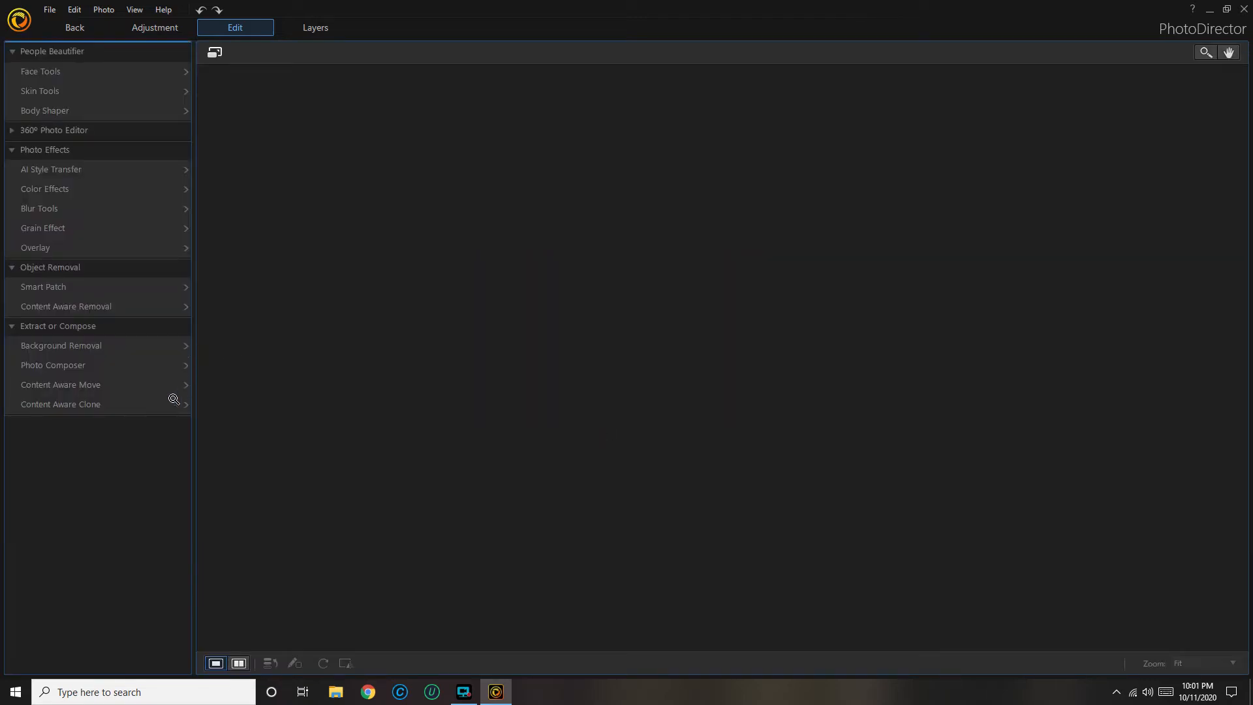
{"action": "mouse_move", "coordinate": [123, 348]}
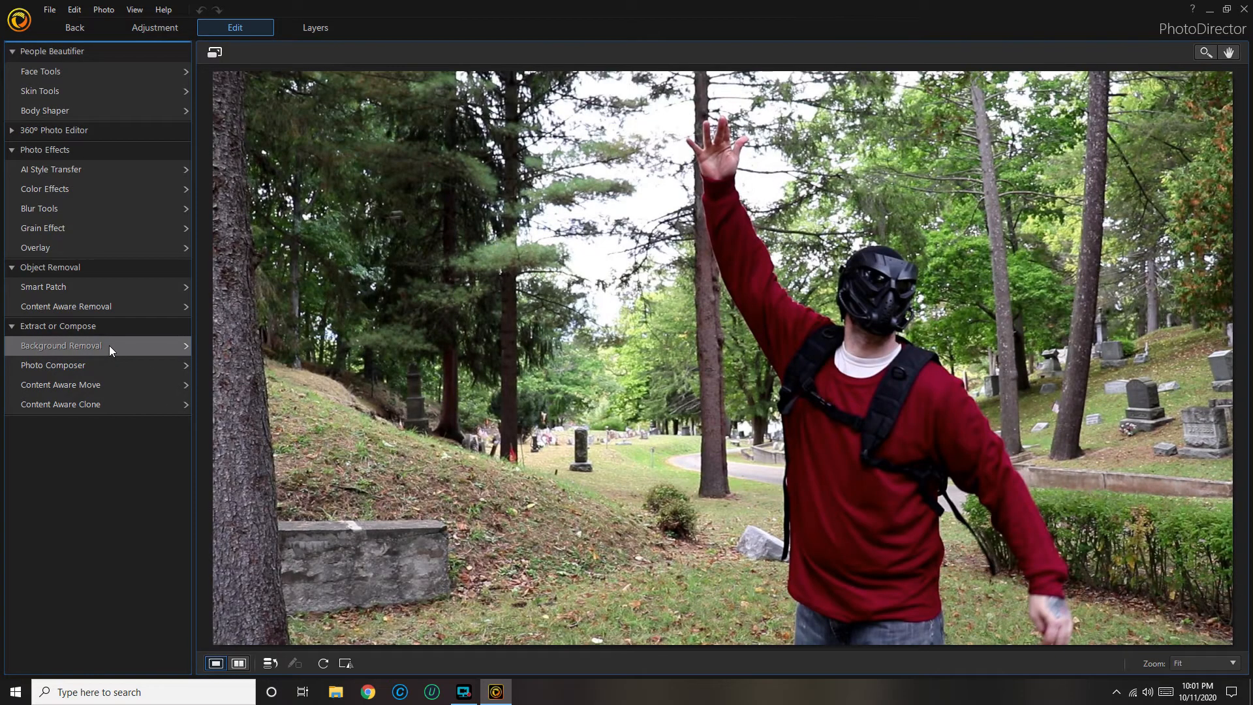
{"action": "left_click", "coordinate": [61, 345]}
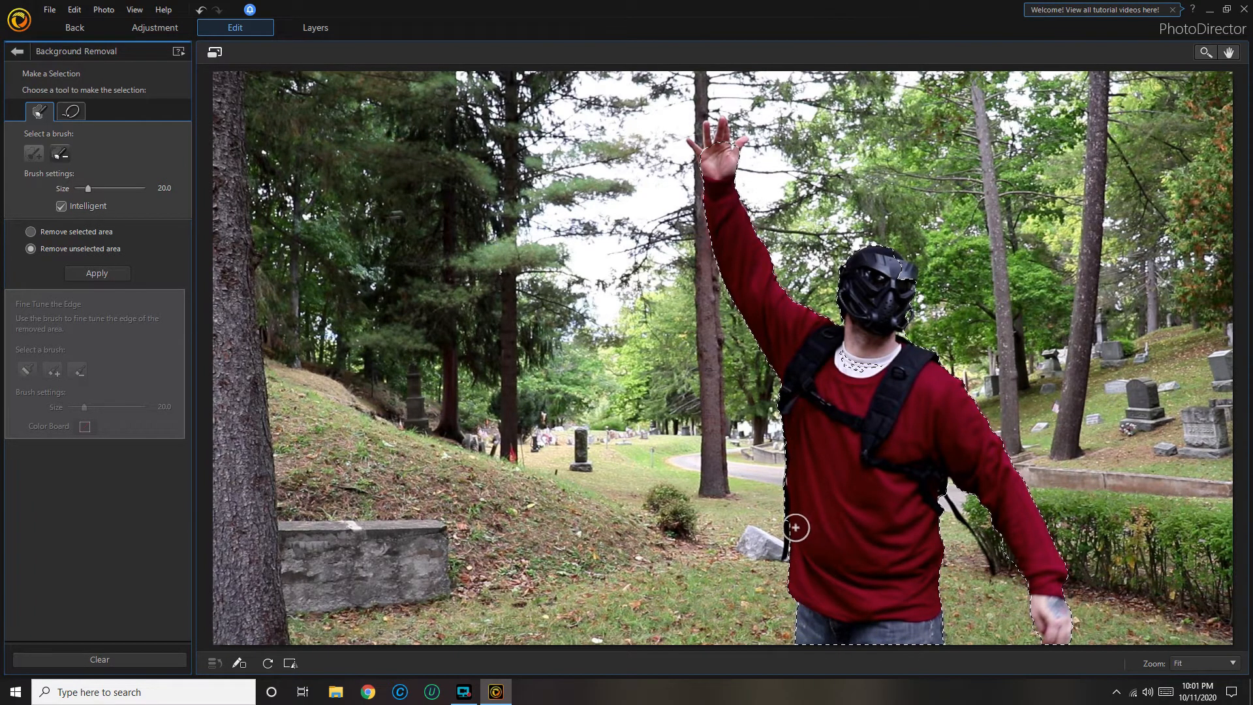
{"action": "left_click", "coordinate": [96, 274]}
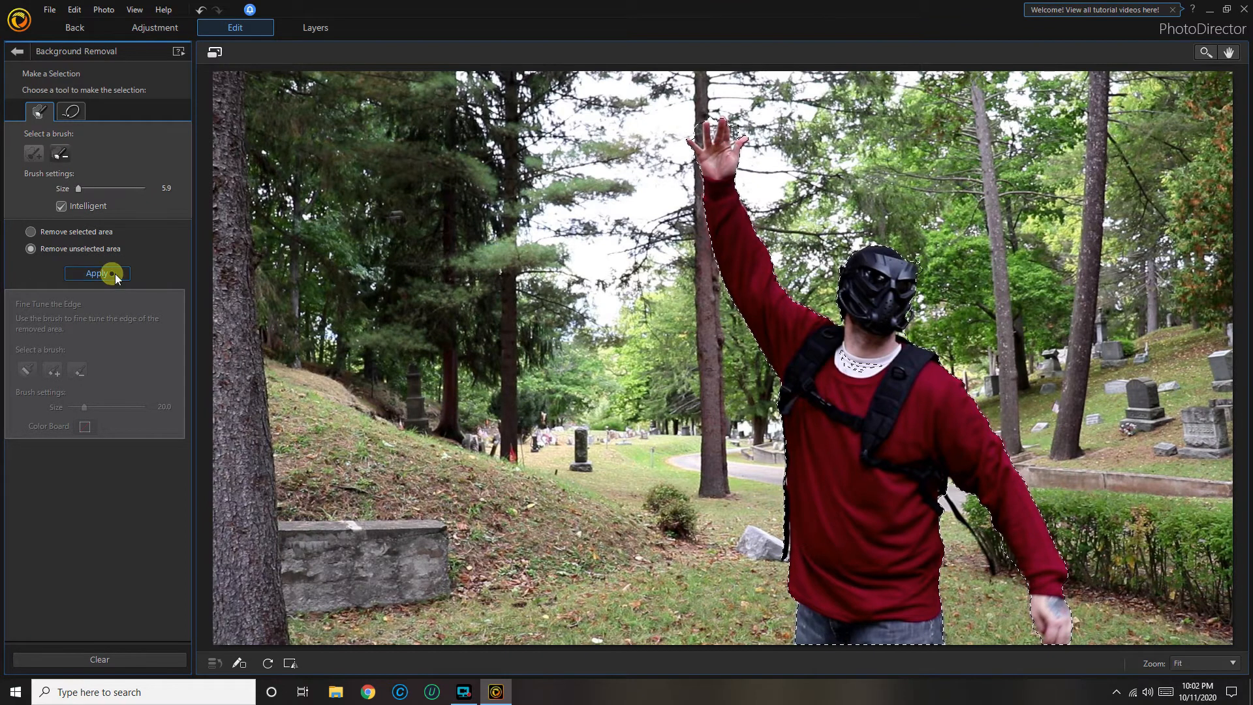
{"action": "left_click", "coordinate": [96, 274]}
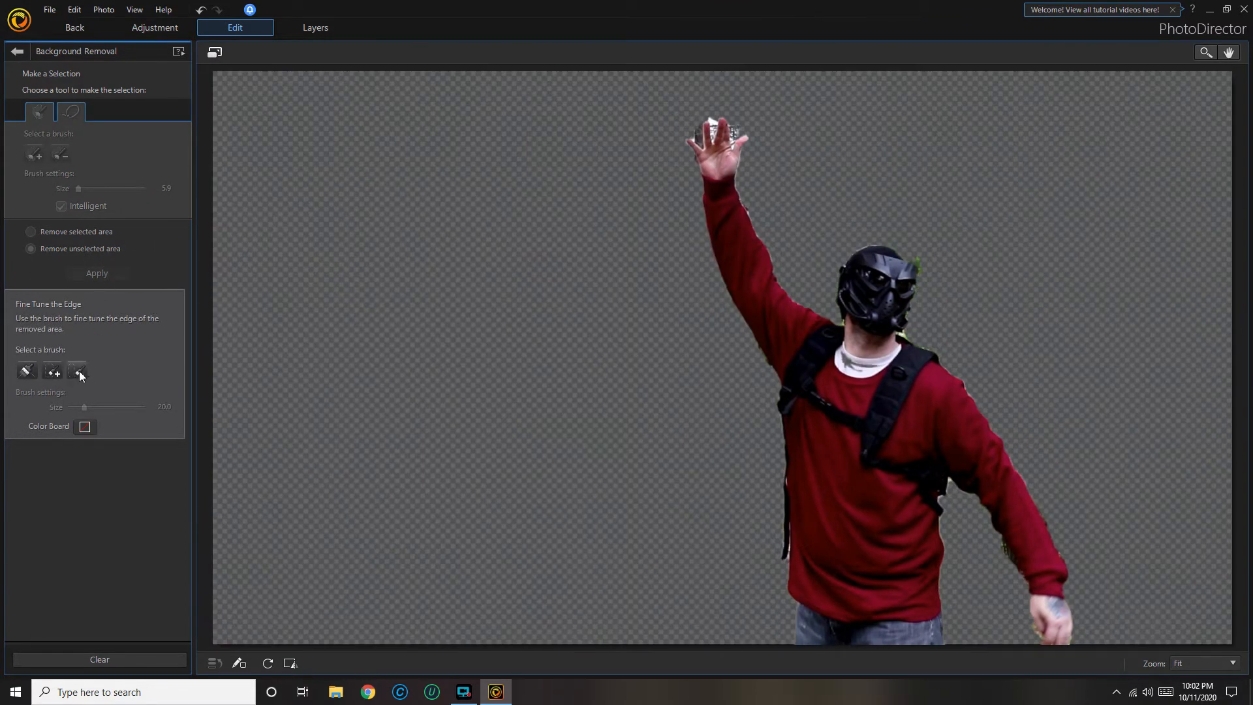
Step: Erase leftover background pixels beside the raised hand with a smaller subtract brush
{"action": "left_click", "coordinate": [77, 371]}
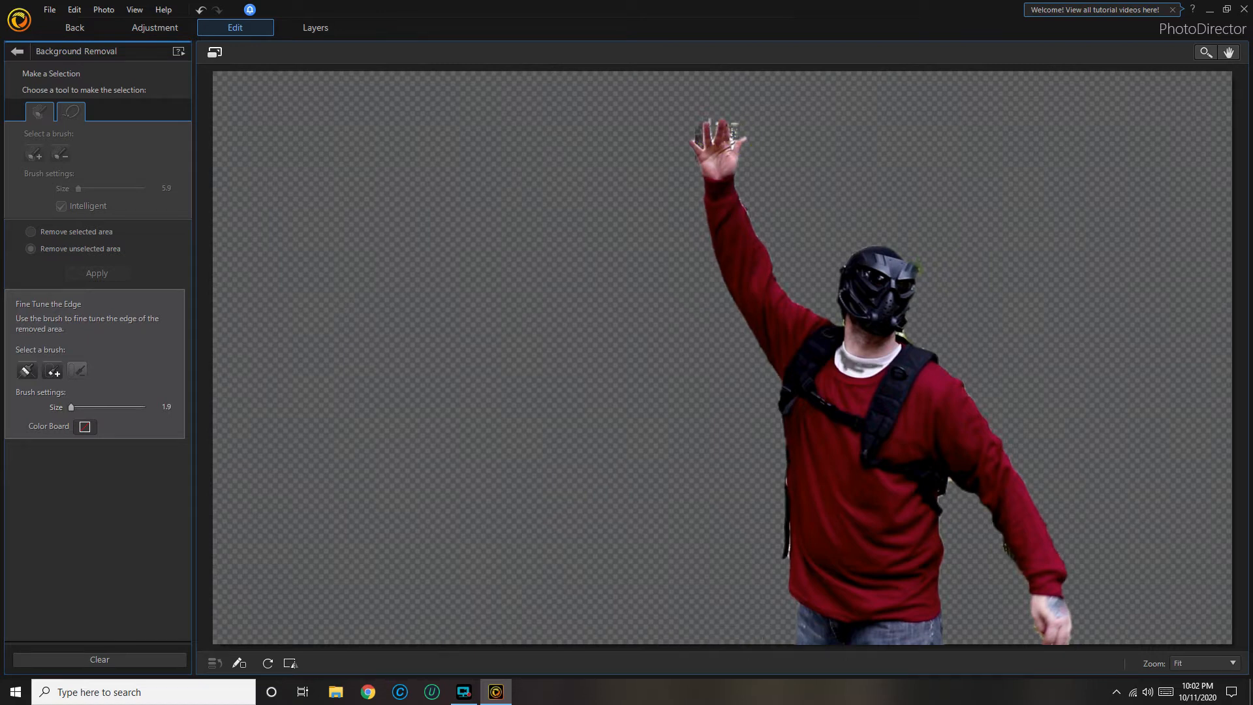
{"action": "left_click", "coordinate": [727, 147]}
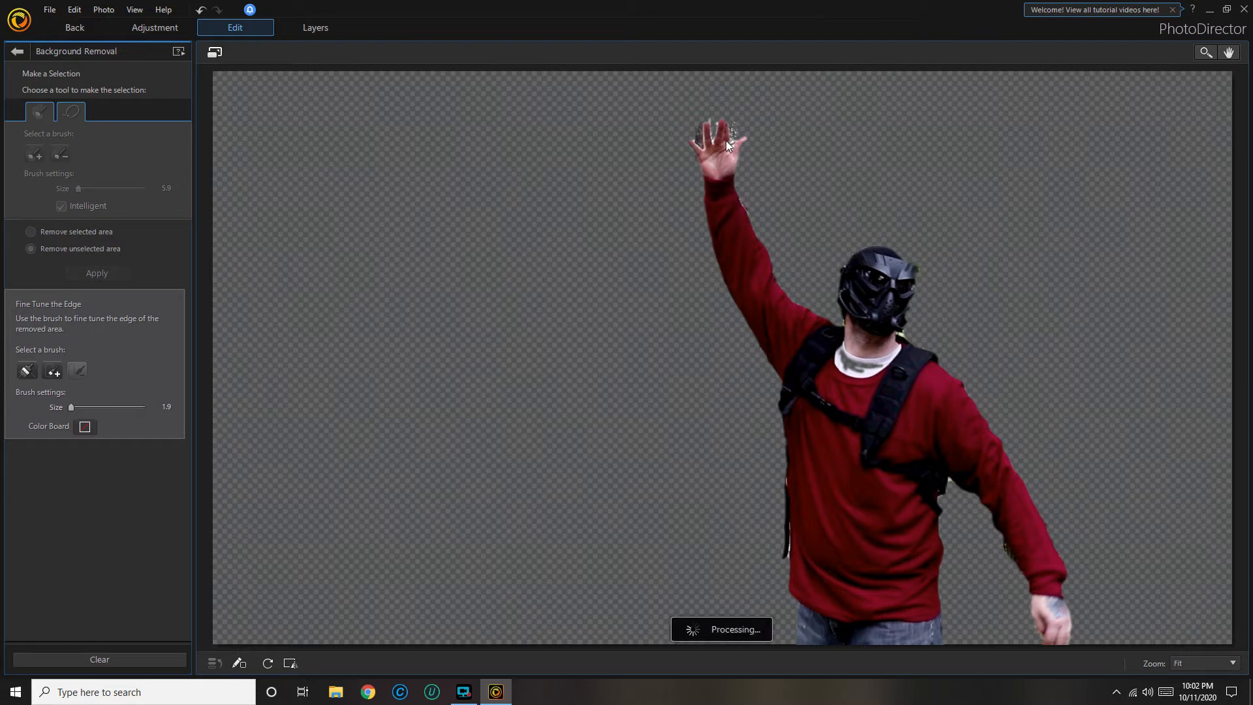
{"action": "left_click", "coordinate": [709, 121]}
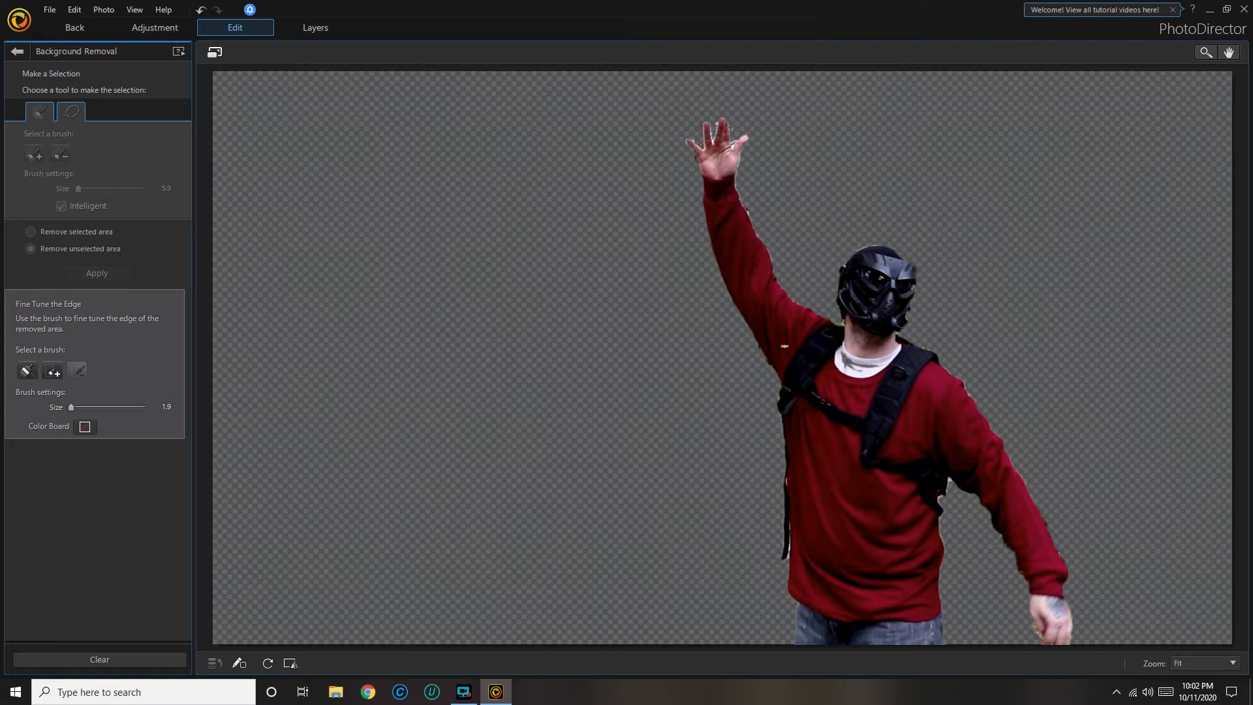
{"action": "left_click", "coordinate": [731, 146]}
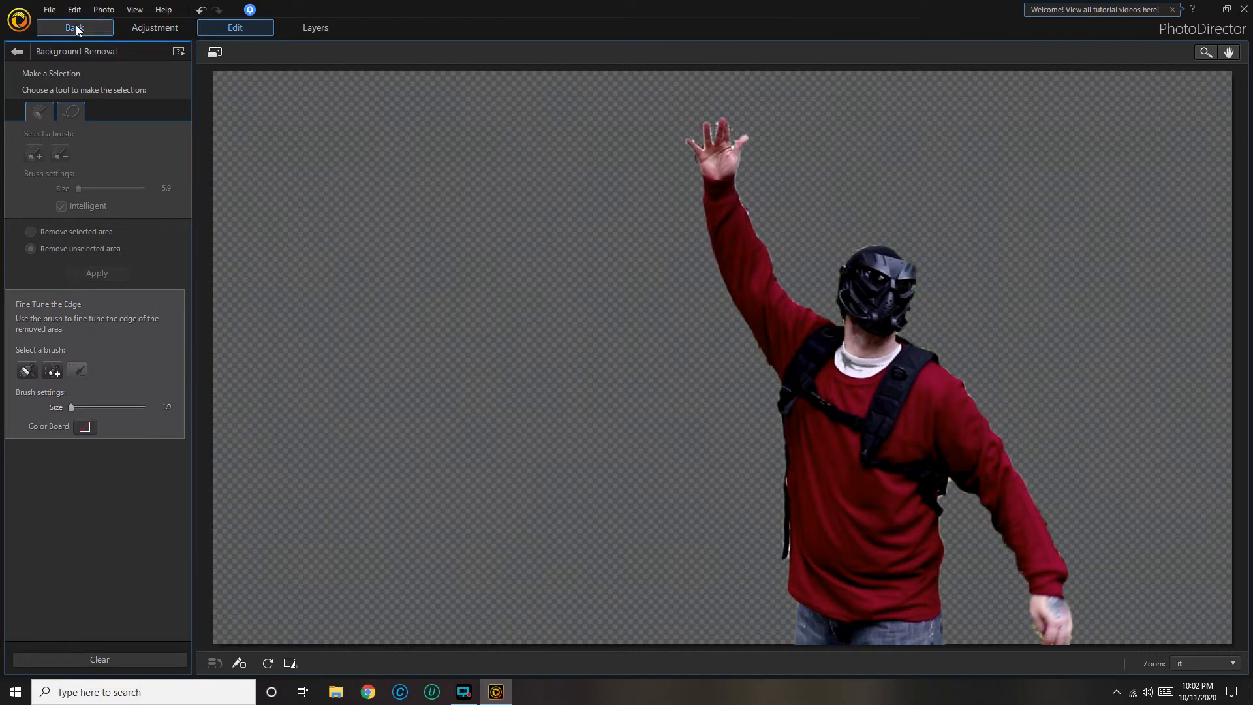
Step: Return the masked-figure cutout from PhotoDirector to the PowerDirector project
{"action": "left_click", "coordinate": [74, 27]}
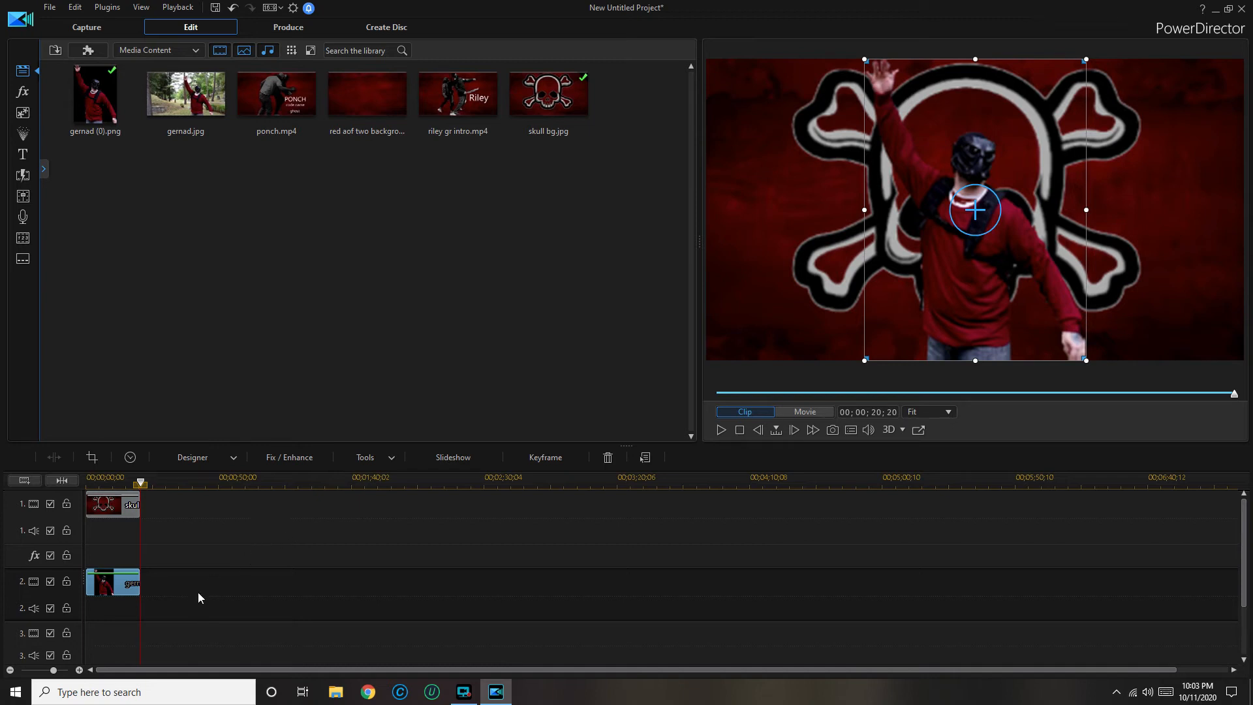
{"action": "mouse_move", "coordinate": [128, 520]}
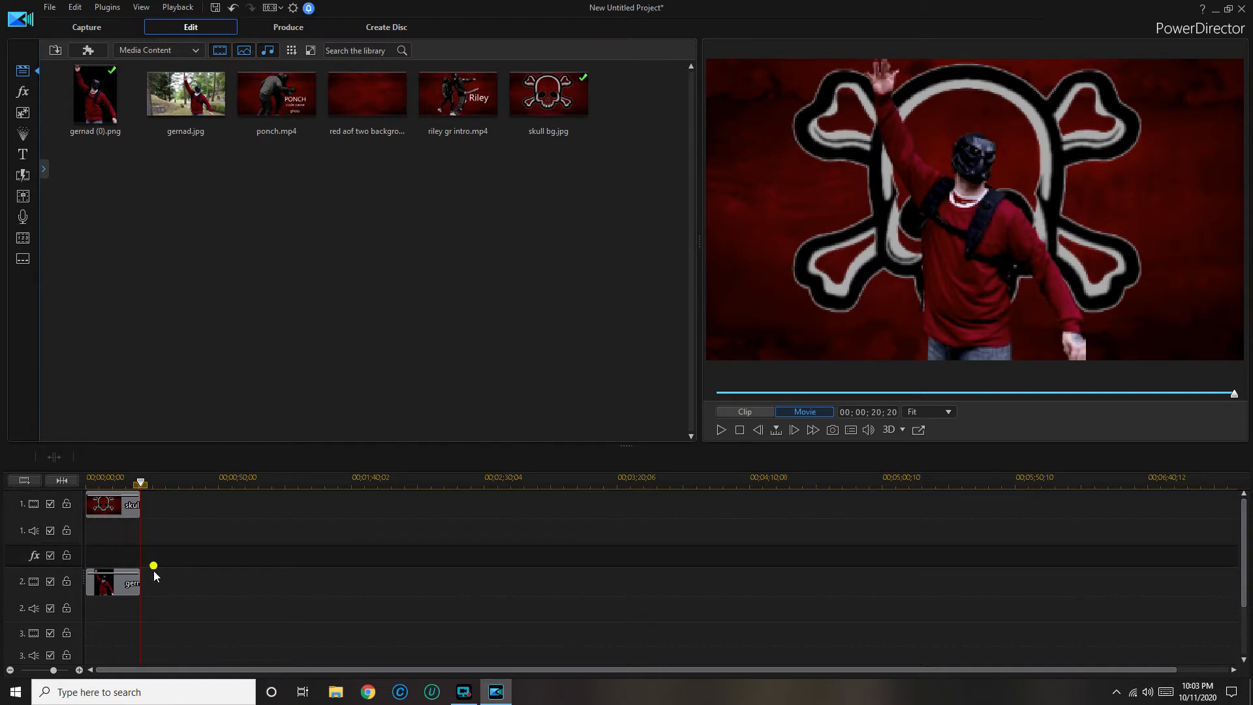
Step: Layer the gernad (0).png cutout on track 3 over gernad.jpg on track 2, opening PiP Designer
{"action": "left_click", "coordinate": [112, 581]}
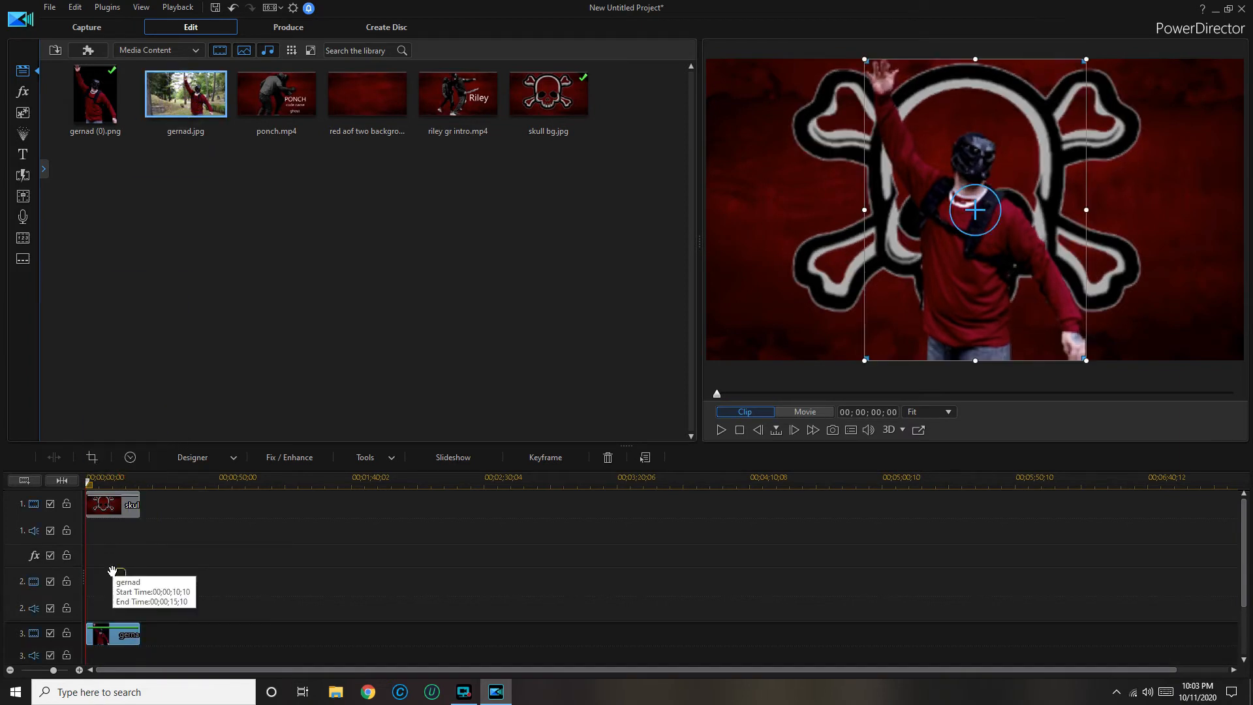
{"action": "left_click", "coordinate": [94, 581]}
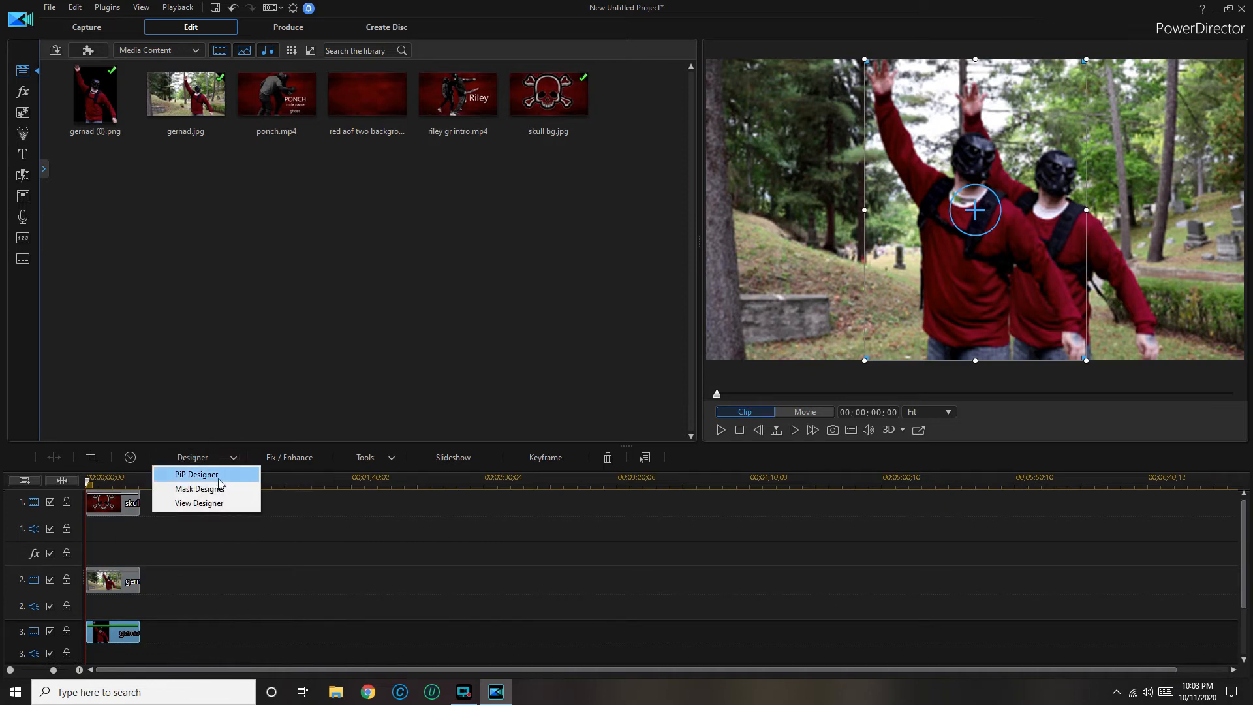
{"action": "left_click", "coordinate": [195, 474]}
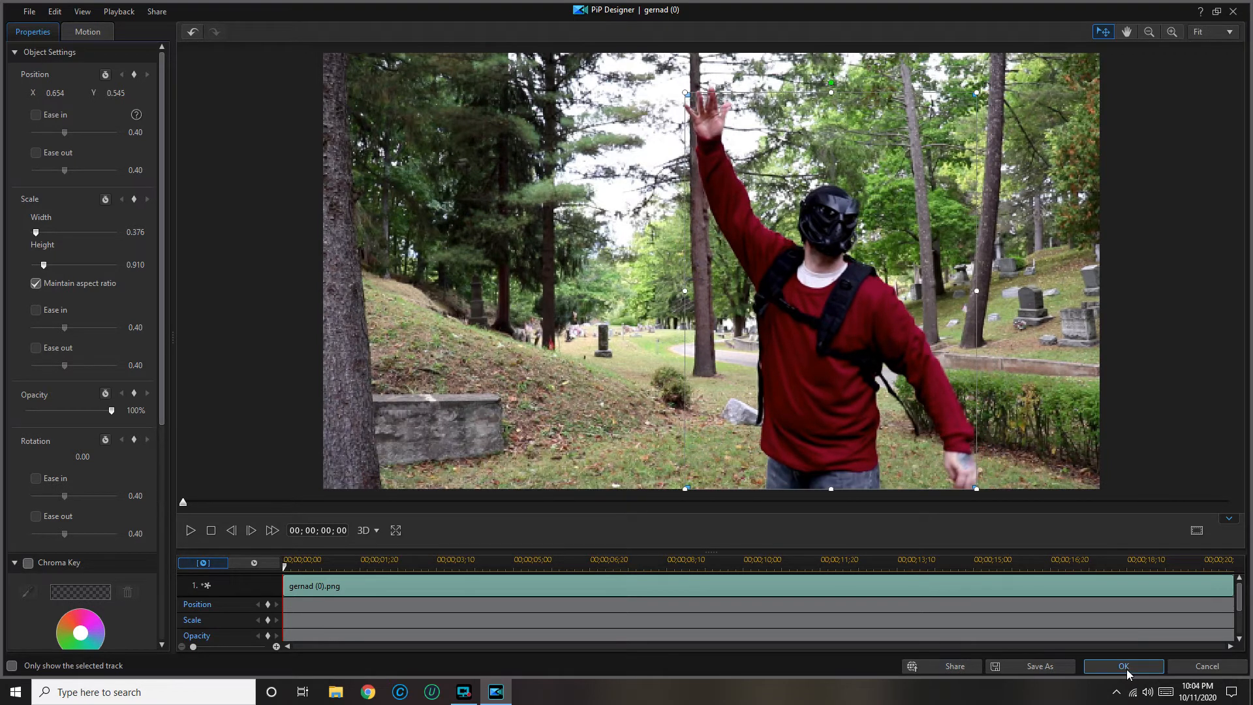
Step: Confirm the cutout's new rightward position so it aligns over the original figure
{"action": "left_click", "coordinate": [1122, 666]}
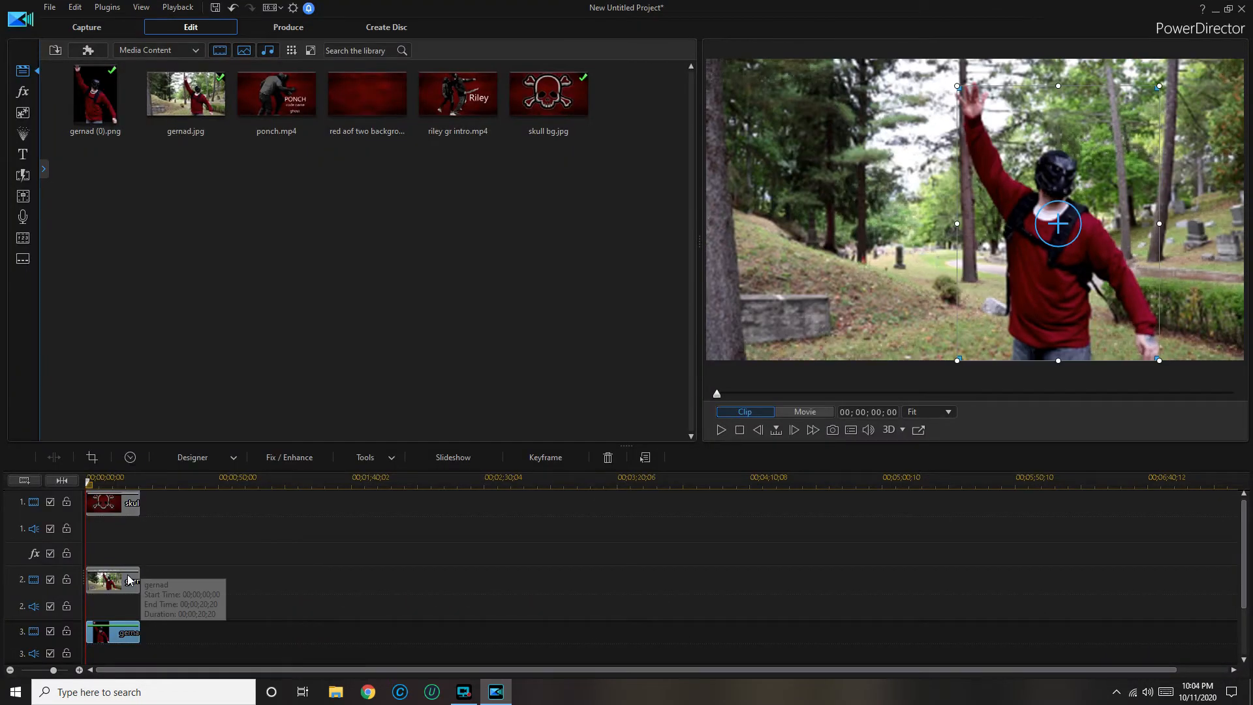
Step: Delete the original gernad photo and move the gernad (0) cut-out onto track 2
{"action": "right_click", "coordinate": [112, 580]}
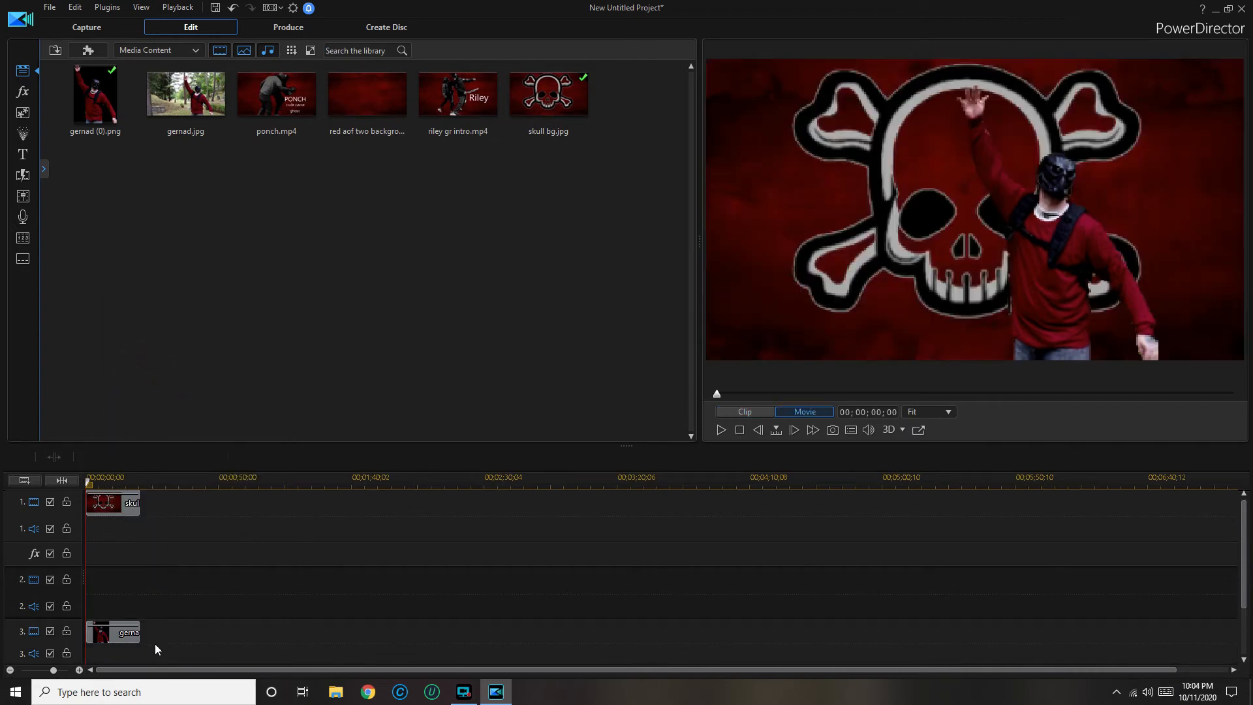
{"action": "mouse_move", "coordinate": [104, 640]}
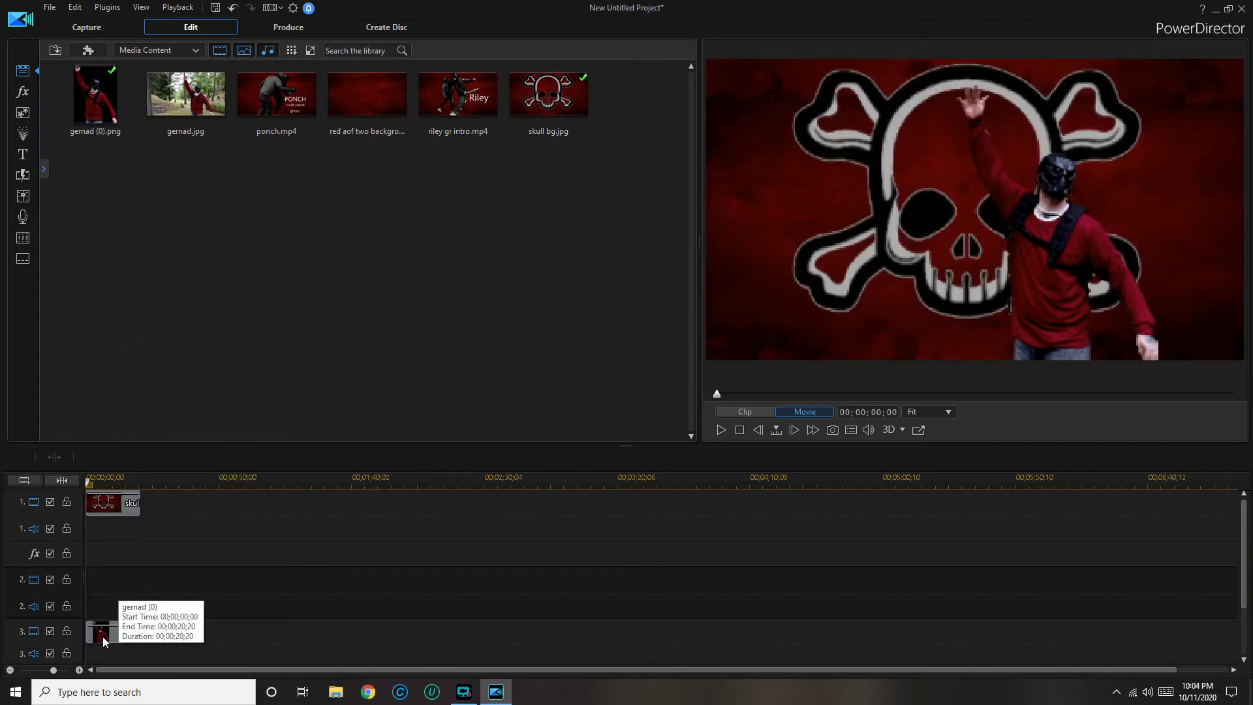
{"action": "left_click", "coordinate": [103, 633]}
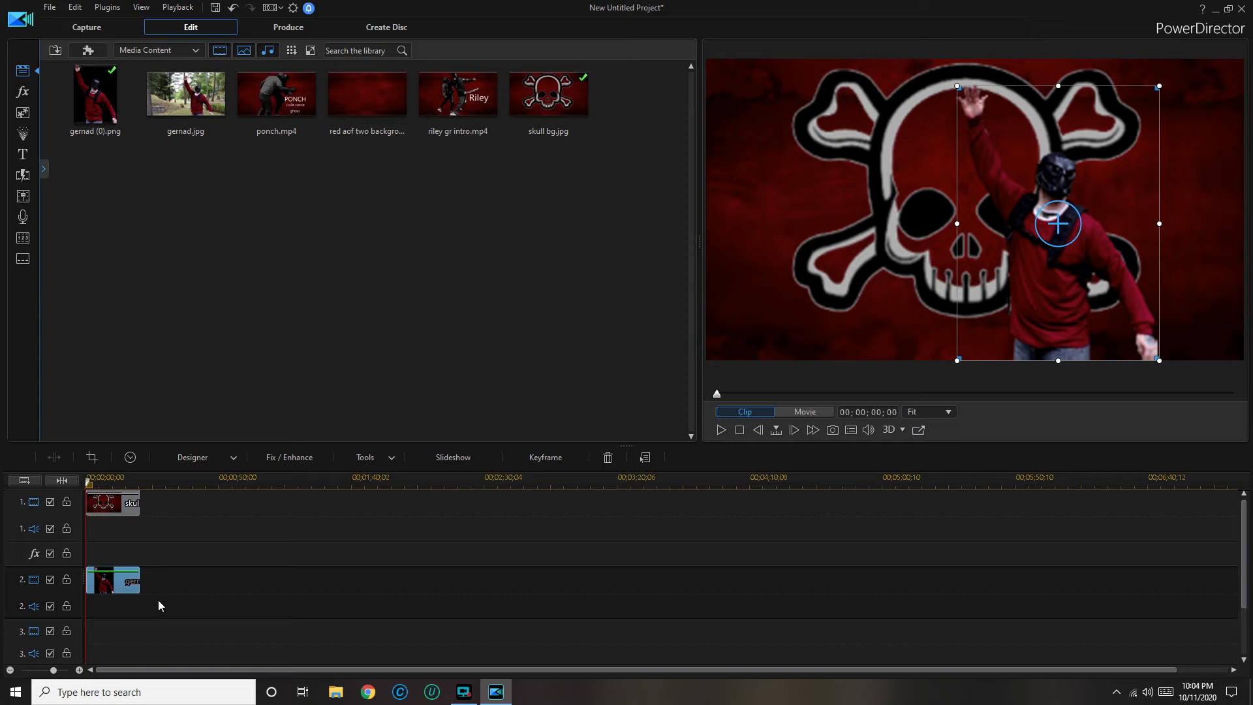
{"action": "mouse_move", "coordinate": [111, 580]}
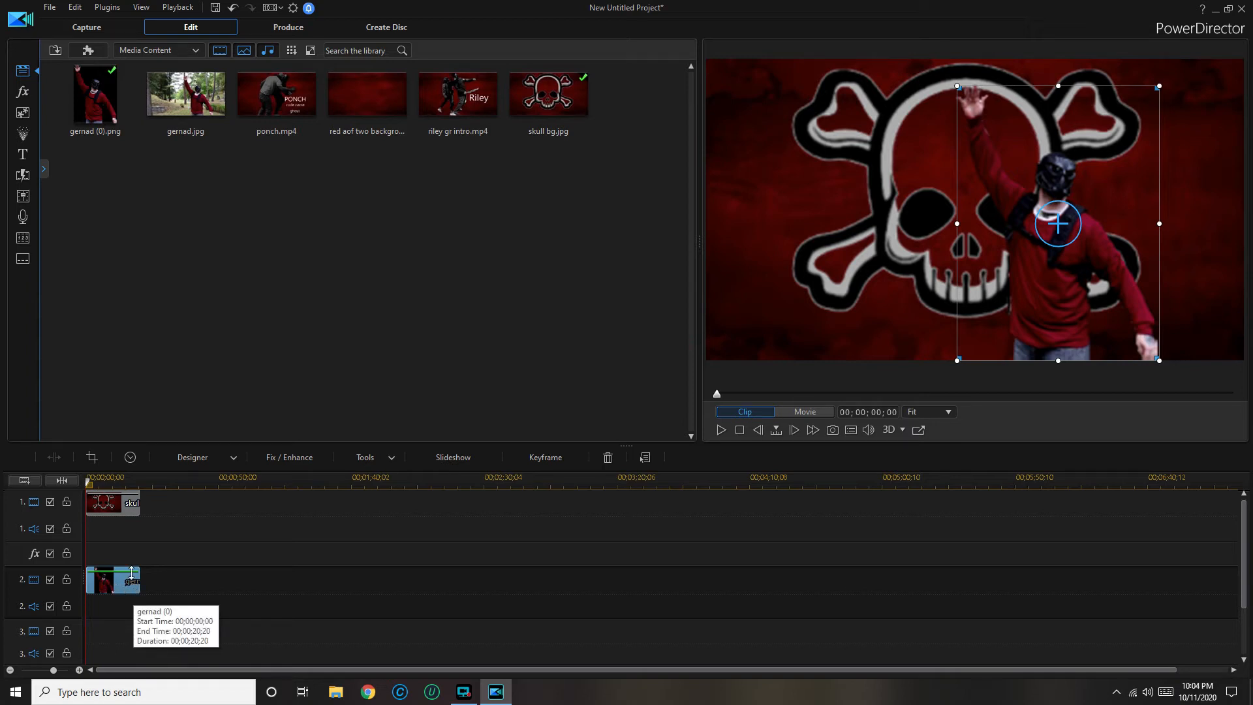
{"action": "left_click", "coordinate": [289, 457]}
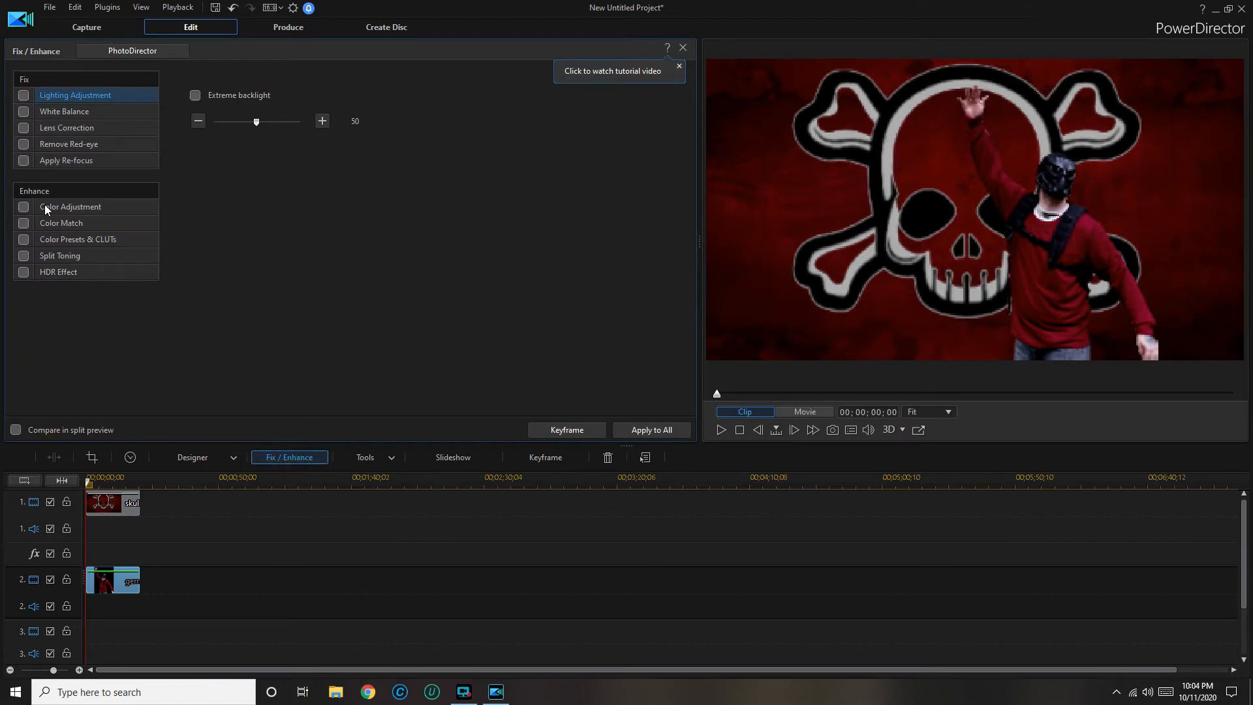
{"action": "mouse_move", "coordinate": [33, 226]}
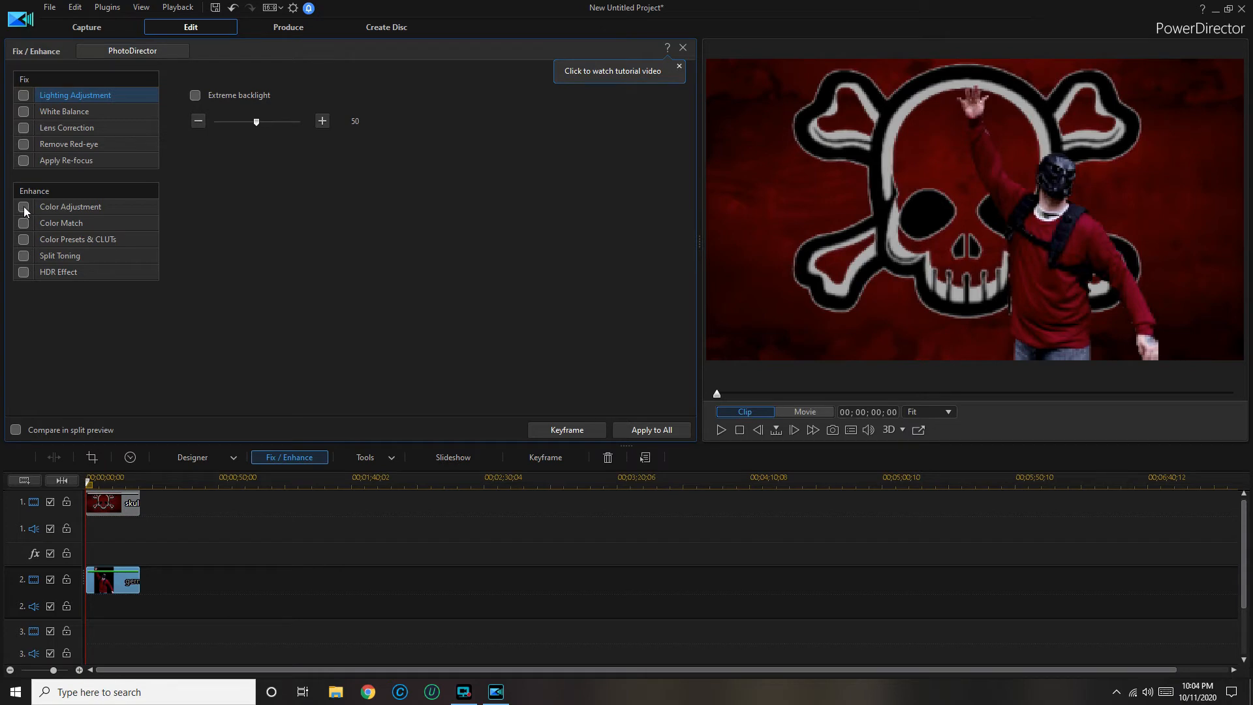
Step: Enable Color Adjustment on gernad (0): hue near 102, contrast down to 11, vibrancy -100
{"action": "left_click", "coordinate": [23, 206]}
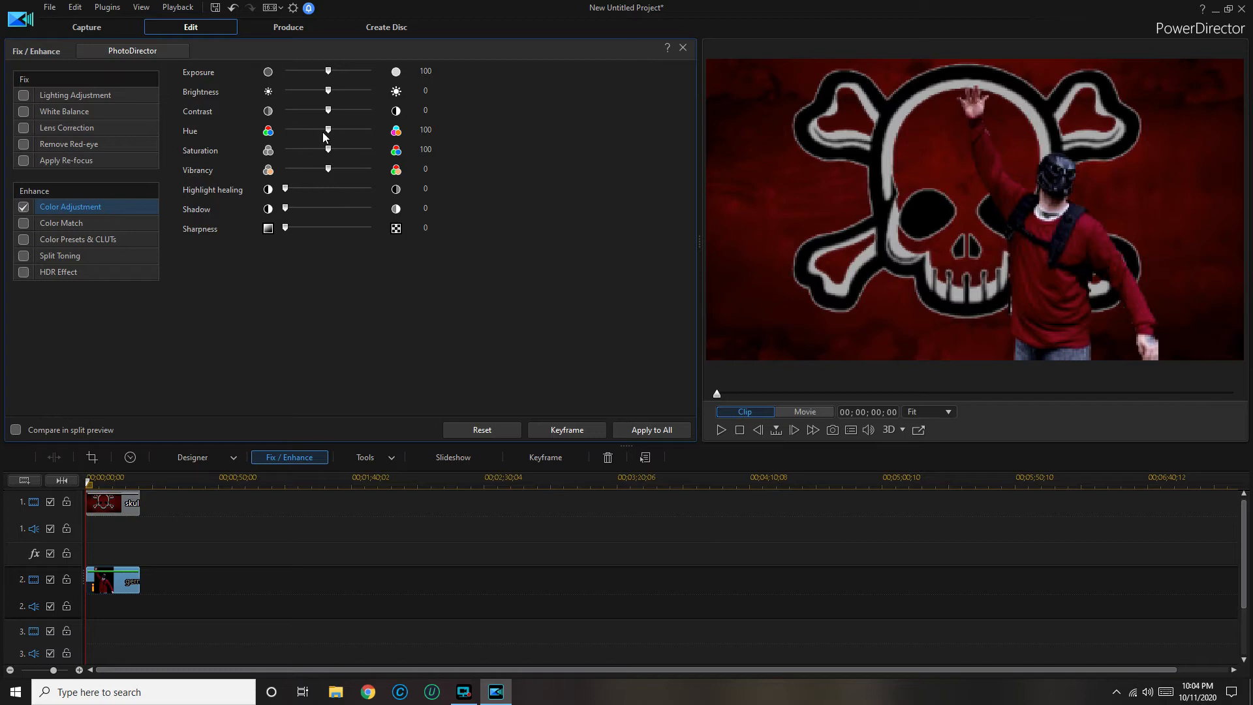
{"action": "left_click_drag", "start_coordinate": [328, 129], "coordinate": [324, 129]}
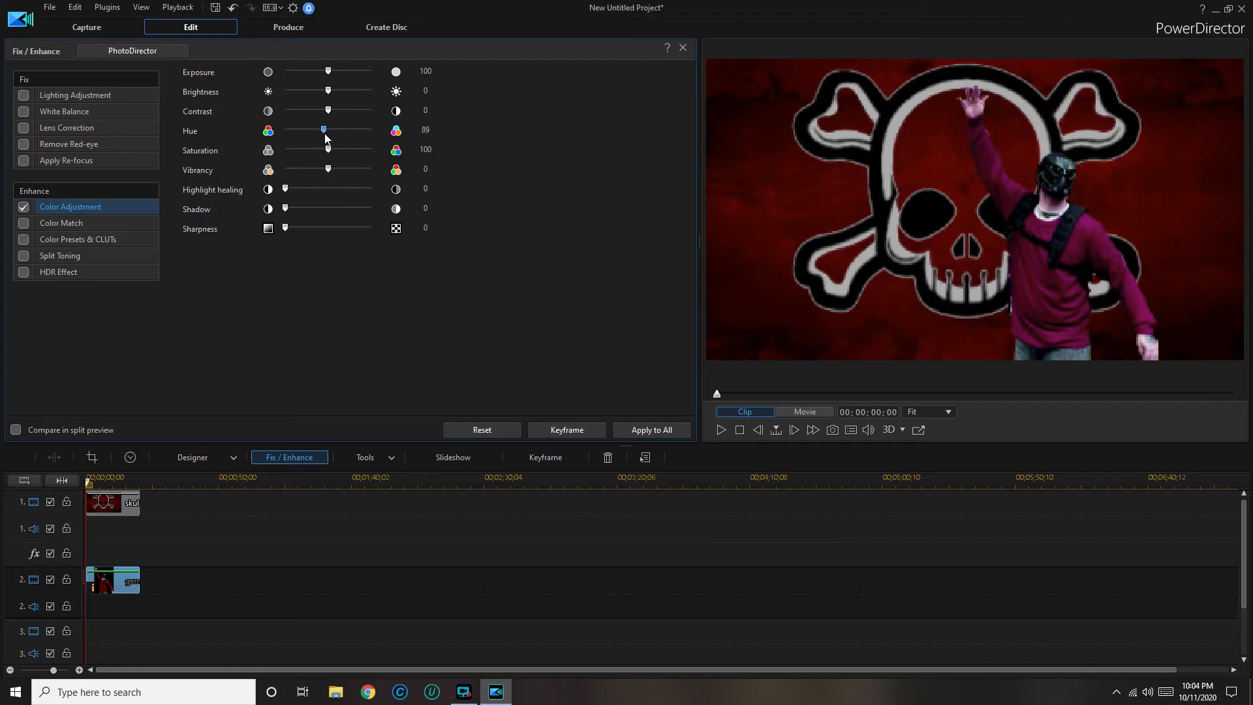
{"action": "left_click_drag", "start_coordinate": [323, 129], "coordinate": [332, 129]}
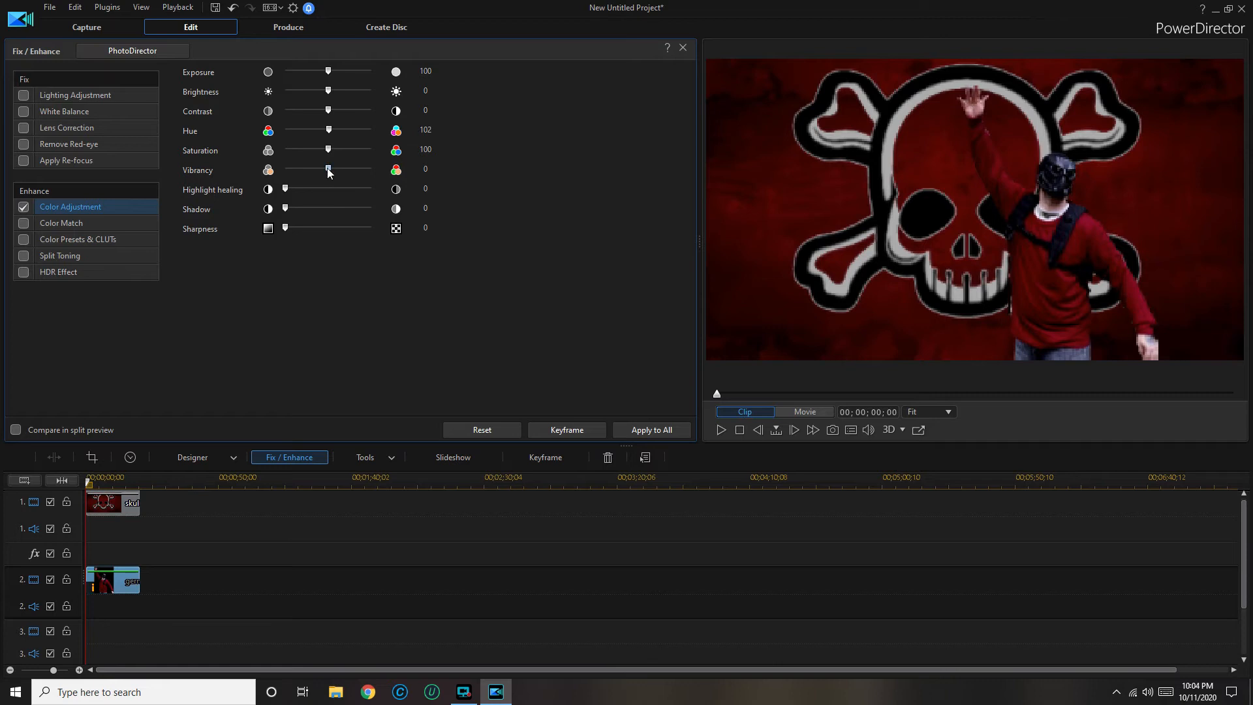
{"action": "mouse_move", "coordinate": [328, 141]}
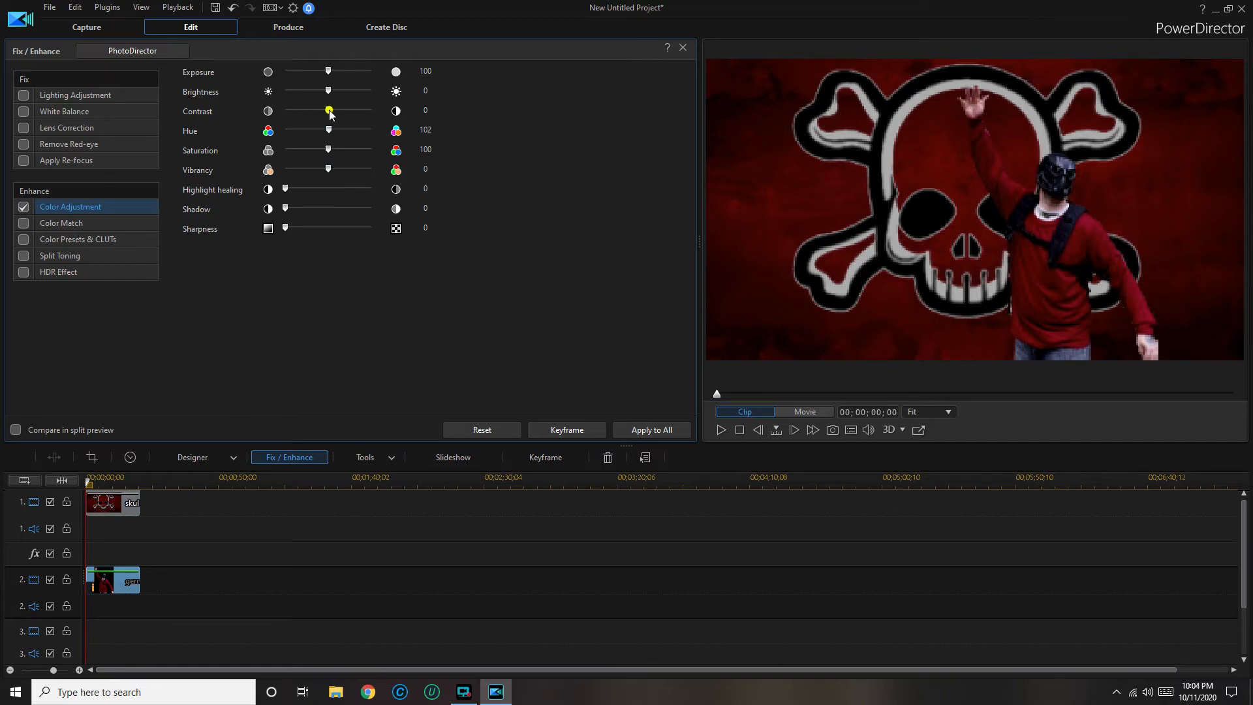
{"action": "left_click_drag", "start_coordinate": [328, 110], "coordinate": [367, 110]}
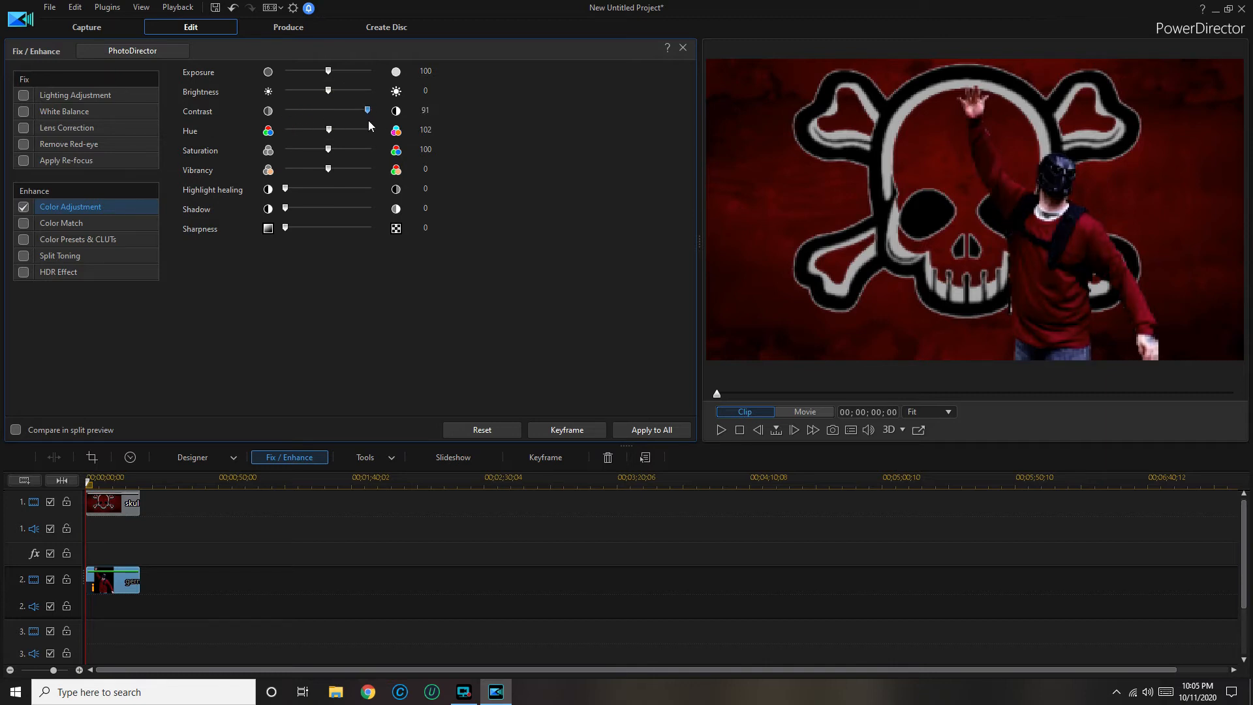
{"action": "left_click_drag", "start_coordinate": [366, 110], "coordinate": [333, 109]}
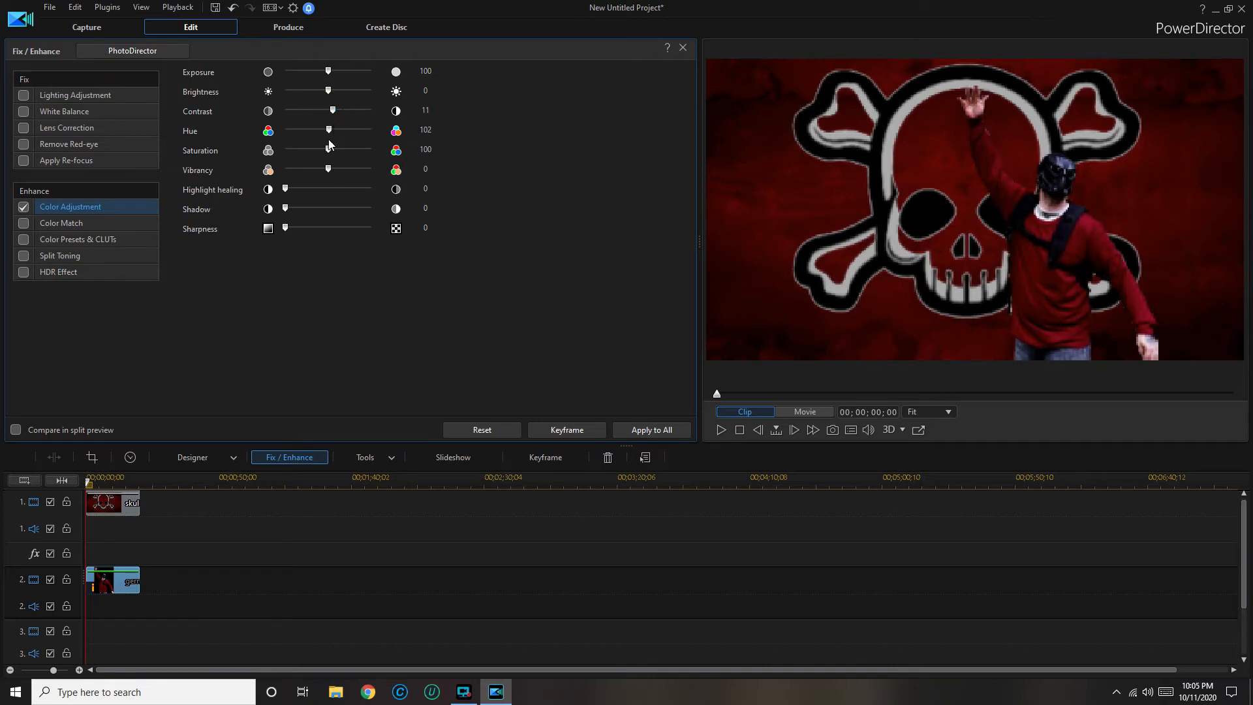
{"action": "left_click_drag", "start_coordinate": [326, 168], "coordinate": [284, 169]}
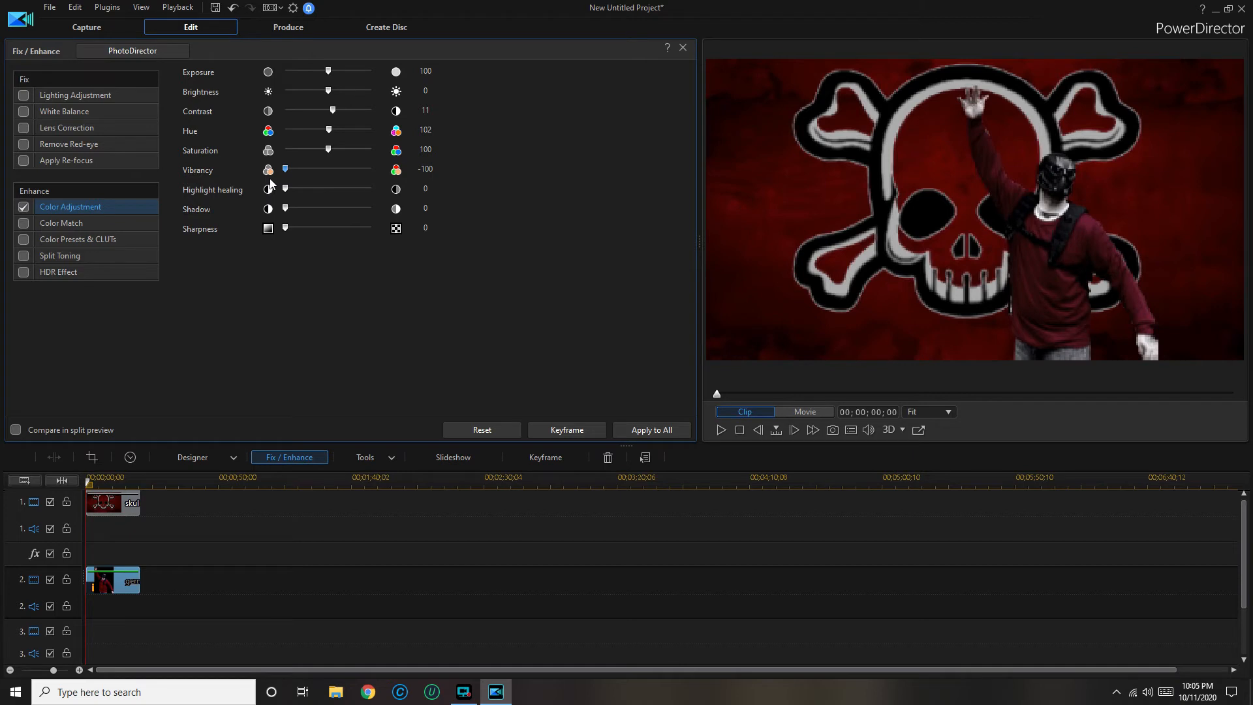
Step: Set the overlay's exposure to 91, saturation to 0, and lower its brightness
{"action": "left_click_drag", "start_coordinate": [327, 71], "coordinate": [285, 72]}
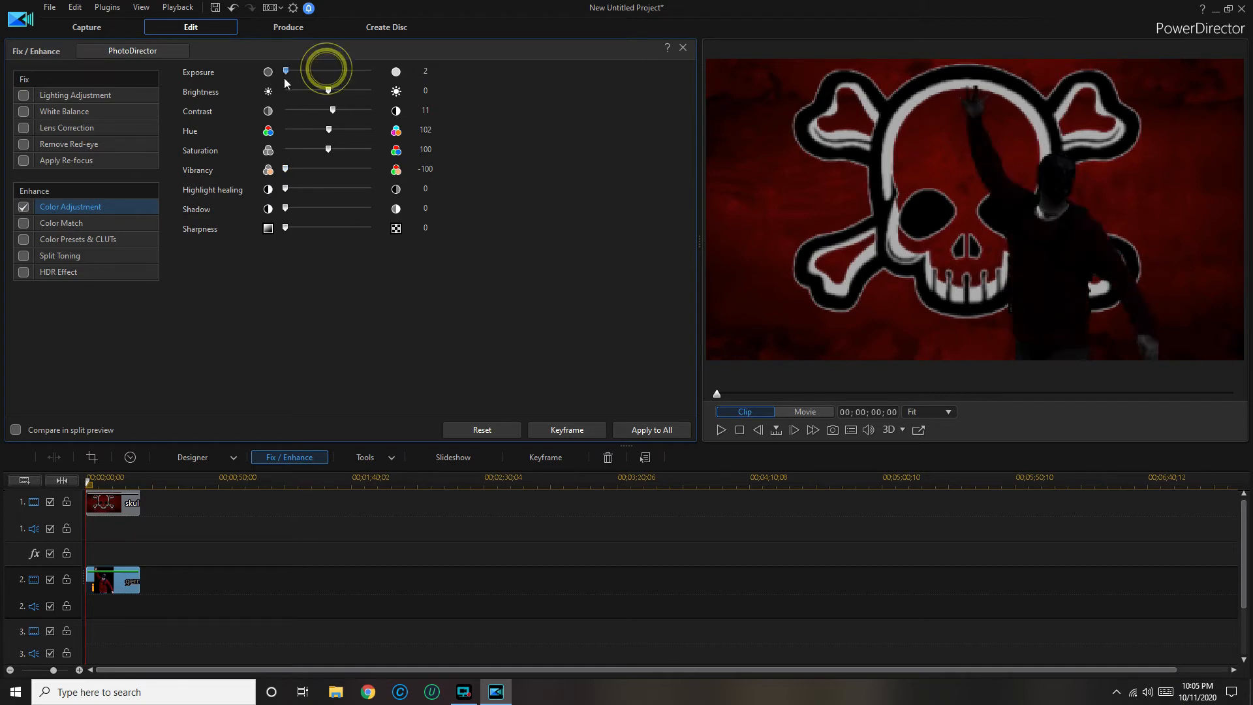
{"action": "left_click_drag", "start_coordinate": [285, 71], "coordinate": [305, 71]}
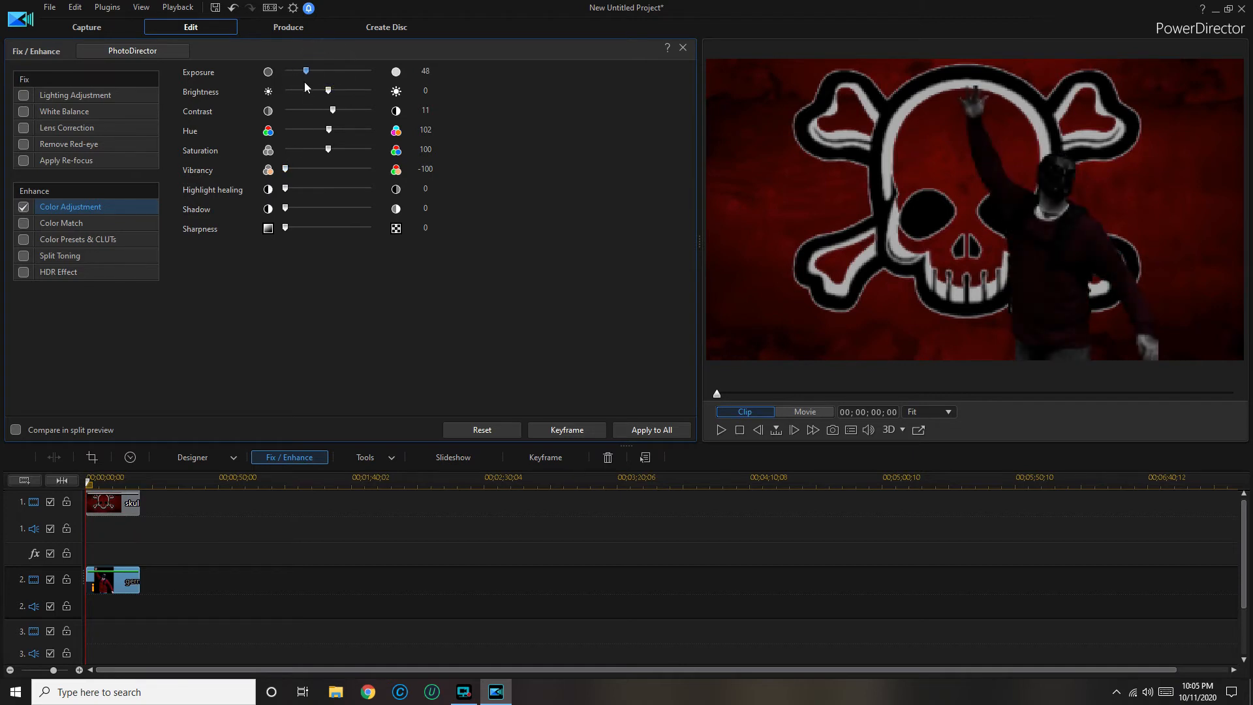
{"action": "left_click_drag", "start_coordinate": [306, 71], "coordinate": [324, 71]}
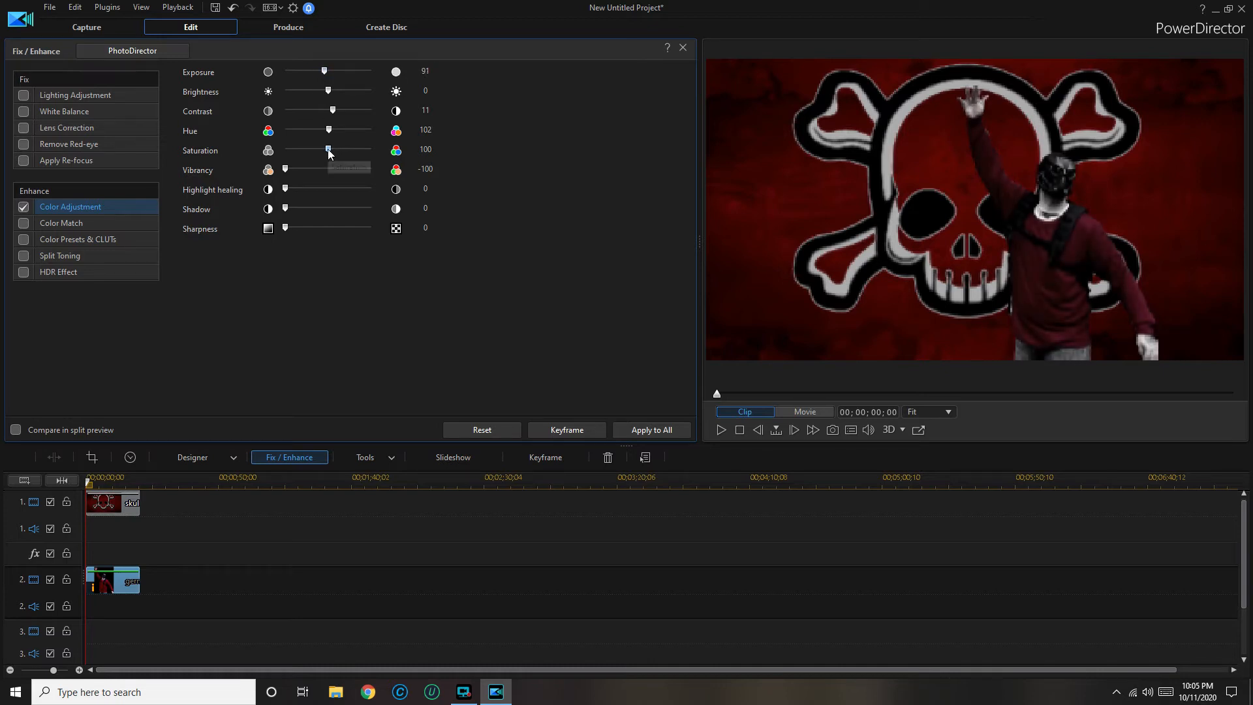
{"action": "left_click_drag", "start_coordinate": [326, 150], "coordinate": [371, 150]}
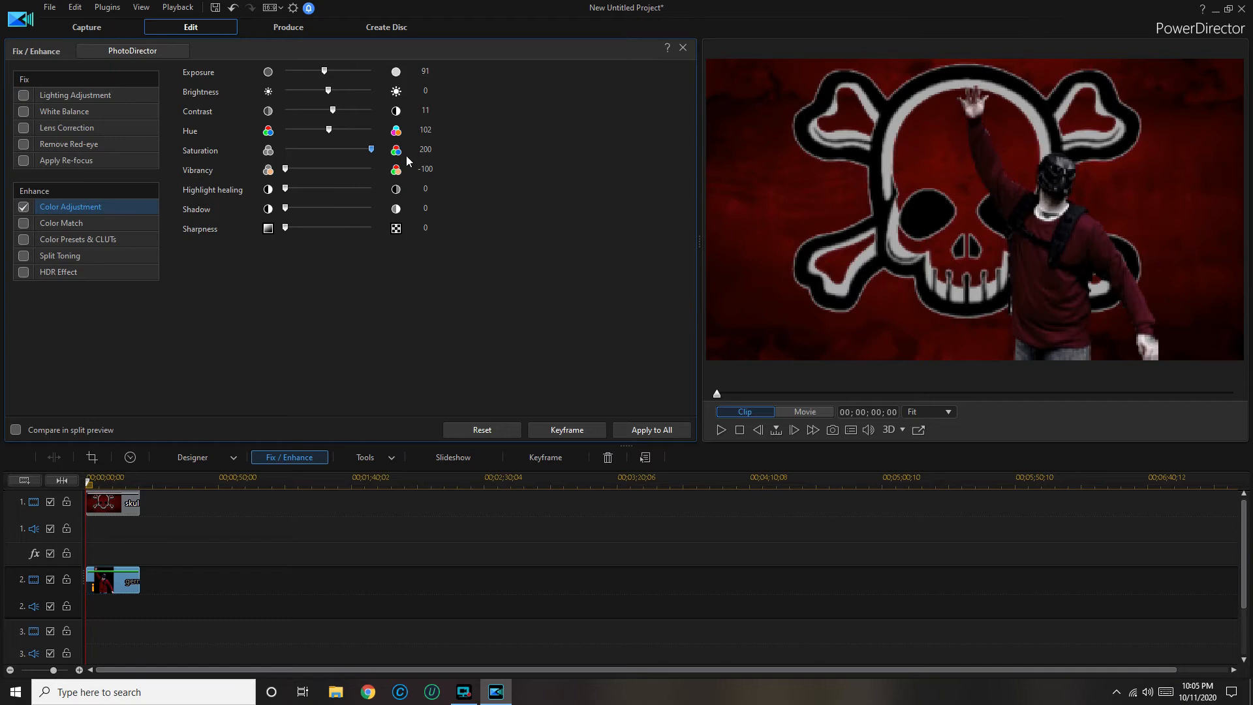
{"action": "left_click_drag", "start_coordinate": [370, 150], "coordinate": [285, 150]}
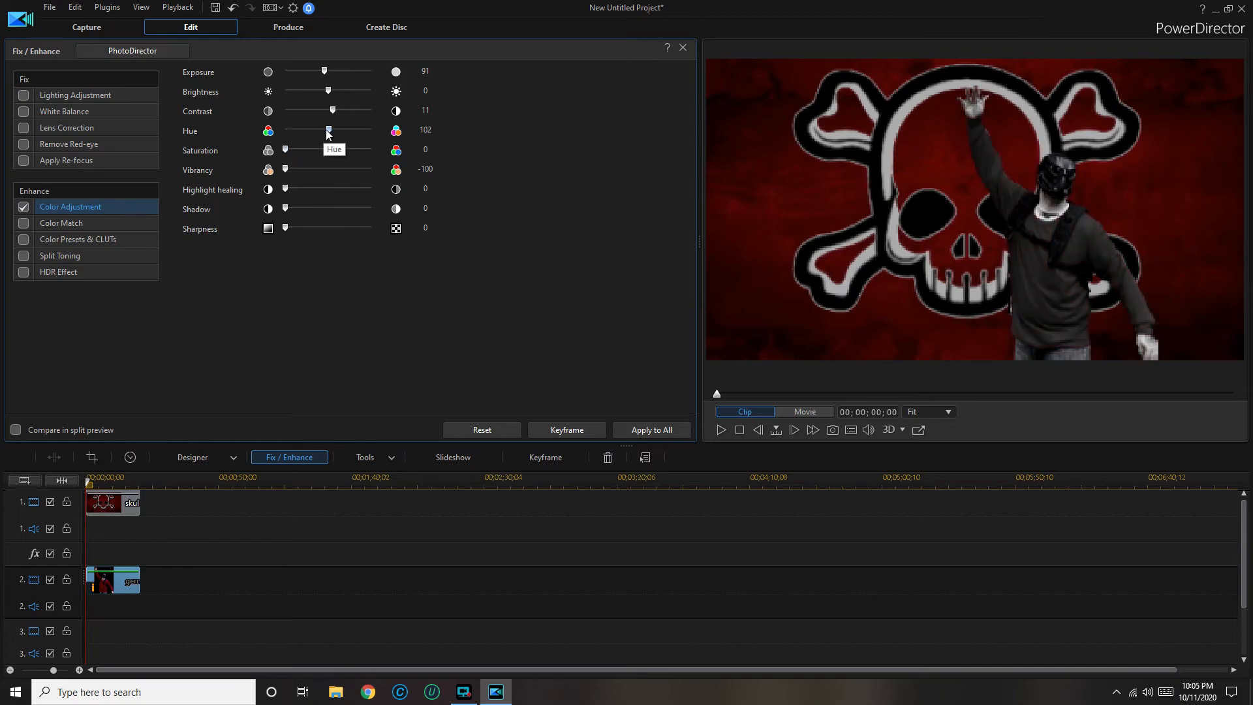
{"action": "left_click_drag", "start_coordinate": [328, 90], "coordinate": [324, 90]}
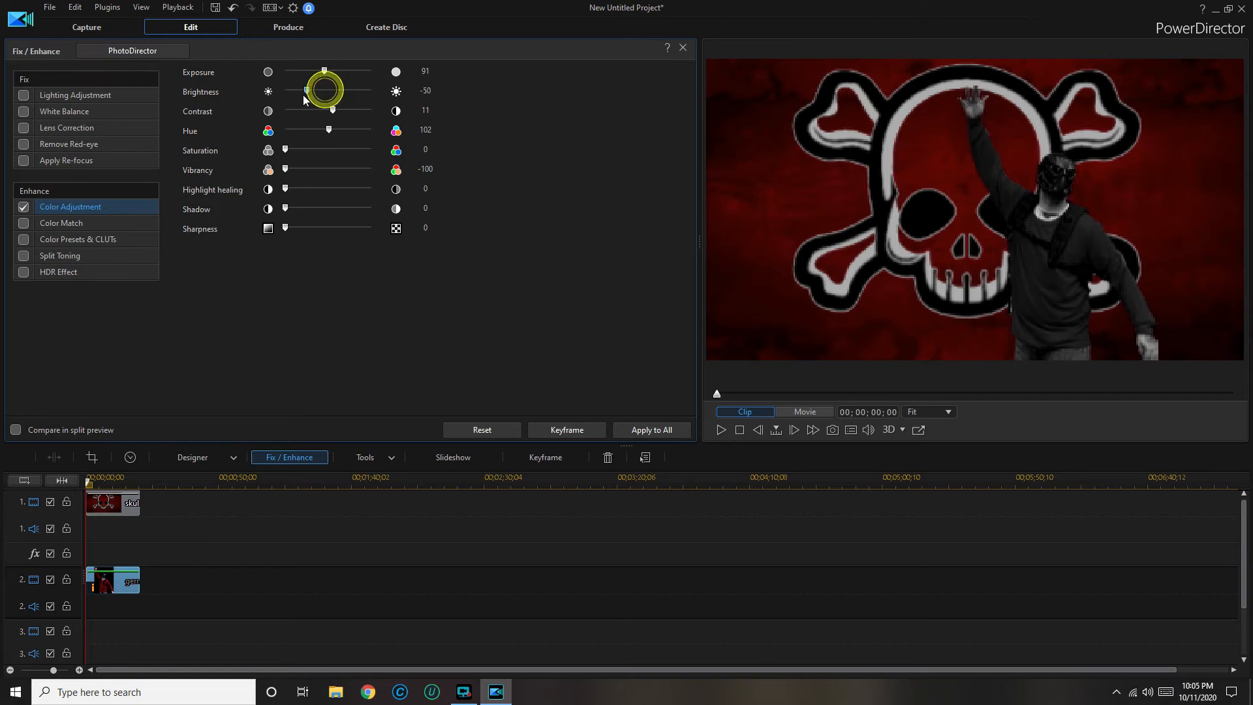
{"action": "left_click_drag", "start_coordinate": [324, 90], "coordinate": [310, 90]}
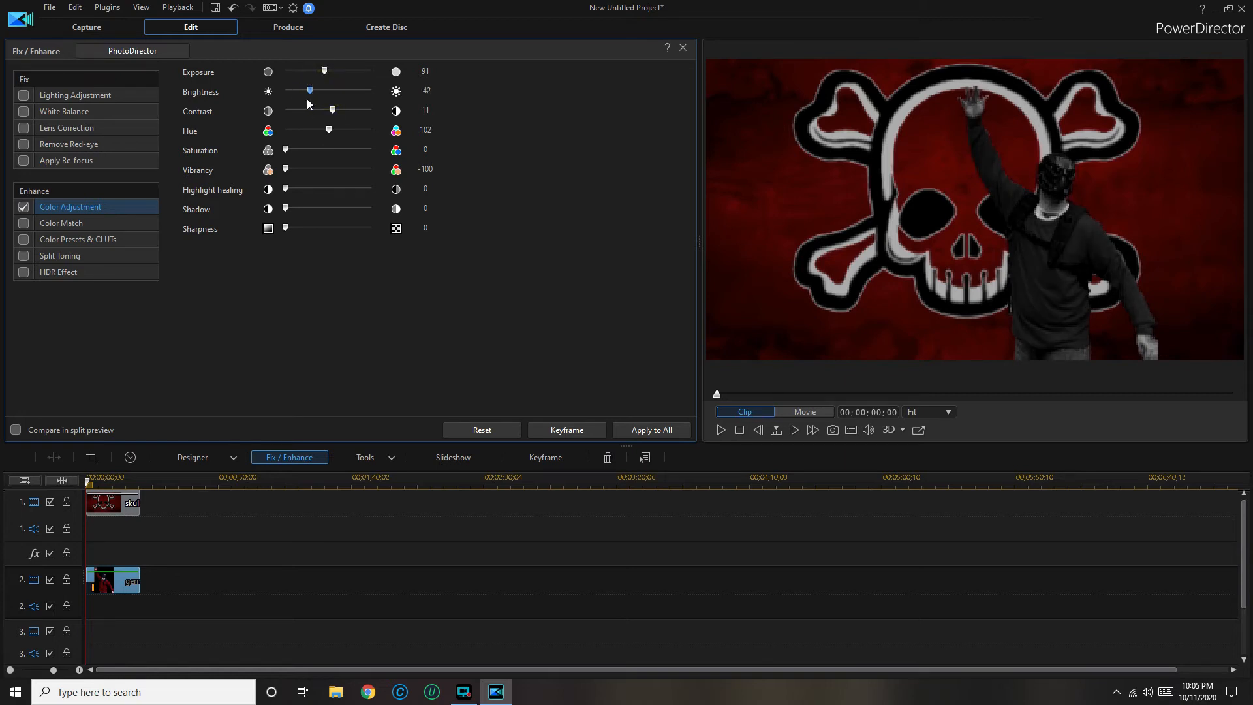
{"action": "mouse_move", "coordinate": [301, 193]}
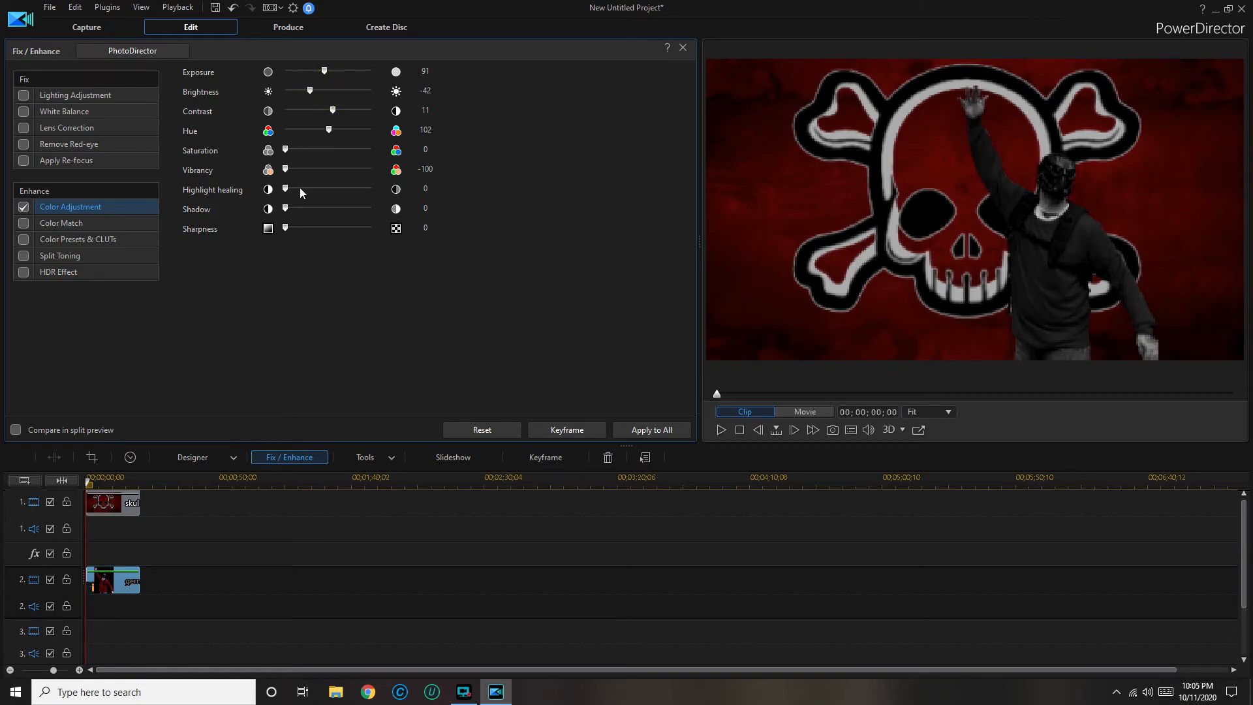
Step: Raise sharpness to 165, settle brightness at -11, and close Fix/Enhance
{"action": "left_click_drag", "start_coordinate": [284, 228], "coordinate": [346, 228]}
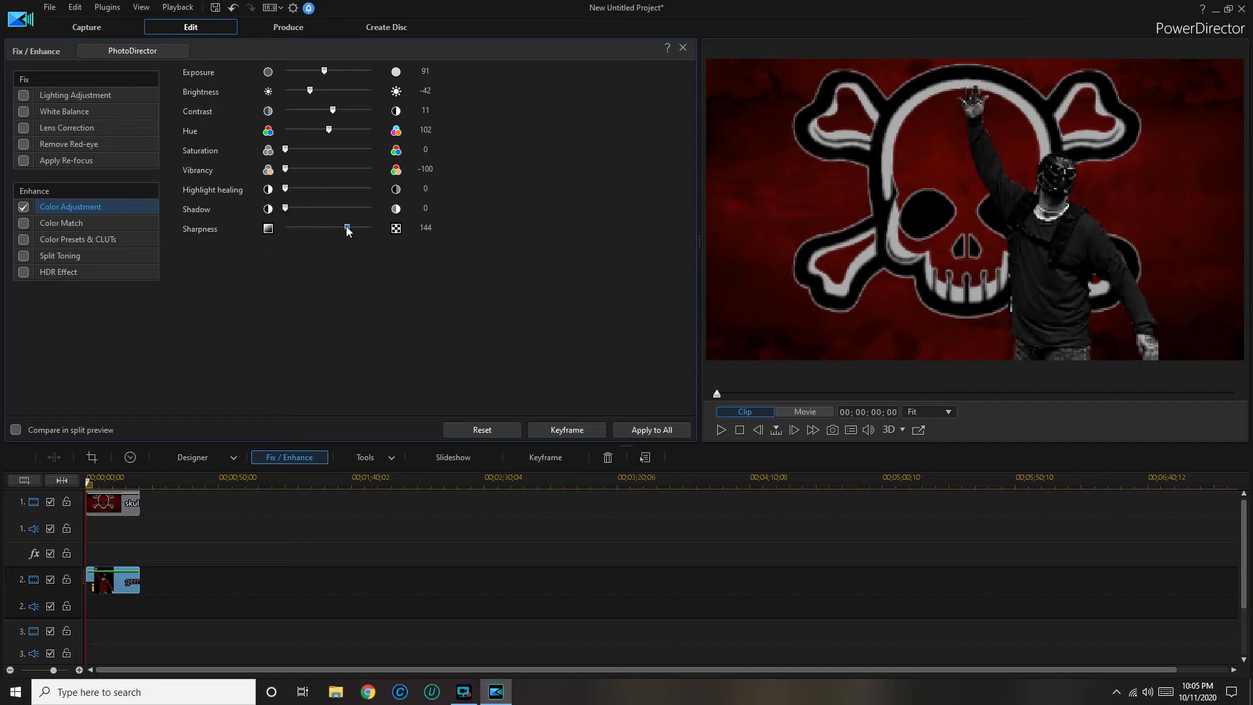
{"action": "left_click_drag", "start_coordinate": [346, 228], "coordinate": [355, 227]}
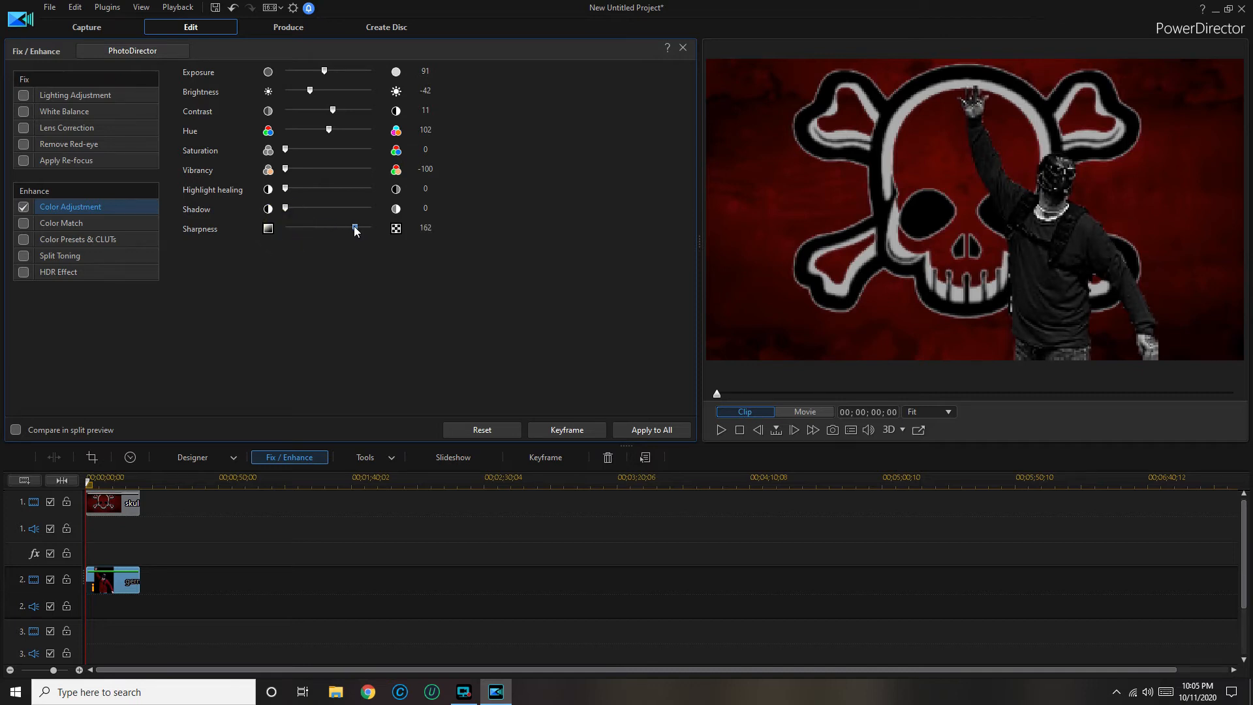
{"action": "left_click_drag", "start_coordinate": [354, 228], "coordinate": [356, 228]}
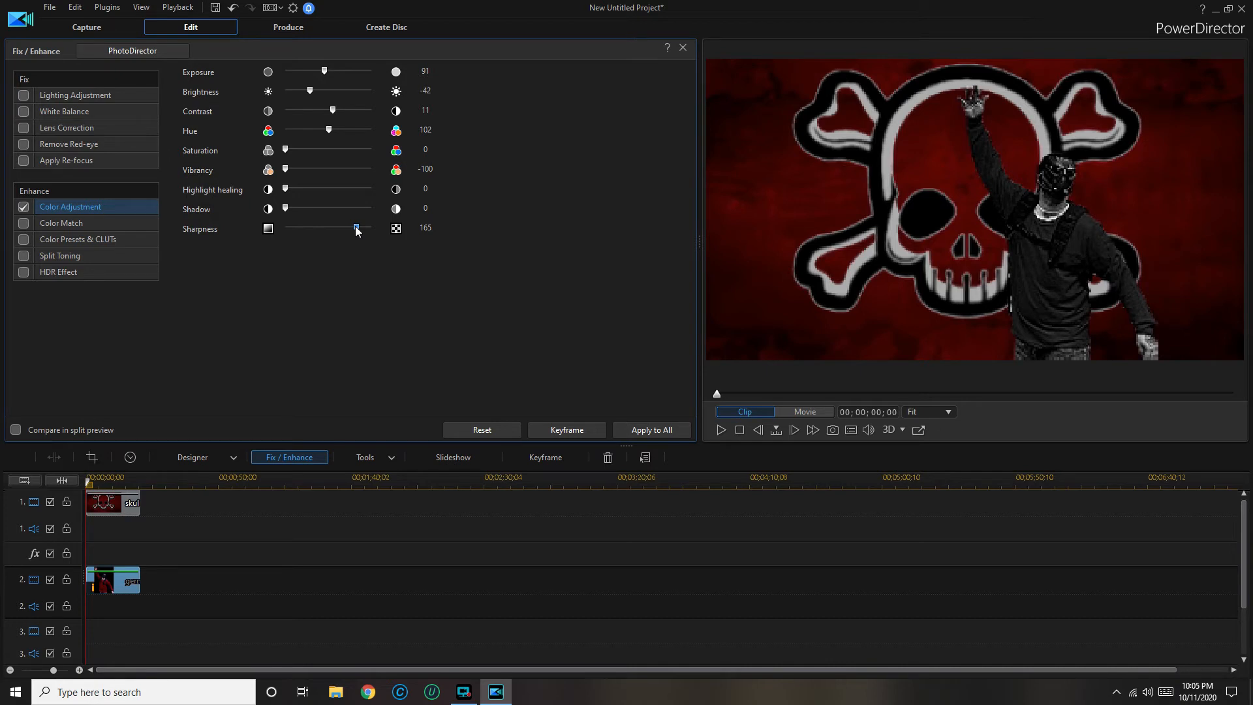
{"action": "left_click_drag", "start_coordinate": [324, 90], "coordinate": [312, 90]}
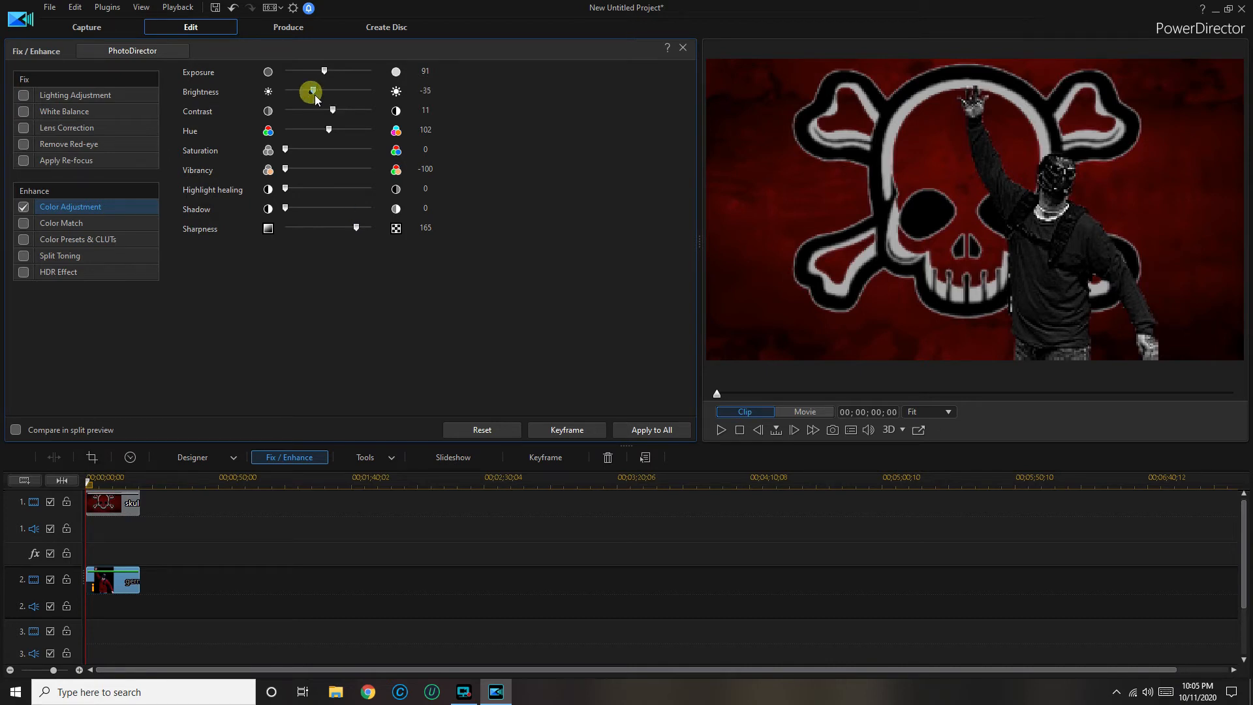
{"action": "left_click_drag", "start_coordinate": [312, 90], "coordinate": [324, 90]}
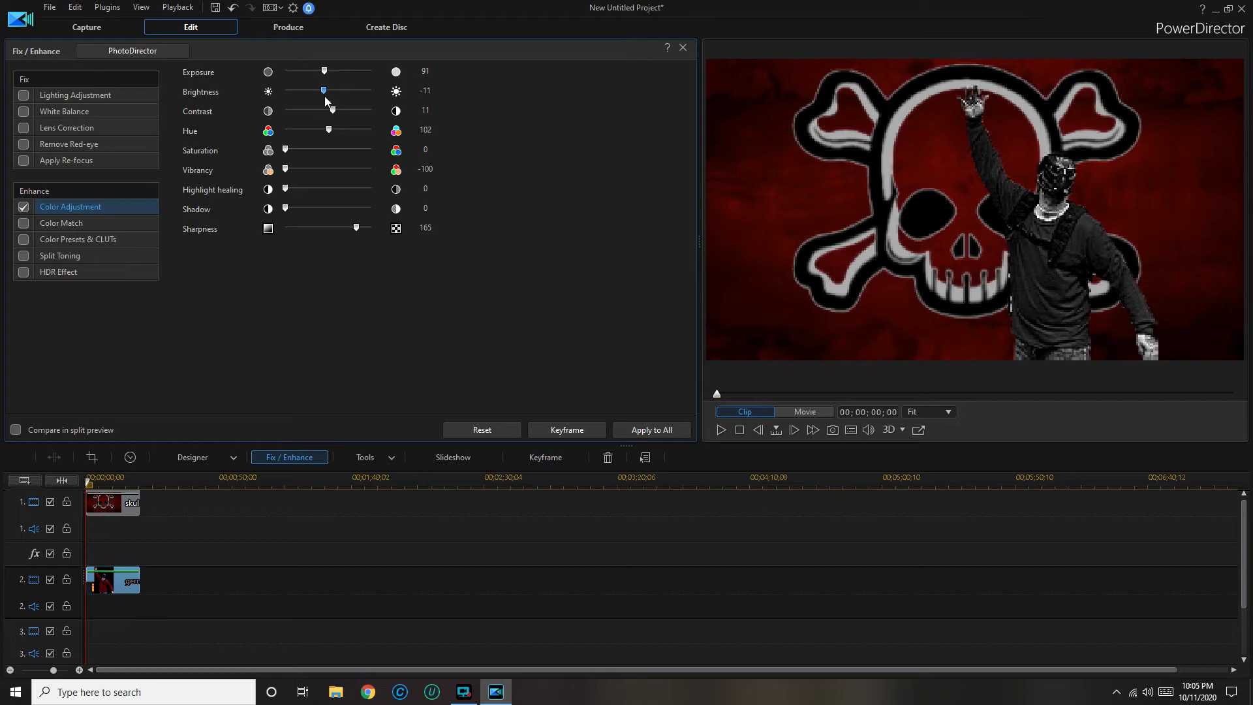
{"action": "left_click", "coordinate": [559, 480]}
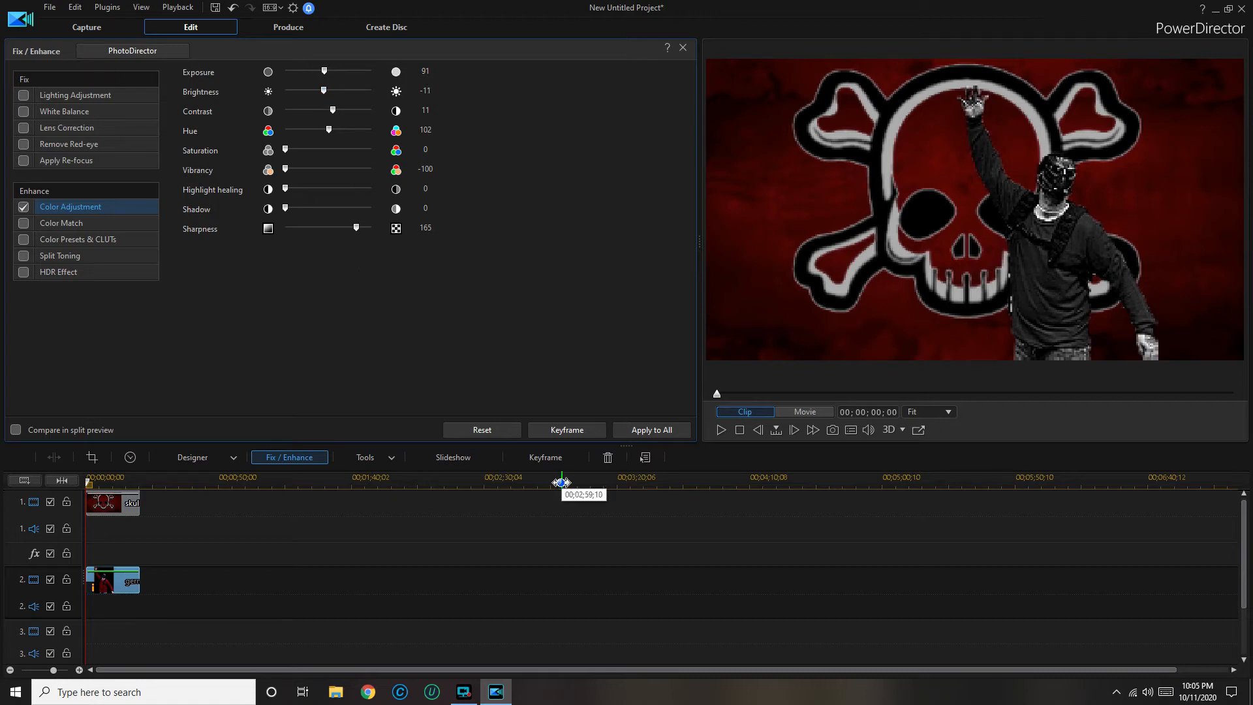
{"action": "mouse_move", "coordinate": [591, 264]}
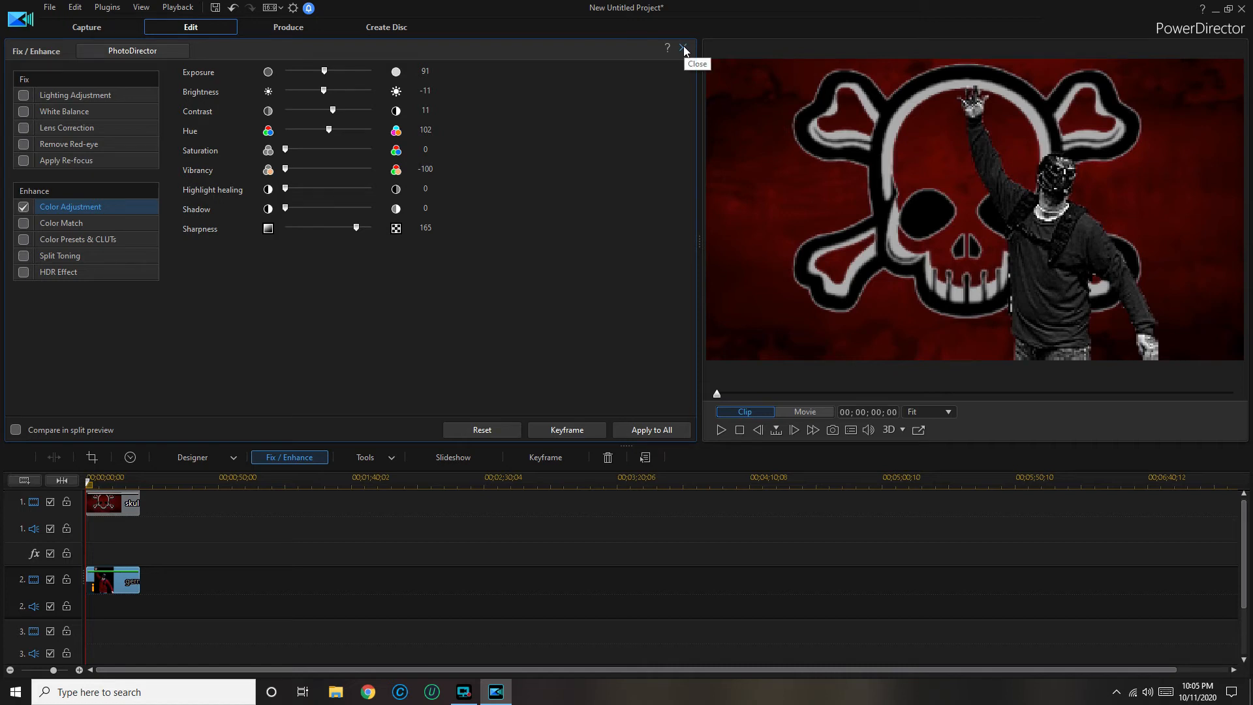
{"action": "left_click", "coordinate": [683, 48]}
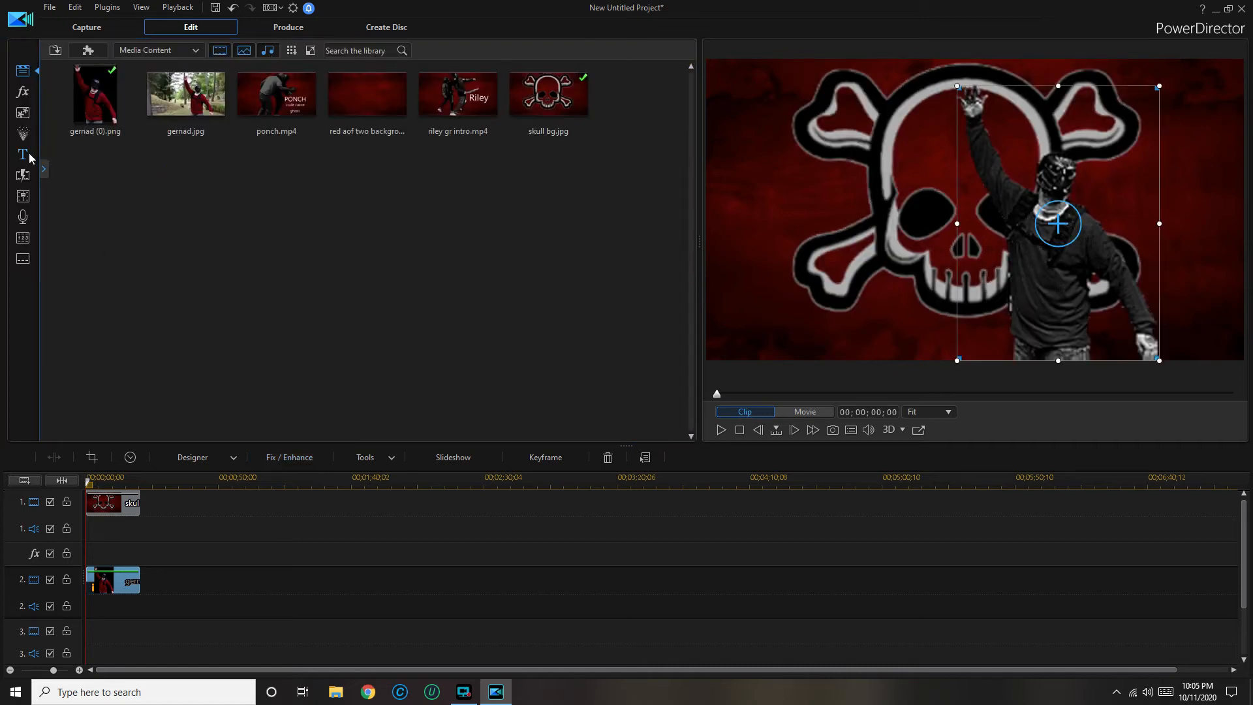
Step: Place the Default title on track 3, spanning about 00;00;02;13 to 00;00;20;20
{"action": "left_click", "coordinate": [22, 154]}
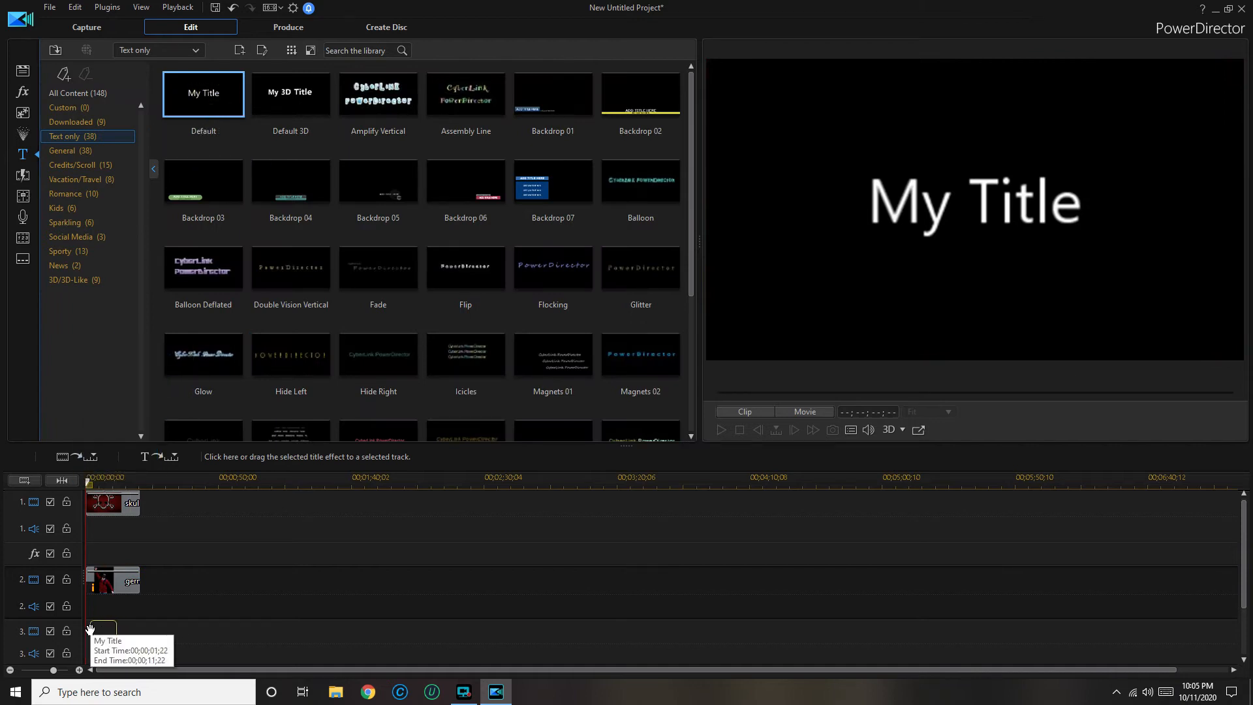
{"action": "left_click", "coordinate": [100, 633]}
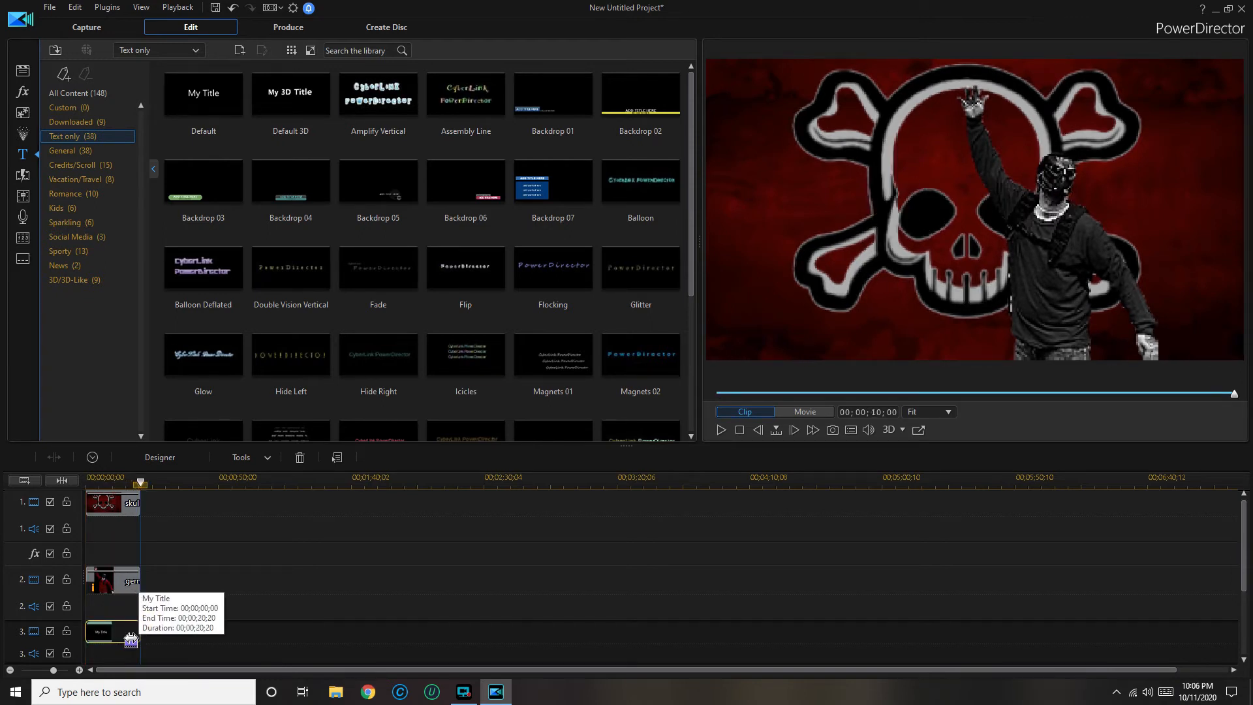
{"action": "left_click", "coordinate": [100, 631]}
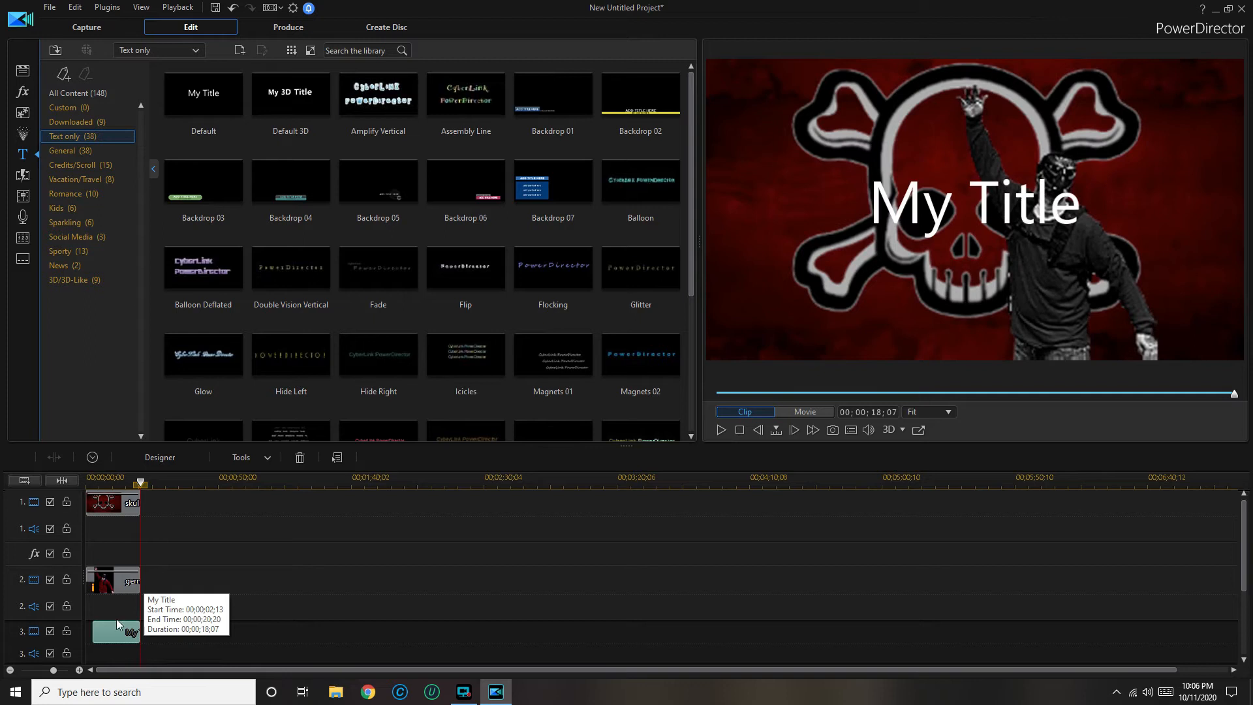
{"action": "left_click", "coordinate": [112, 501]}
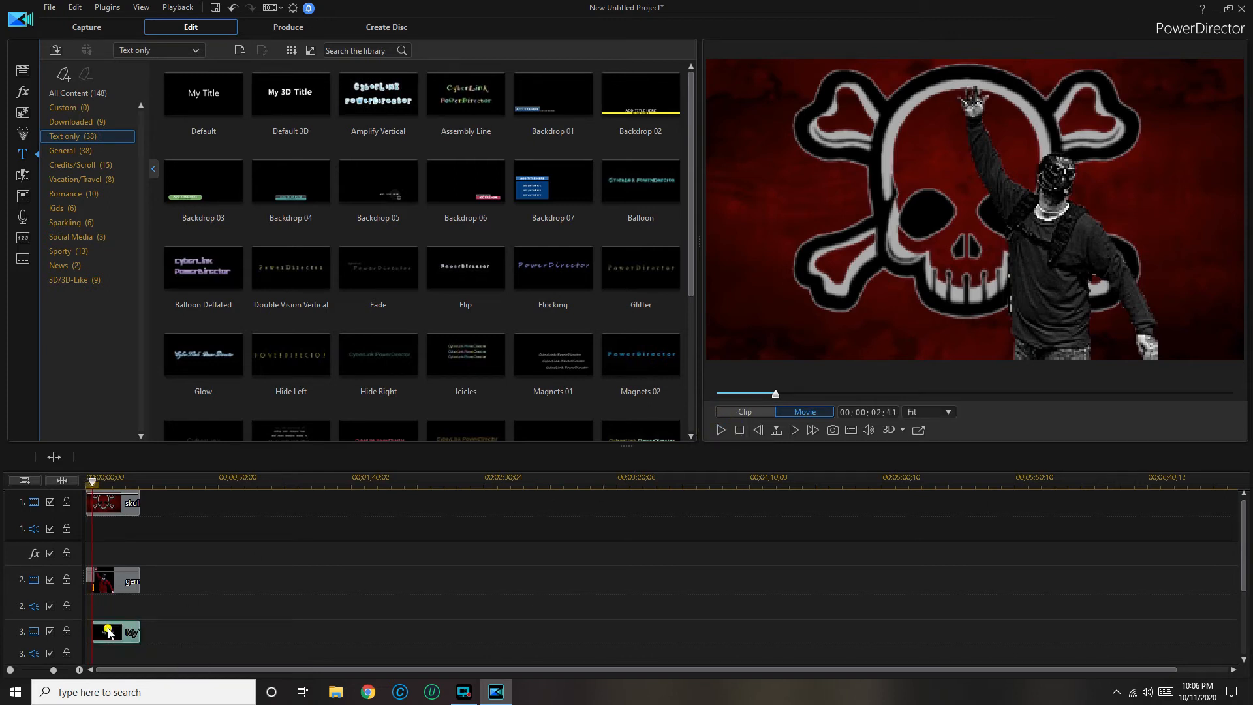
{"action": "left_click", "coordinate": [114, 633]}
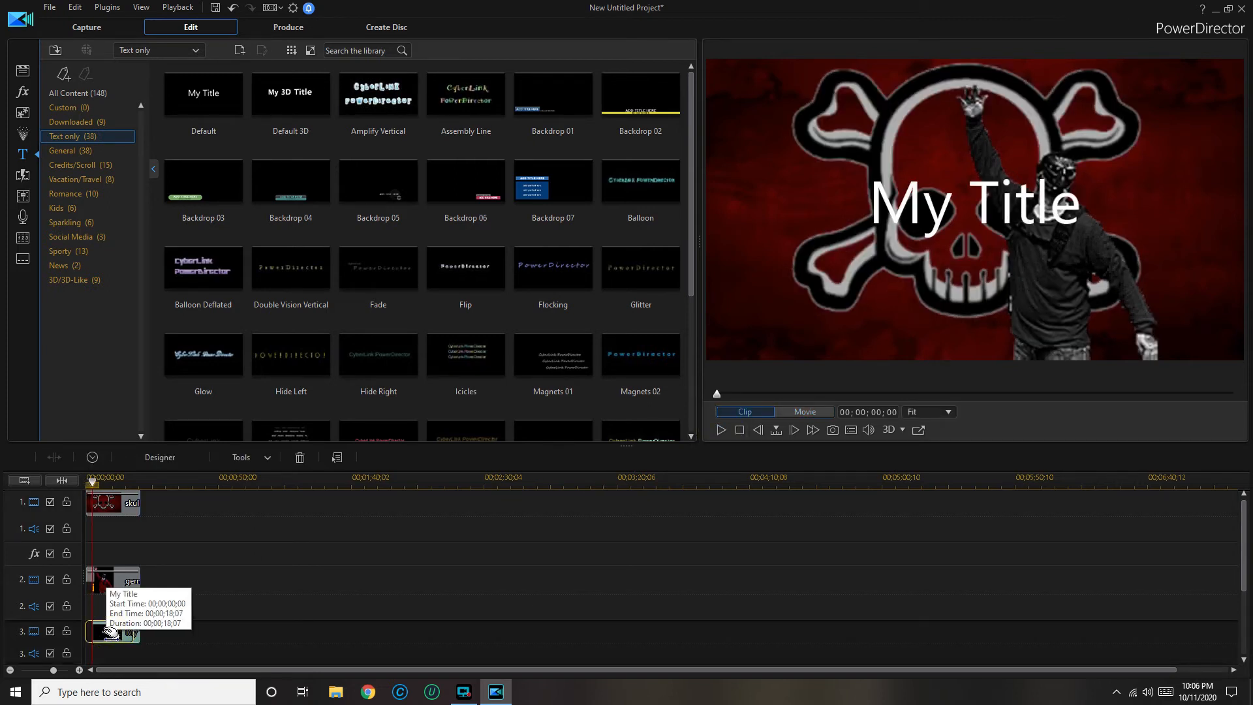
{"action": "mouse_move", "coordinate": [192, 480]}
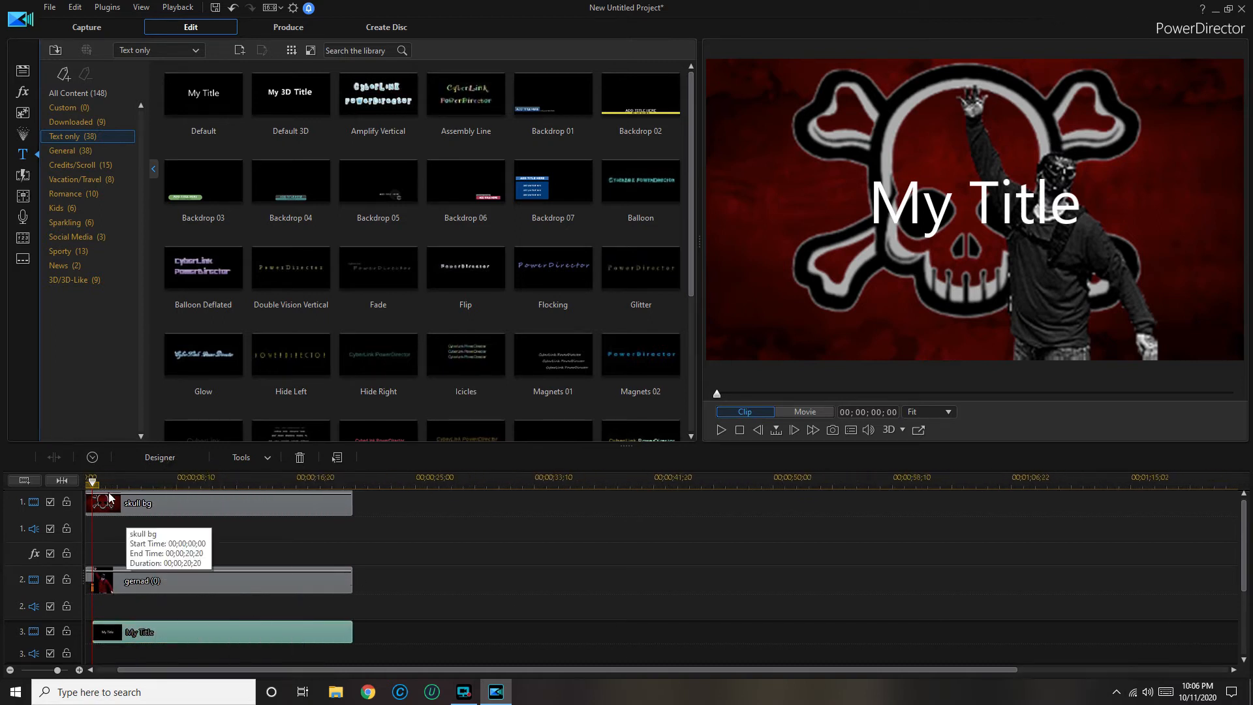
{"action": "left_click", "coordinate": [232, 503]}
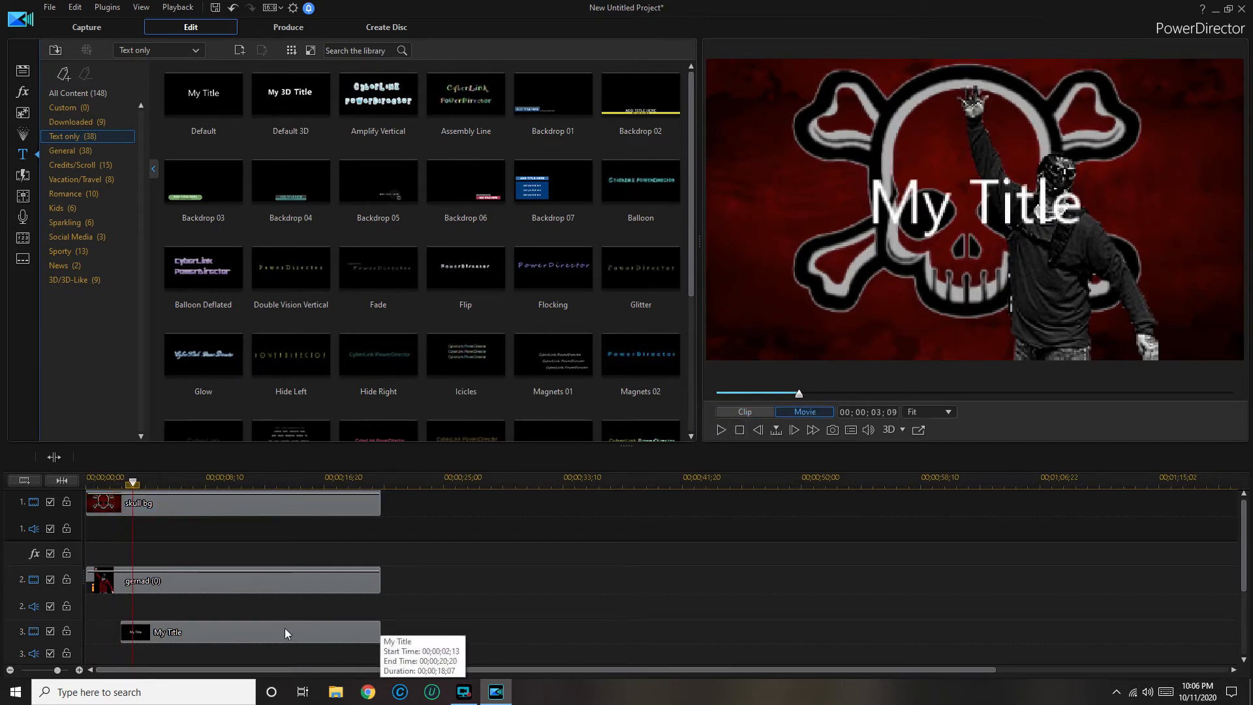
{"action": "left_click", "coordinate": [248, 632]}
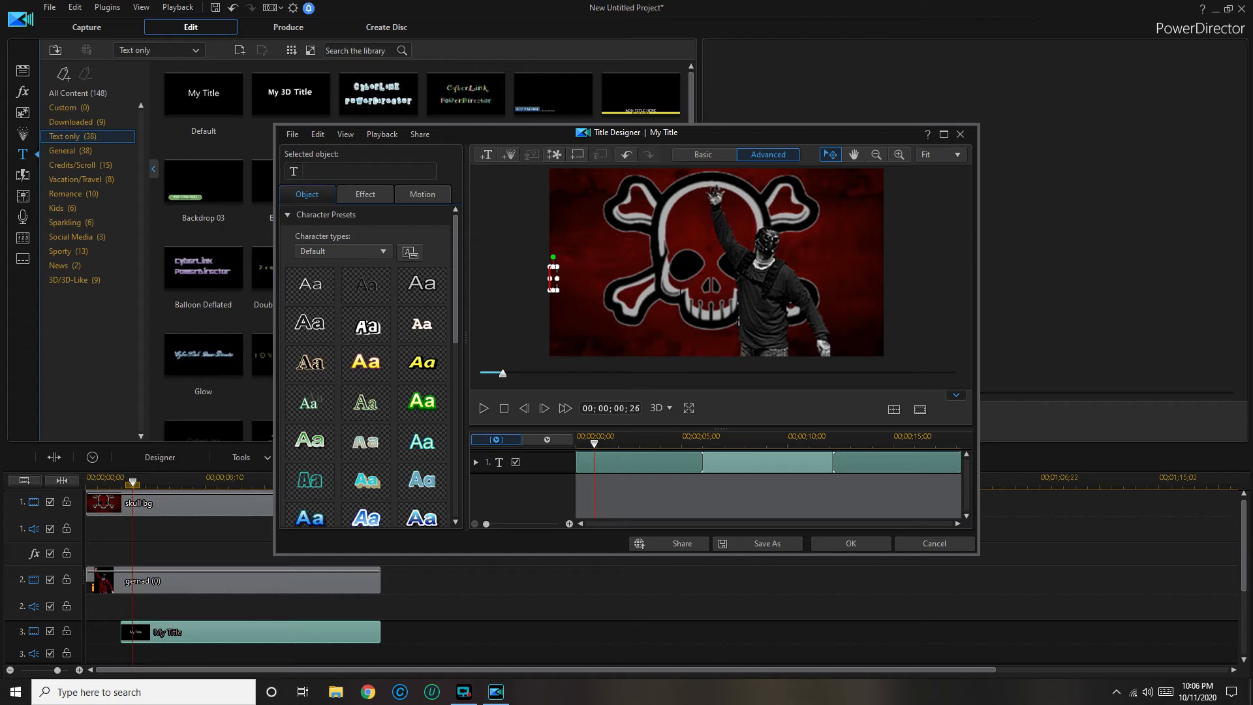
Step: Change the title text to PYRO and bring up its font colour options
{"action": "type", "text": "P"}
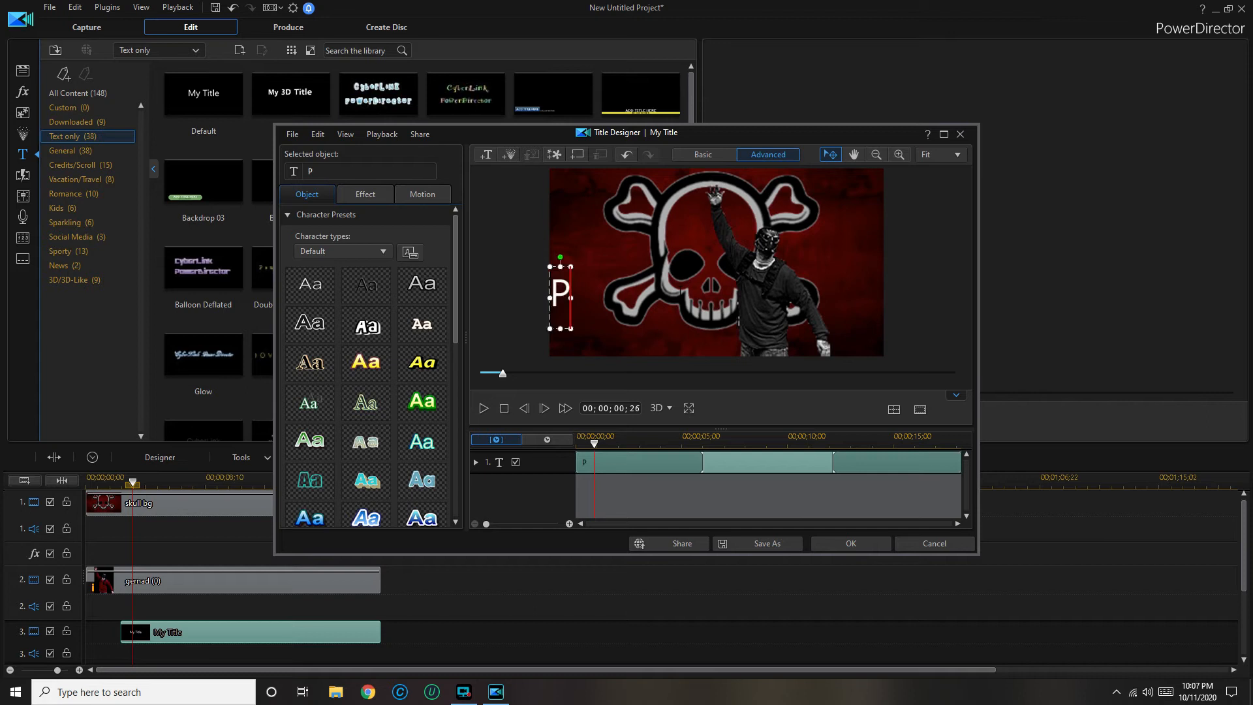
{"action": "type", "text": "YRO"}
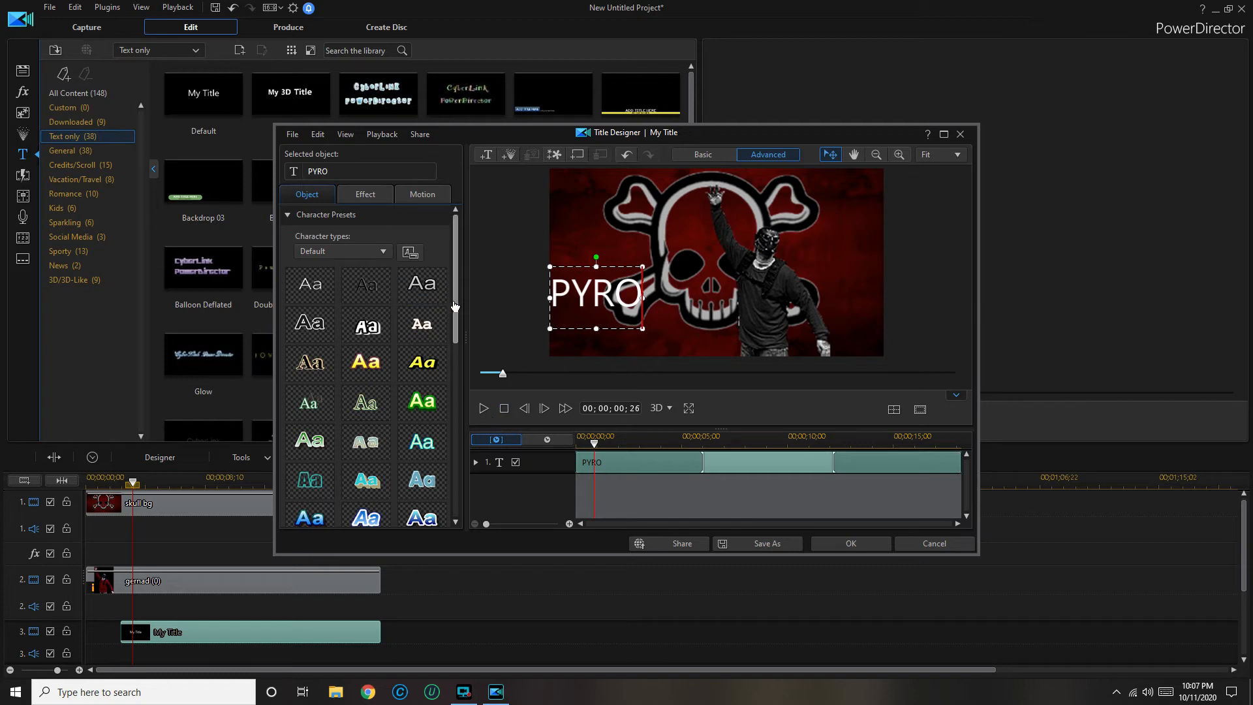
{"action": "scroll", "scroll_direction": "down", "scroll_amount": 3}
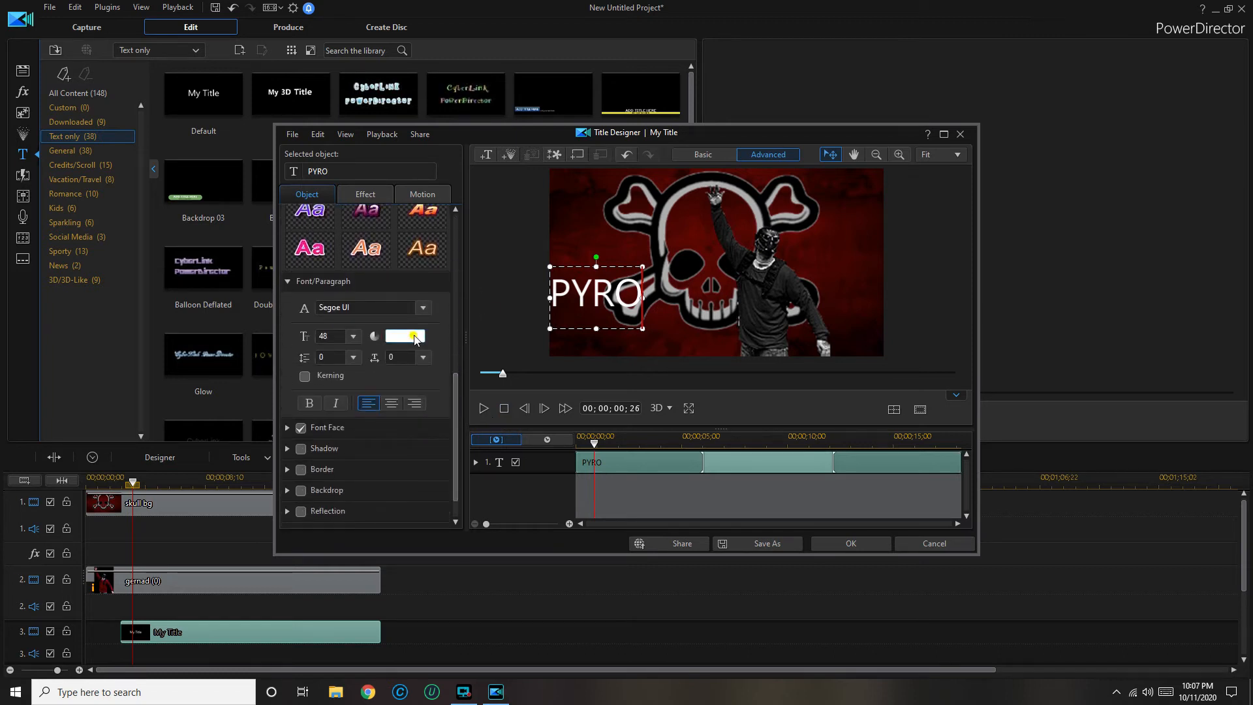
{"action": "left_click", "coordinate": [403, 336]}
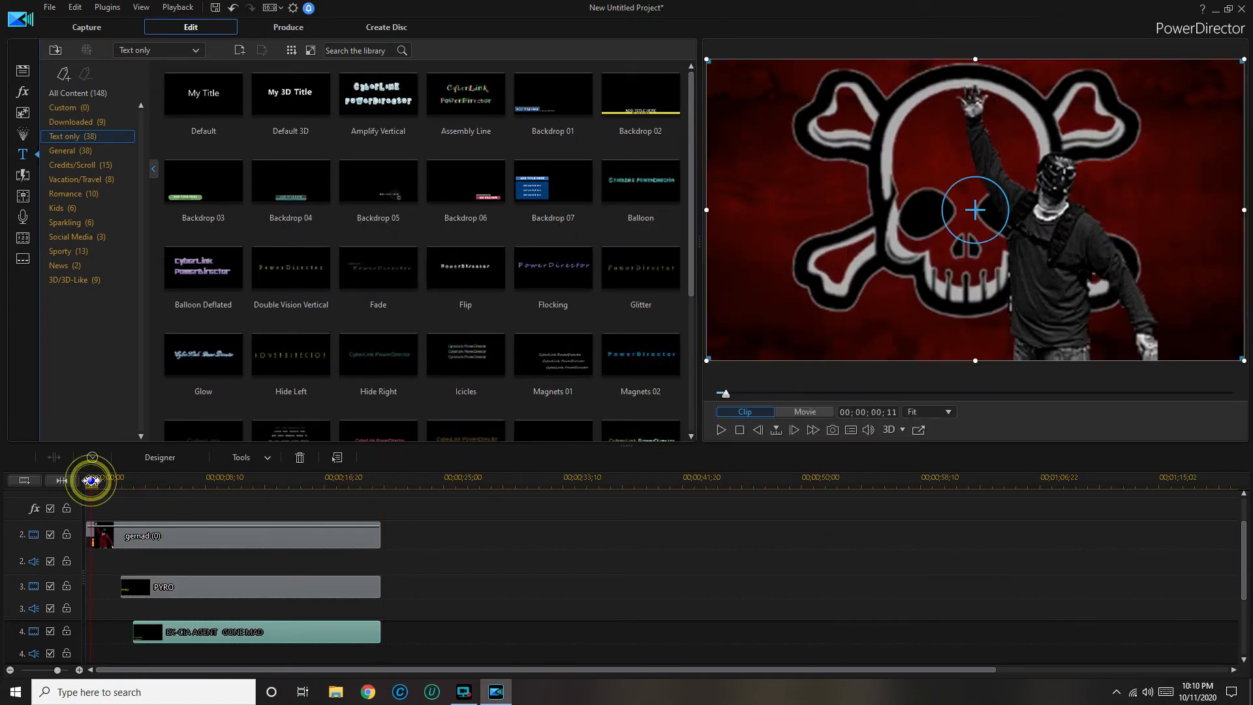
{"action": "left_click", "coordinate": [804, 411]}
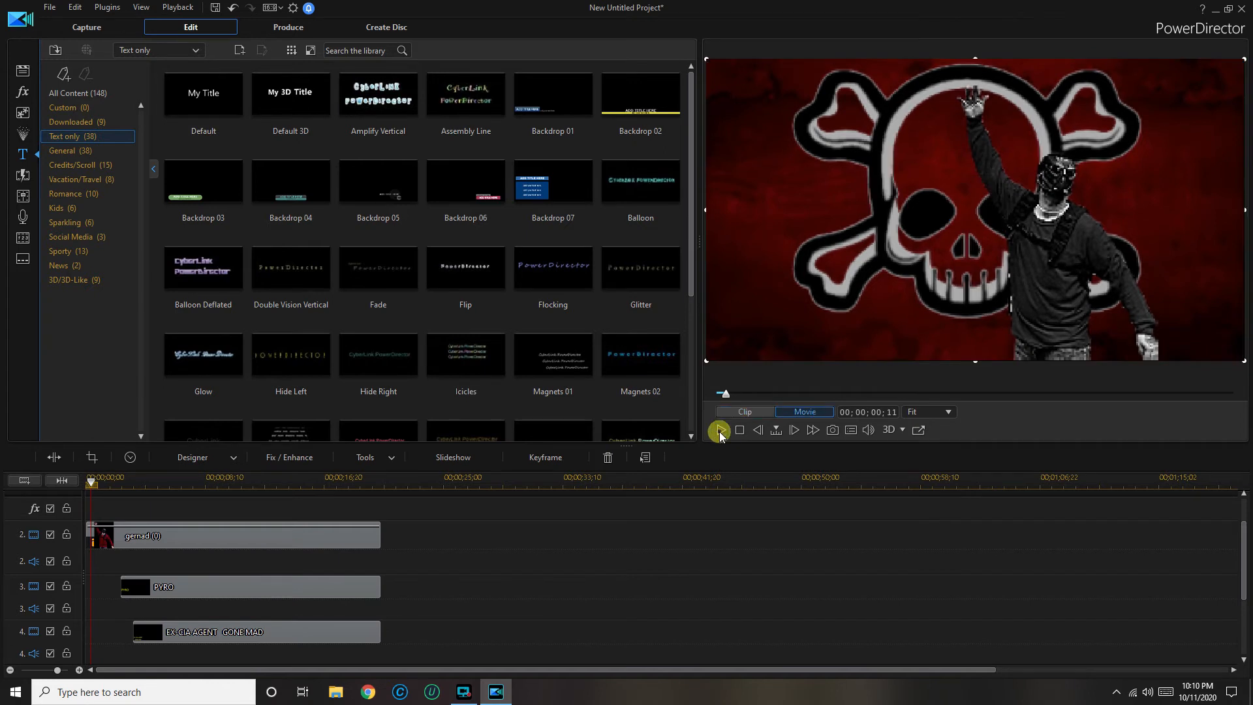
{"action": "left_click", "coordinate": [719, 430]}
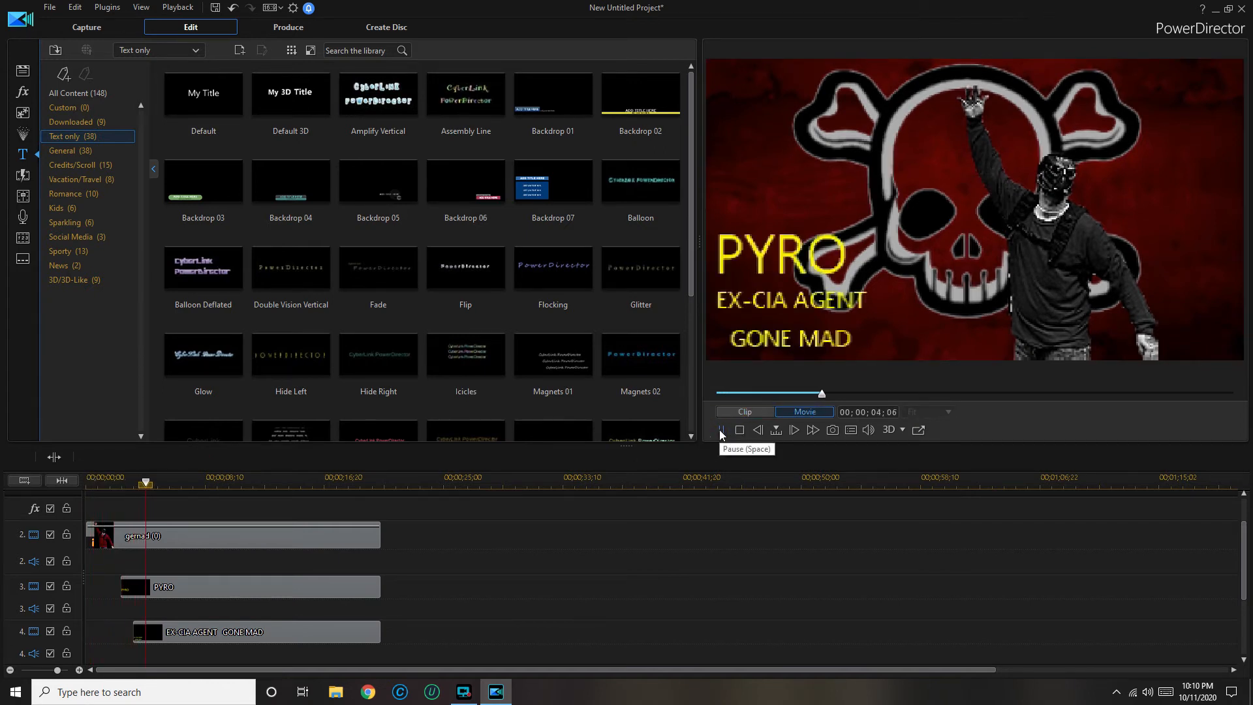
{"action": "left_click", "coordinate": [721, 430]}
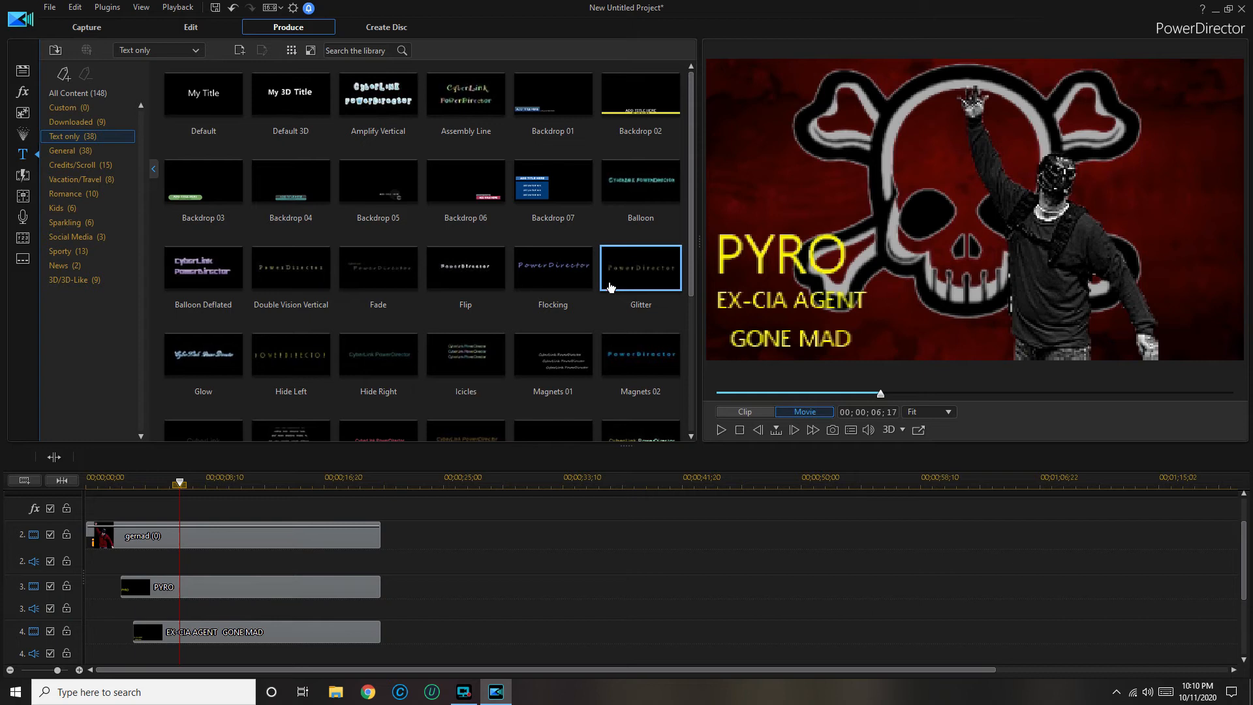
{"action": "mouse_move", "coordinate": [320, 41]}
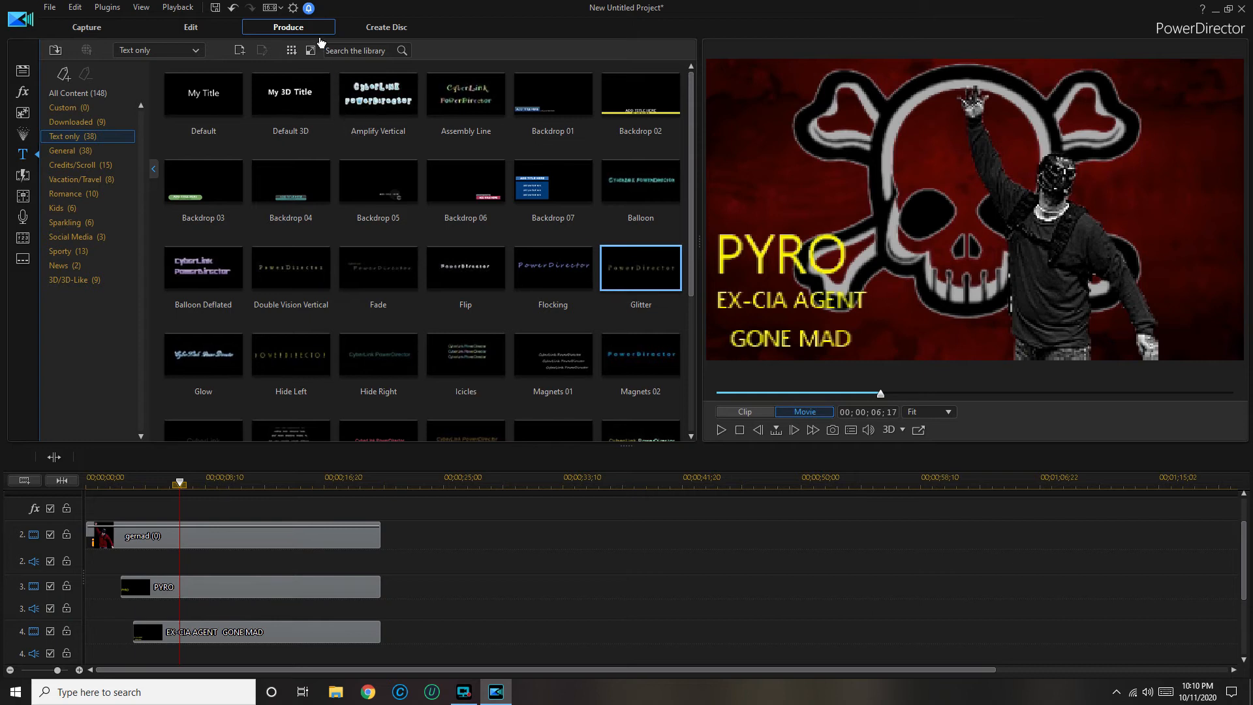
Step: Produce an H.264 MP4 named pyro in D:\photos and videos\2020-09-20
{"action": "left_click", "coordinate": [288, 26]}
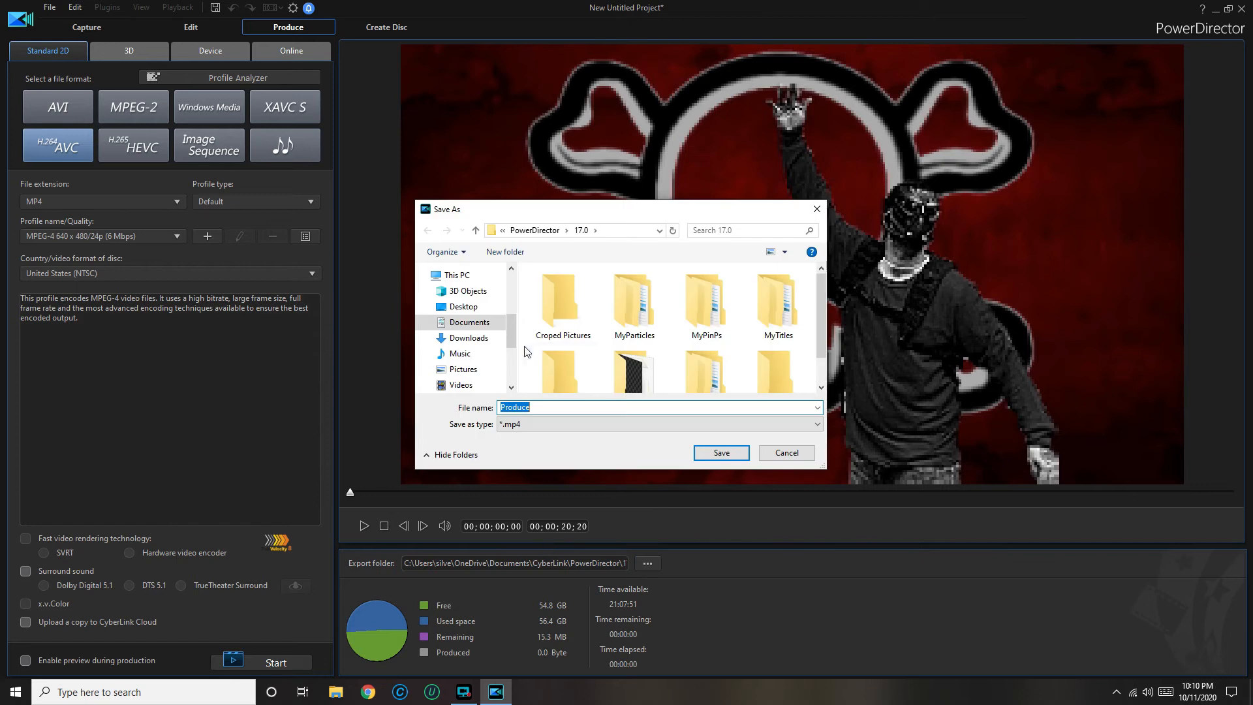
{"action": "scroll", "scroll_direction": "down", "scroll_amount": 3}
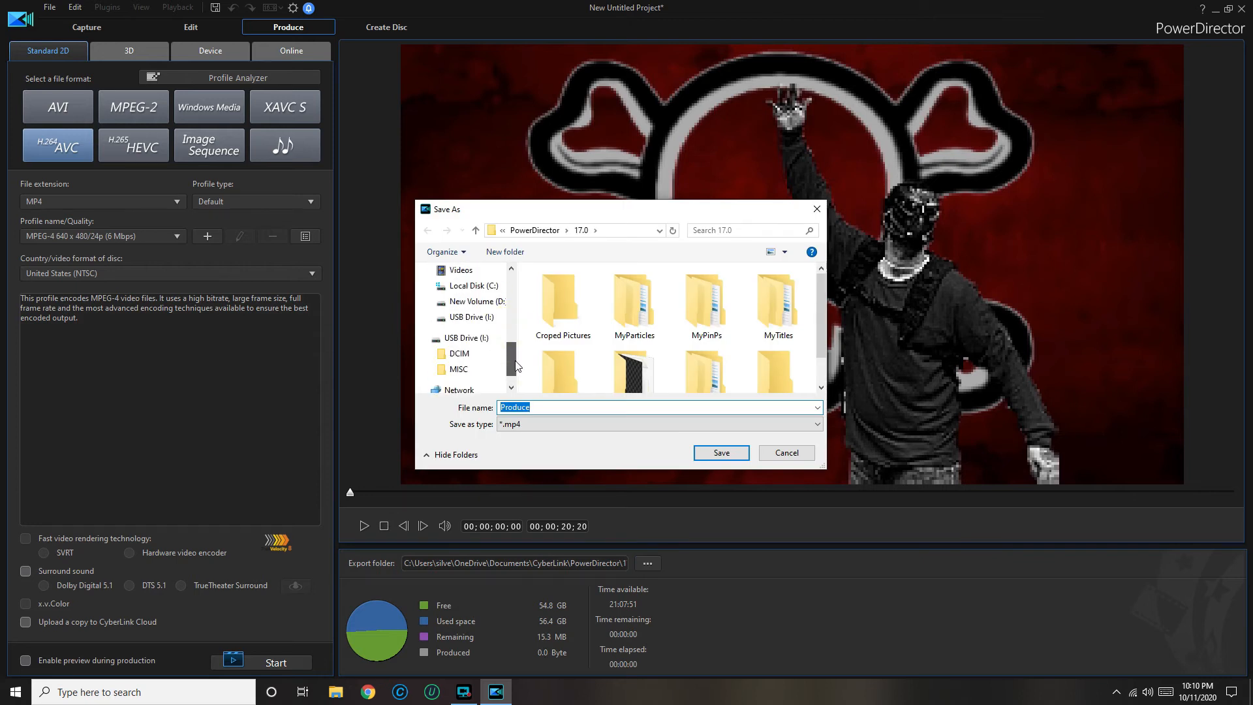
{"action": "left_click", "coordinate": [476, 301]}
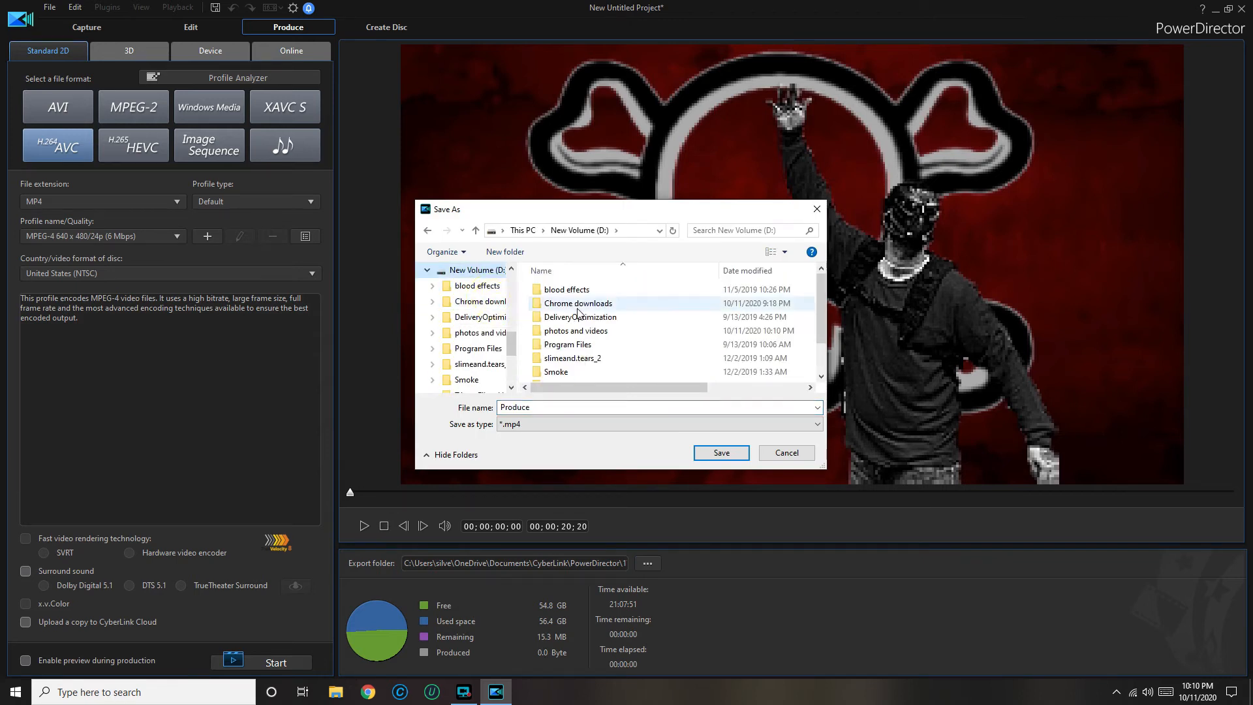
{"action": "double_click", "coordinate": [576, 331]}
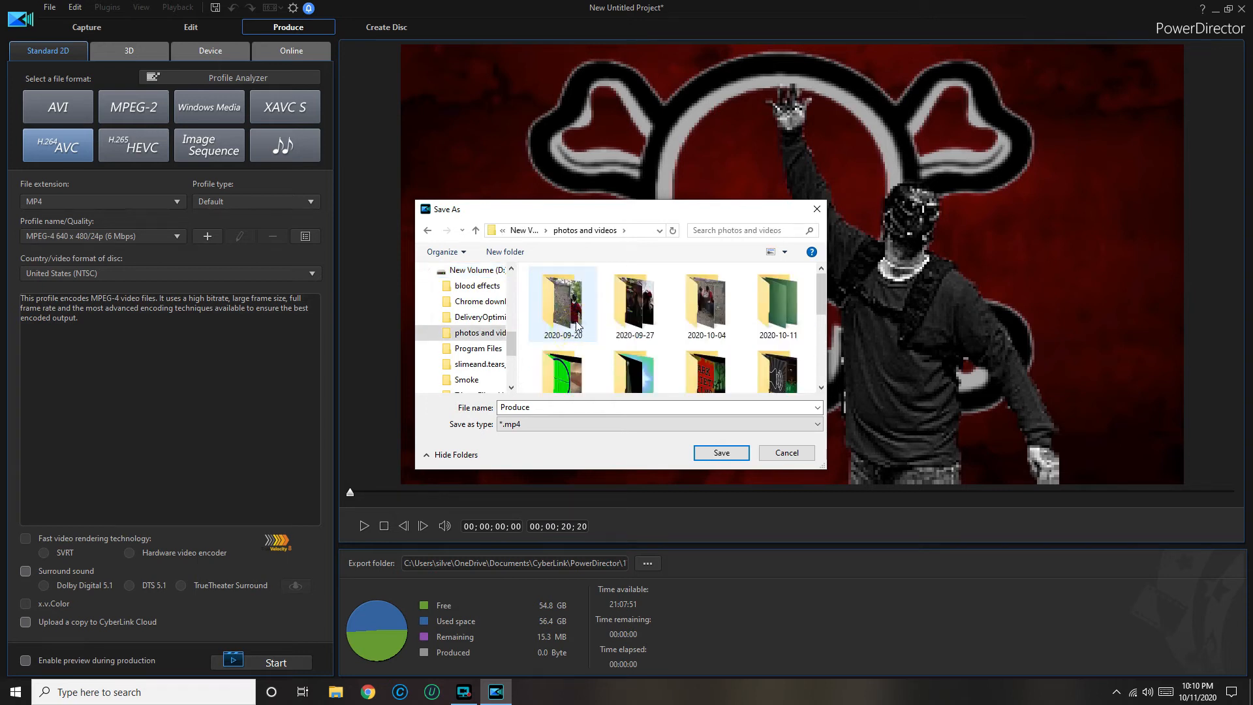
{"action": "double_click", "coordinate": [563, 302]}
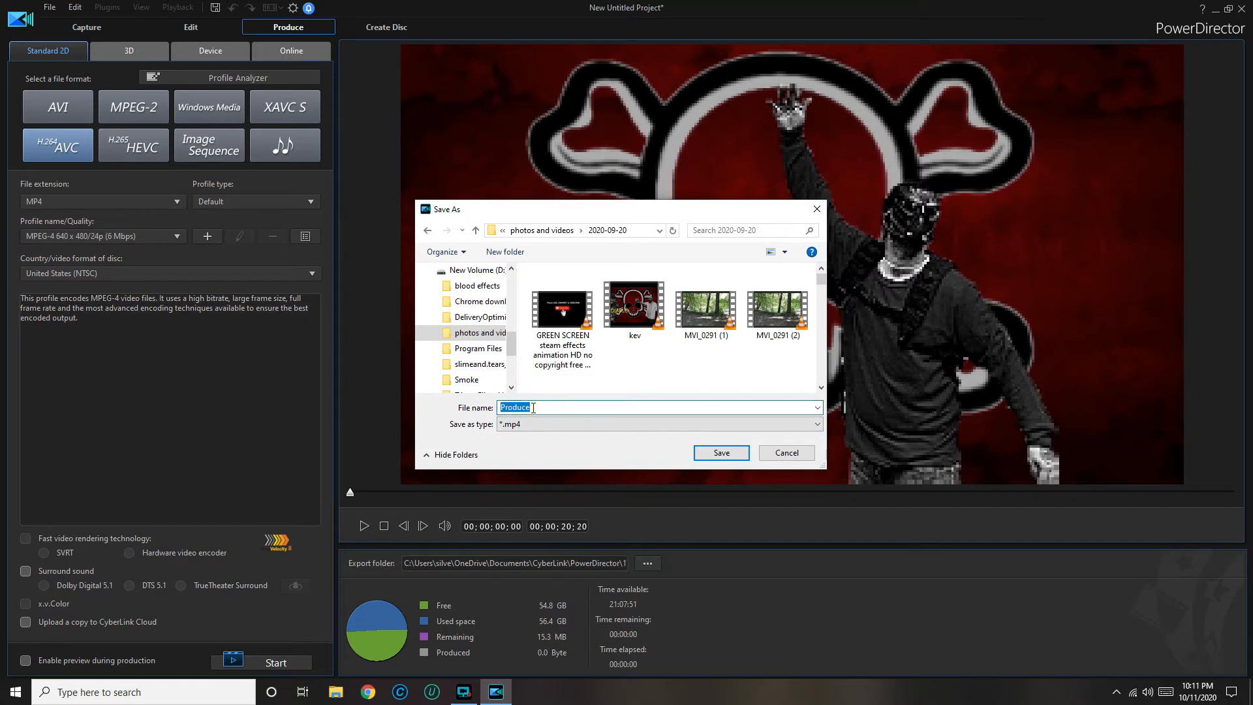
{"action": "type", "text": "p"}
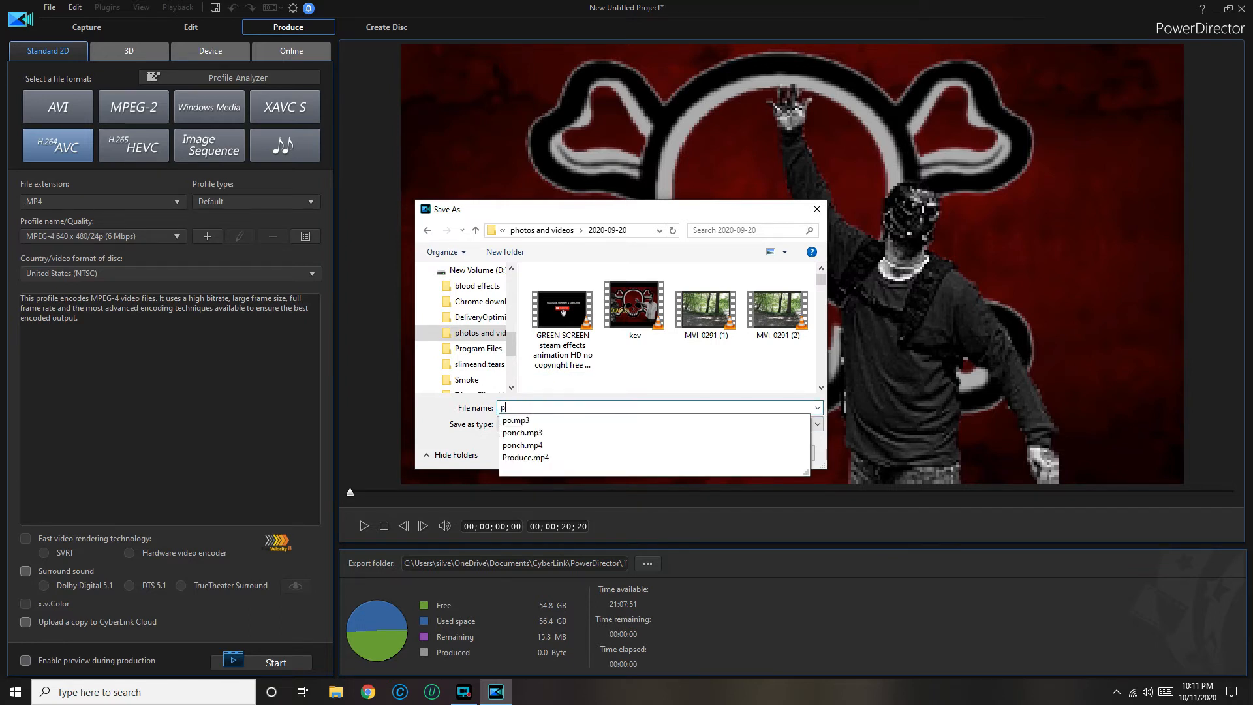
{"action": "type", "text": "yro"}
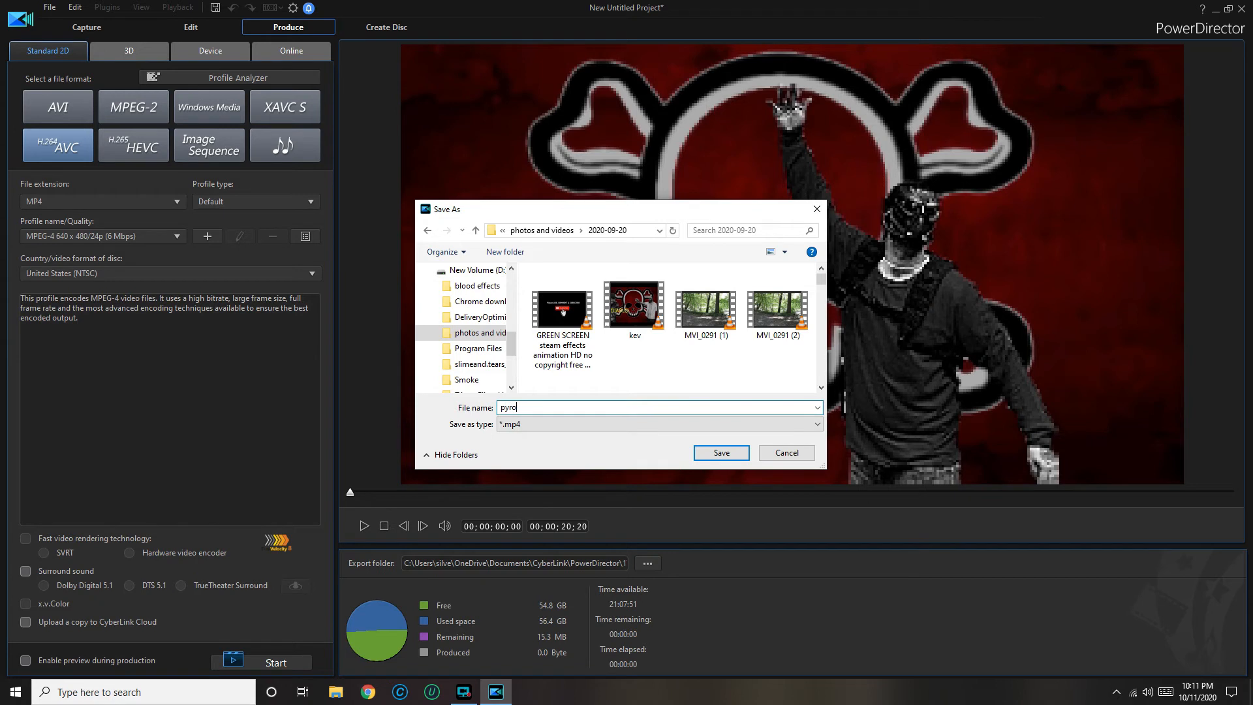
{"action": "left_click", "coordinate": [718, 452]}
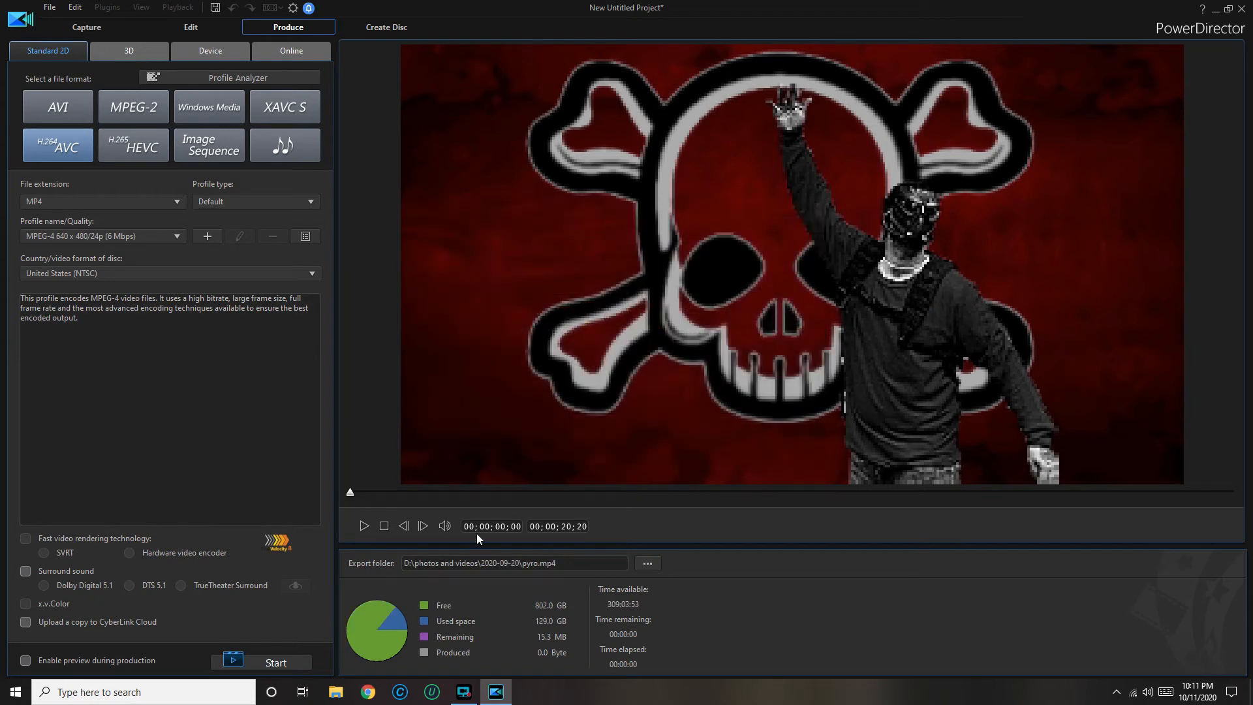
{"action": "mouse_move", "coordinate": [275, 663]}
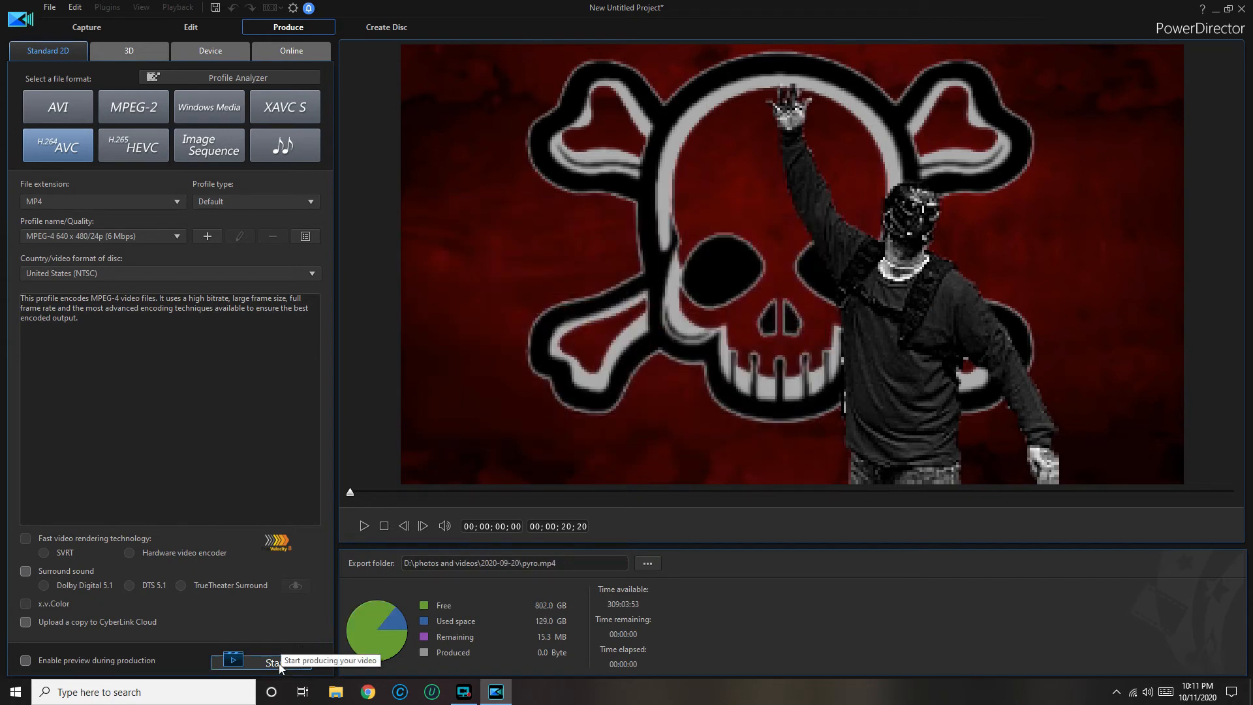
{"action": "left_click", "coordinate": [276, 662]}
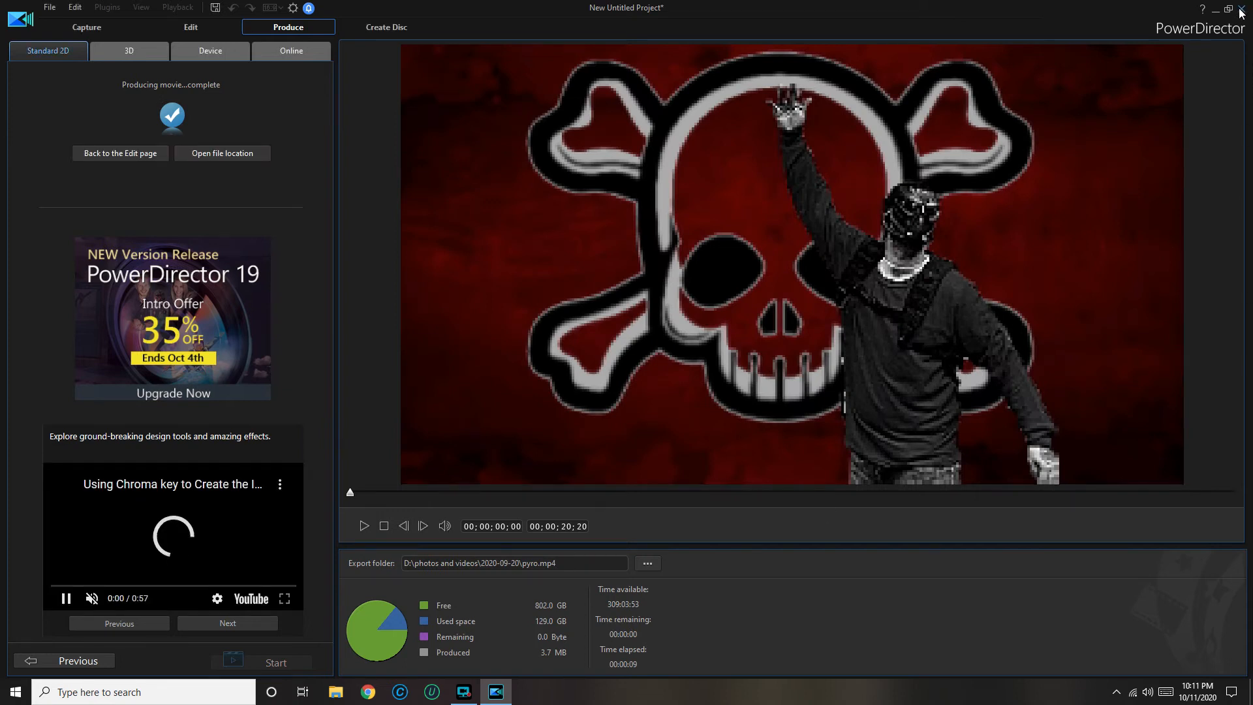
Step: Close PowerDirector without saving and relaunch it into a new Timeline Mode project
{"action": "left_click", "coordinate": [1243, 9]}
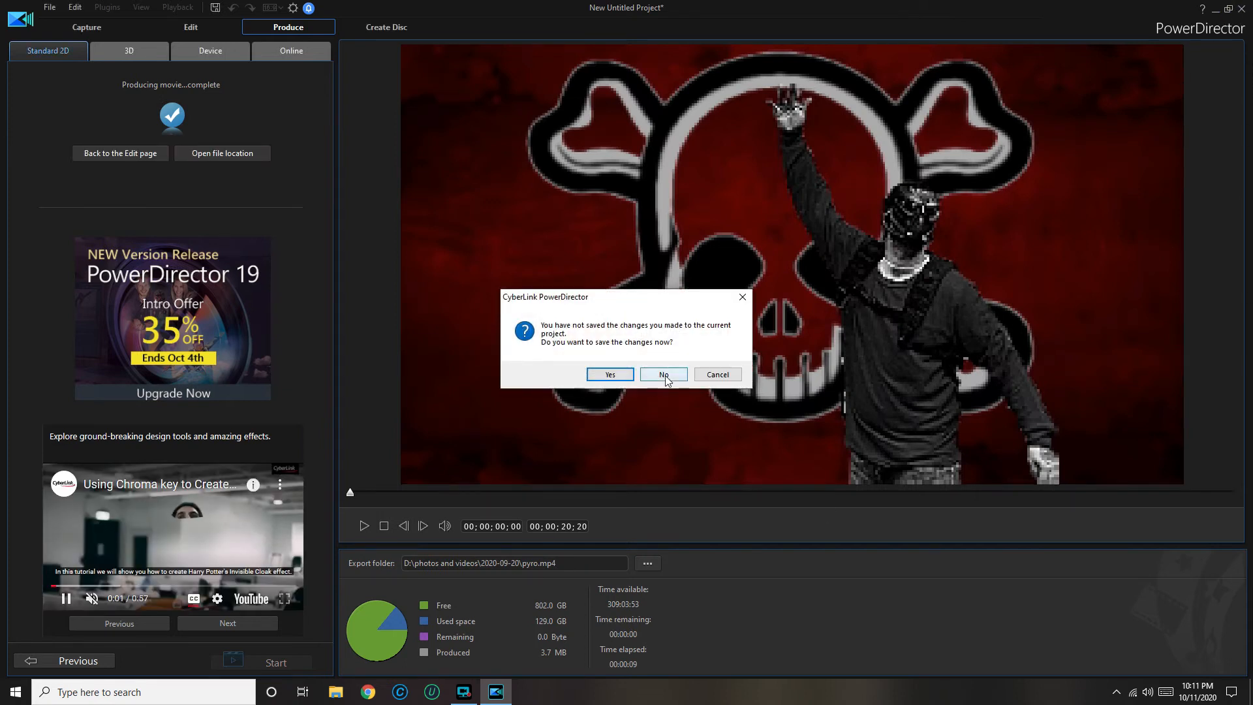
{"action": "left_click", "coordinate": [662, 374]}
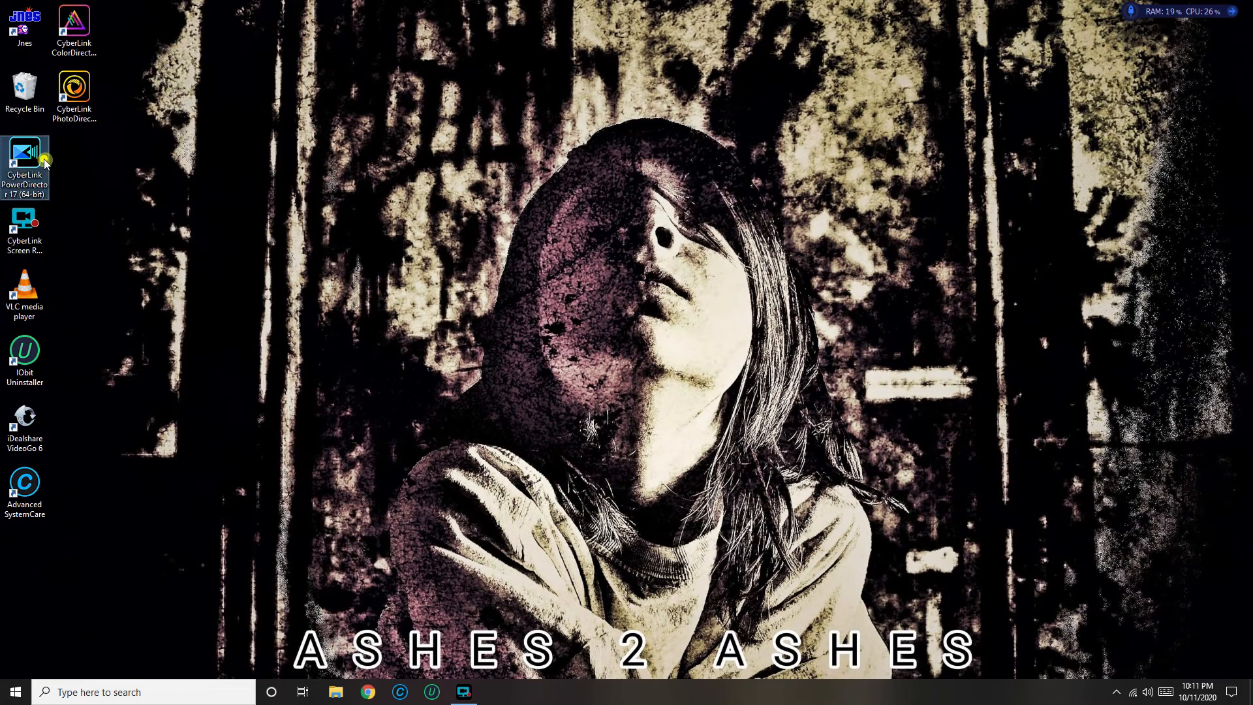
{"action": "double_click", "coordinate": [25, 164]}
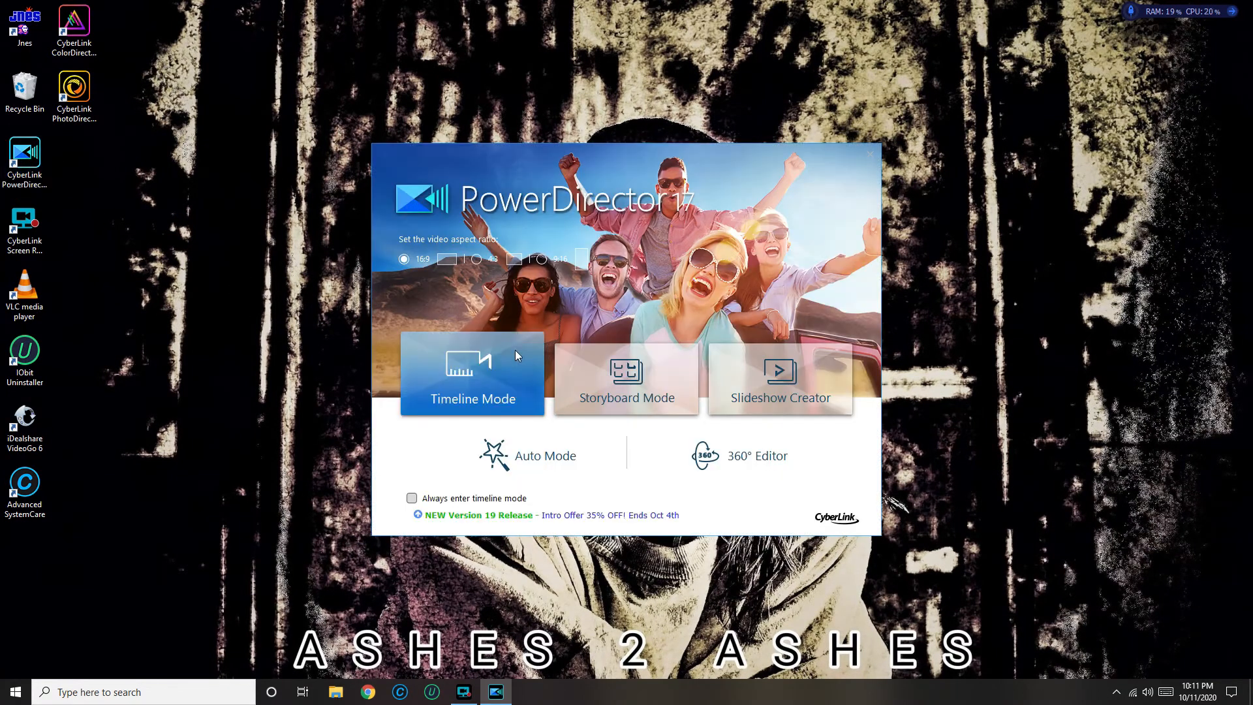
{"action": "left_click", "coordinate": [471, 373]}
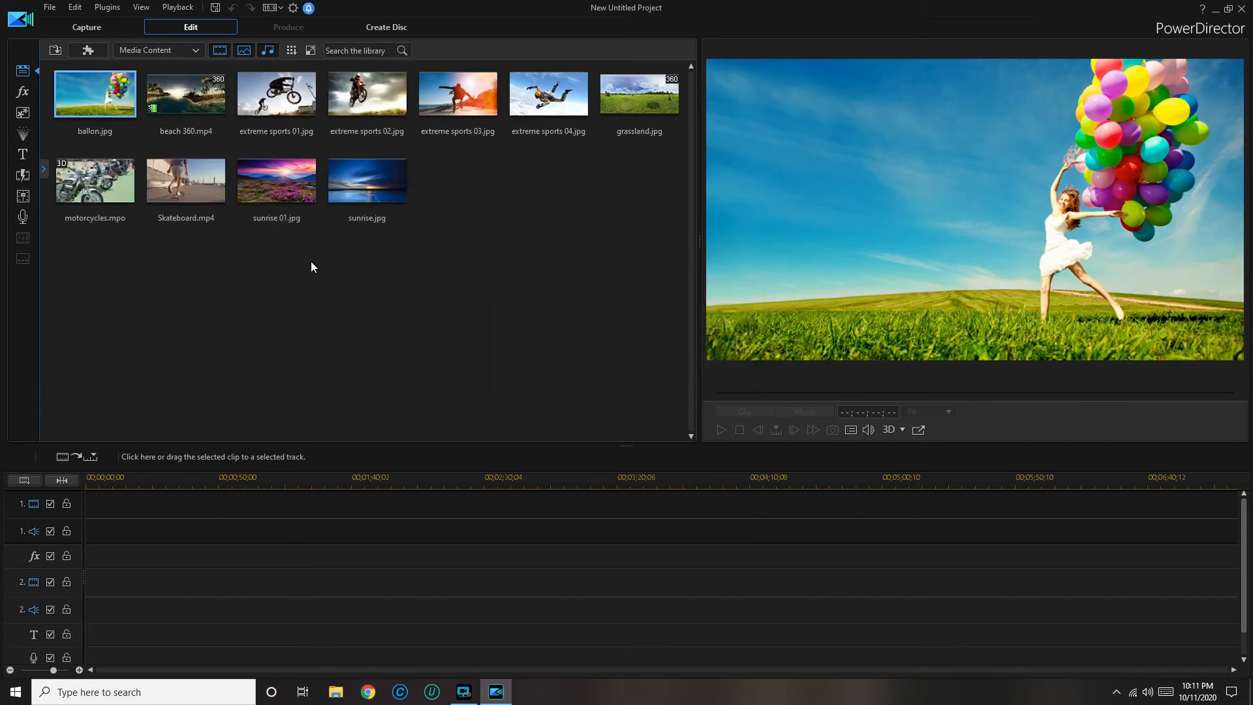
{"action": "left_click", "coordinate": [49, 7]}
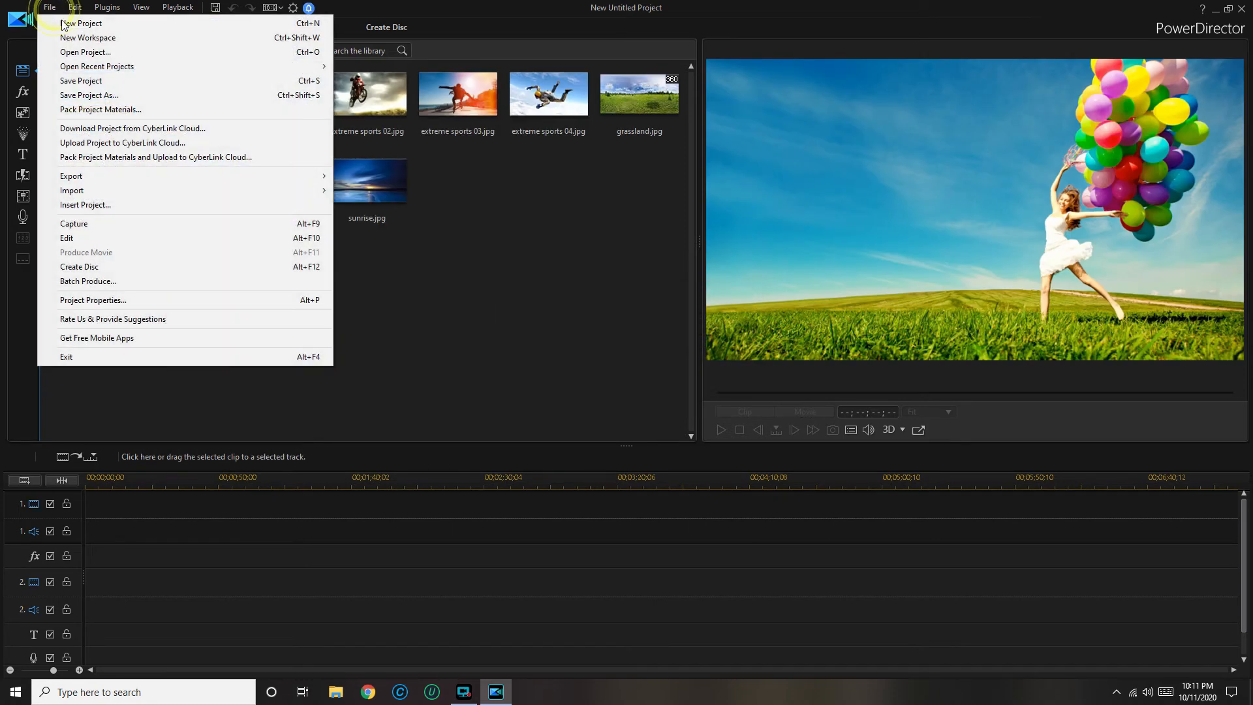
{"action": "mouse_move", "coordinate": [84, 52]}
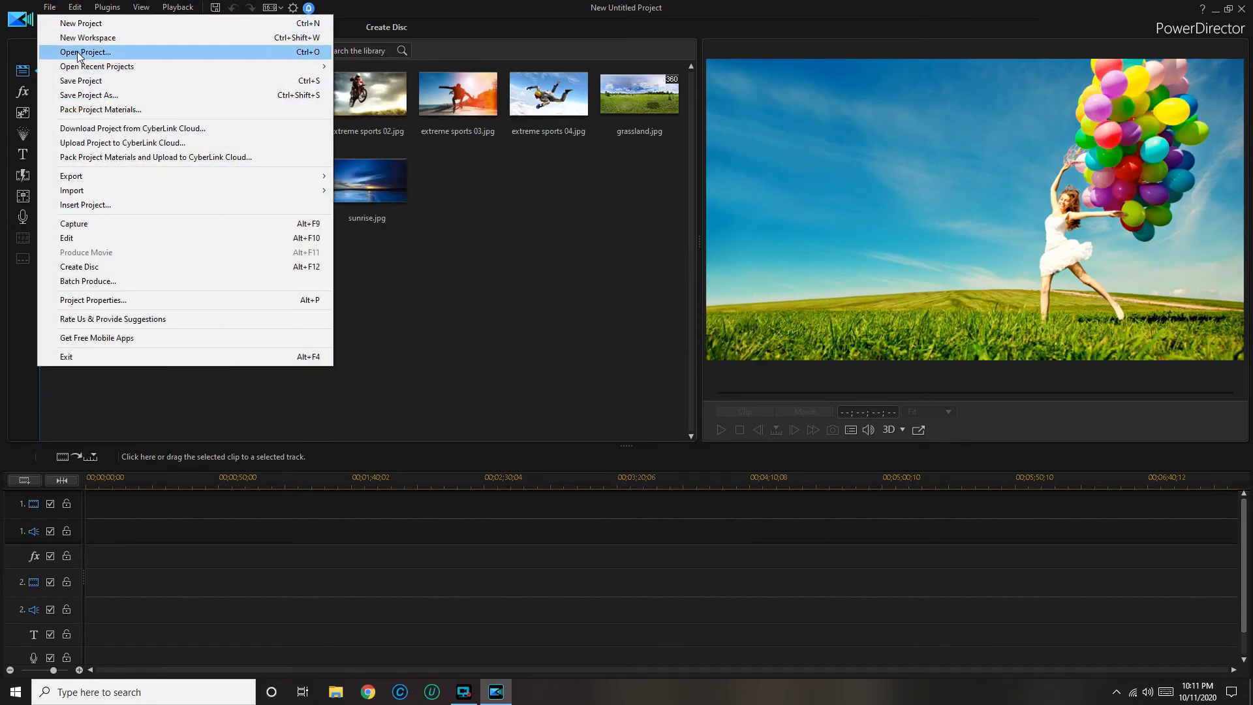
Step: Open army of two nerf.pds, declining to merge its media library
{"action": "left_click", "coordinate": [85, 52]}
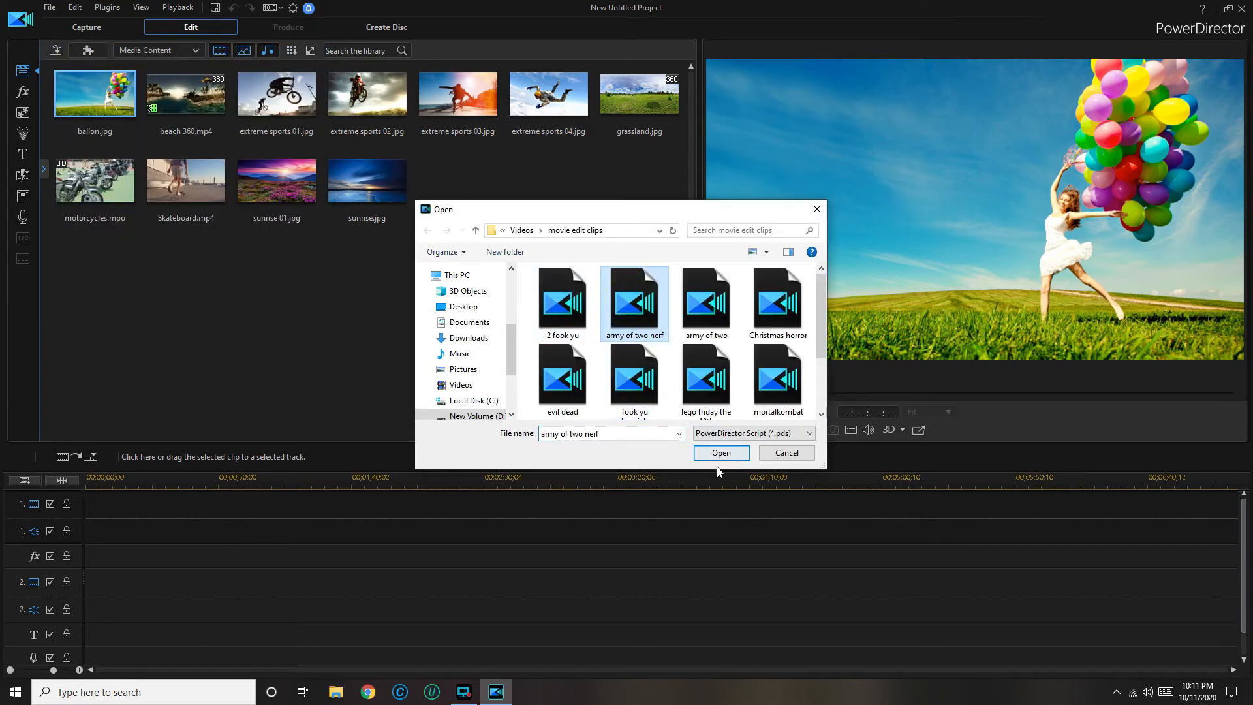
{"action": "left_click", "coordinate": [719, 453]}
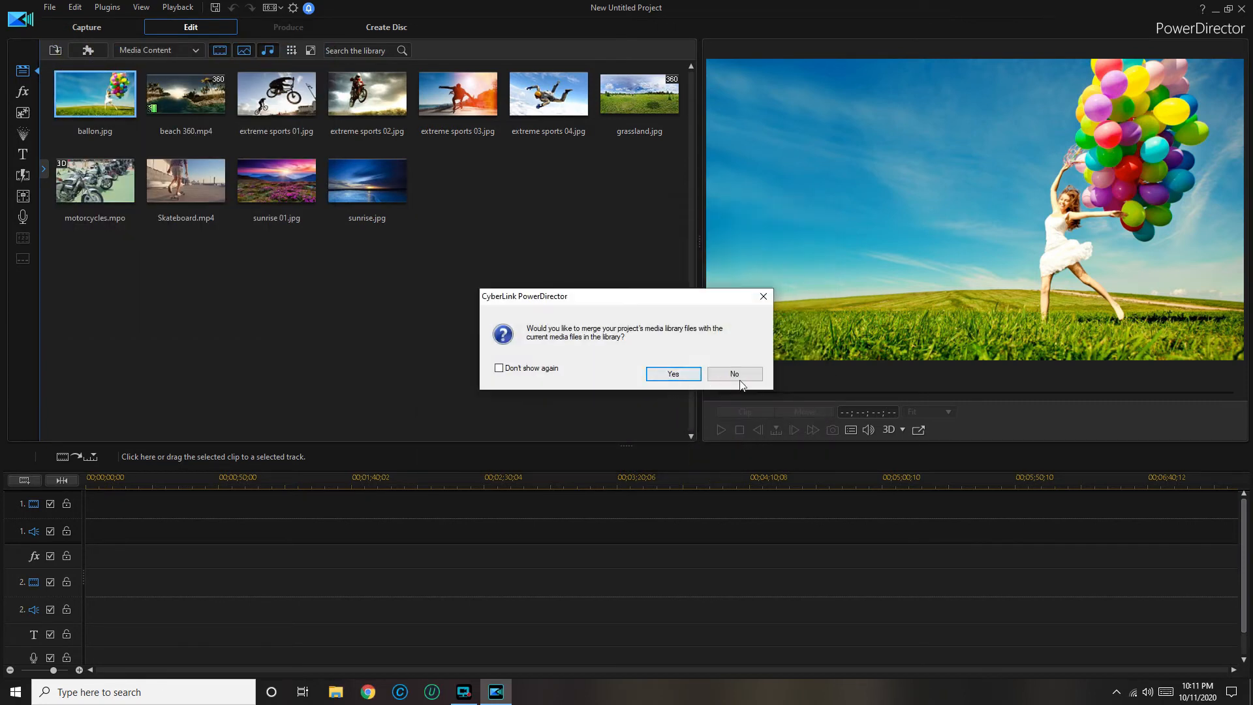
{"action": "left_click", "coordinate": [733, 374]}
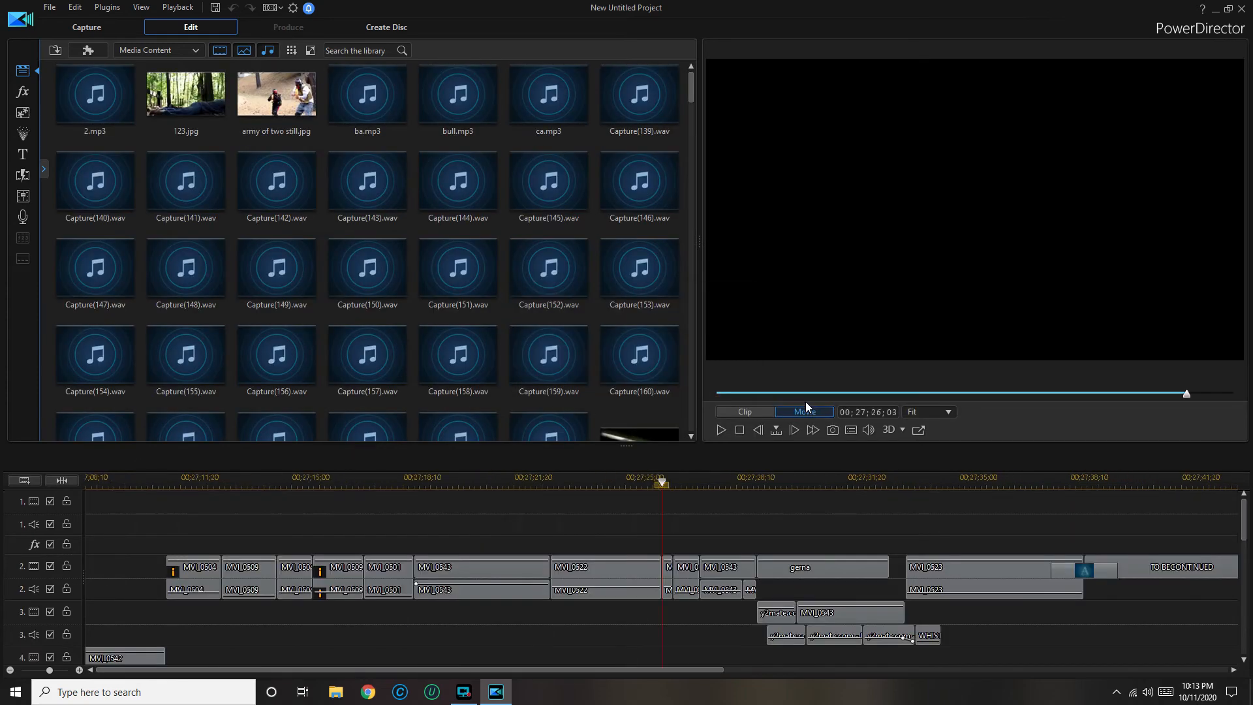
{"action": "left_click", "coordinate": [804, 412]}
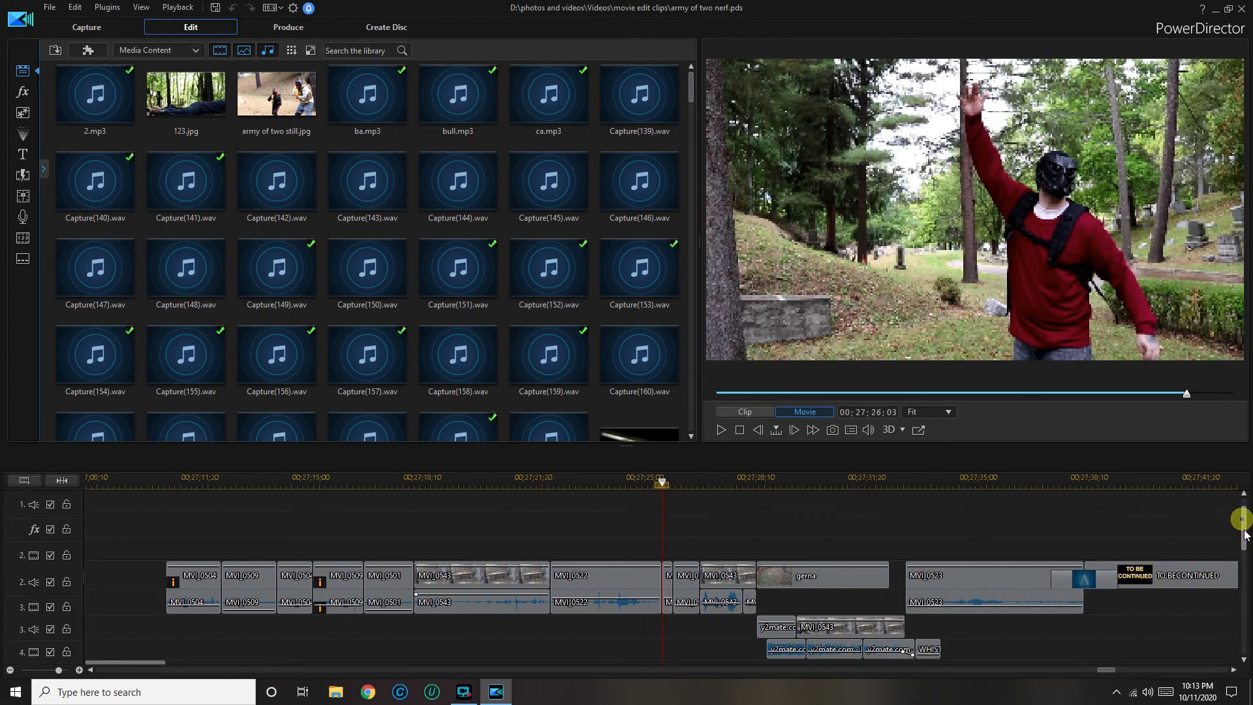
{"action": "scroll", "scroll_direction": "down", "scroll_amount": 3}
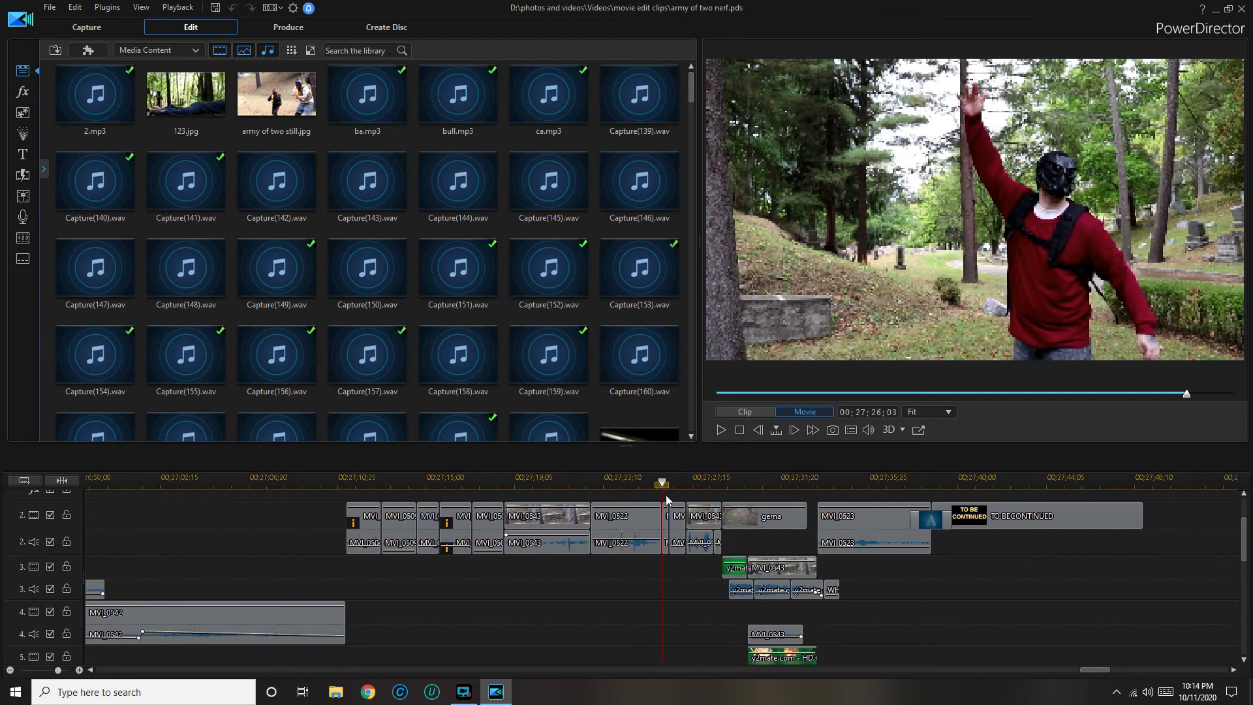
{"action": "mouse_move", "coordinate": [659, 570]}
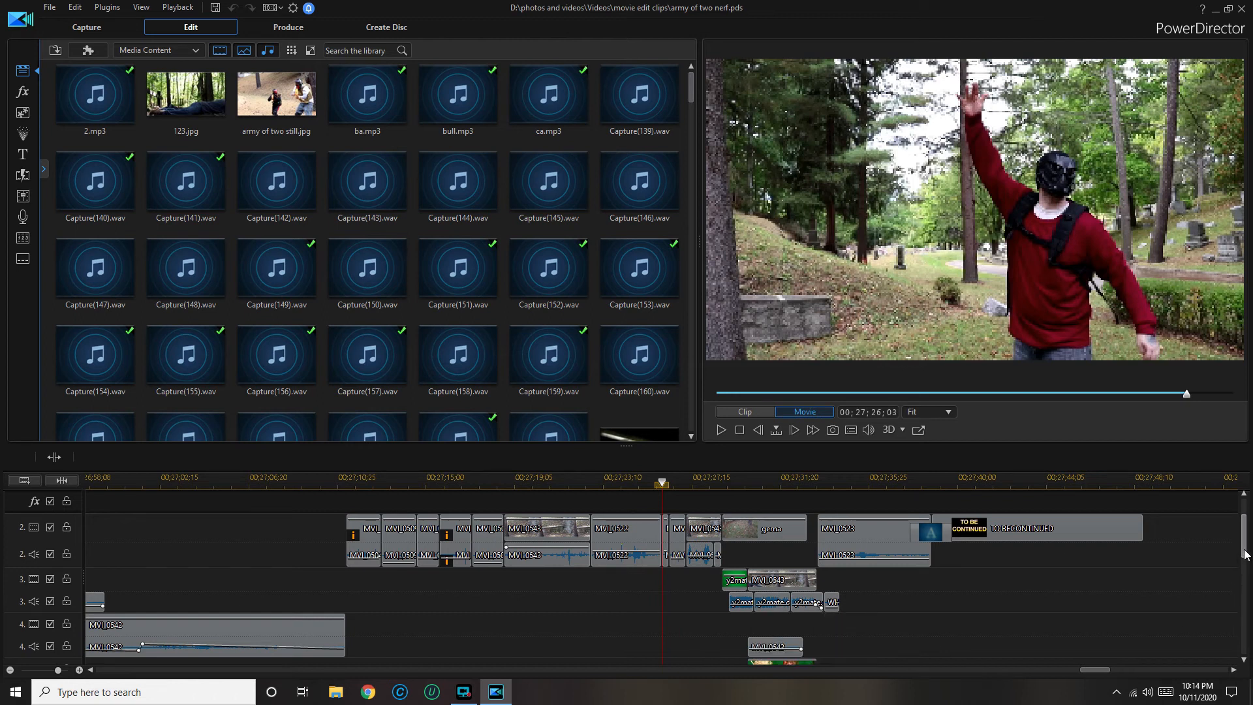
Step: Drag the clips after MVI_0522 right to leave a gap before the gerna group
{"action": "scroll", "scroll_direction": "down", "scroll_amount": 3}
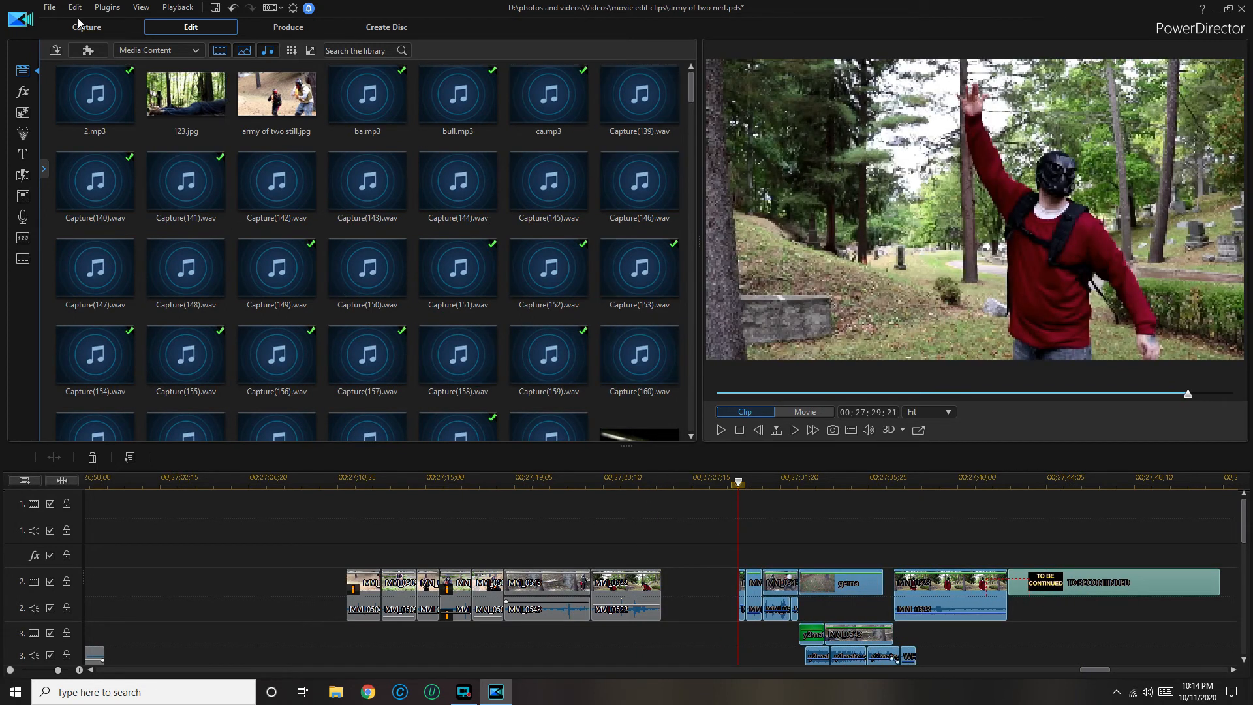
{"action": "left_click", "coordinate": [49, 7]}
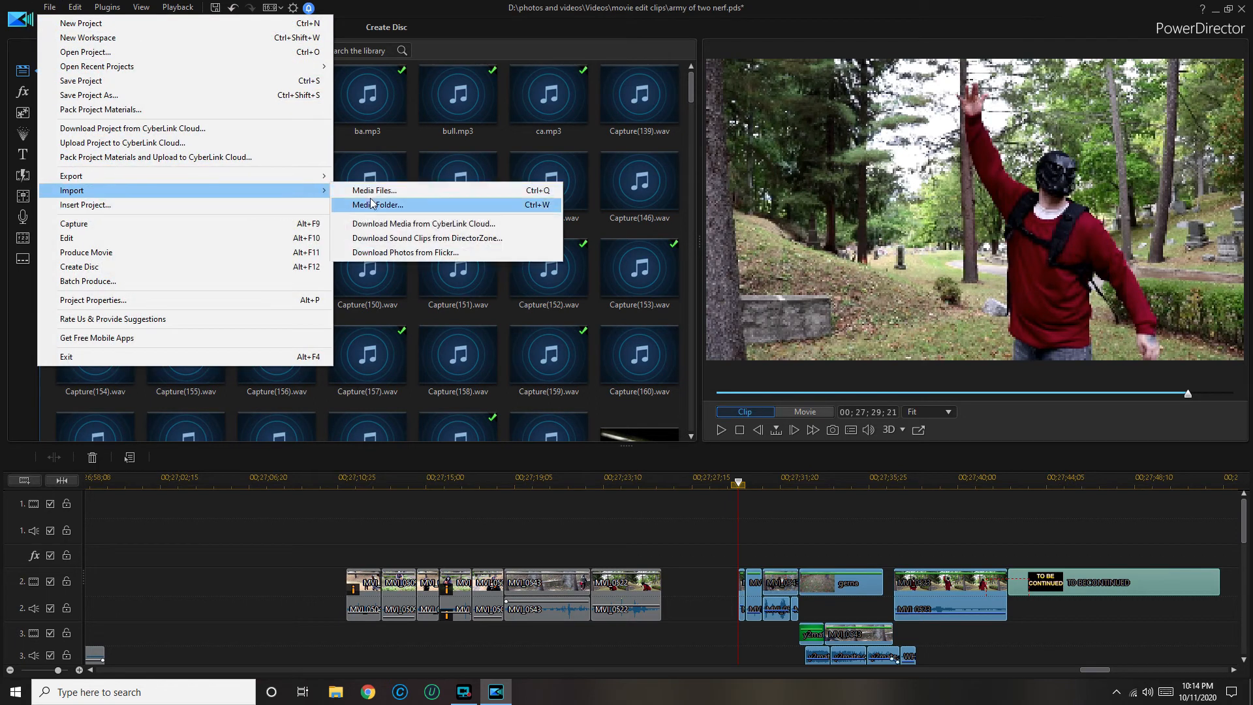
Step: Import pyro.mp4 from the 2020-09-20 folder as a media file
{"action": "left_click", "coordinate": [373, 190]}
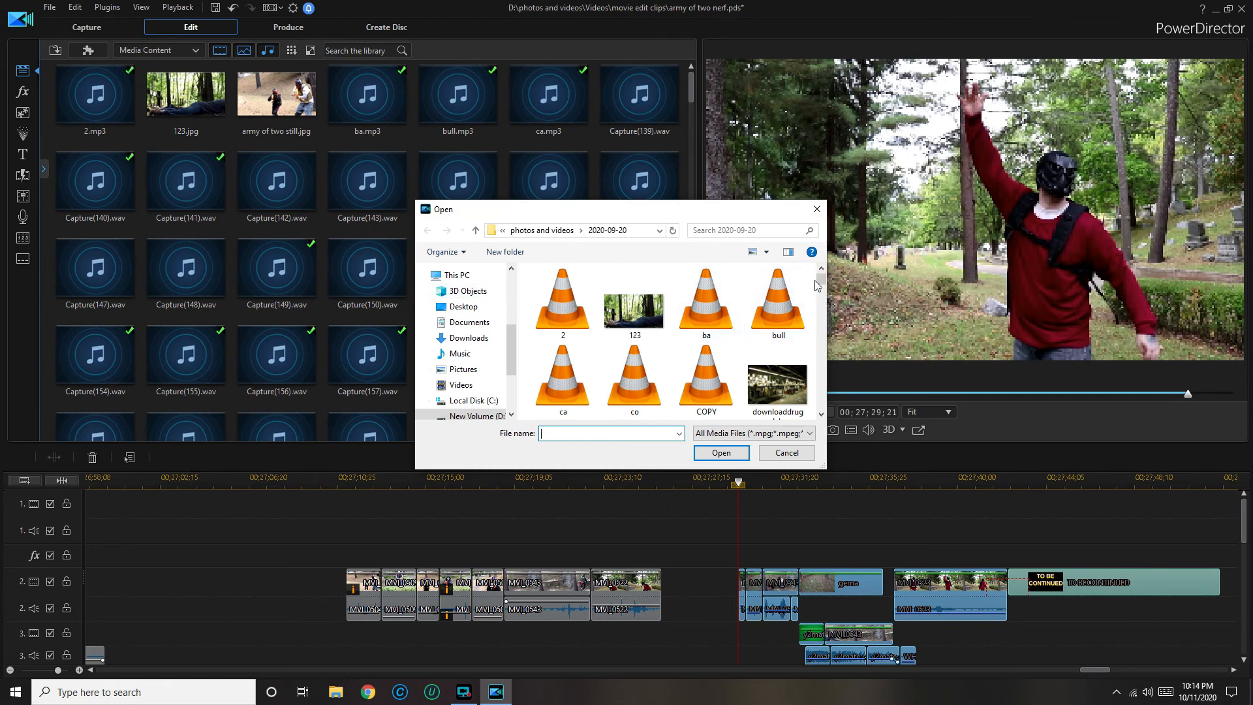
{"action": "scroll", "scroll_direction": "down", "scroll_amount": 3}
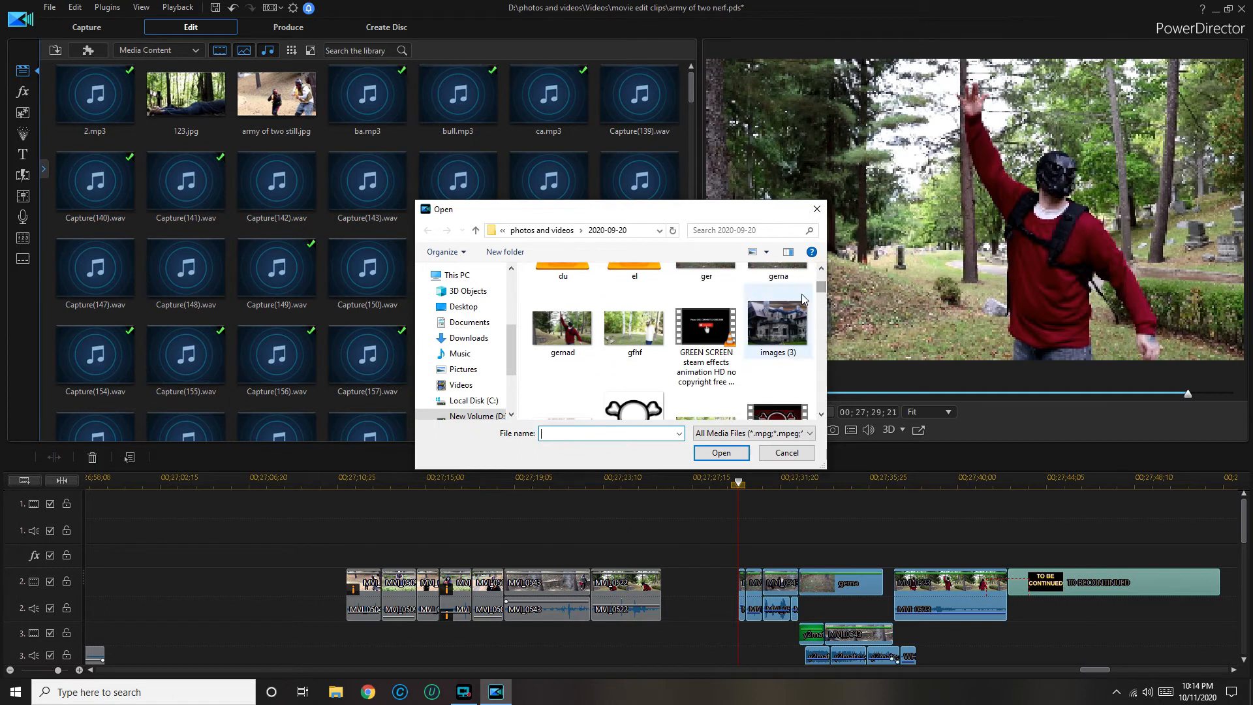
{"action": "scroll", "scroll_direction": "down", "scroll_amount": 3}
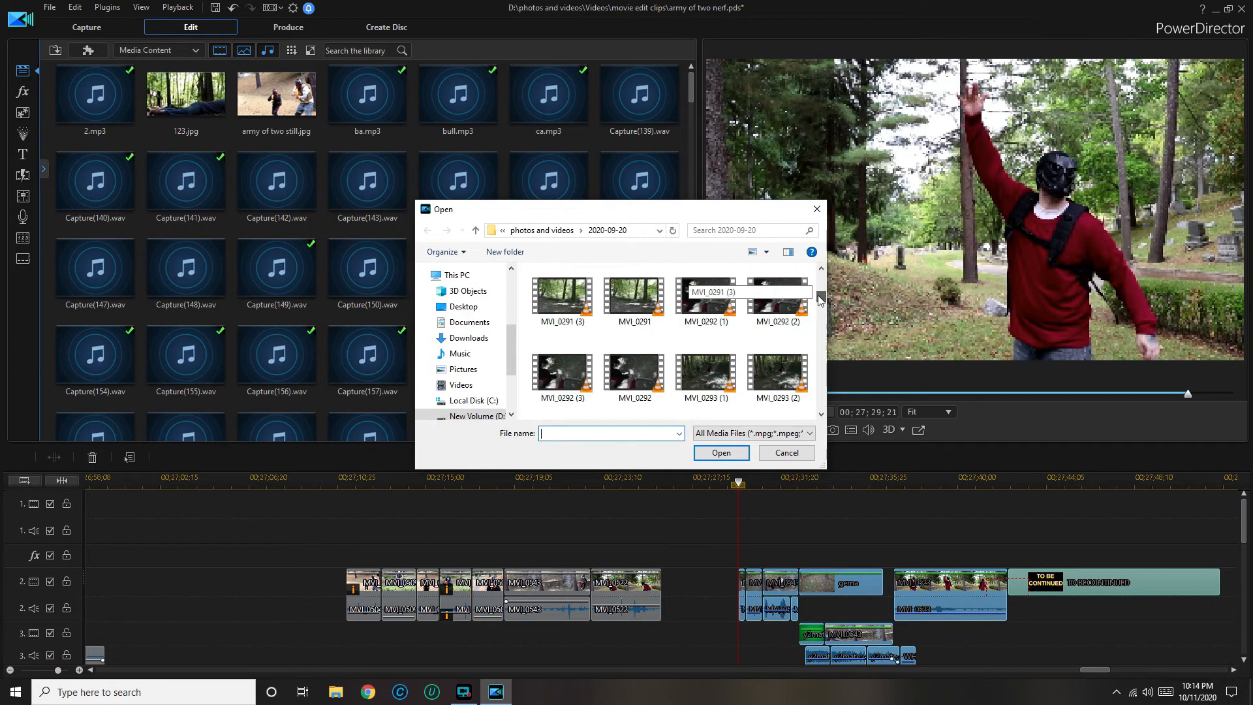
{"action": "scroll", "scroll_direction": "down", "scroll_amount": 3}
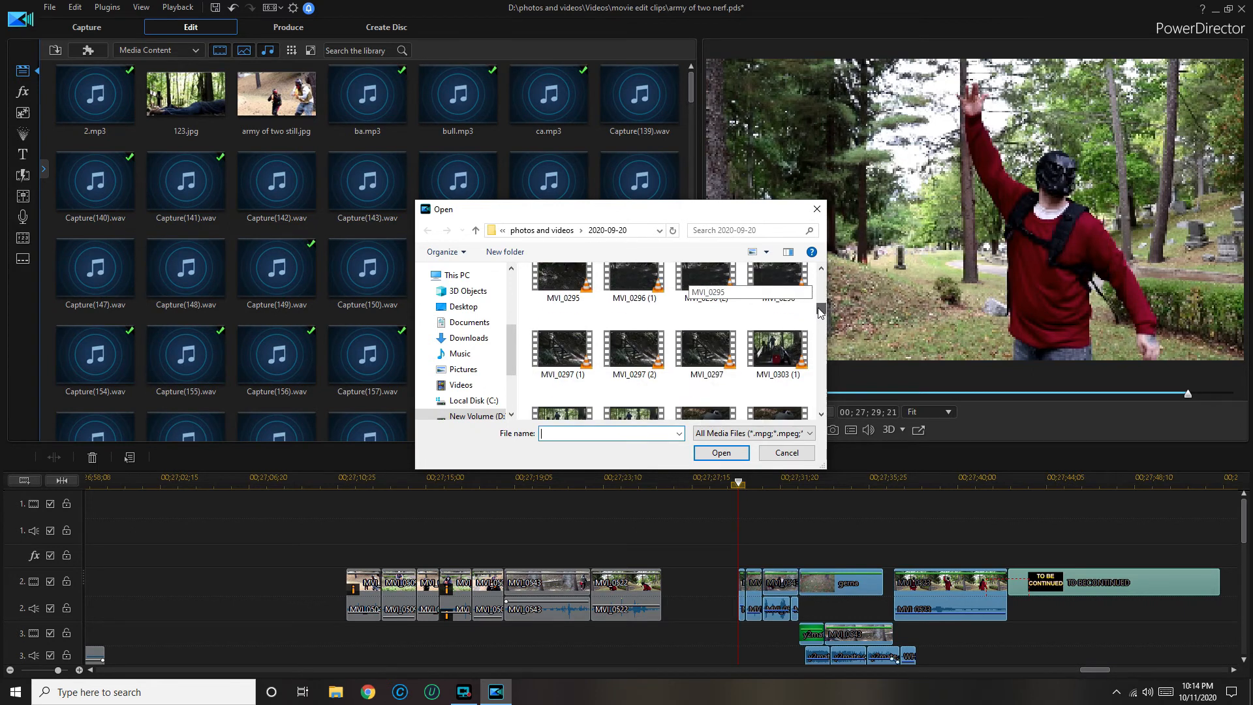
{"action": "scroll", "scroll_direction": "down", "scroll_amount": 3}
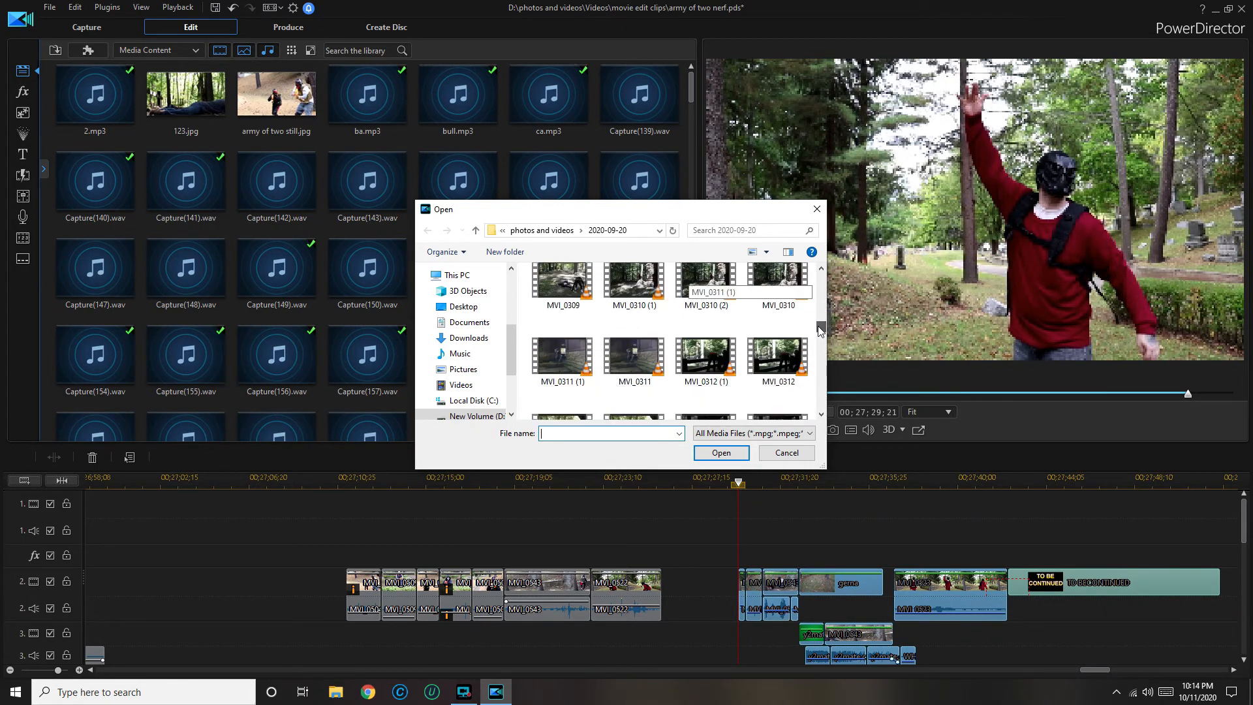
{"action": "scroll", "scroll_direction": "down", "scroll_amount": 3}
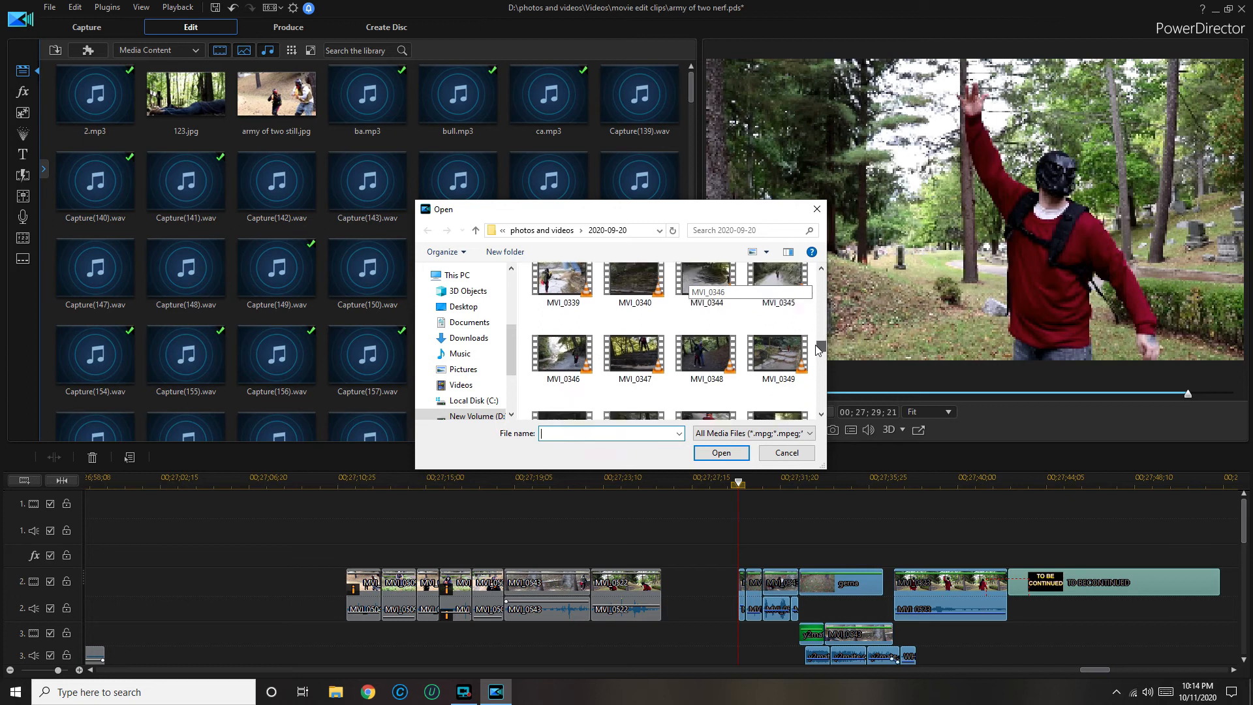
{"action": "scroll", "scroll_direction": "down", "scroll_amount": 3}
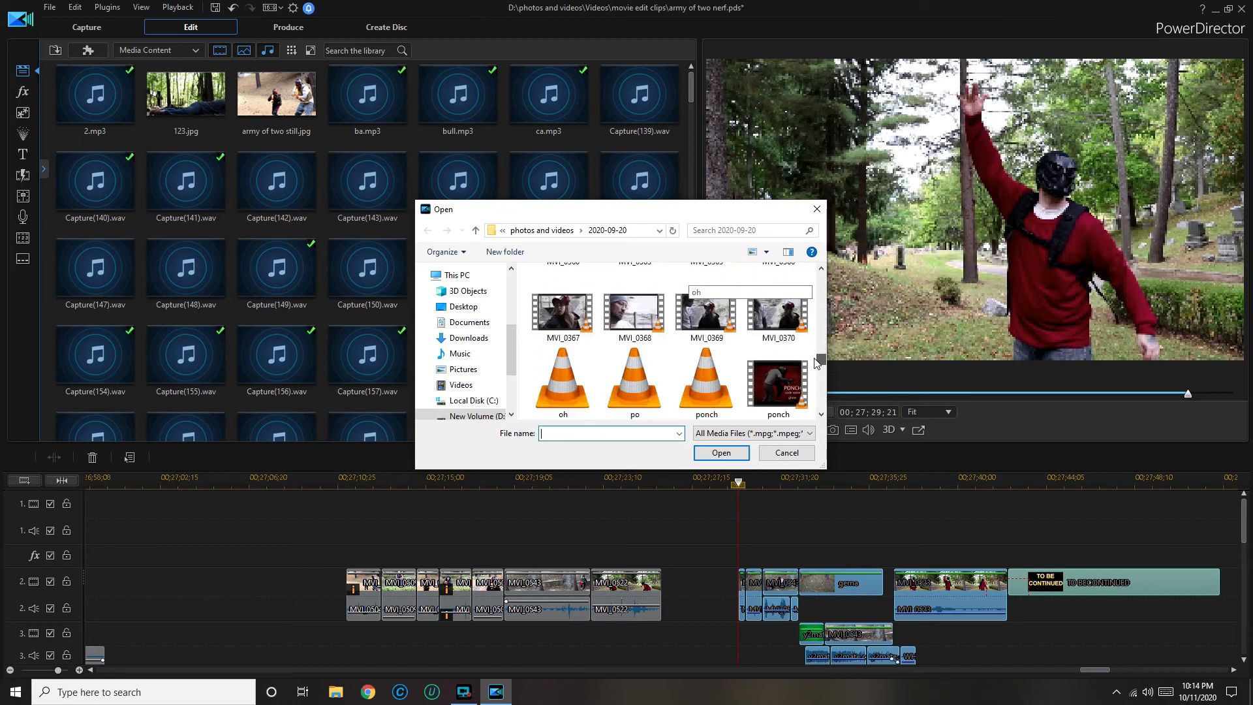
{"action": "scroll", "scroll_direction": "down", "scroll_amount": 3}
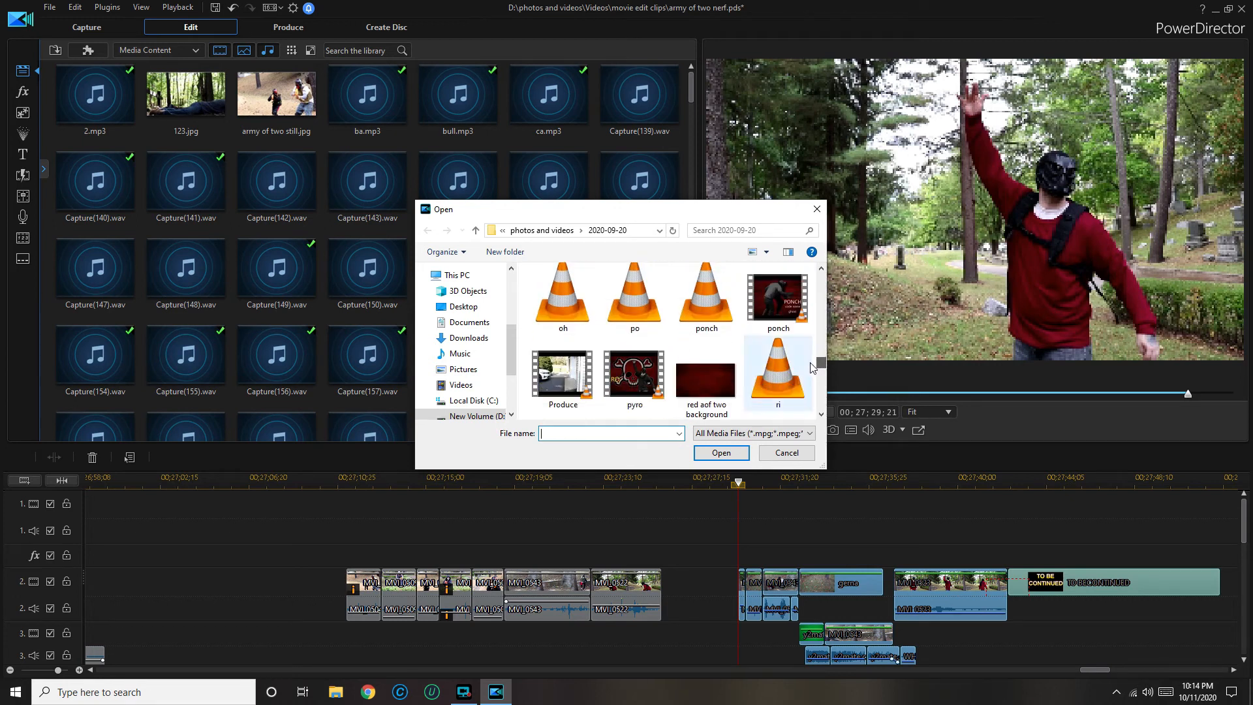
{"action": "left_click", "coordinate": [634, 376]}
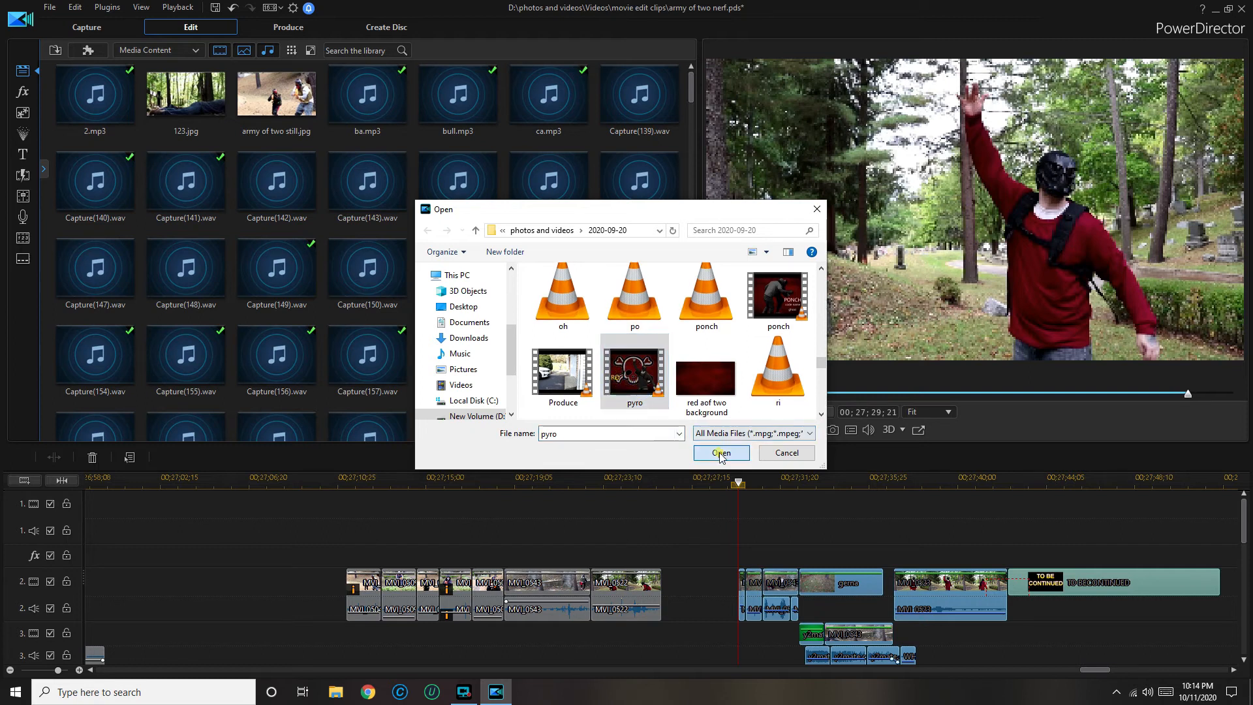
{"action": "left_click", "coordinate": [720, 452]}
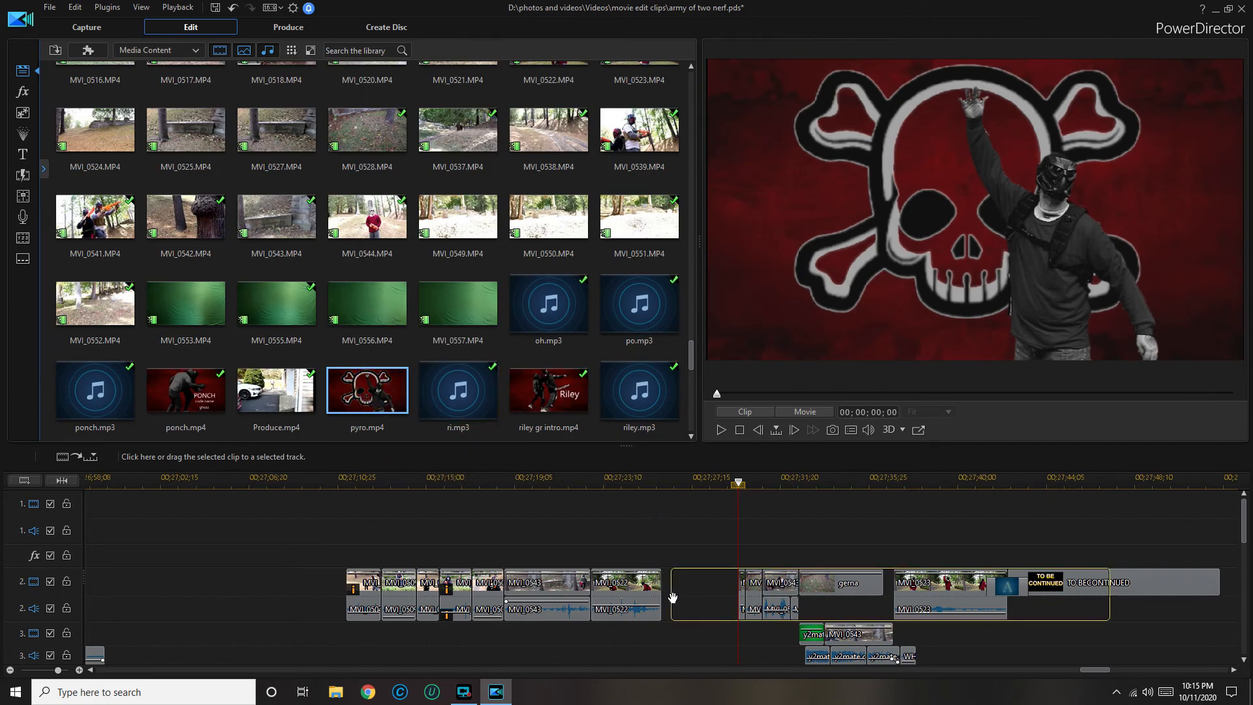
{"action": "mouse_move", "coordinate": [662, 599]}
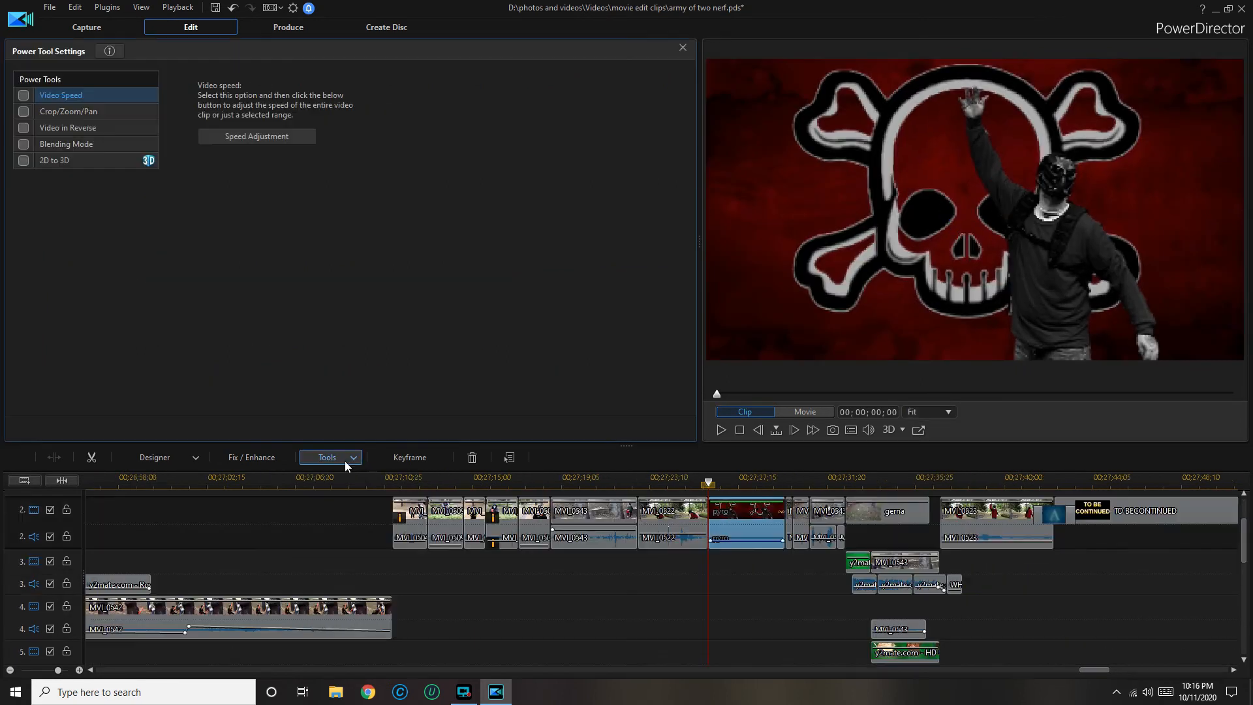
Step: Open Video Speed from the Power Tools and start Speed Adjustment for the pyro clip
{"action": "left_click", "coordinate": [326, 457]}
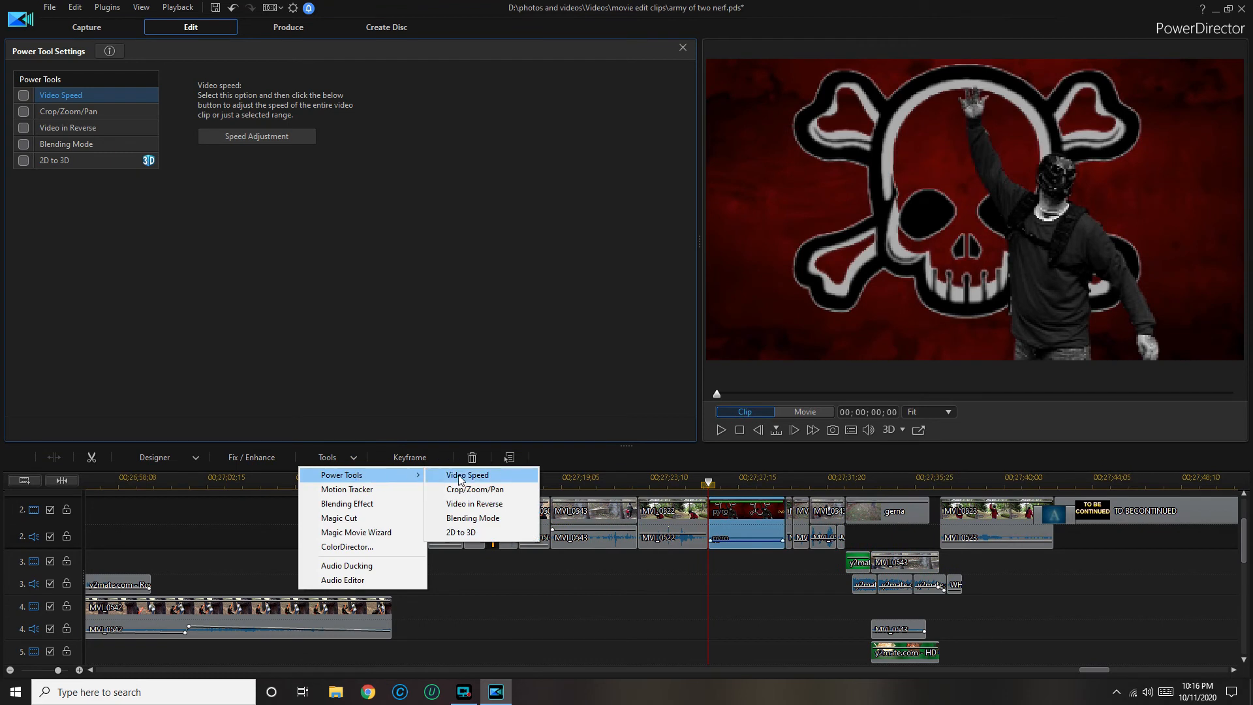
{"action": "left_click", "coordinate": [466, 474]}
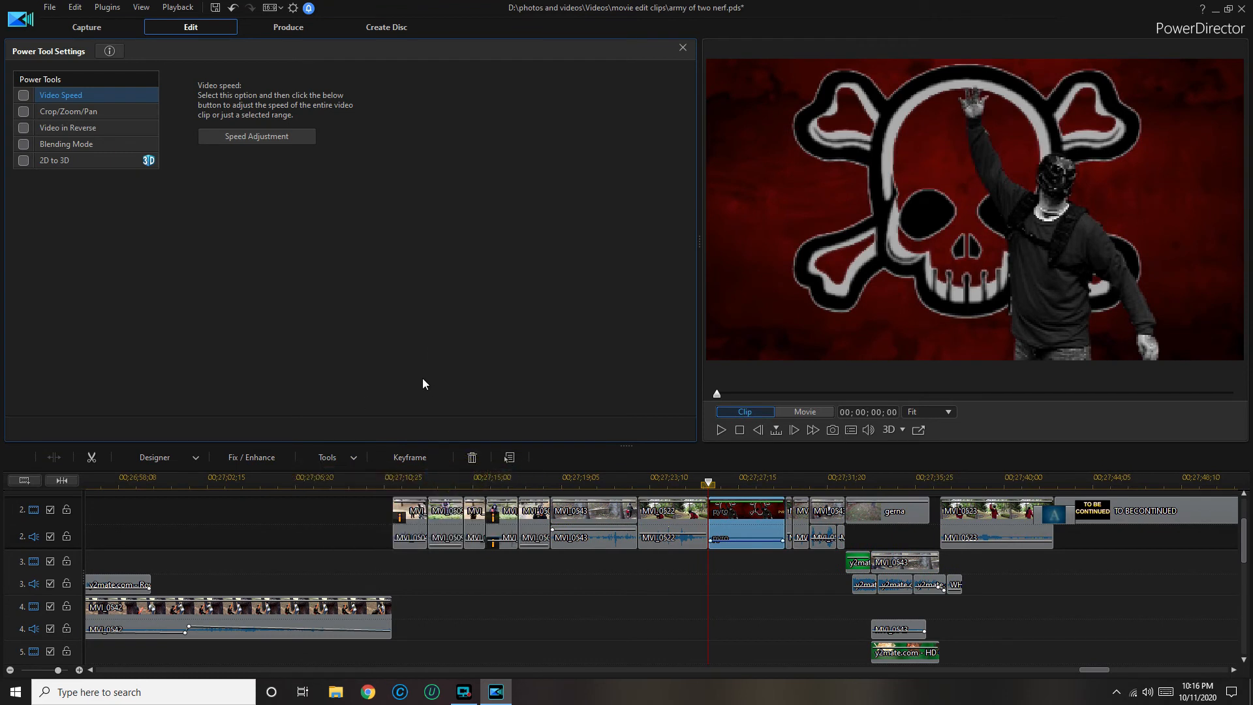
{"action": "left_click", "coordinate": [256, 135]}
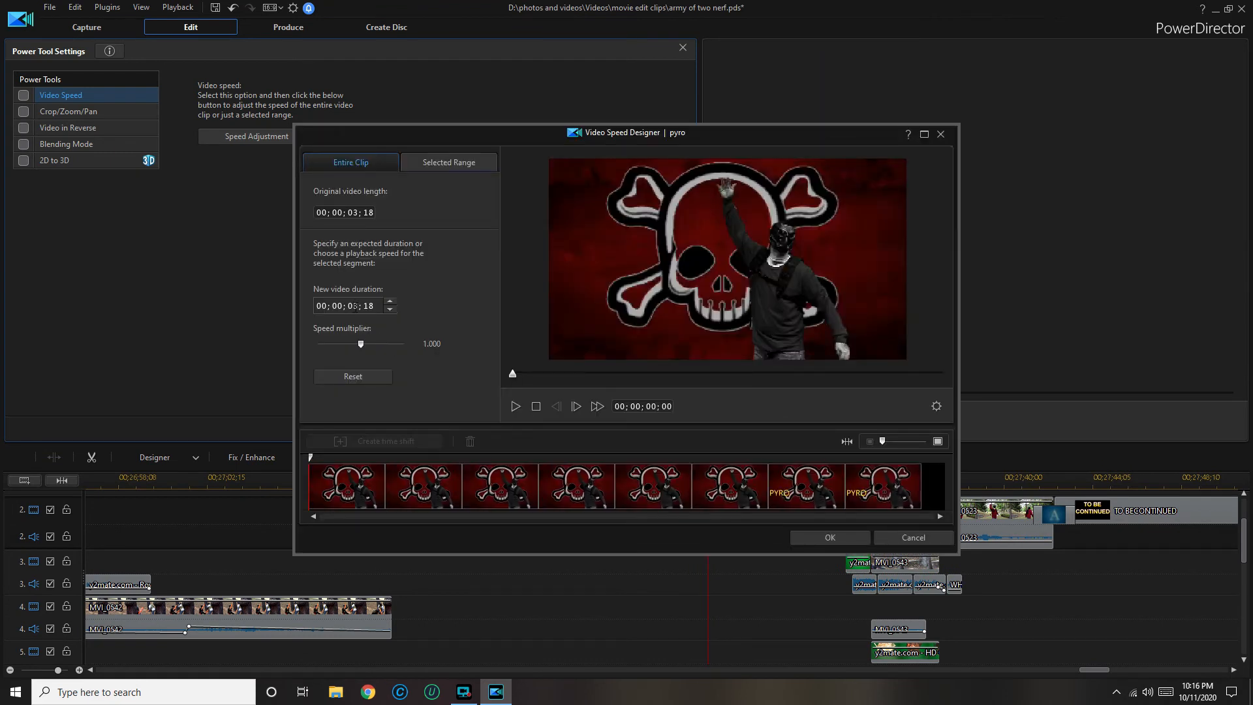
Step: Set the pyro clip's new duration to 00;00;06;05 in Video Speed Designer and apply it
{"action": "left_click", "coordinate": [390, 302]}
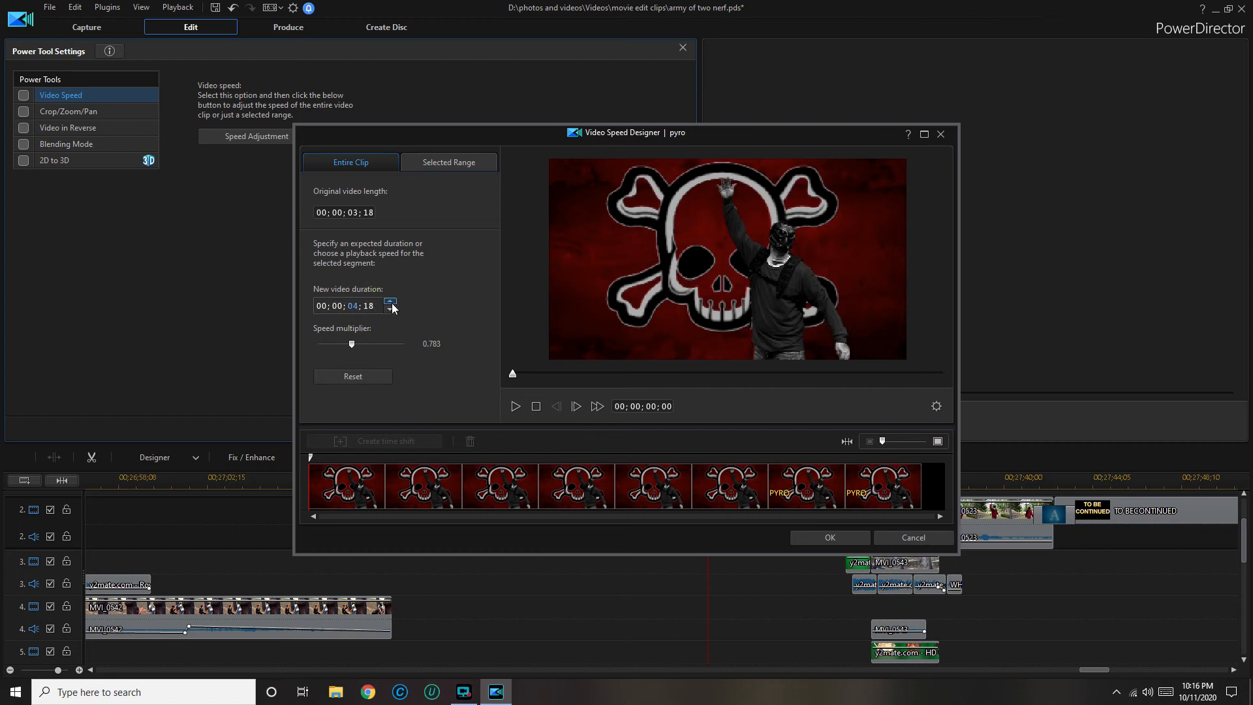
{"action": "left_click", "coordinate": [389, 302]}
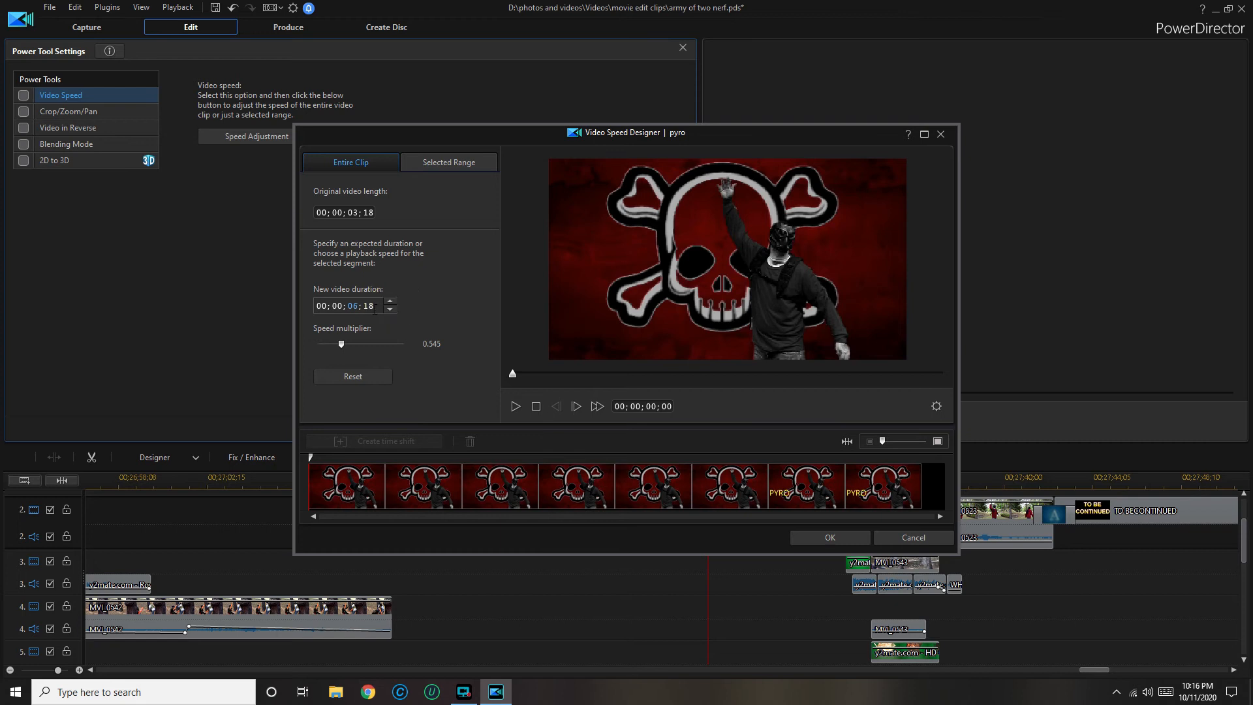
{"action": "left_click", "coordinate": [389, 302]}
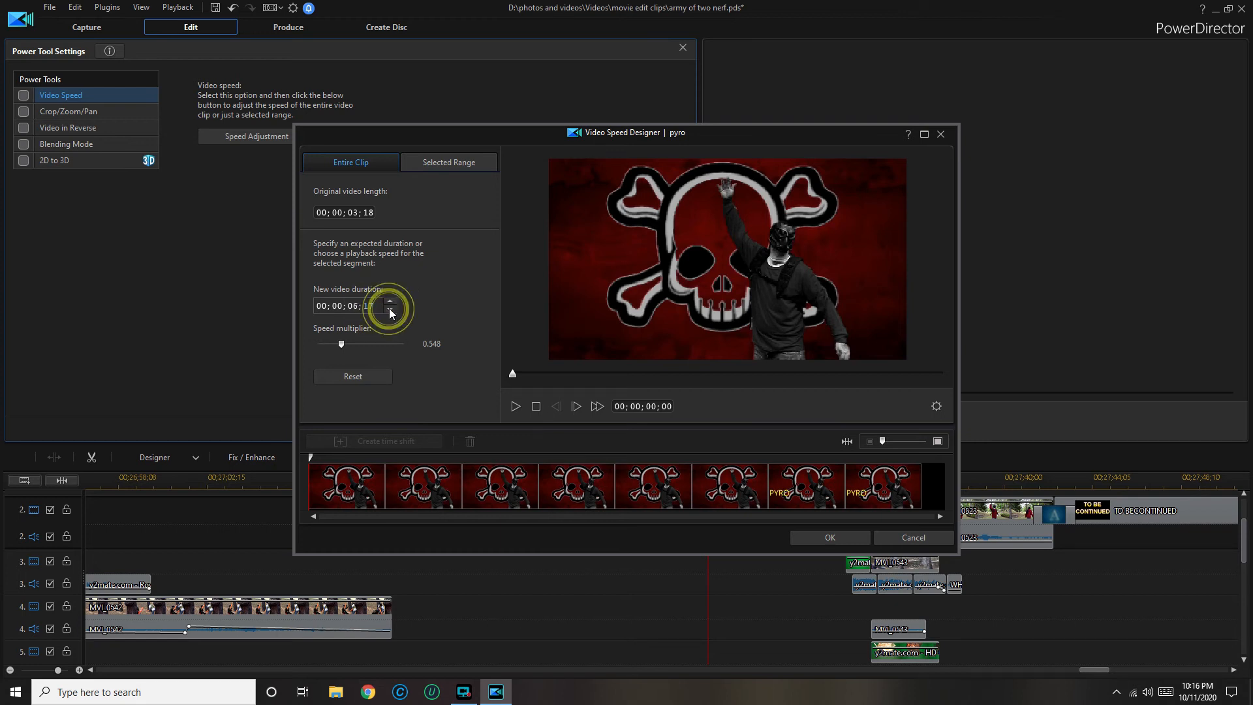
{"action": "left_click", "coordinate": [391, 310]}
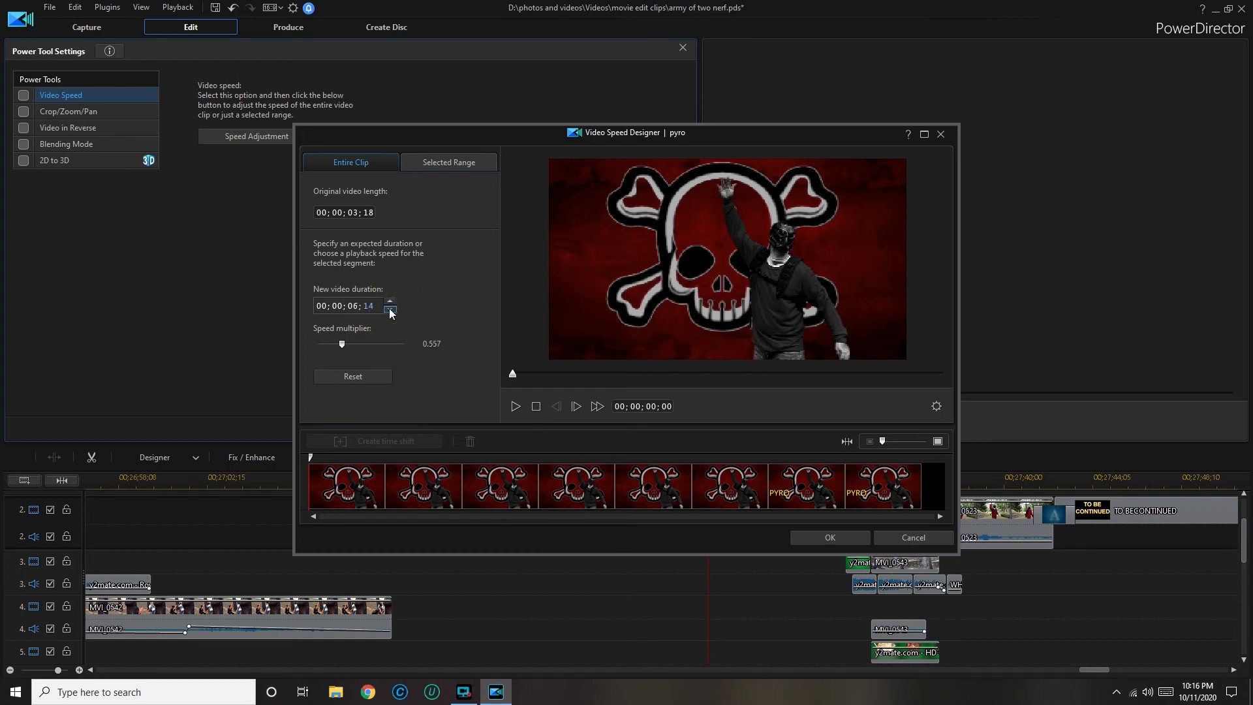
{"action": "left_click", "coordinate": [391, 303]}
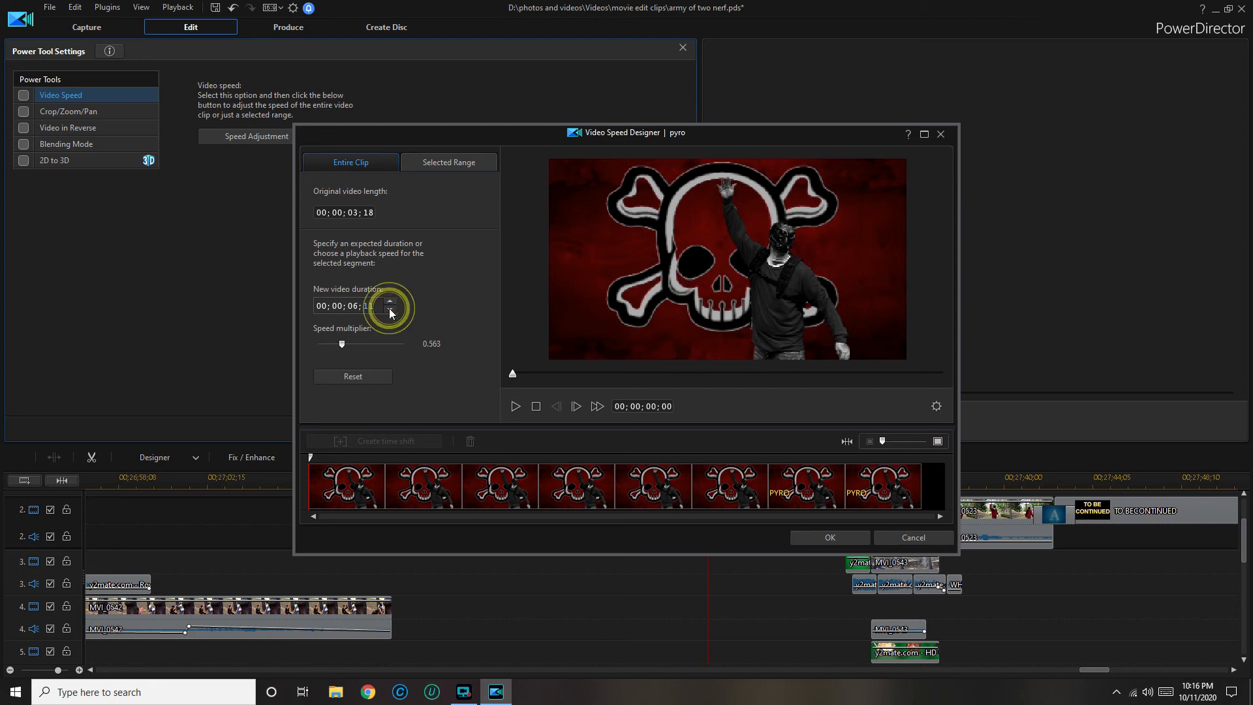
{"action": "left_click", "coordinate": [389, 305]}
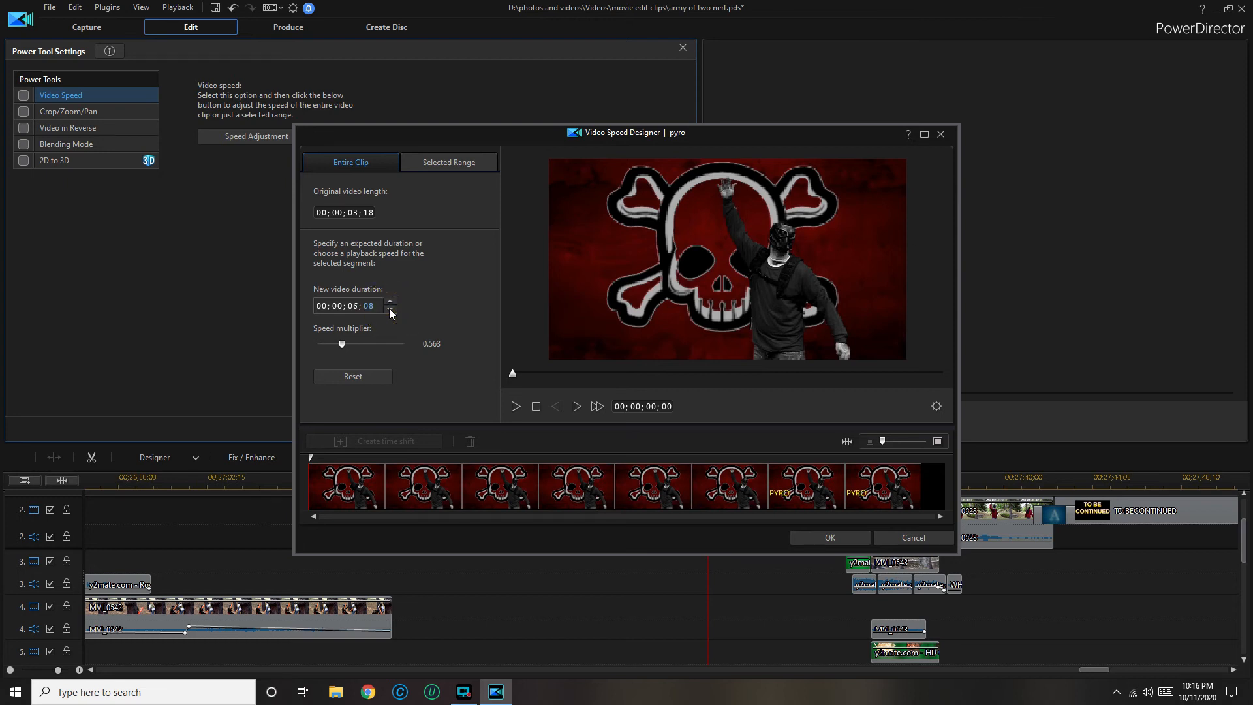
{"action": "left_click", "coordinate": [390, 310]}
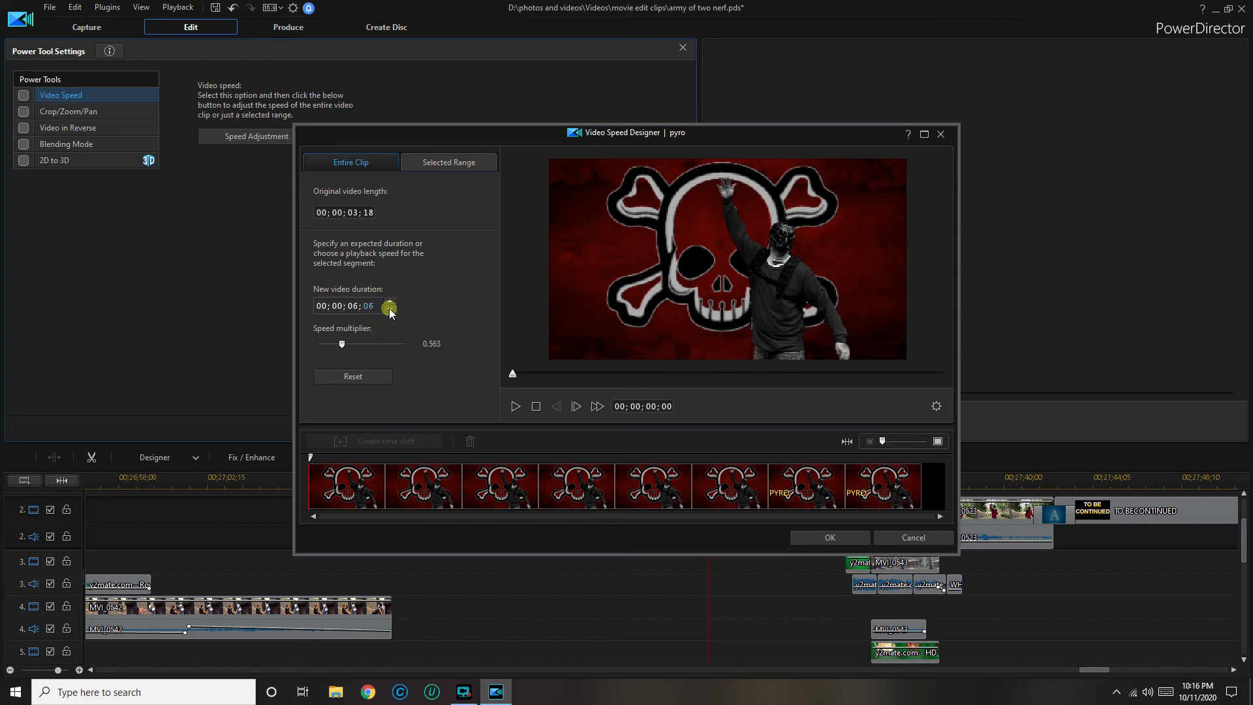
{"action": "left_click", "coordinate": [389, 309]}
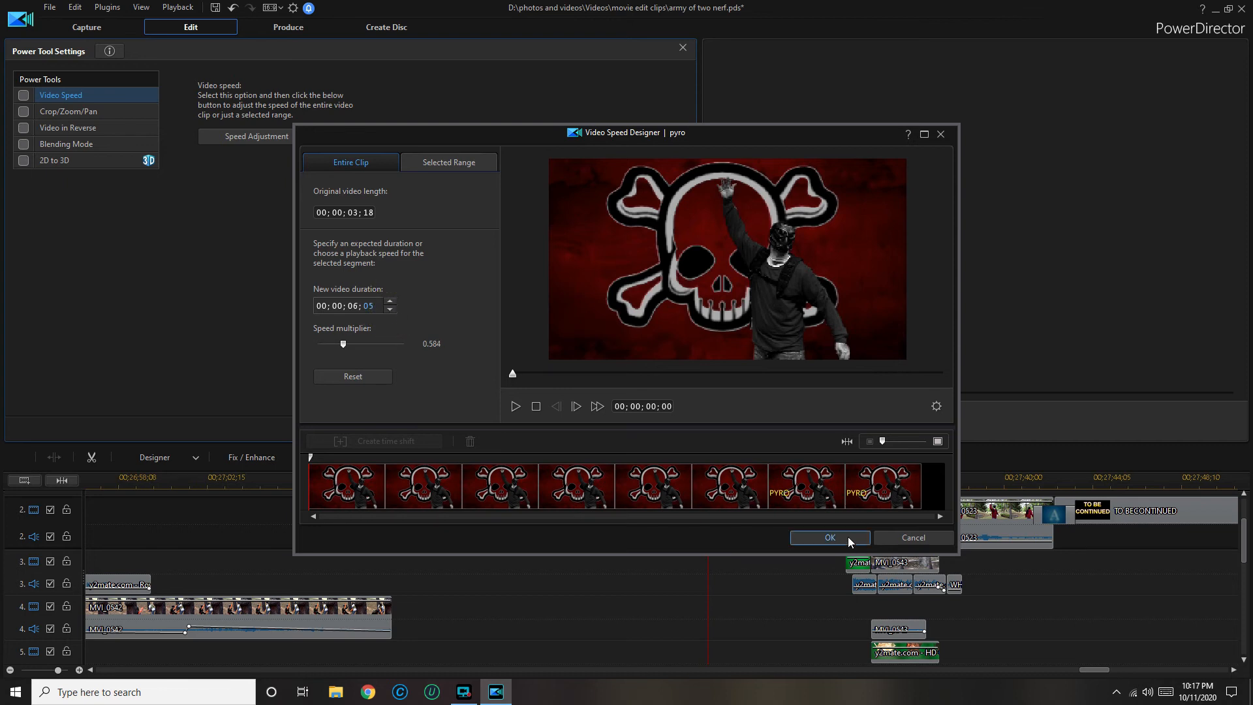
{"action": "left_click", "coordinate": [828, 537]}
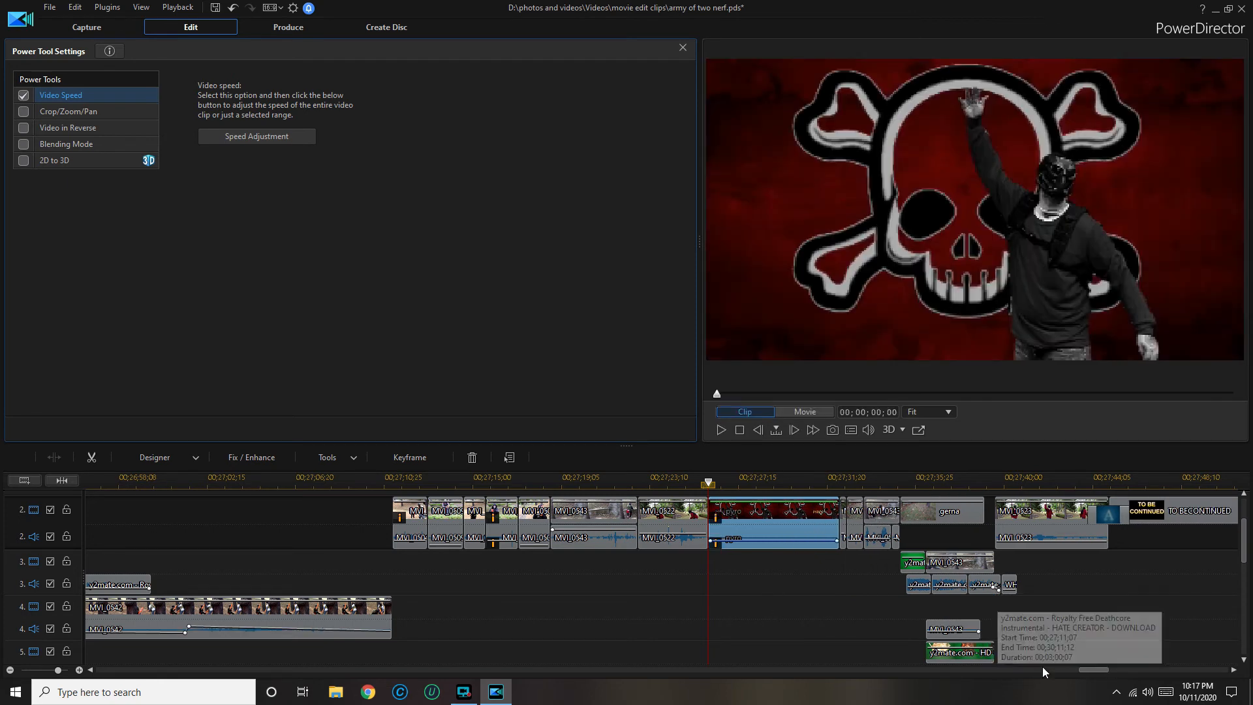
{"action": "mouse_move", "coordinate": [1235, 570]}
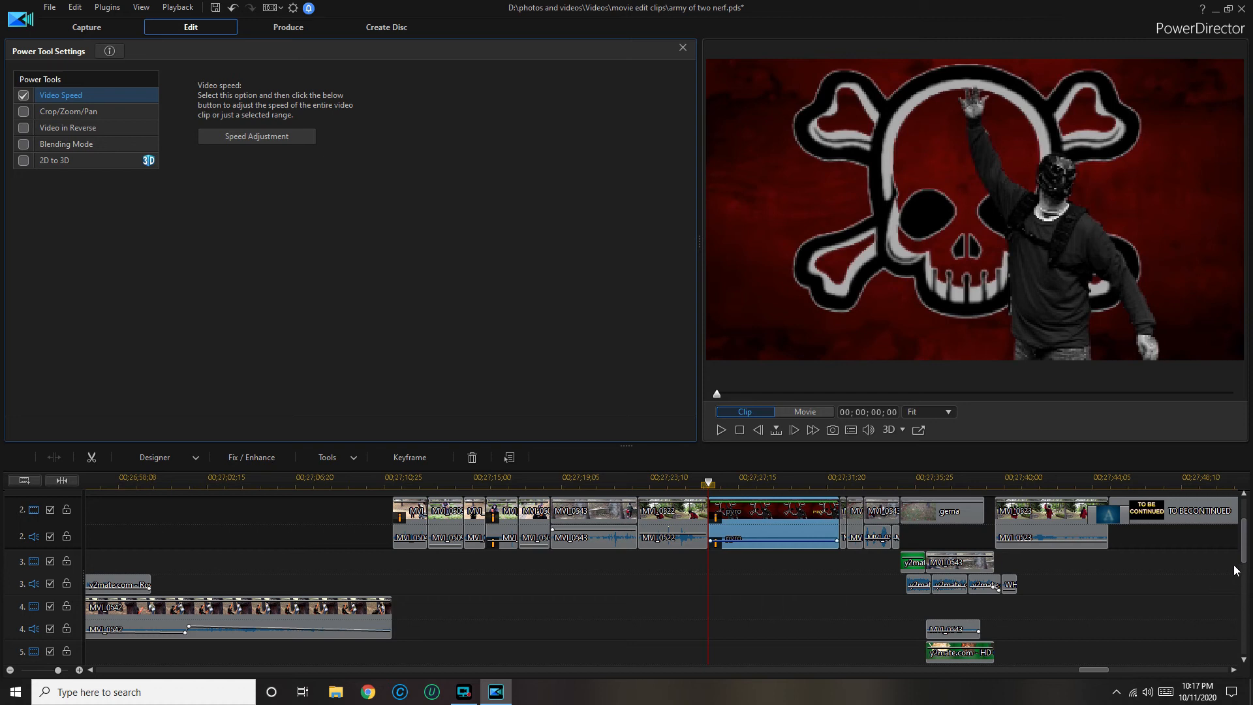
{"action": "mouse_move", "coordinate": [809, 667]}
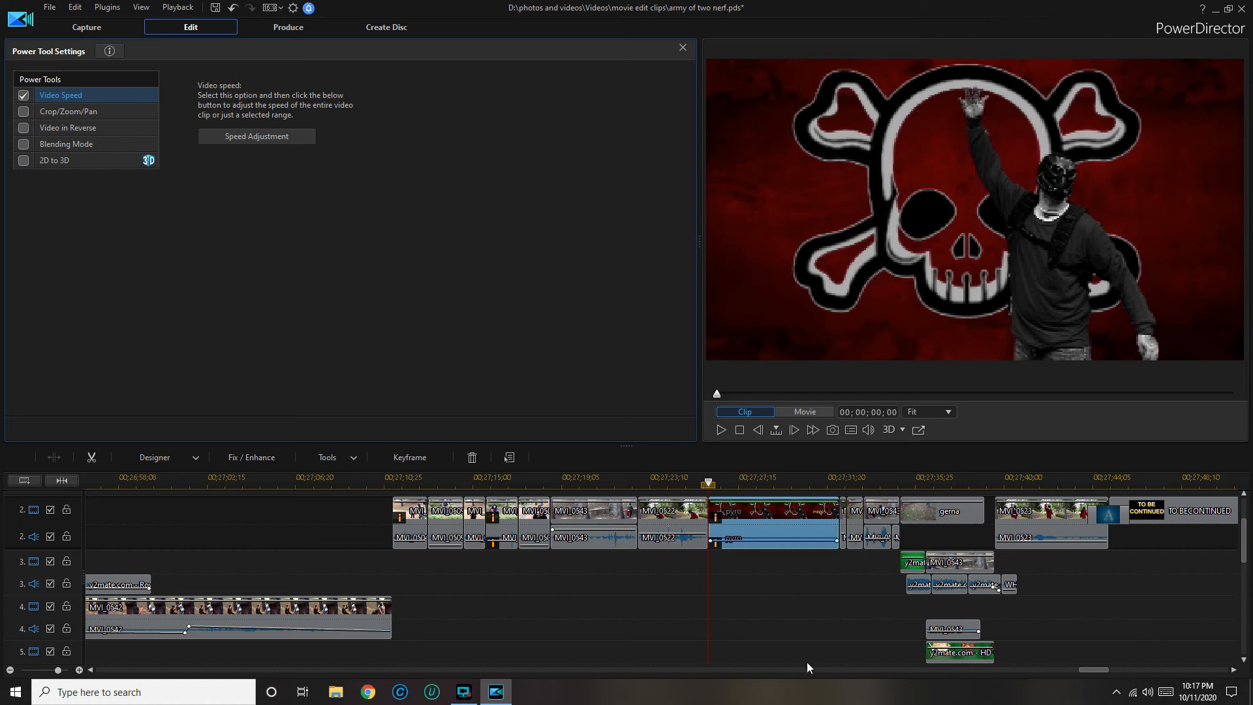
{"action": "mouse_move", "coordinate": [82, 491]}
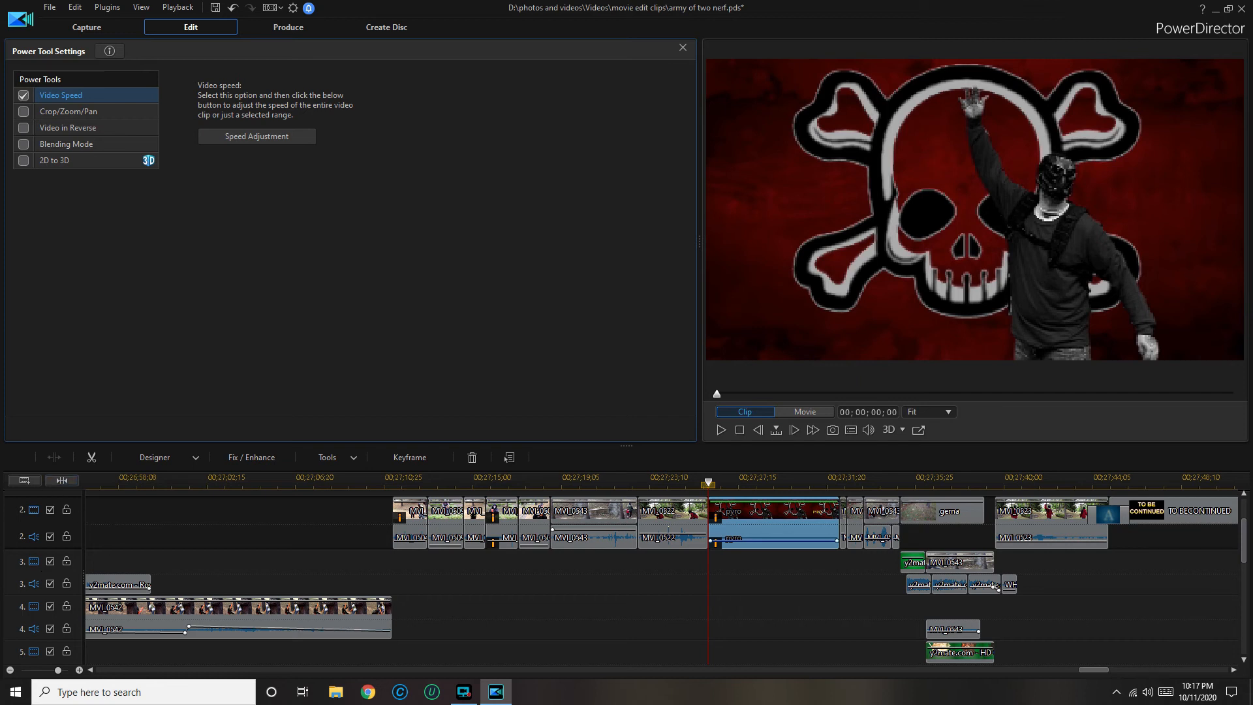
{"action": "mouse_move", "coordinate": [748, 547]}
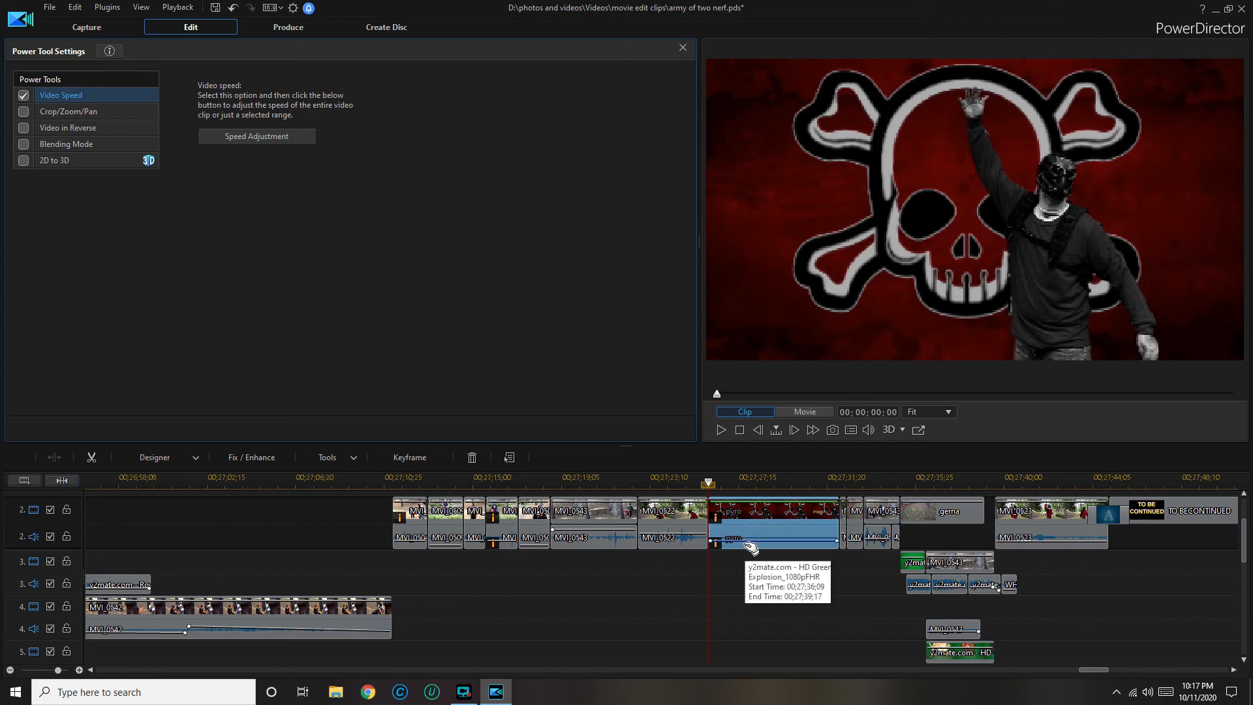
{"action": "mouse_move", "coordinate": [676, 68]}
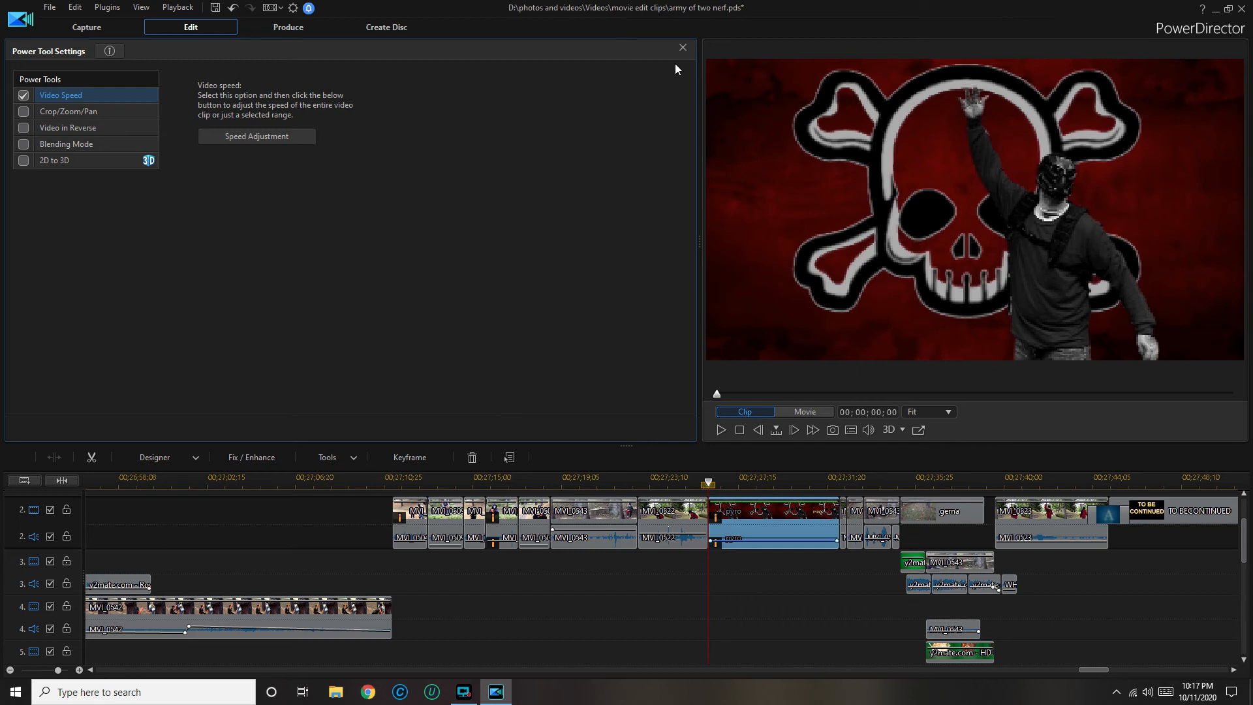
Step: Close the Power Tool Settings panel to return to the media library
{"action": "left_click", "coordinate": [681, 48]}
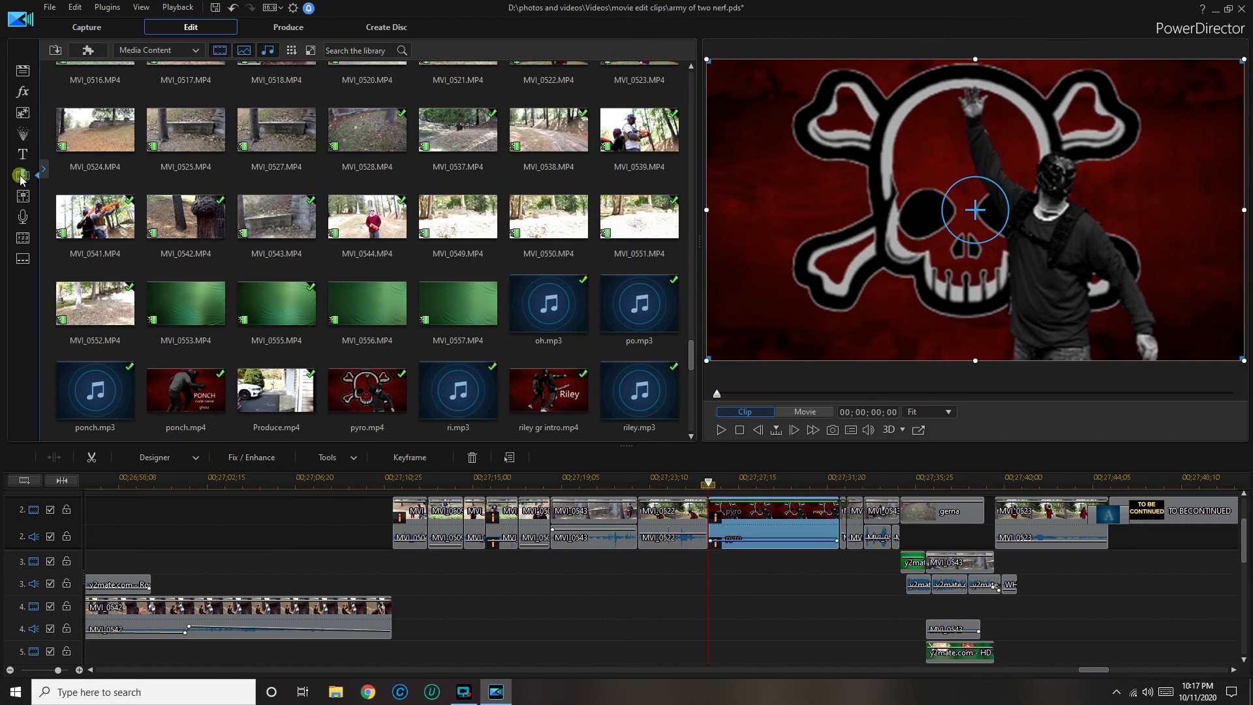
Step: Scroll the Transition Room to Threshold and select the pyro clip on the timeline
{"action": "left_click", "coordinate": [22, 174]}
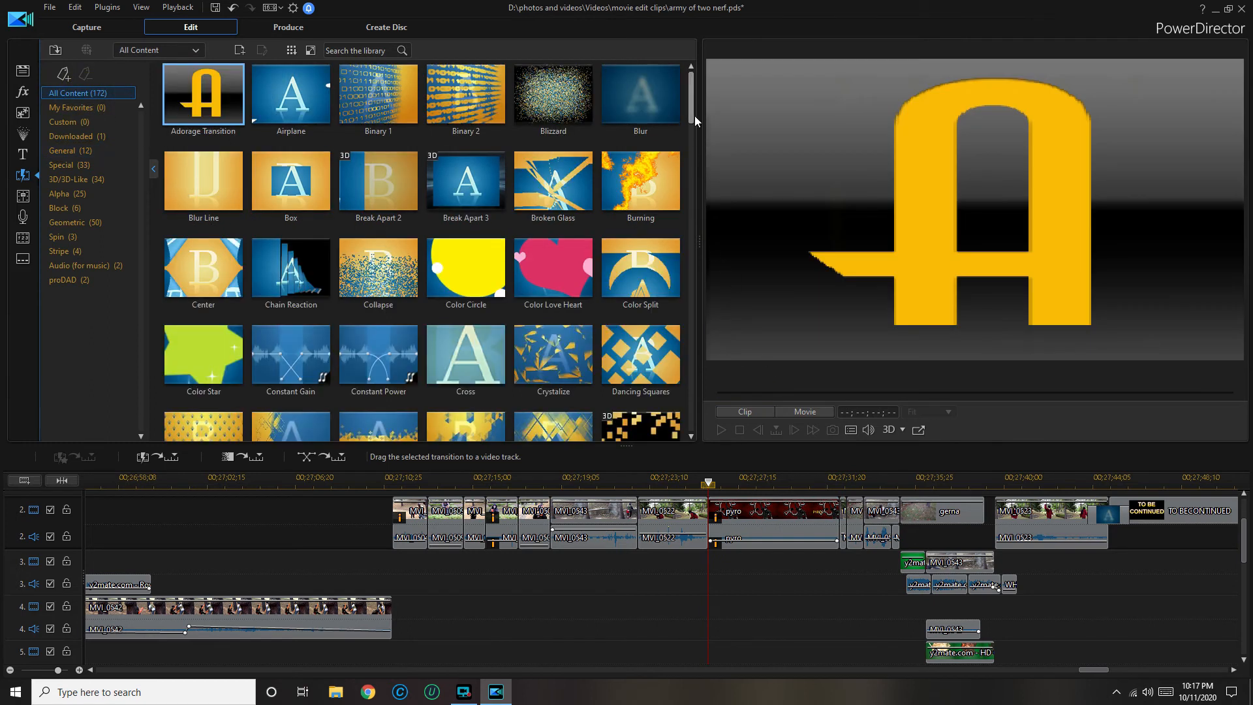
{"action": "scroll", "scroll_direction": "down", "scroll_amount": 3}
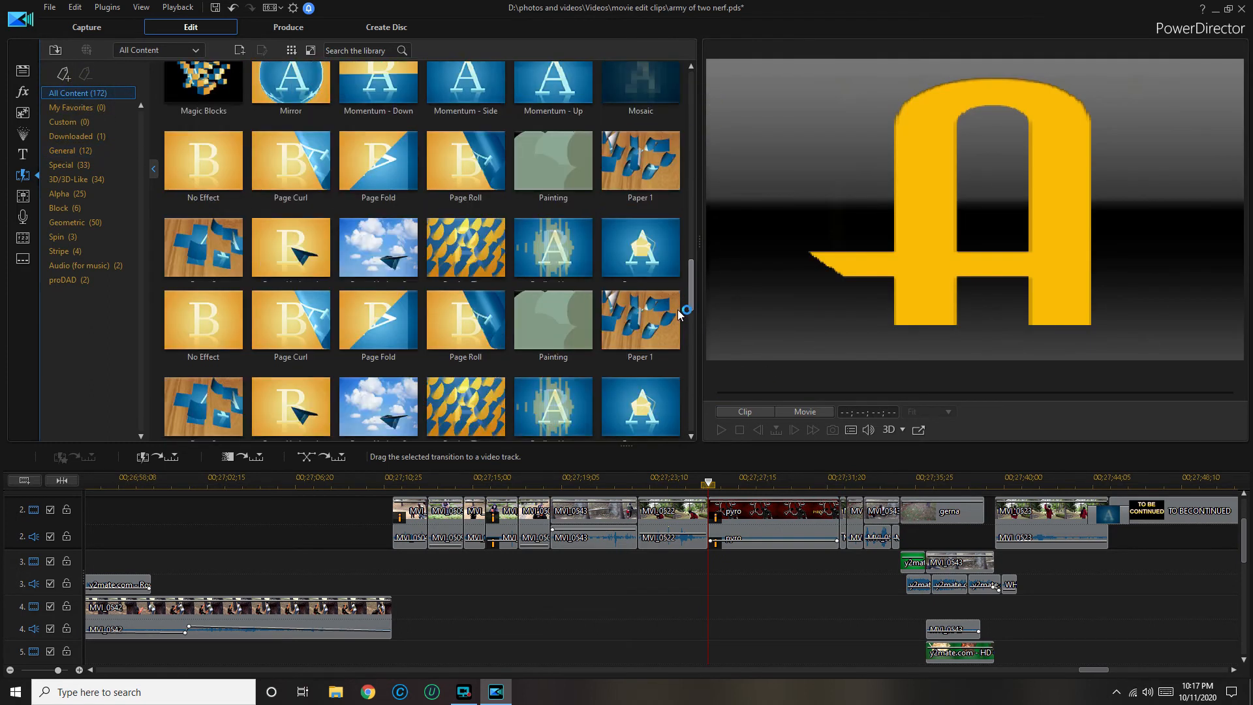
{"action": "scroll", "scroll_direction": "down", "scroll_amount": 3}
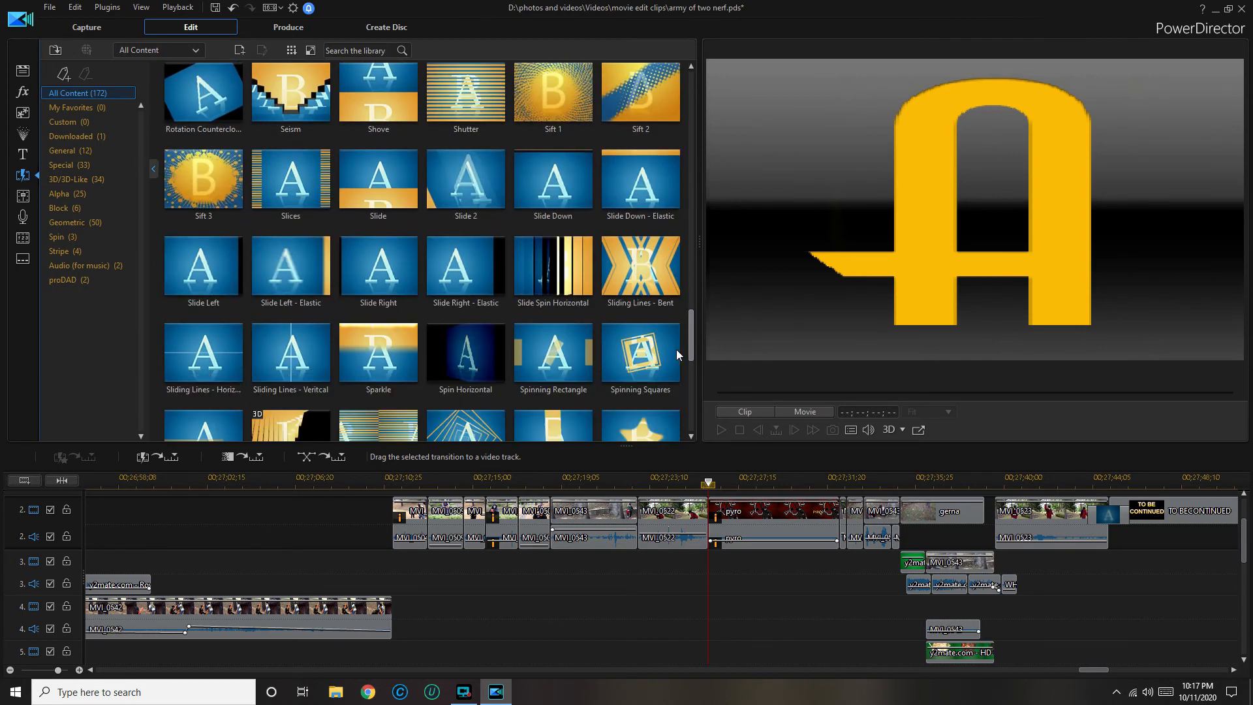
{"action": "scroll", "scroll_direction": "down", "scroll_amount": 3}
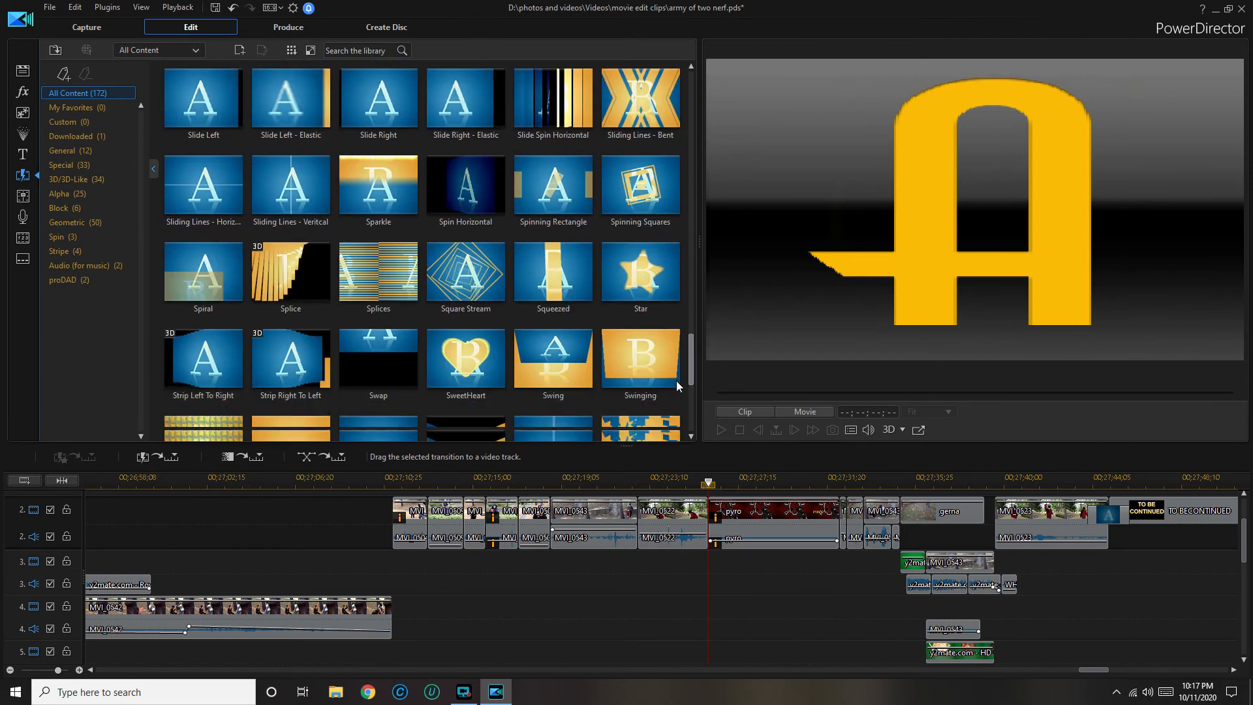
{"action": "scroll", "scroll_direction": "down", "scroll_amount": 3}
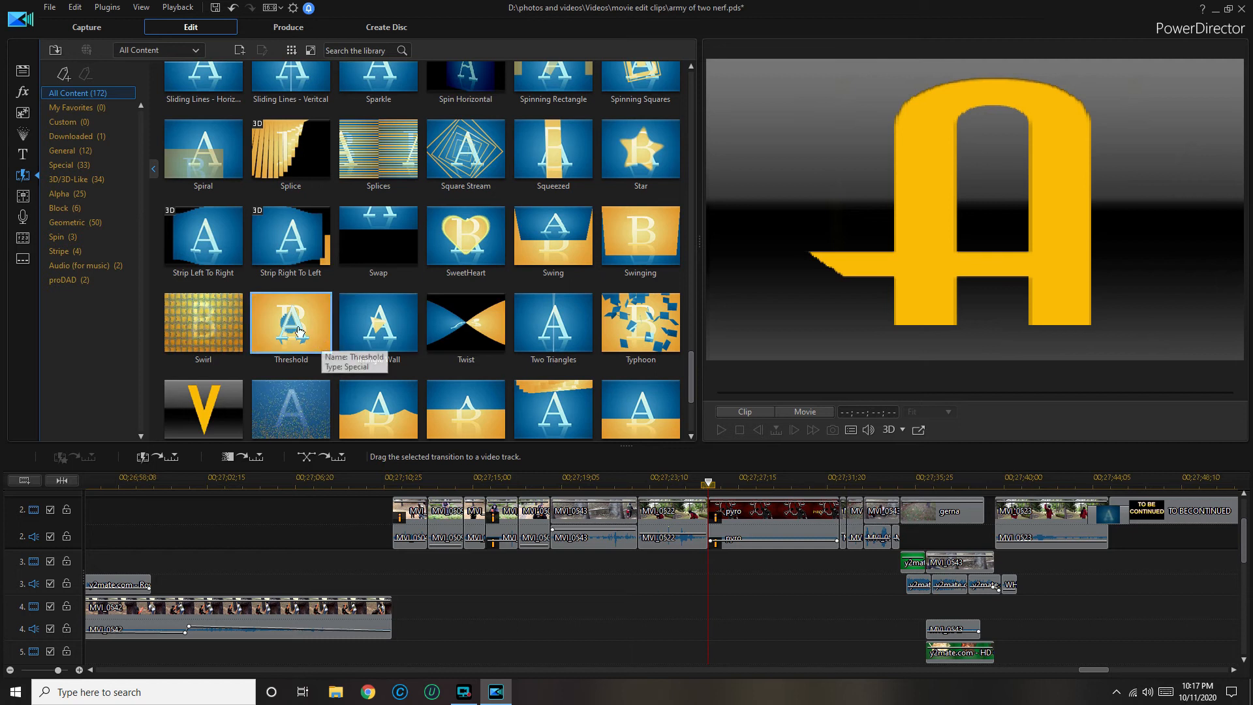
{"action": "mouse_move", "coordinate": [713, 546]}
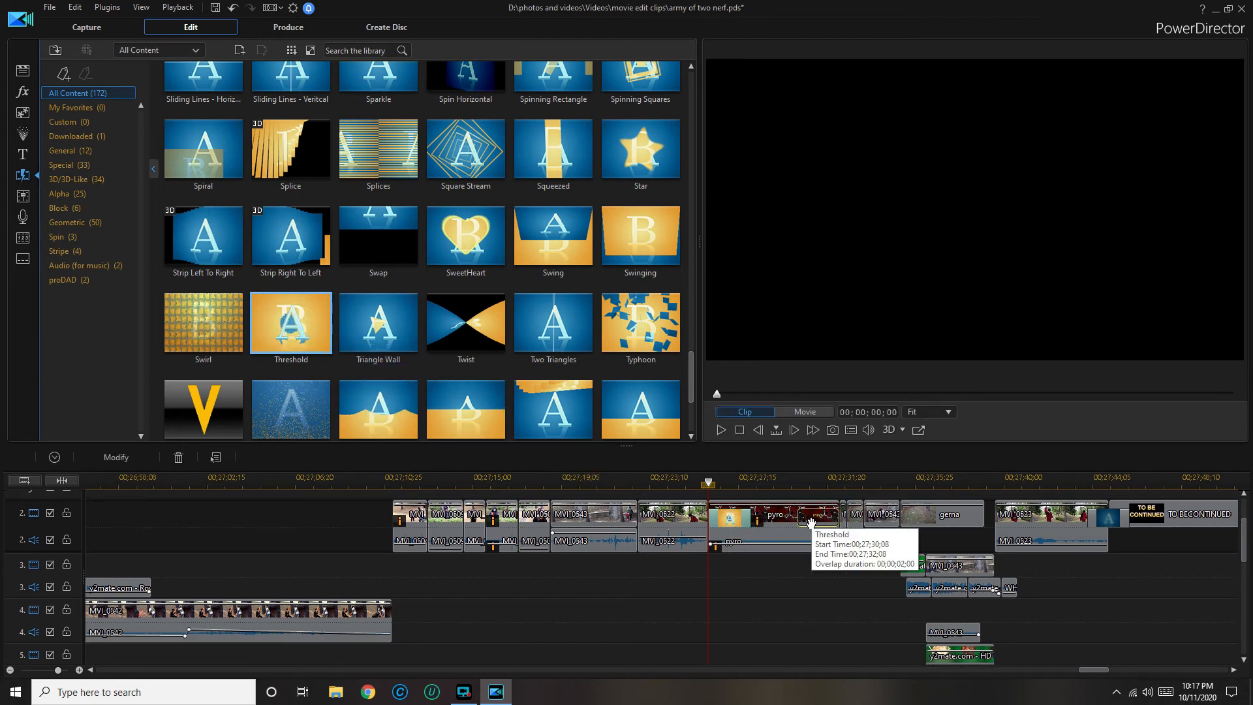
{"action": "left_click", "coordinate": [773, 525]}
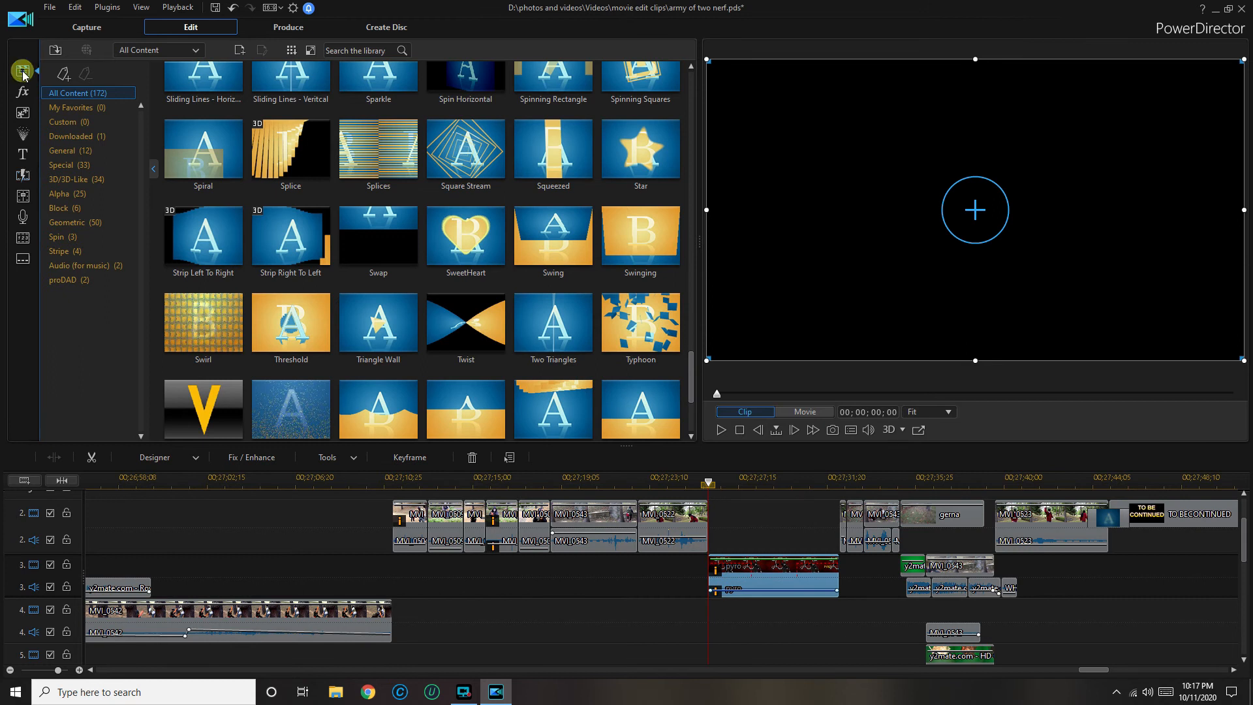
{"action": "left_click", "coordinate": [22, 70]}
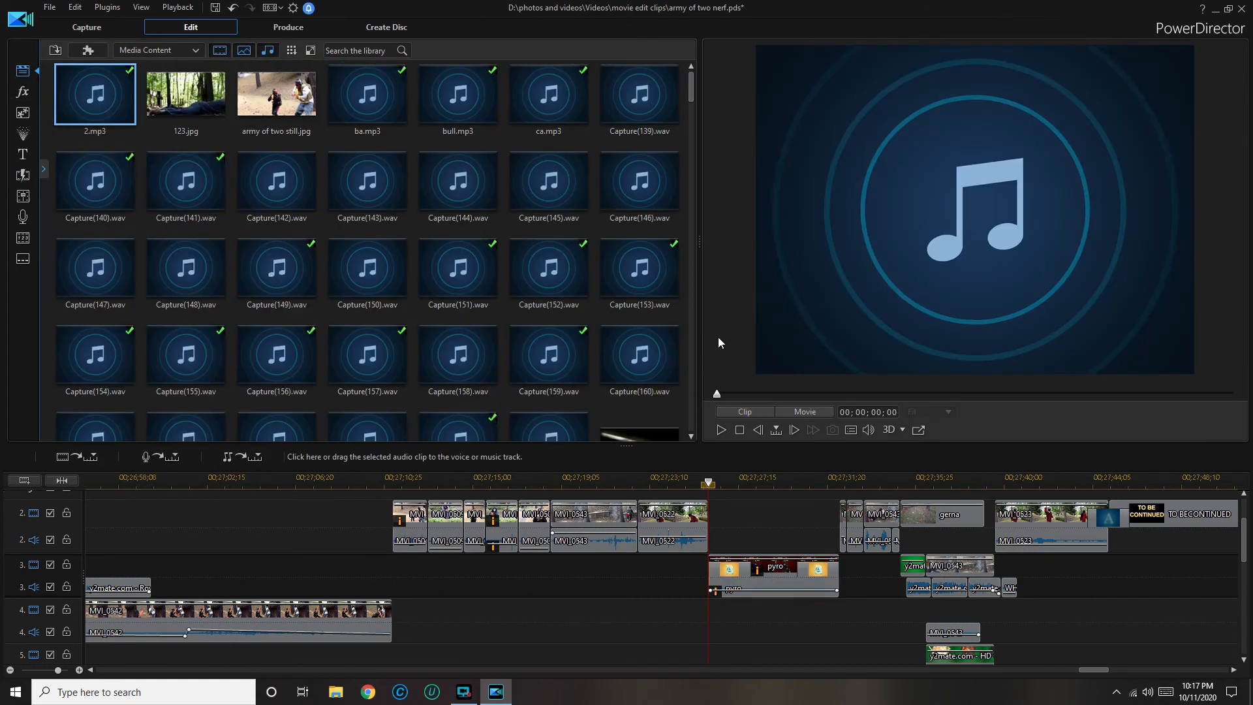
{"action": "scroll", "scroll_direction": "down", "scroll_amount": 3}
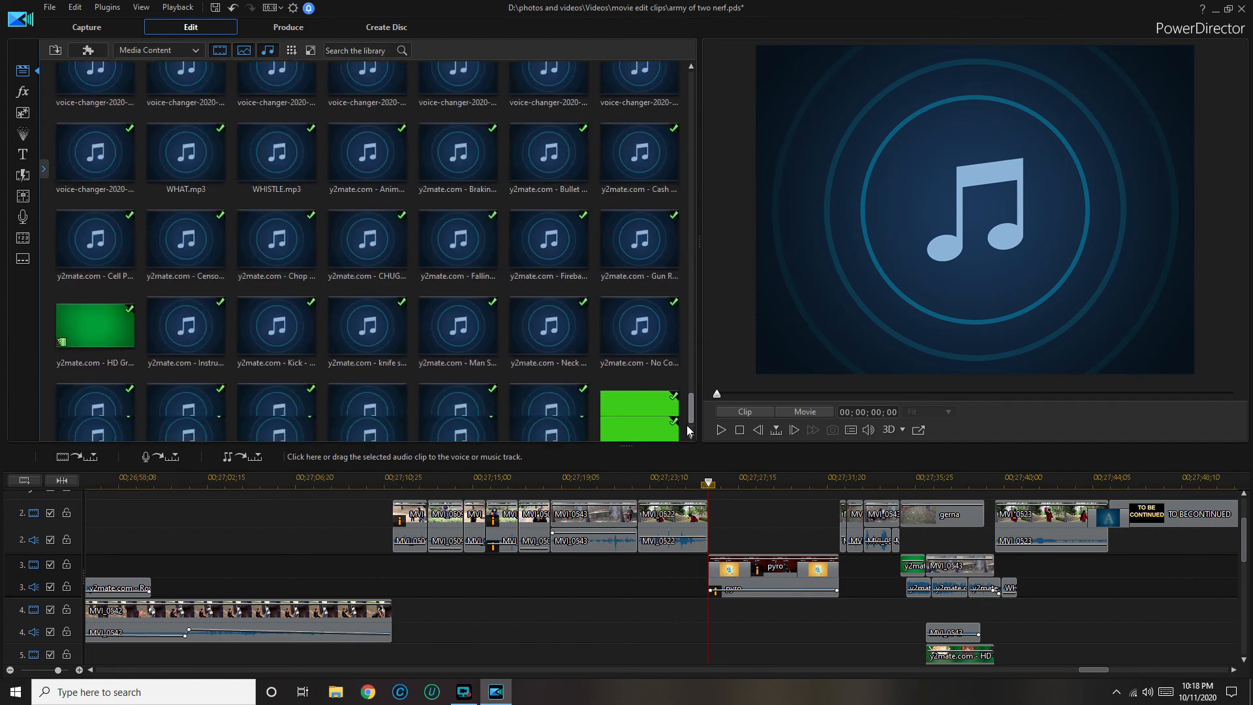
{"action": "scroll", "scroll_direction": "up", "scroll_amount": 3}
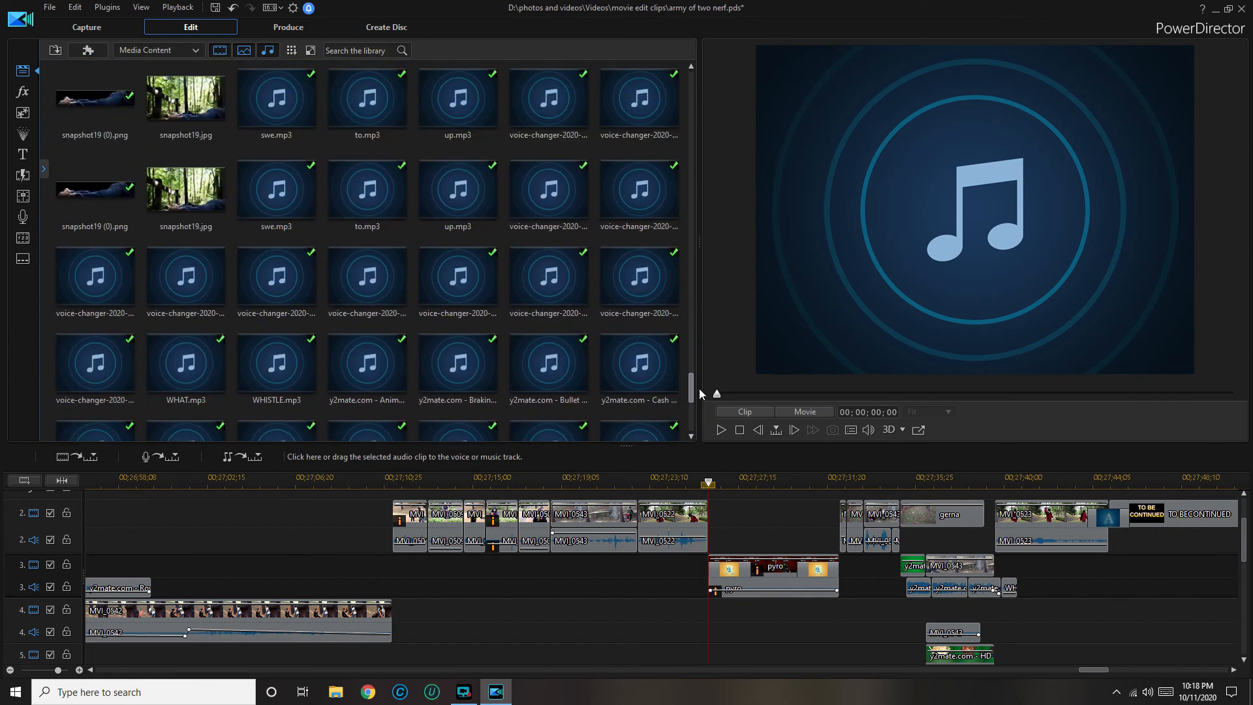
{"action": "scroll", "scroll_direction": "up", "scroll_amount": 3}
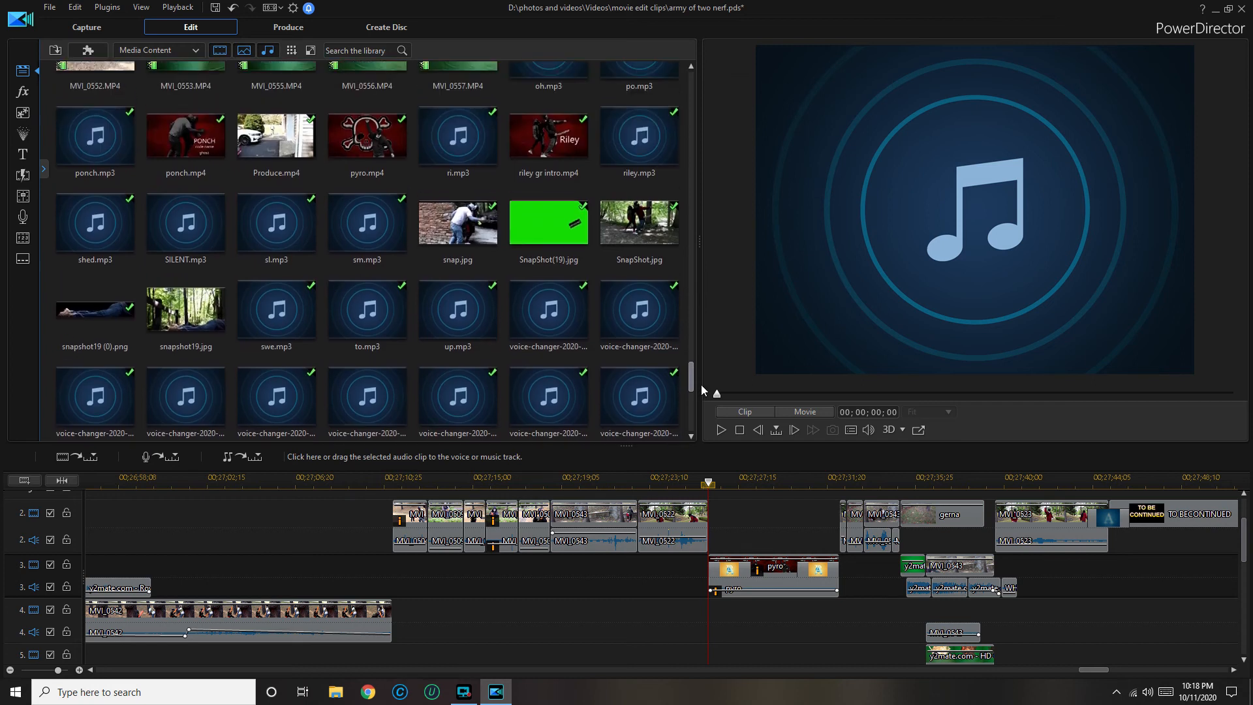
{"action": "scroll", "scroll_direction": "up", "scroll_amount": 3}
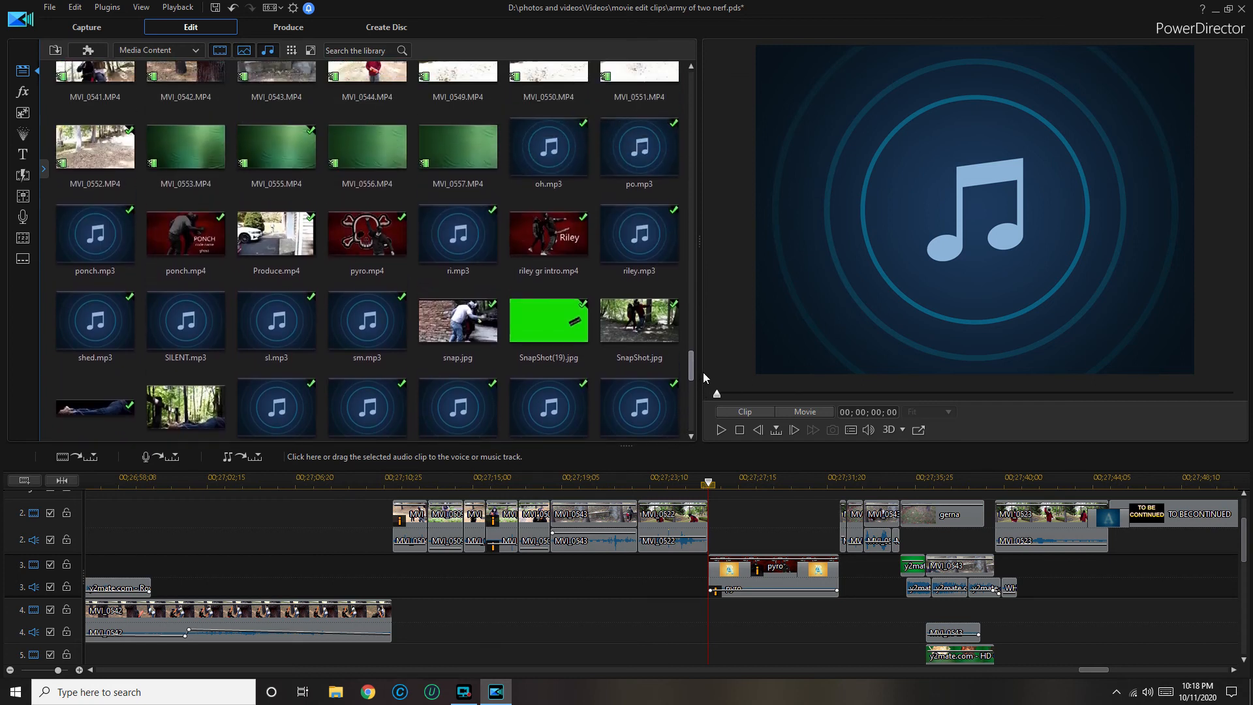
{"action": "scroll", "scroll_direction": "up", "scroll_amount": 3}
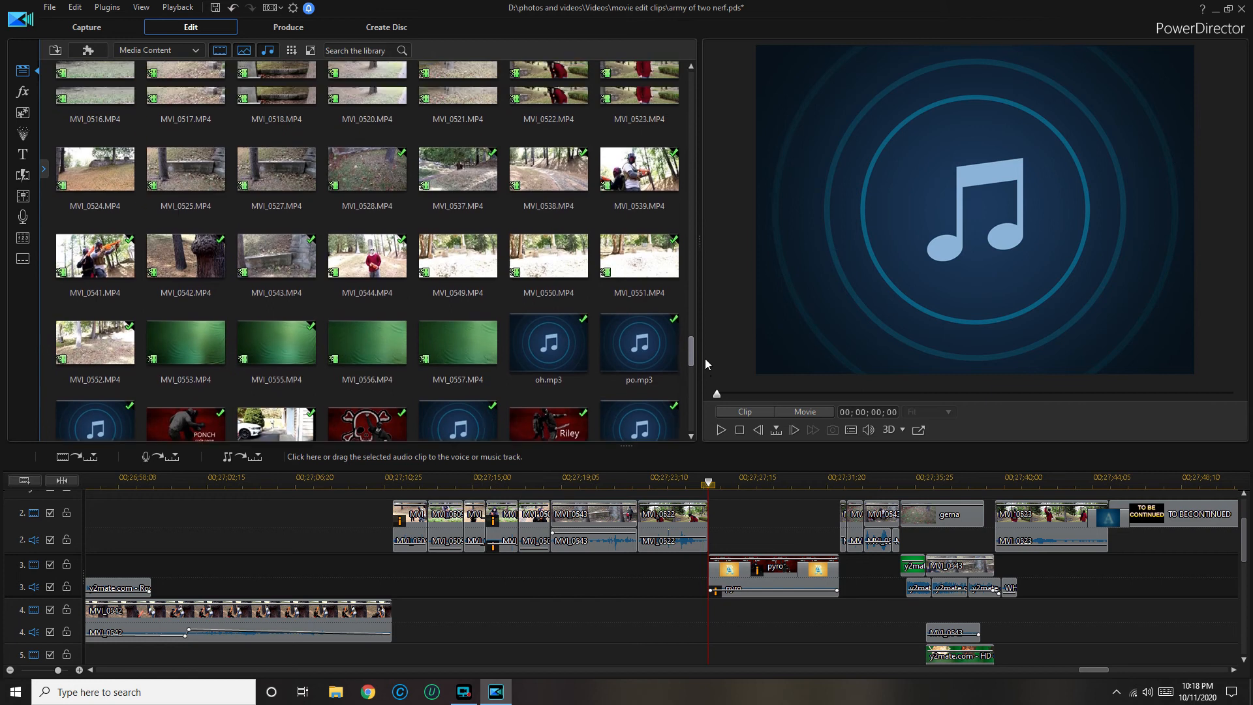
{"action": "scroll", "scroll_direction": "up", "scroll_amount": 3}
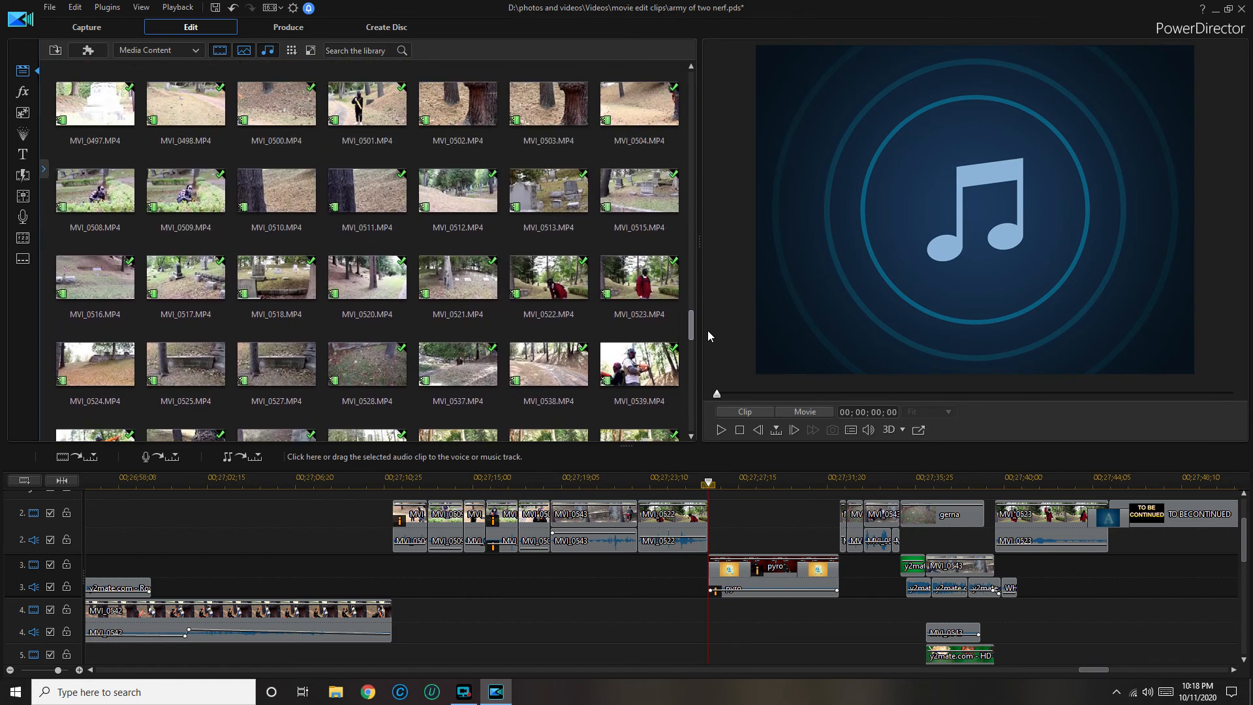
{"action": "scroll", "scroll_direction": "up", "scroll_amount": 3}
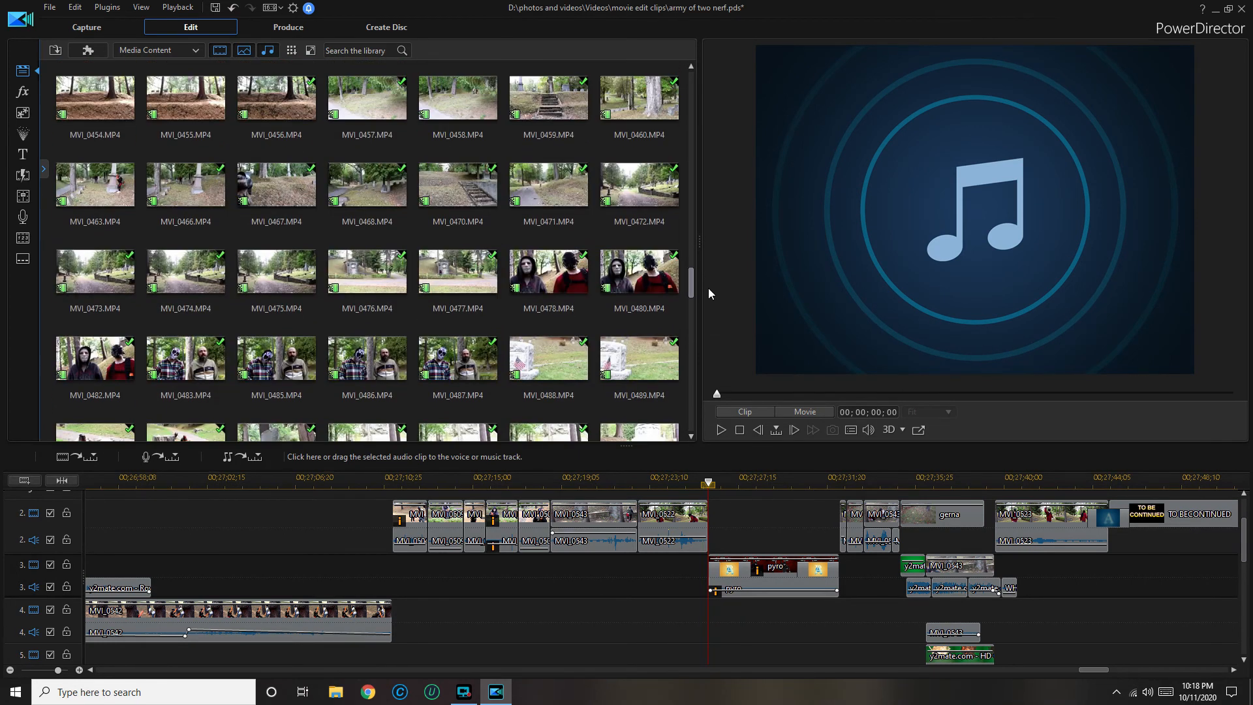
{"action": "scroll", "scroll_direction": "up", "scroll_amount": 3}
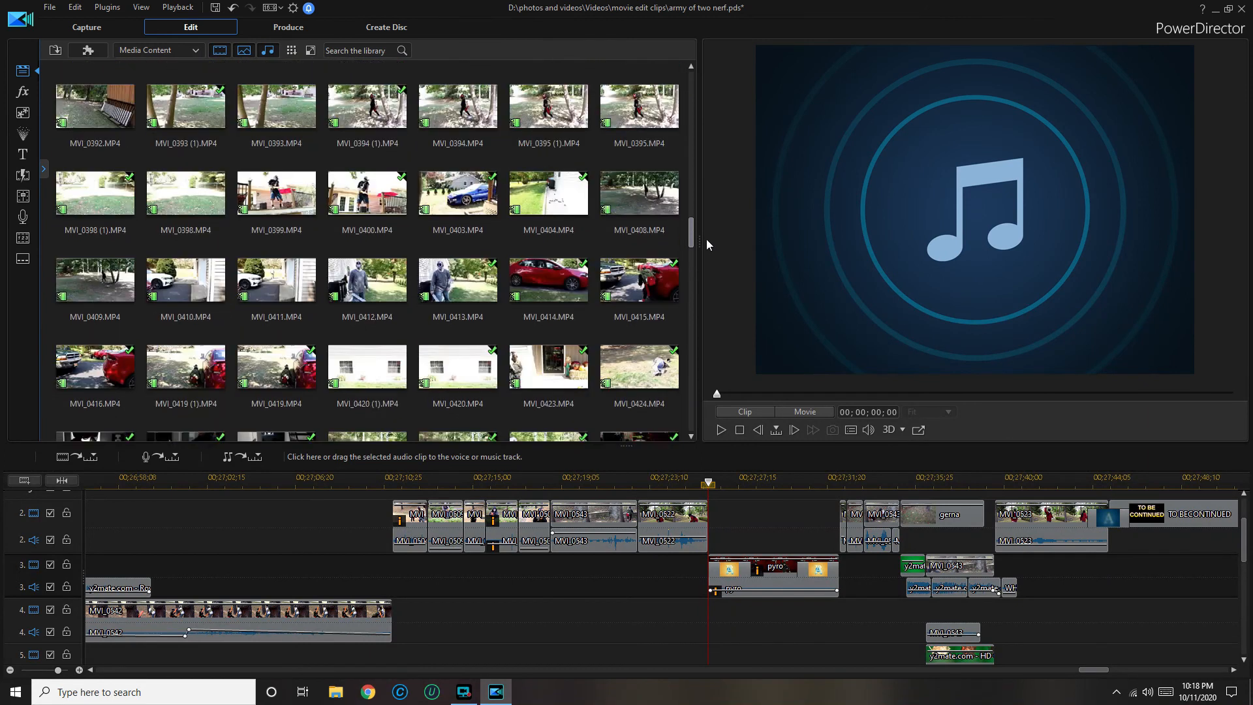
{"action": "scroll", "scroll_direction": "up", "scroll_amount": 3}
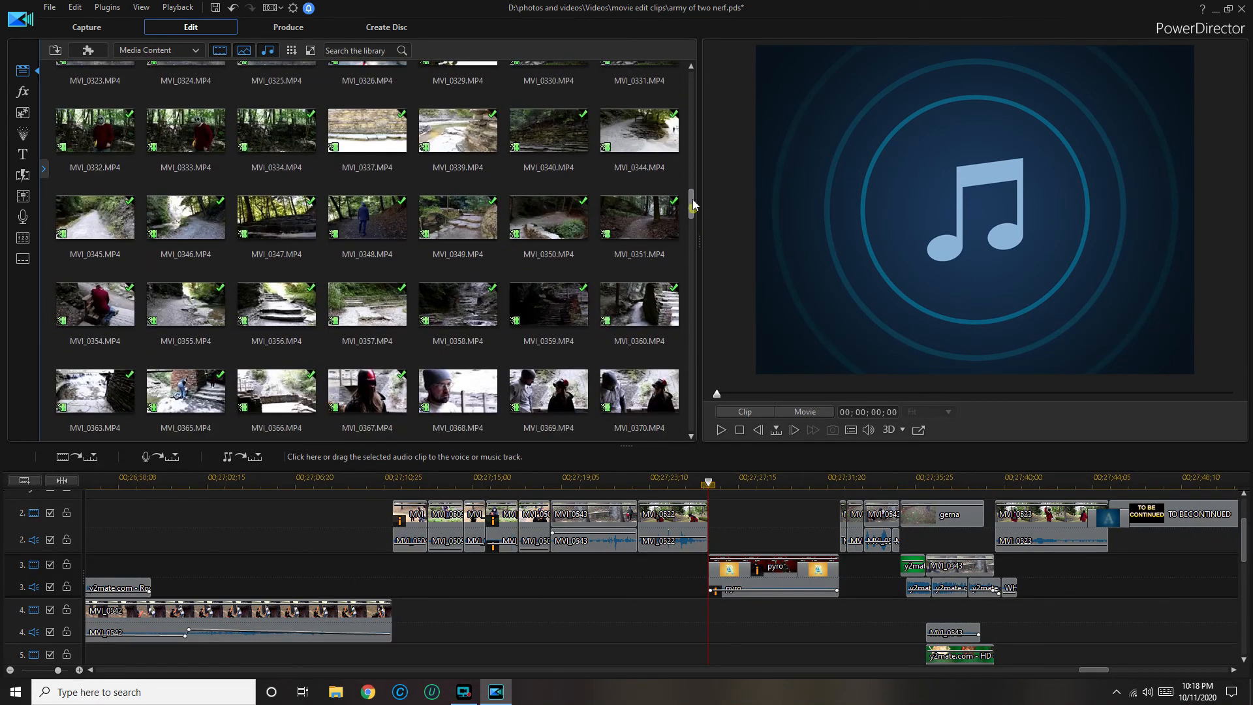
{"action": "scroll", "scroll_direction": "up", "scroll_amount": 3}
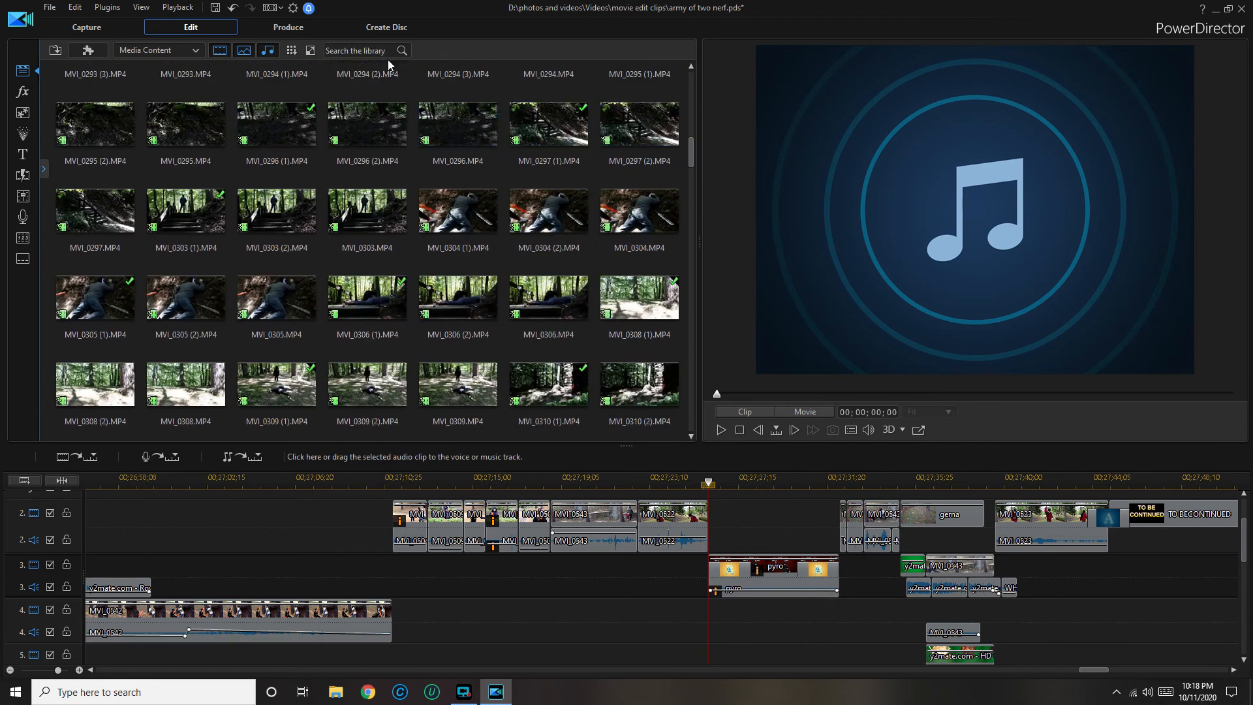
{"action": "type", "text": "ger"}
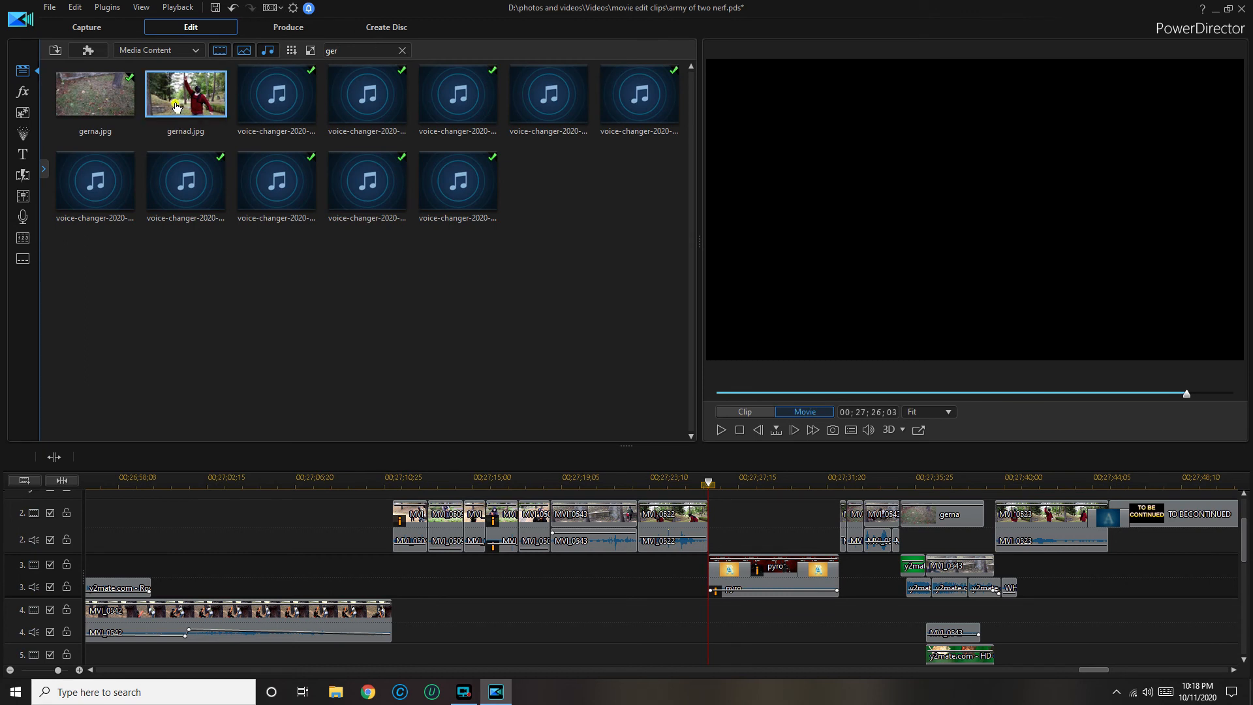
{"action": "mouse_move", "coordinate": [707, 532]}
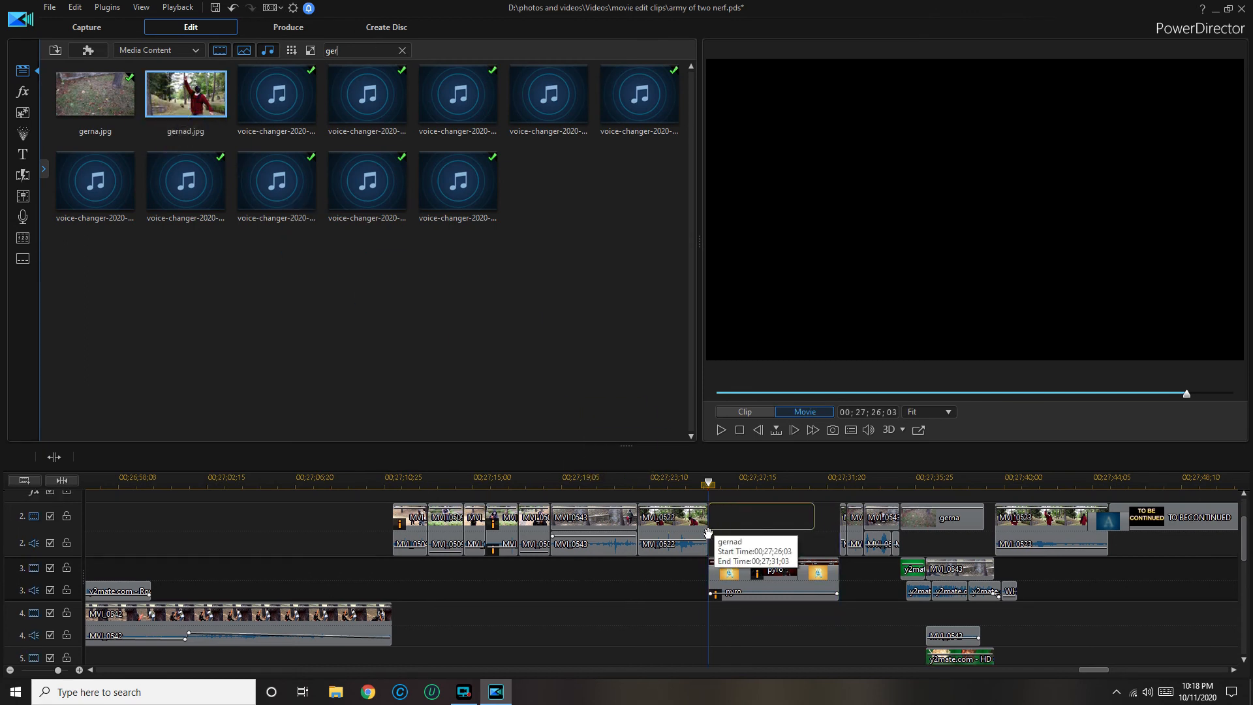
Step: Drop gemad.jpg into the track 2 gap and stretch it across the gap
{"action": "left_click", "coordinate": [759, 517]}
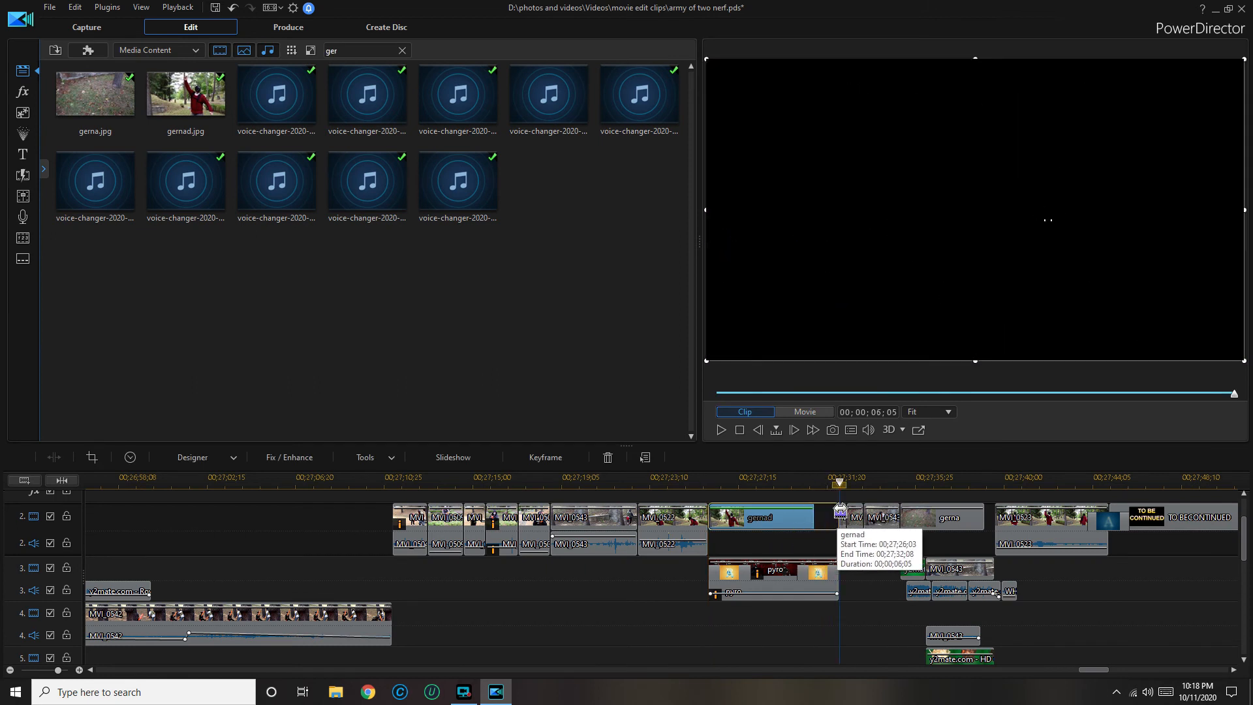
{"action": "left_click", "coordinate": [691, 478]}
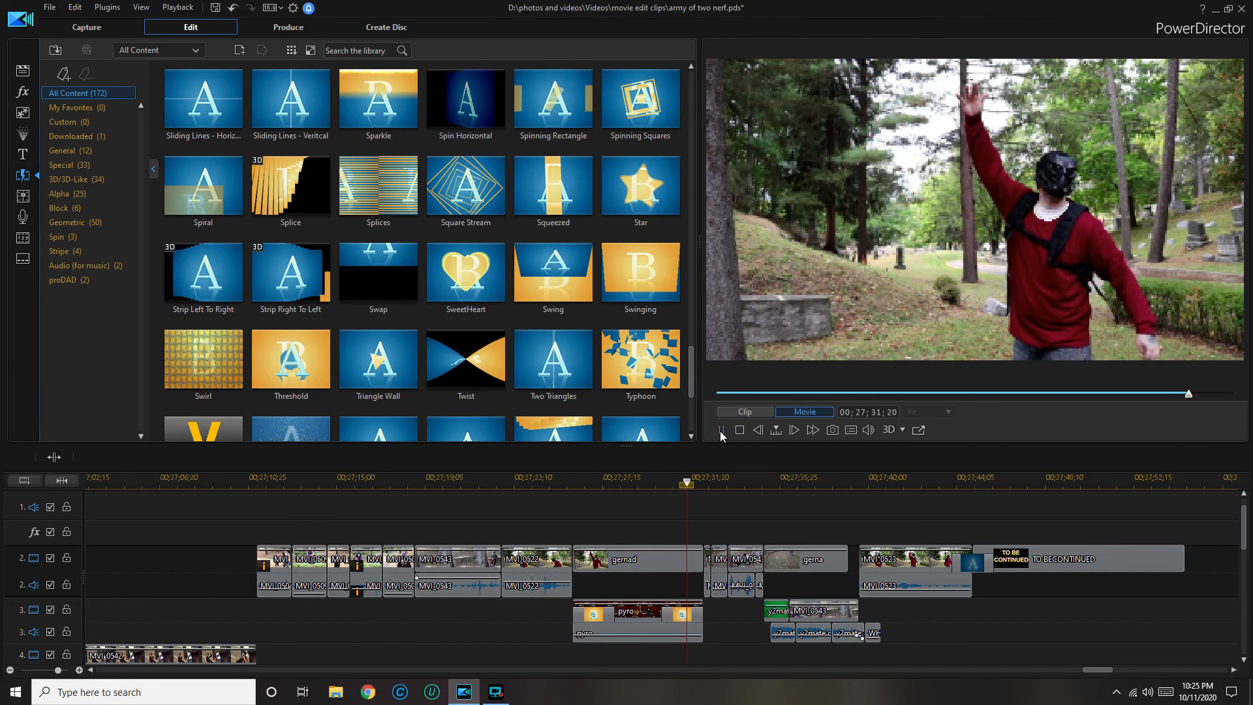
{"action": "left_click", "coordinate": [721, 430]}
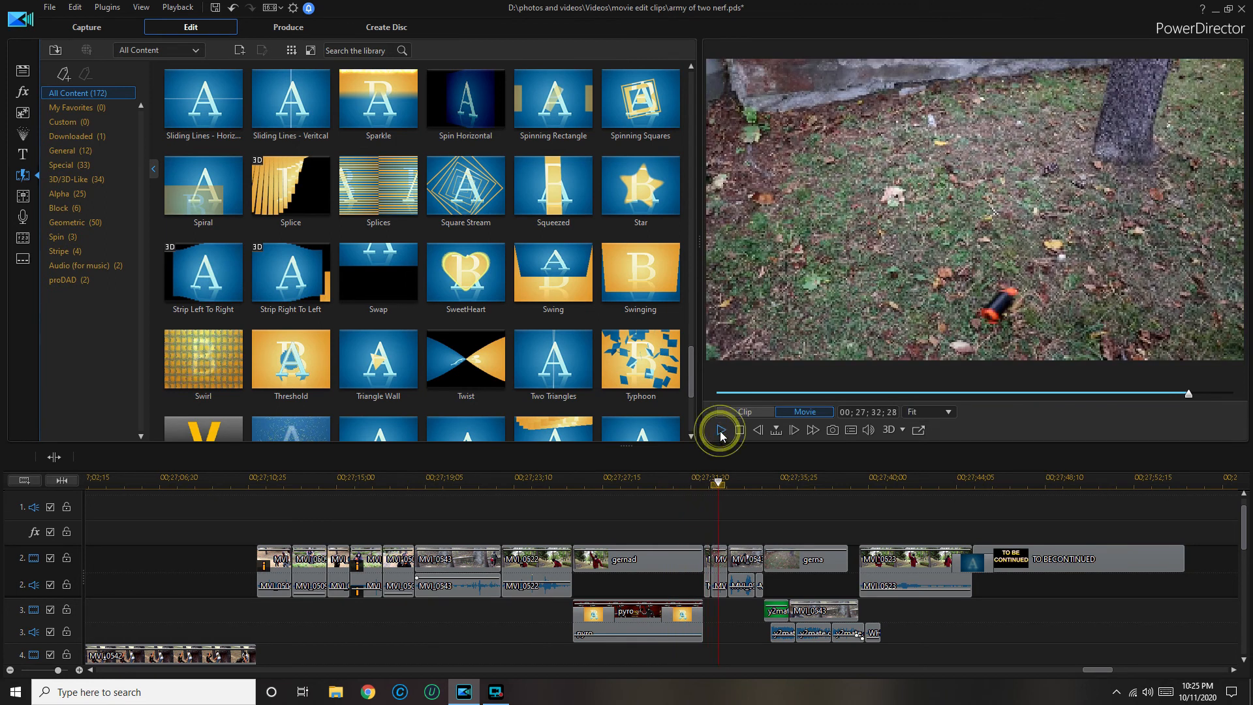
{"action": "mouse_move", "coordinate": [706, 552]}
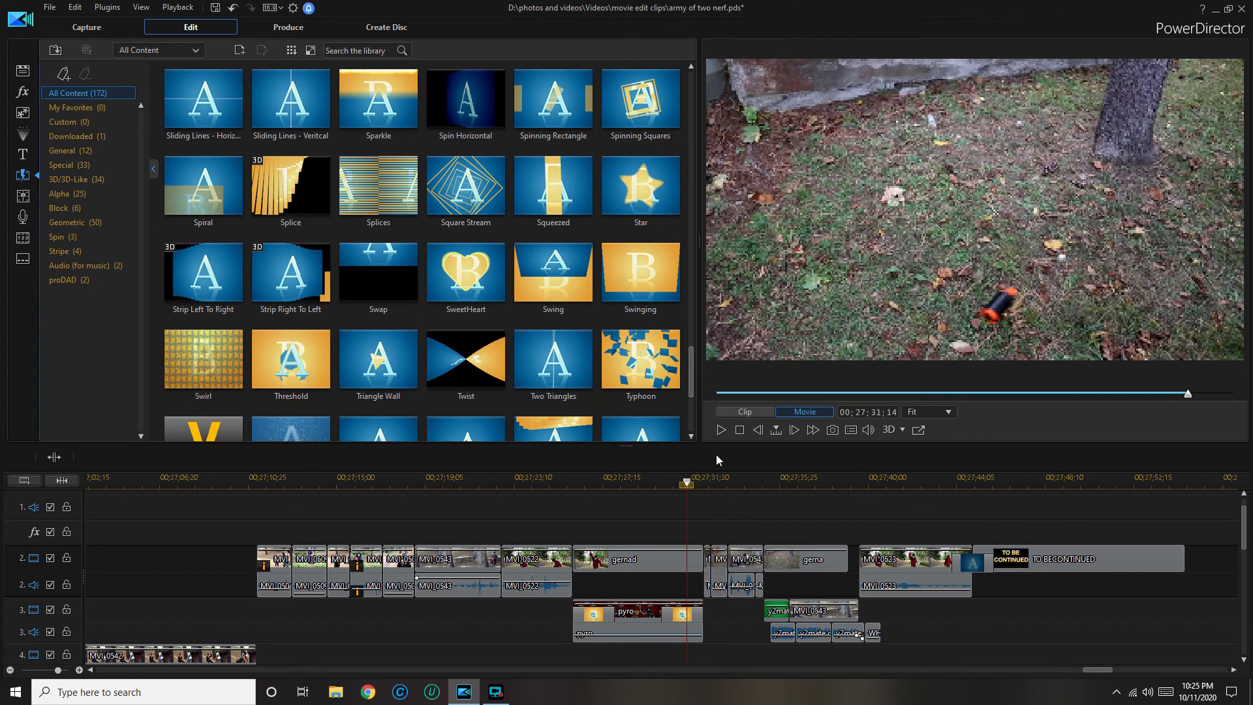
{"action": "left_click", "coordinate": [719, 430]}
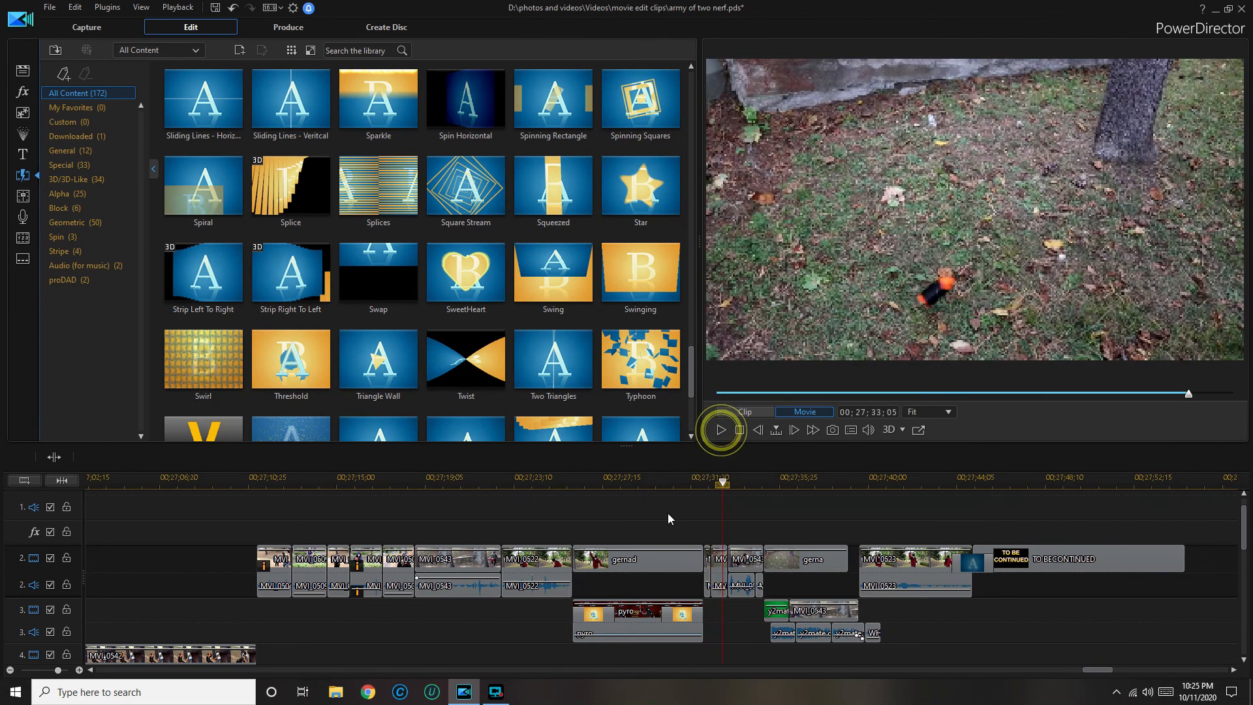
{"action": "left_click", "coordinate": [50, 7]}
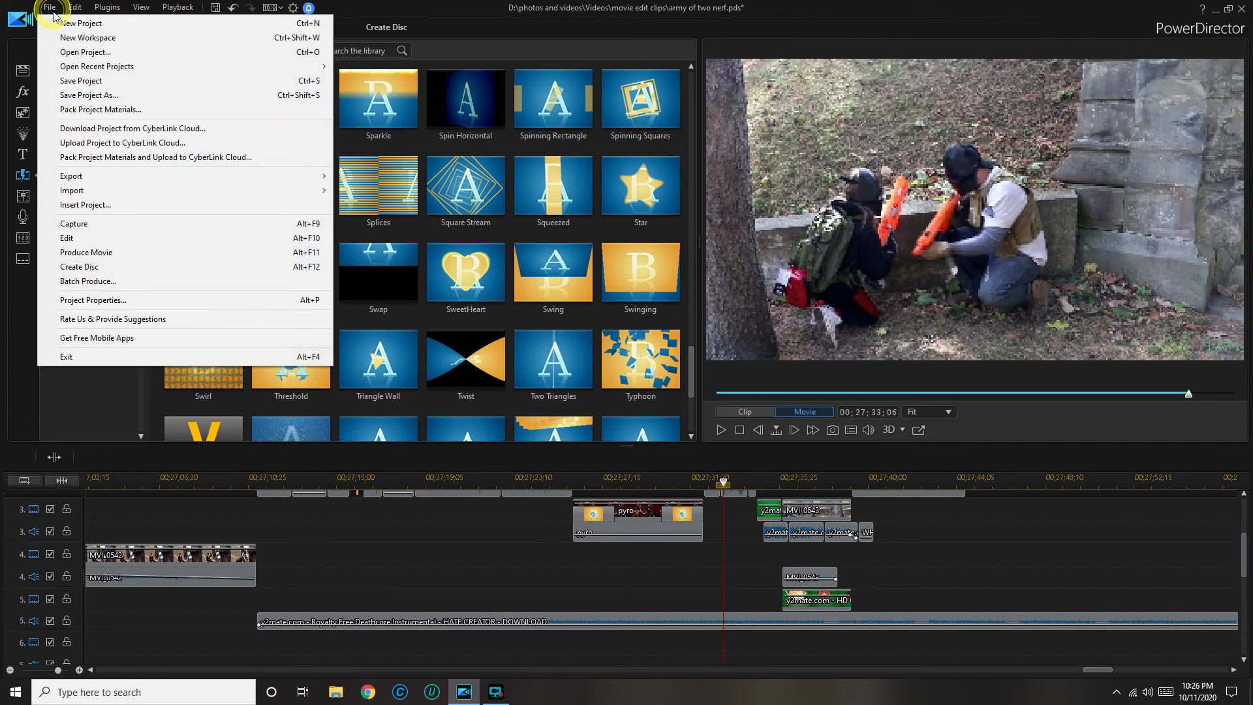
Step: Save the army of two nerf project from the File menu
{"action": "left_click", "coordinate": [80, 80]}
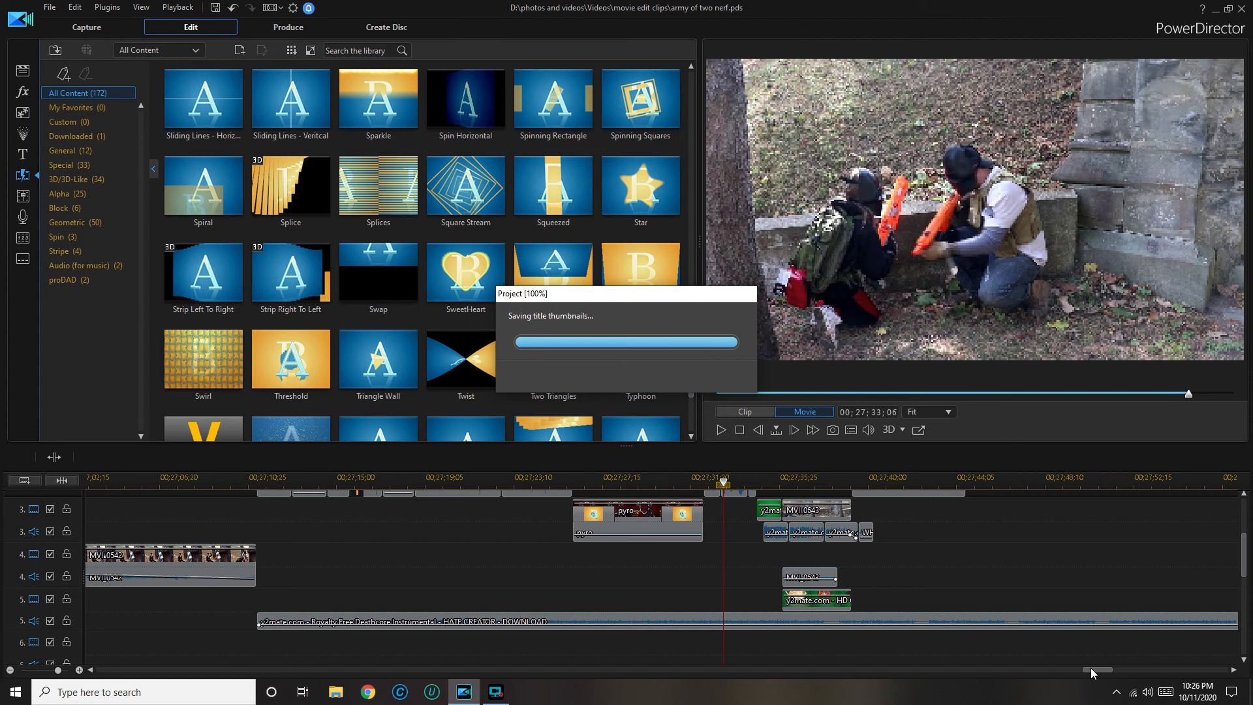
{"action": "mouse_move", "coordinate": [1094, 641]}
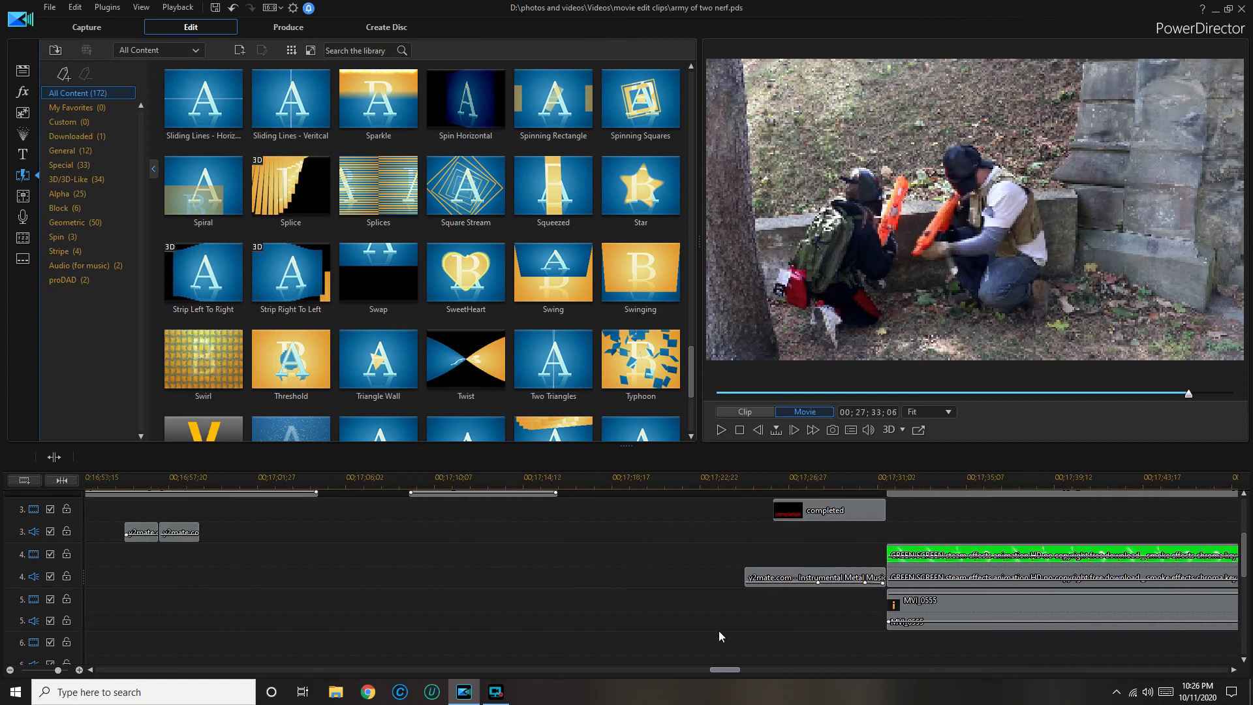
Step: Scroll the timeline and right-click an earlier sound effect clip to copy it
{"action": "scroll", "scroll_direction": "left", "scroll_amount": 3}
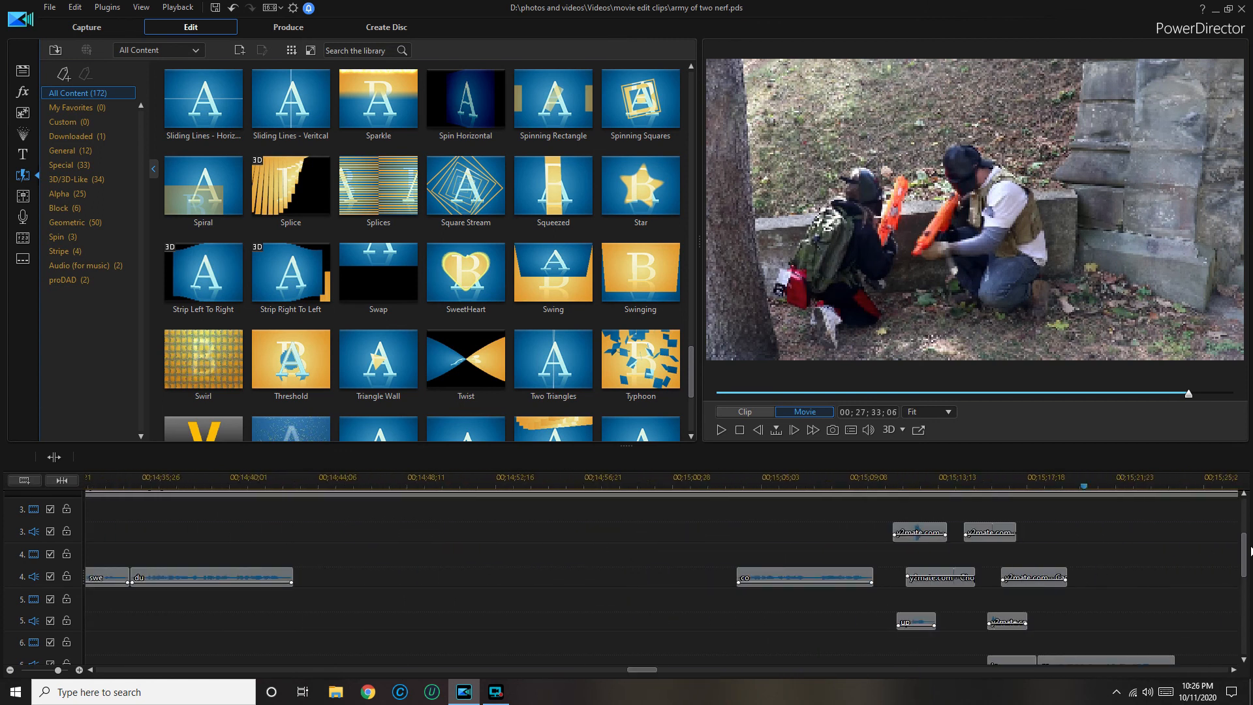
{"action": "scroll", "scroll_direction": "up", "scroll_amount": 3}
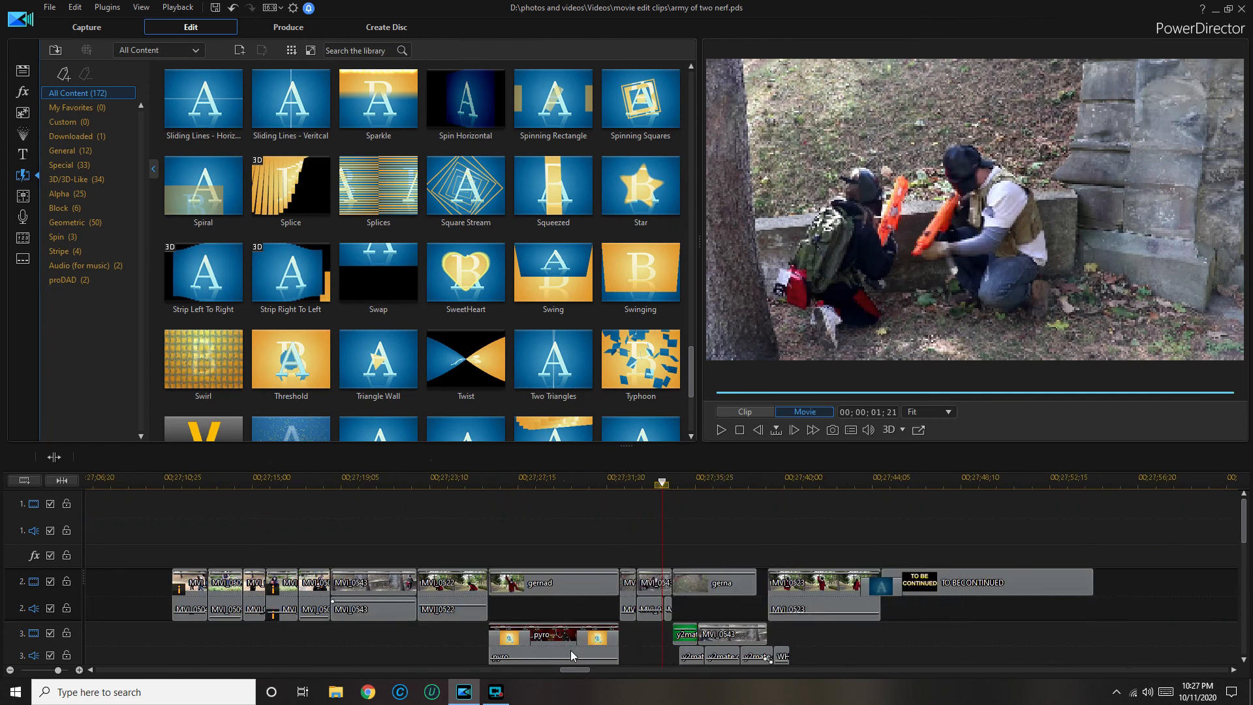
{"action": "right_click", "coordinate": [553, 643]}
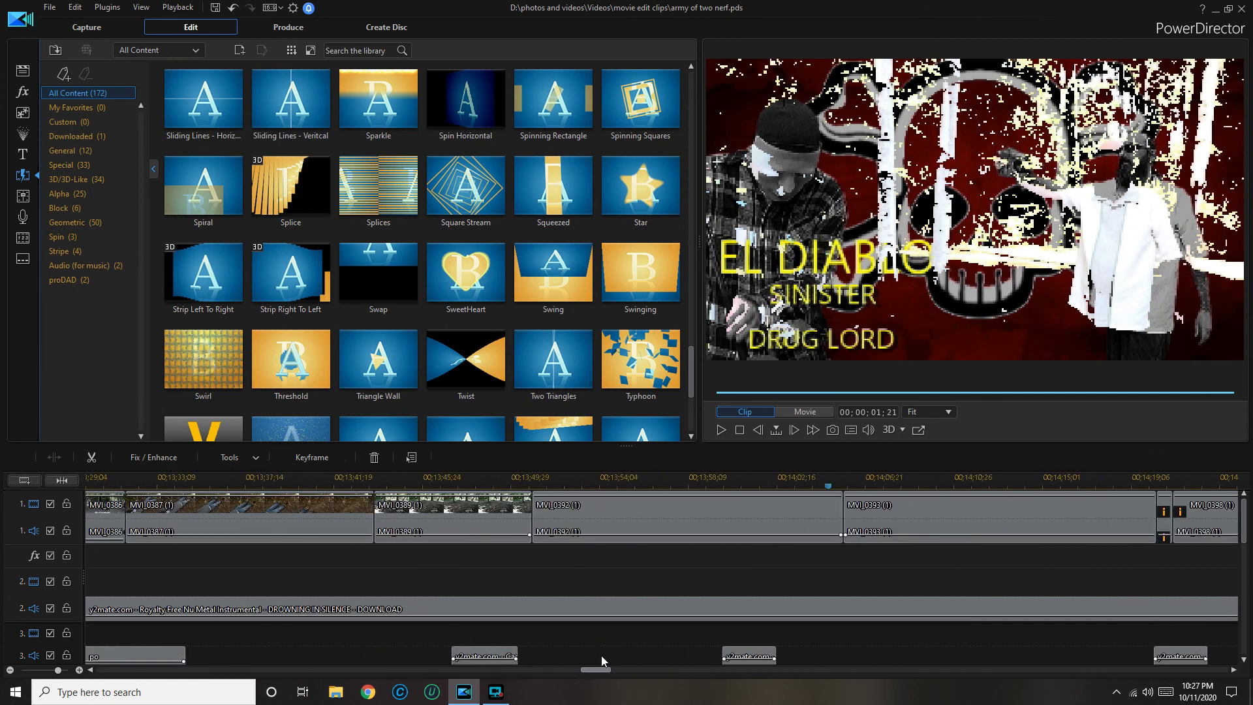
{"action": "scroll", "scroll_direction": "left", "scroll_amount": 3}
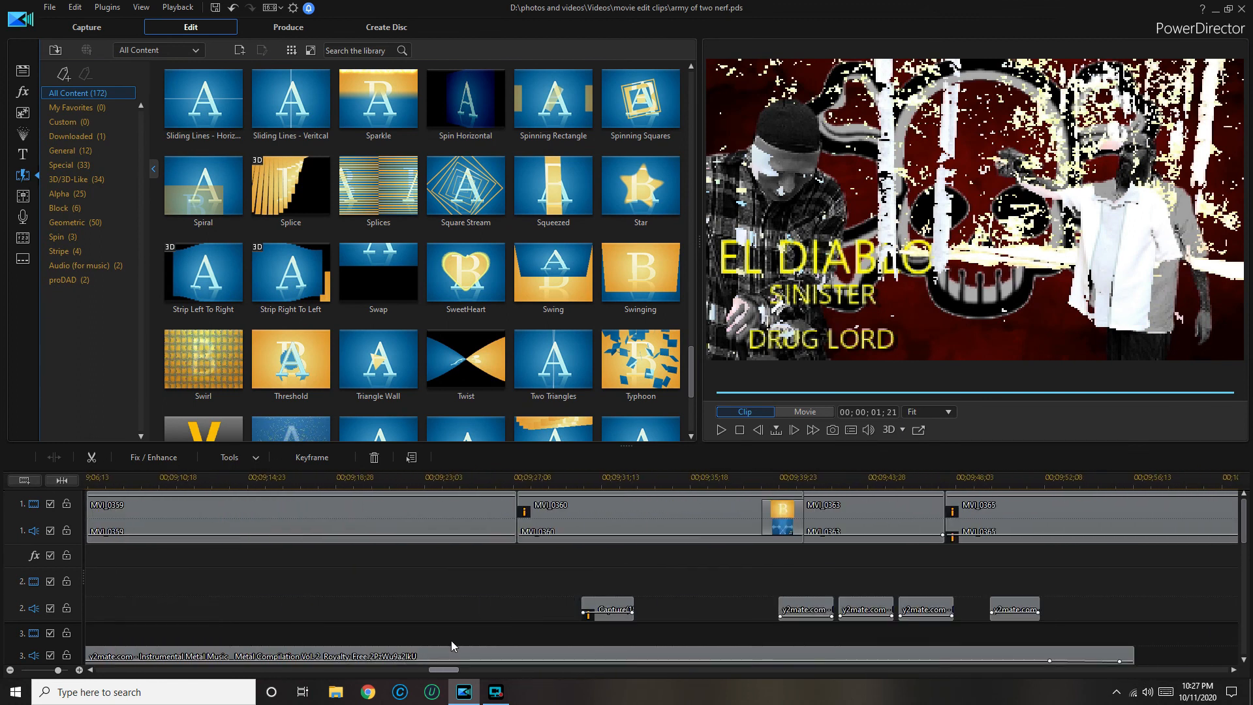
{"action": "scroll", "scroll_direction": "left", "scroll_amount": 3}
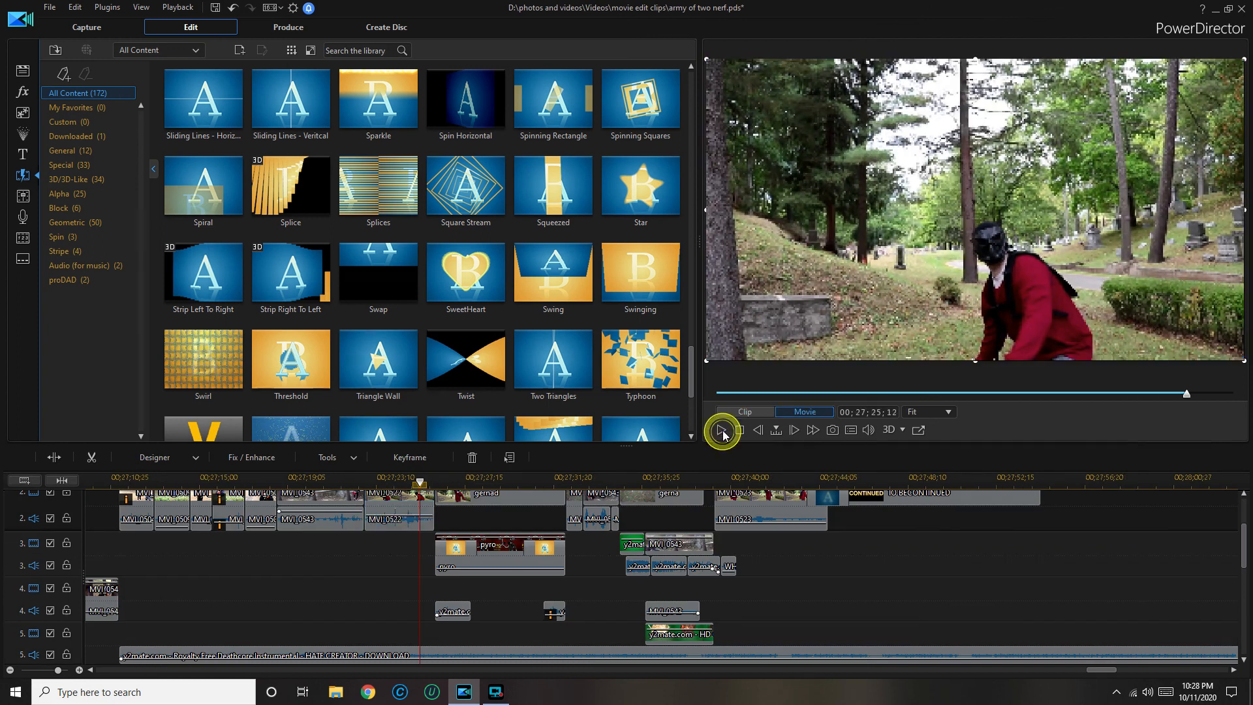
Step: Play back the pyro section with sound effects, then bring up the screen recorder
{"action": "left_click", "coordinate": [722, 430]}
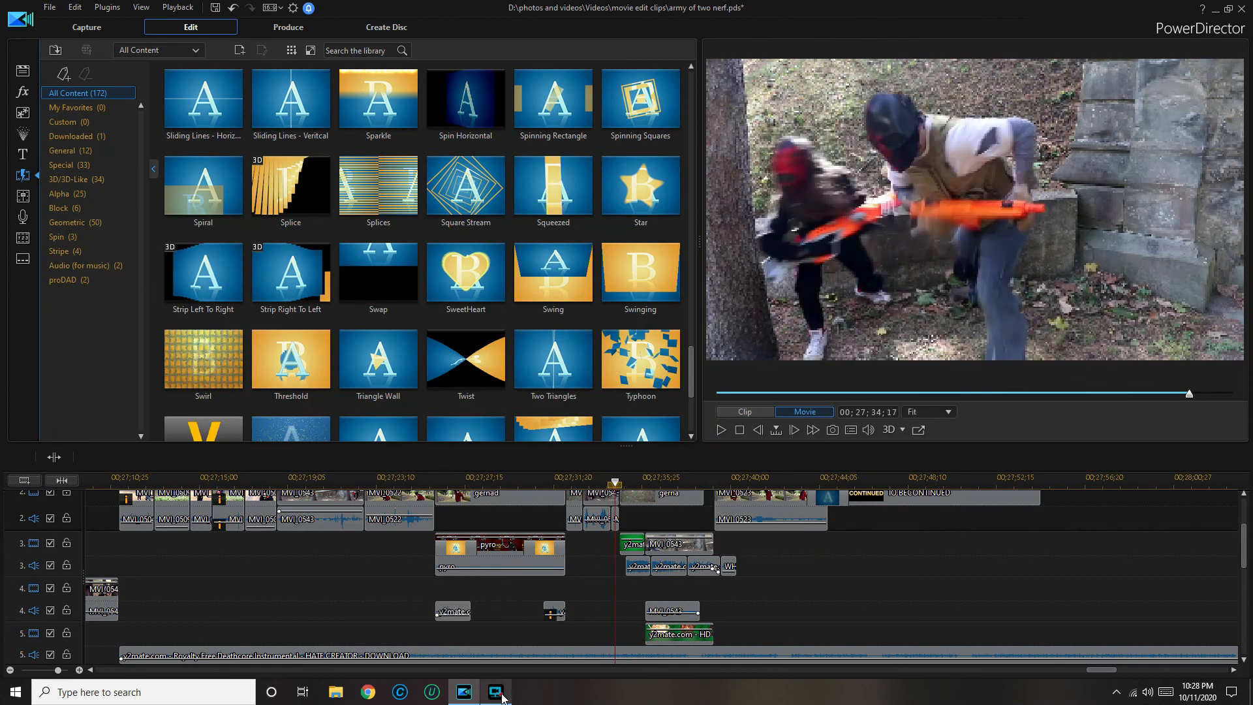
{"action": "left_click", "coordinate": [496, 692]}
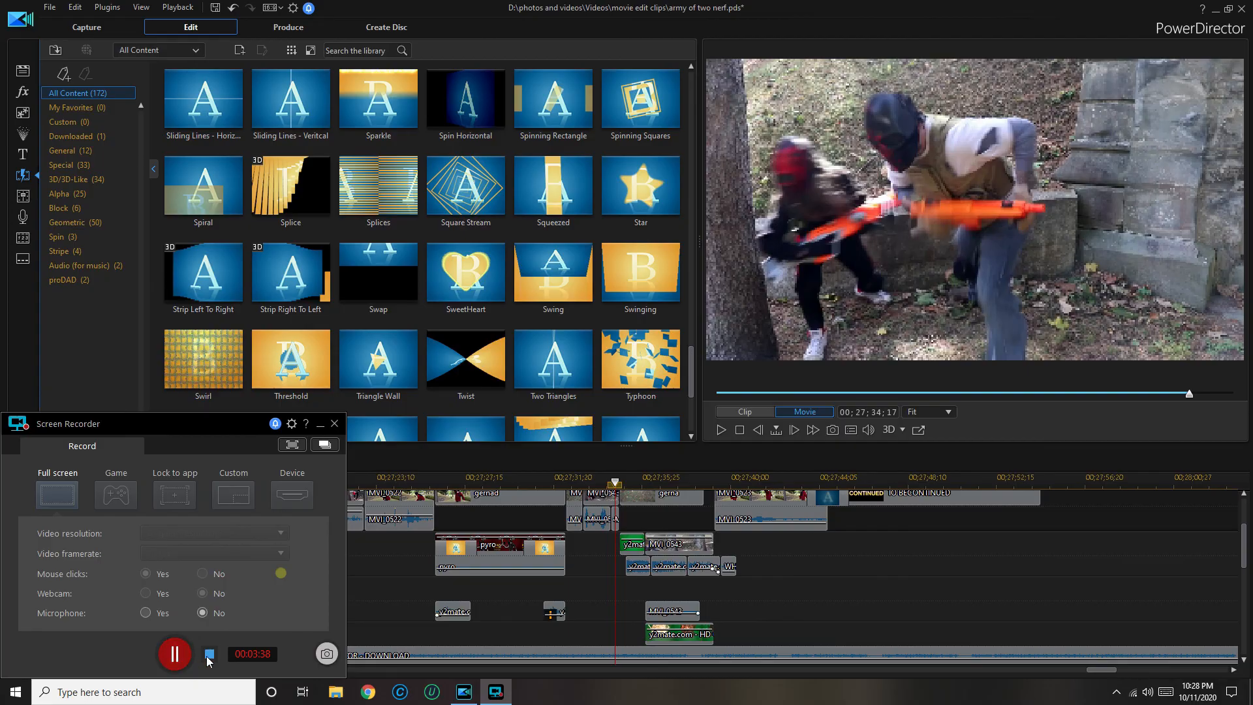